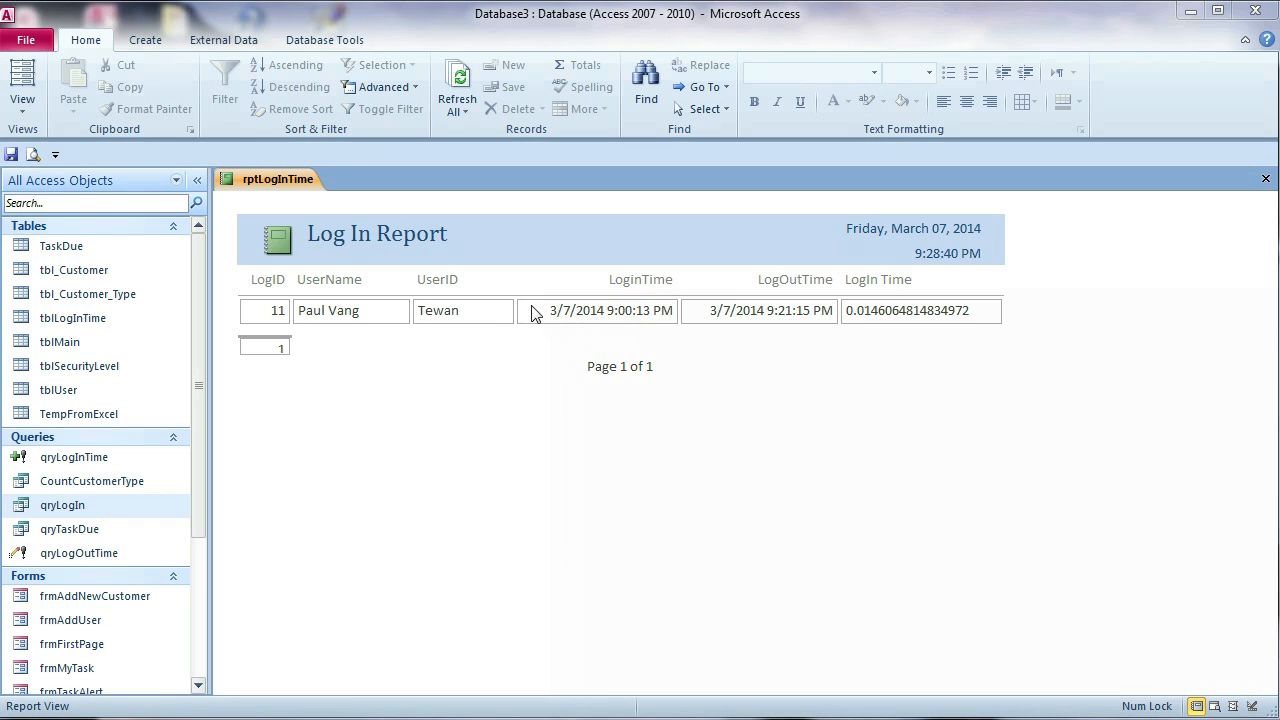
mouse_move(478, 320)
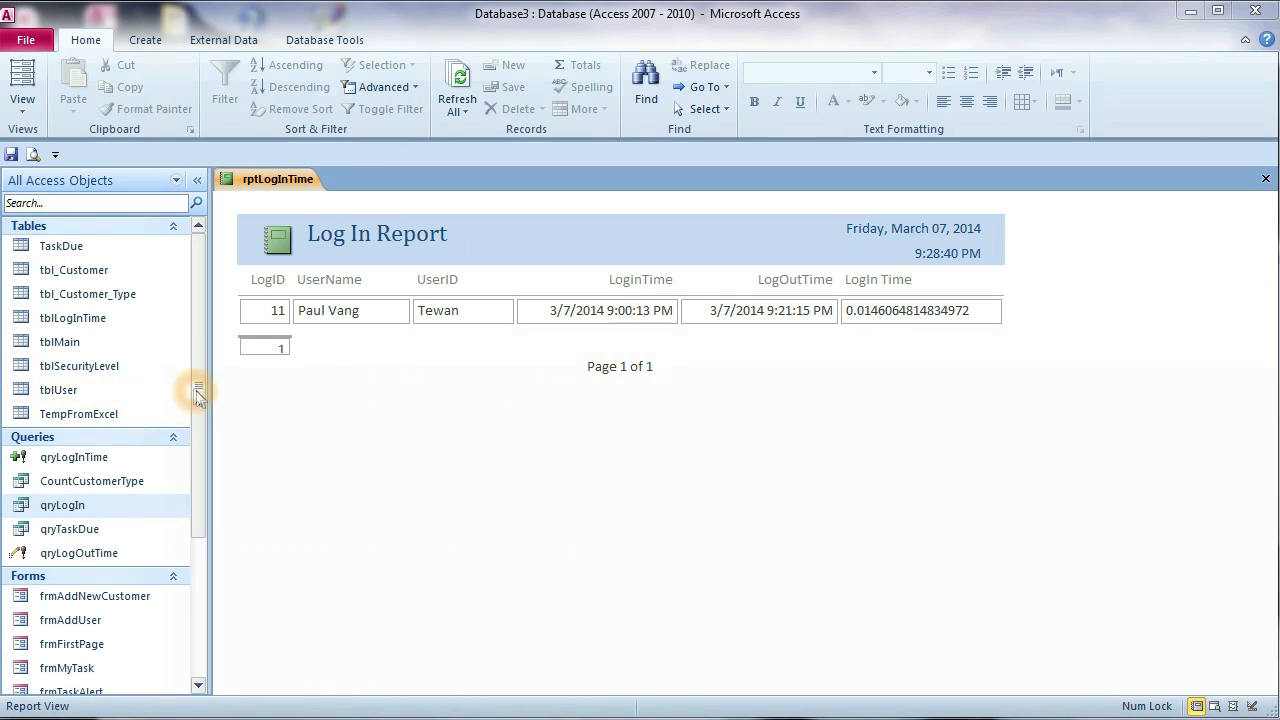
mouse_move(950, 320)
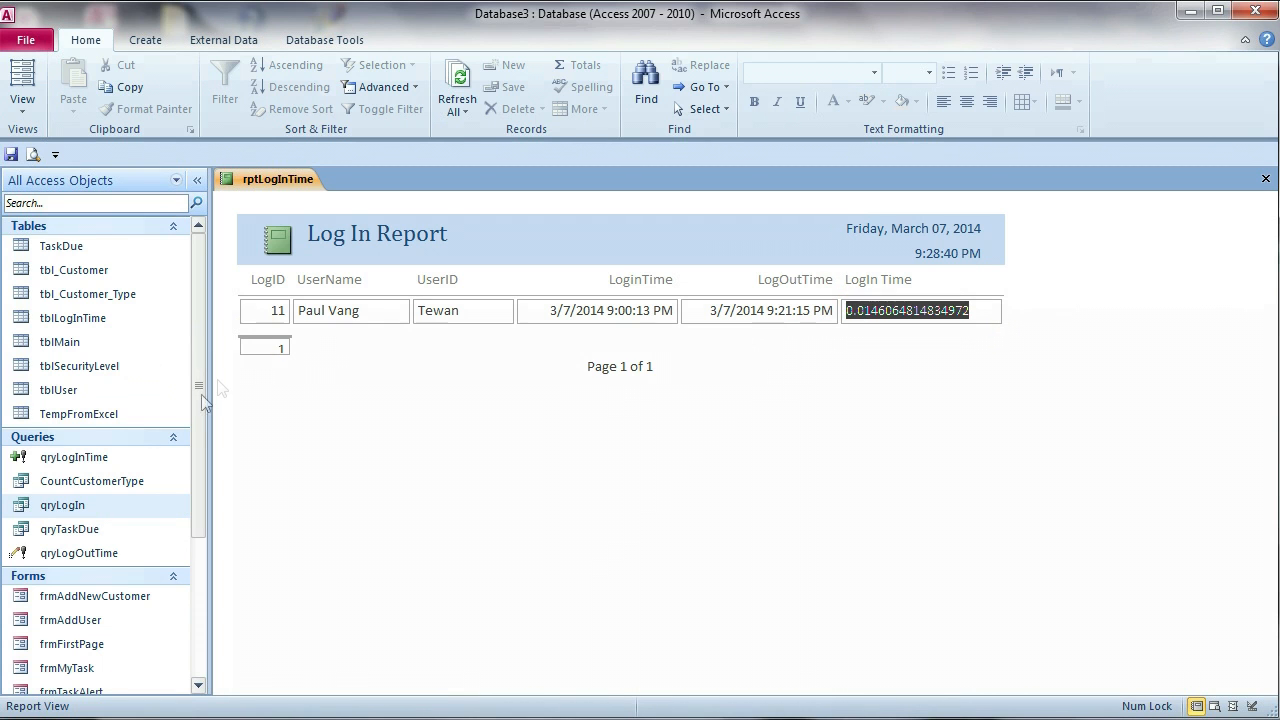
Scroll the navigation pane down to the Modules group to reach Module1.
scroll("down", 3)
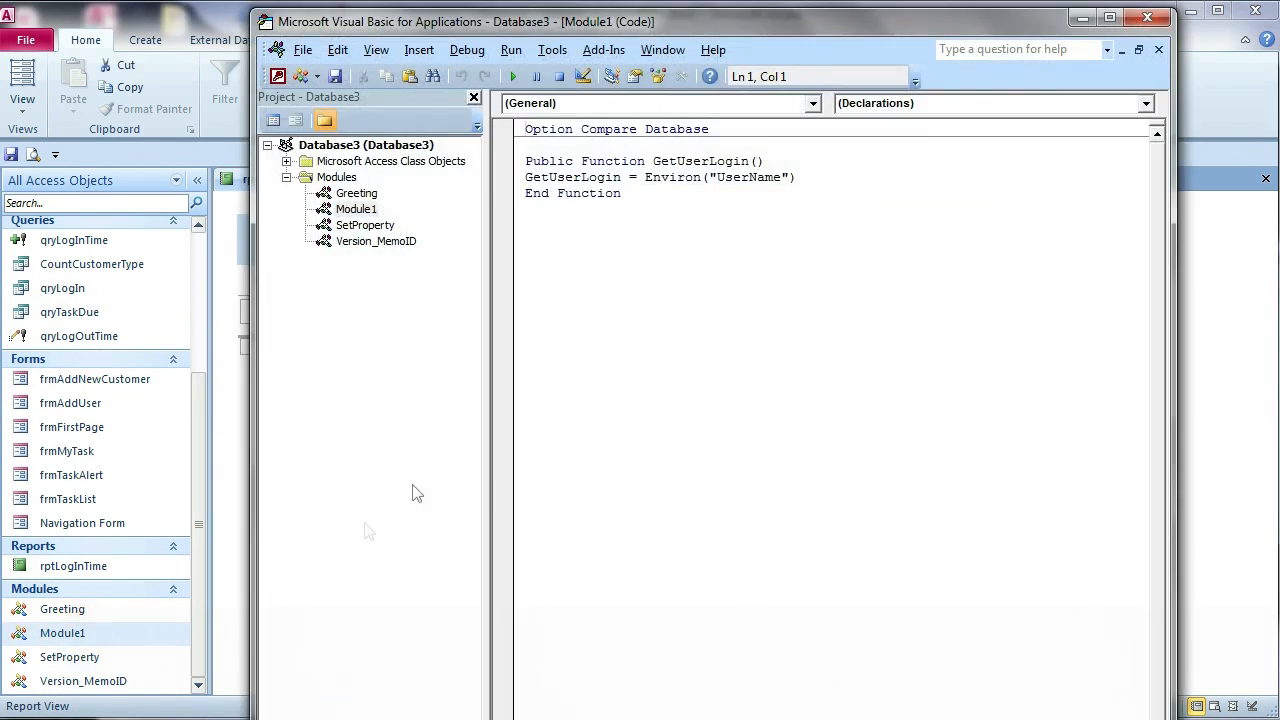
Below GetUserLogin, declare Function DisplayTime(start As Date, Finish As Date, fmt As String).
left_click(652, 192)
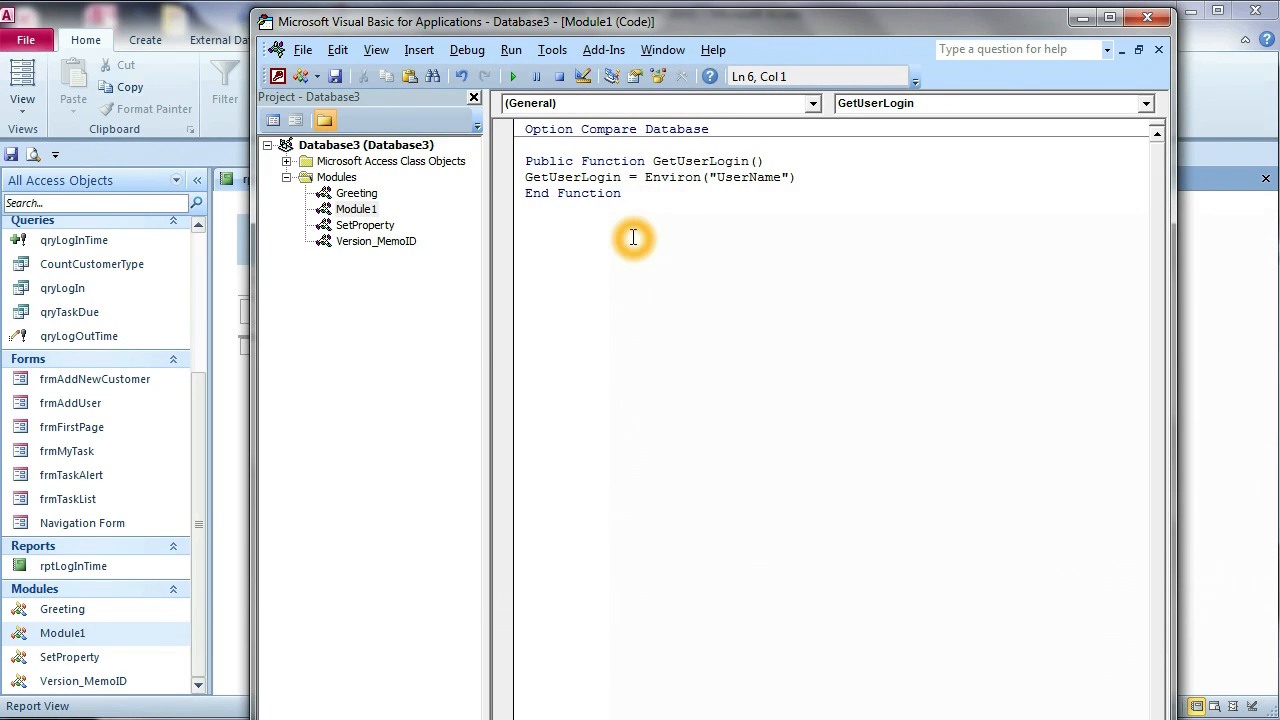
type("fu")
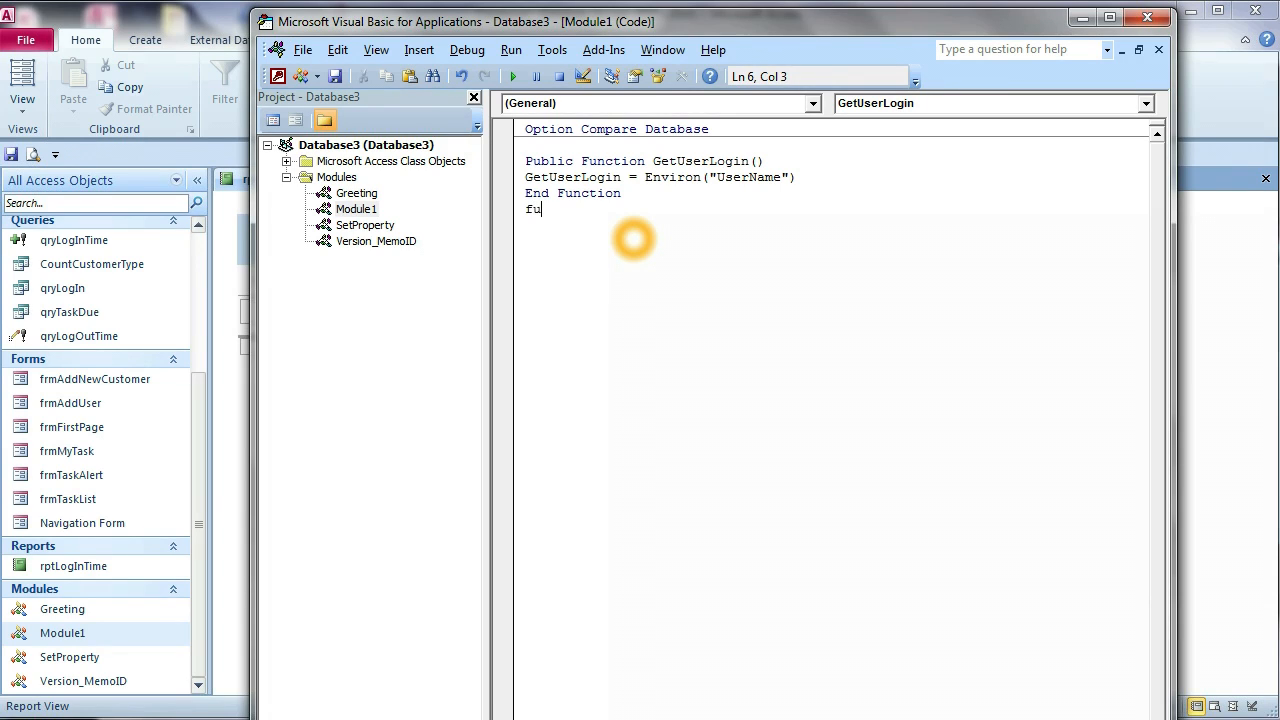
type("nc")
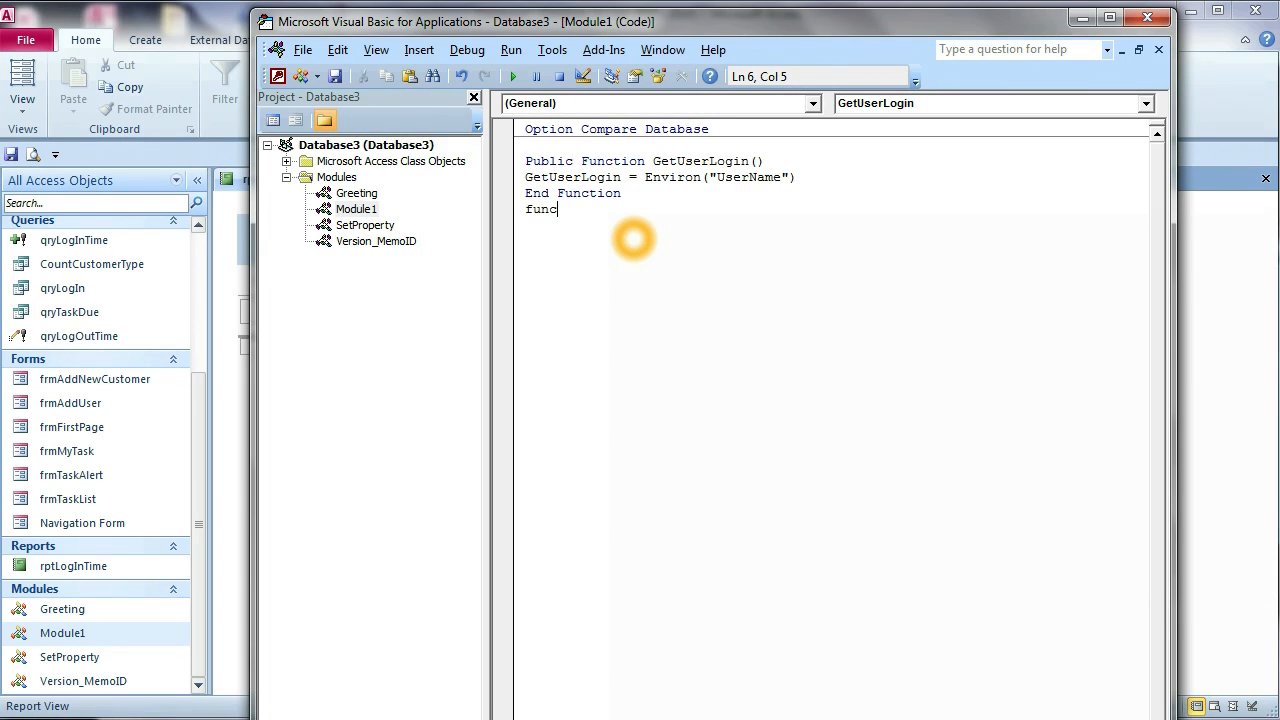
type("tion")
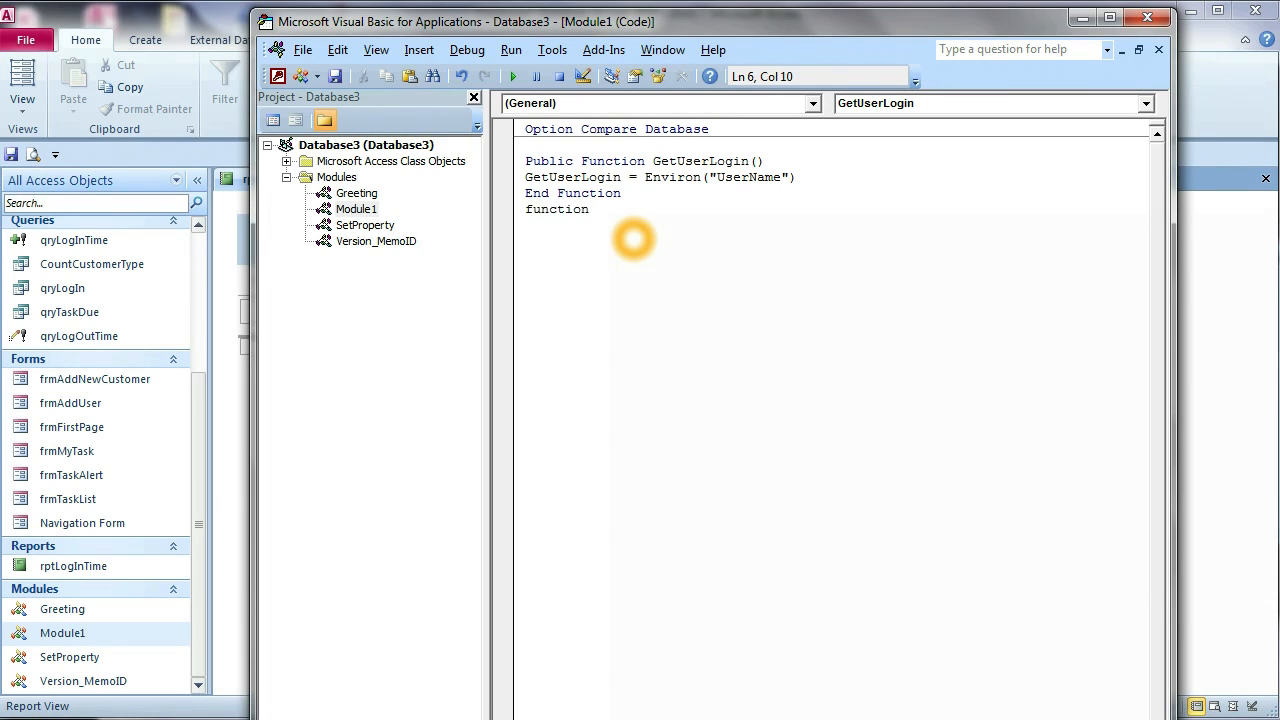
type("Dis")
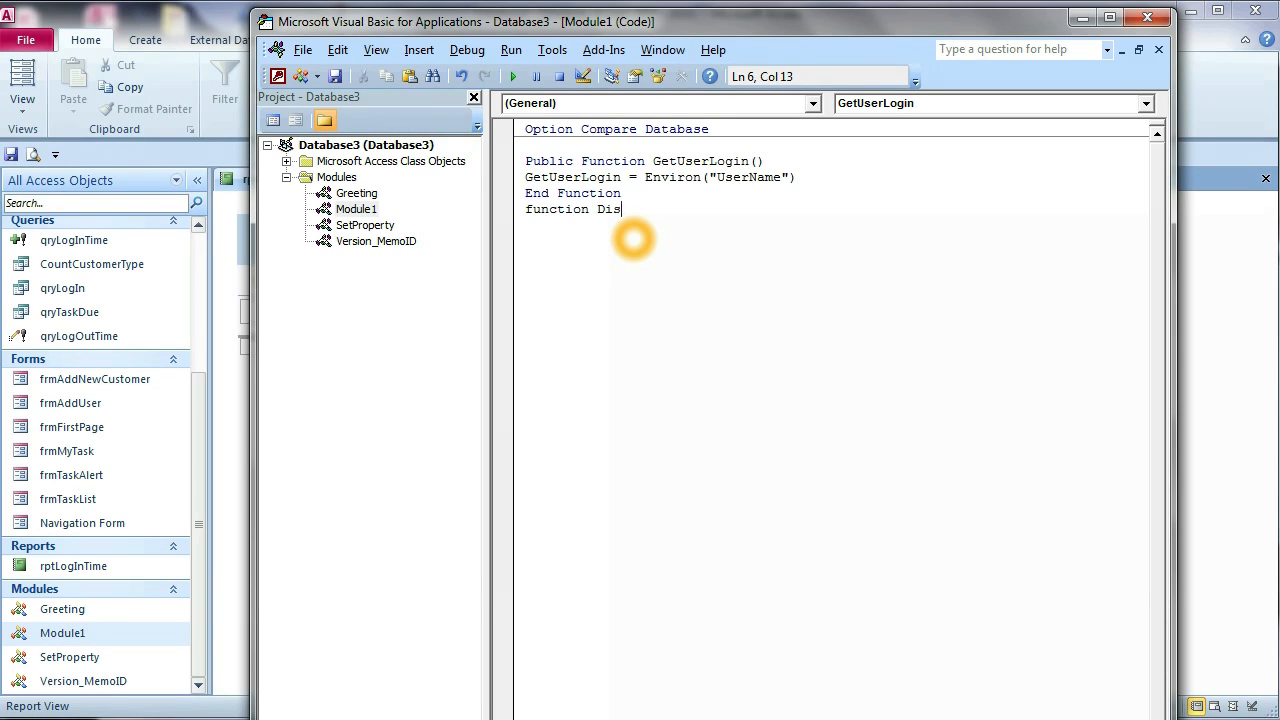
type("play")
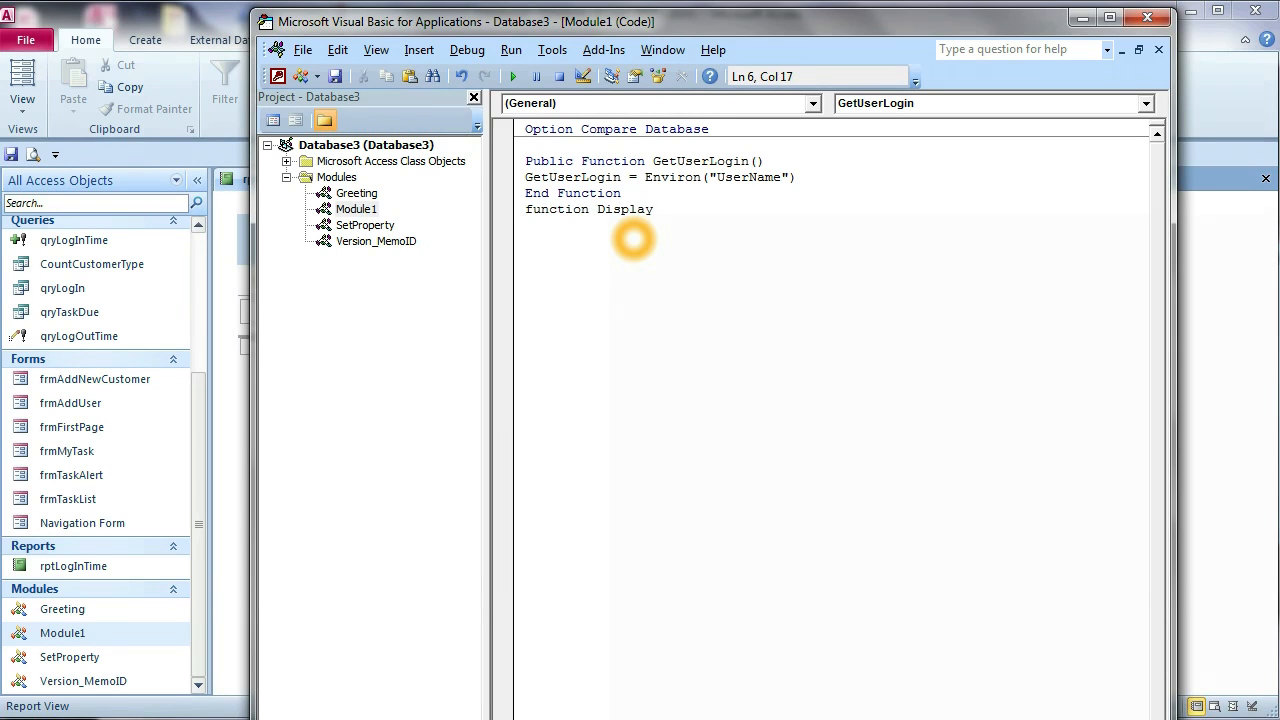
type("Time (")
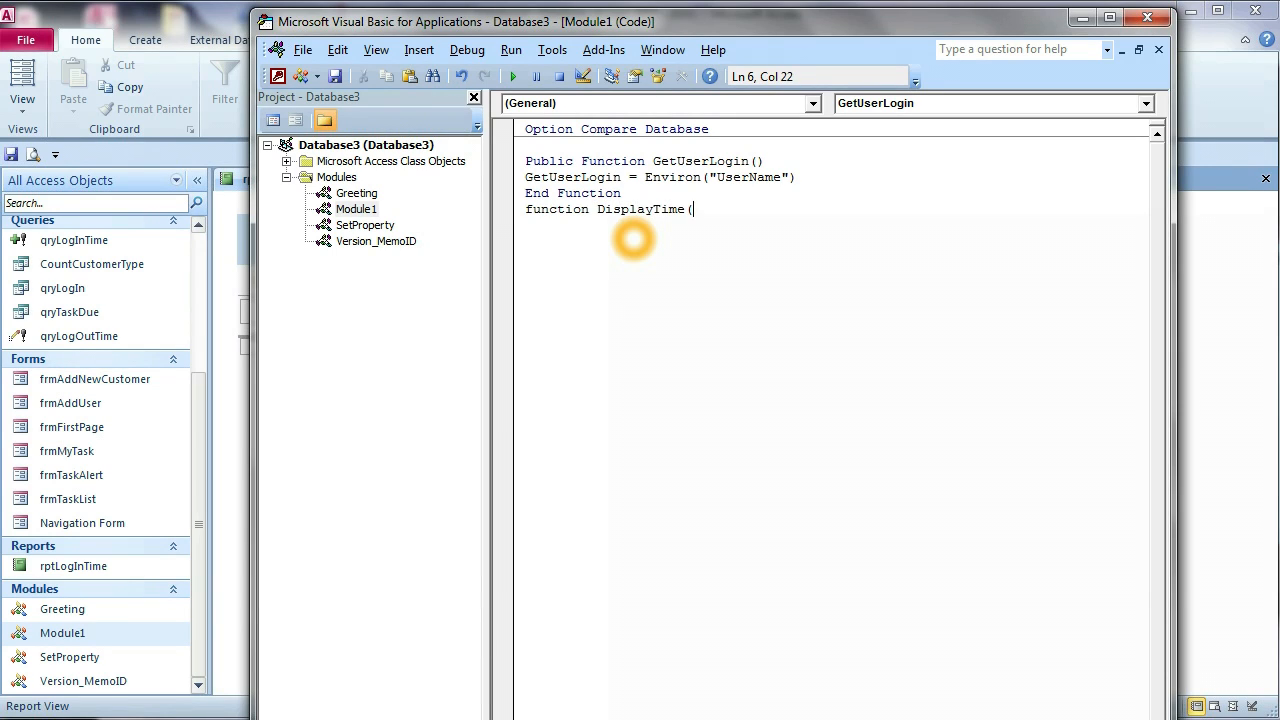
type("sta")
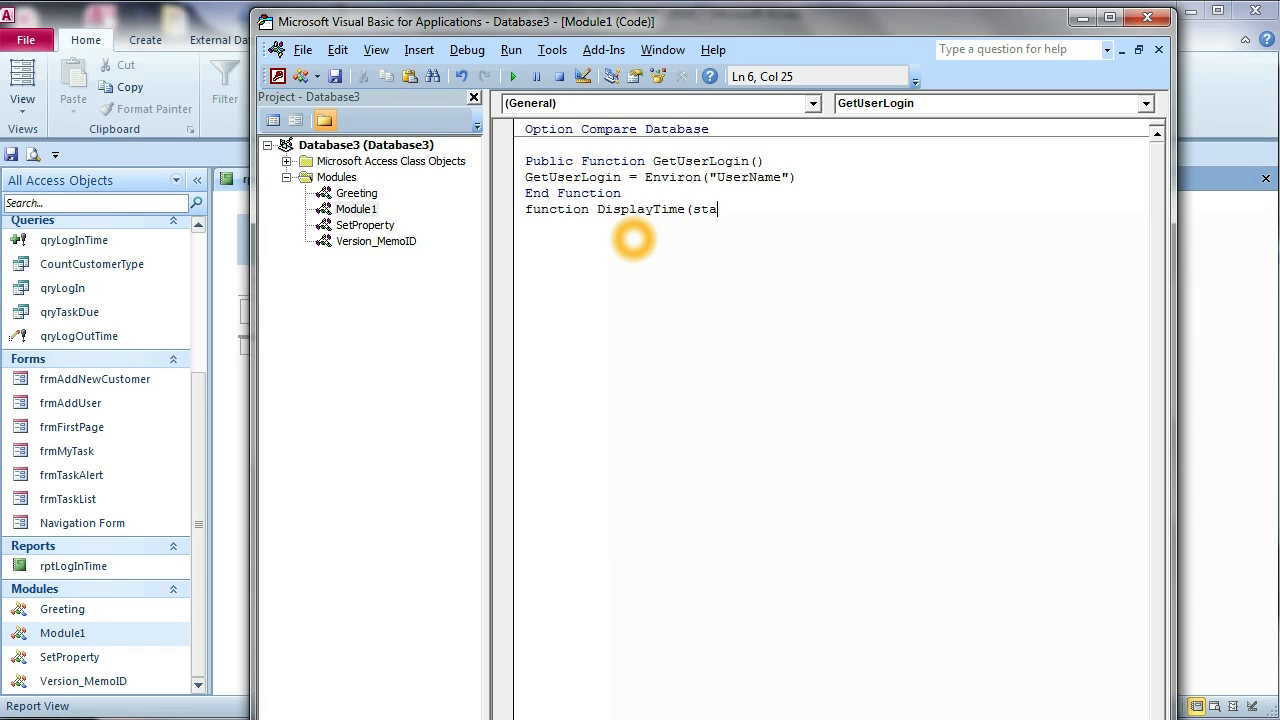
type("rt as Date,Finish as")
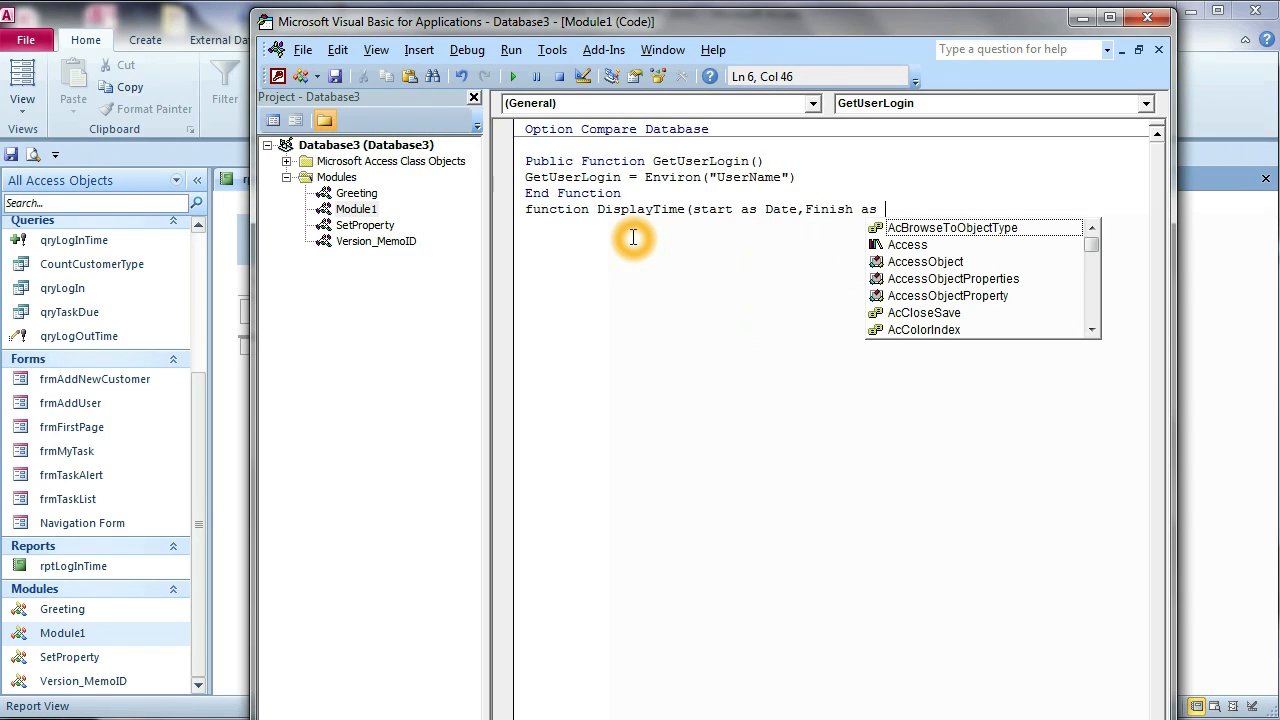
type("date")
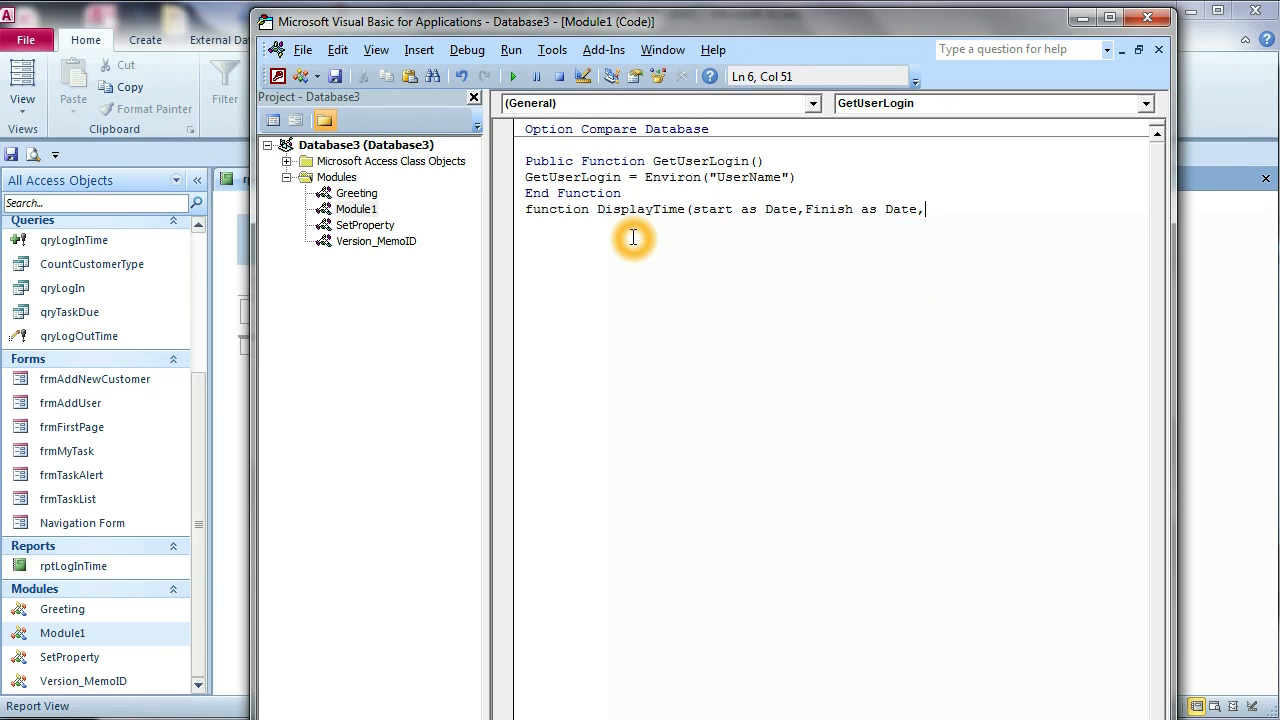
type("fmt as s")
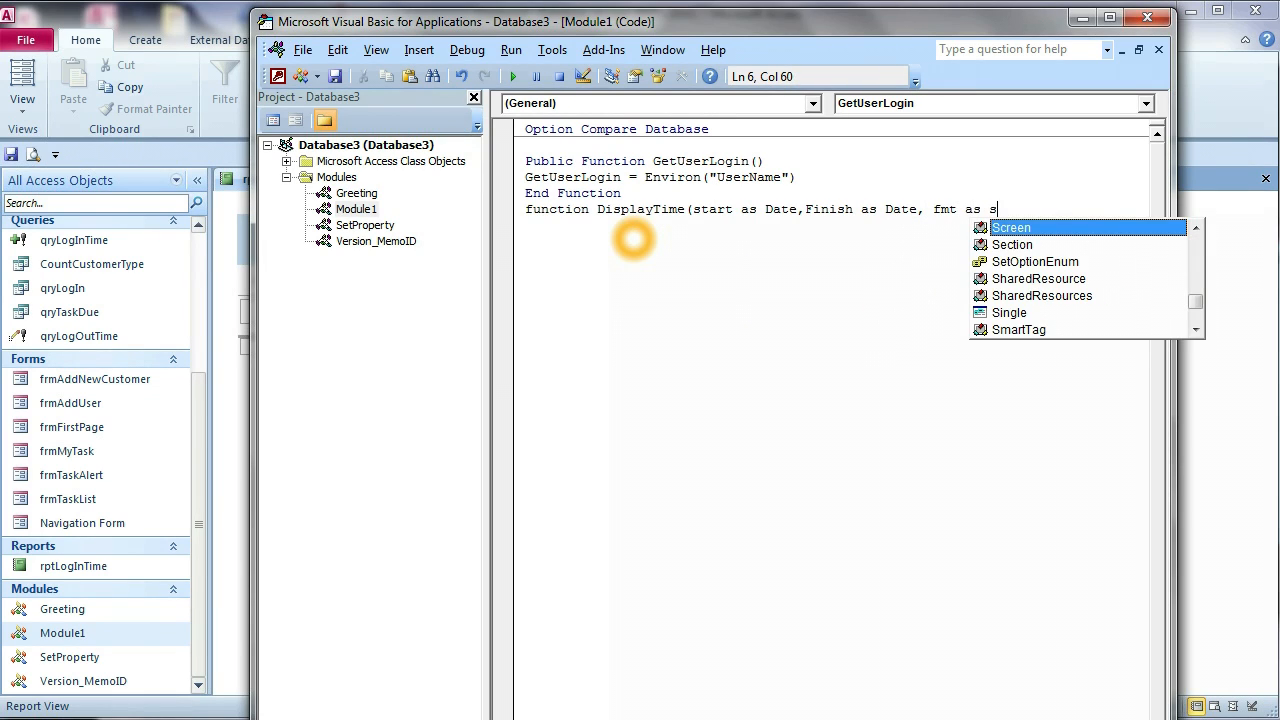
type("tring")
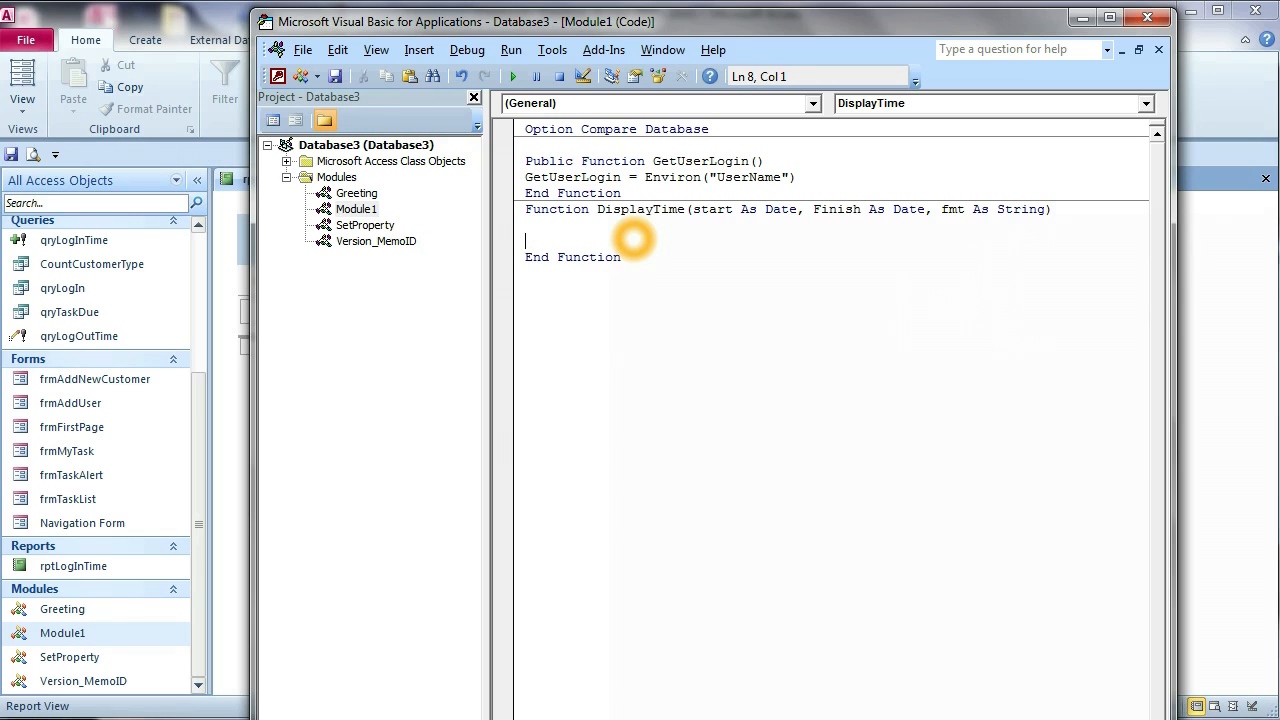
Add the line Dim Hours As Long, Minutes As Long, totalSeconds As Long, SecondLeft As Long.
type("dim")
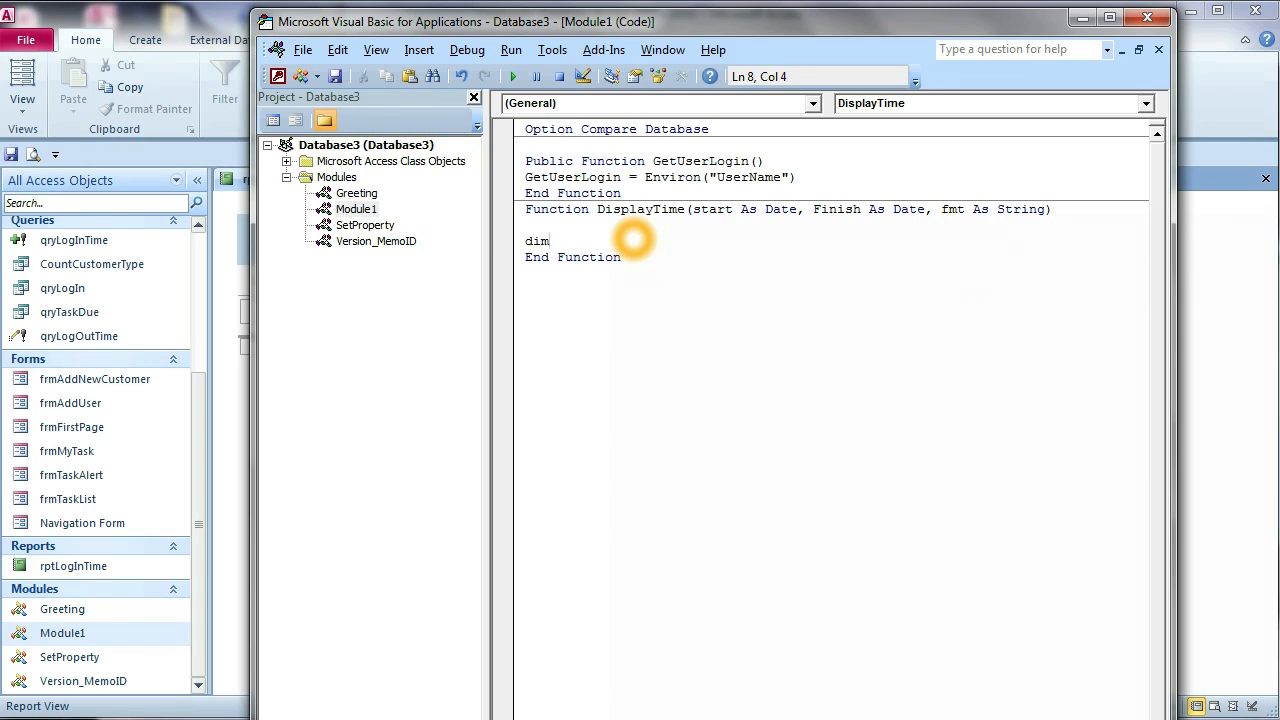
type("Hour")
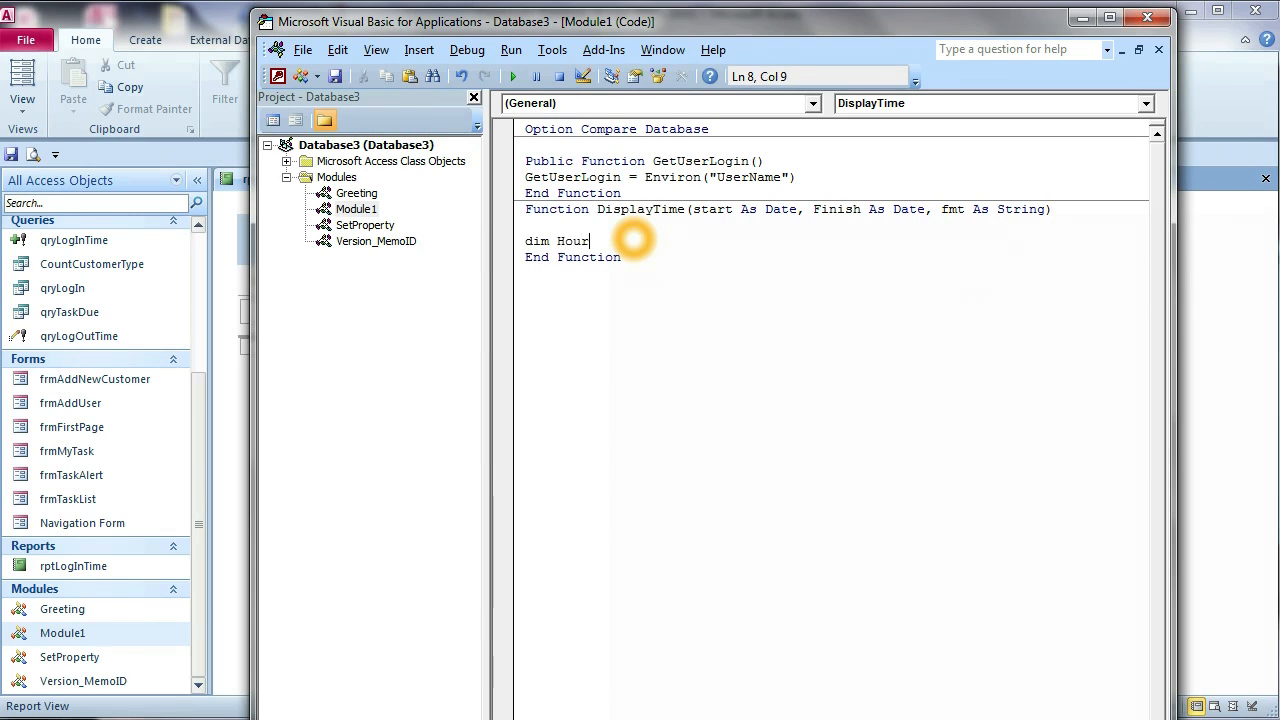
type("s")
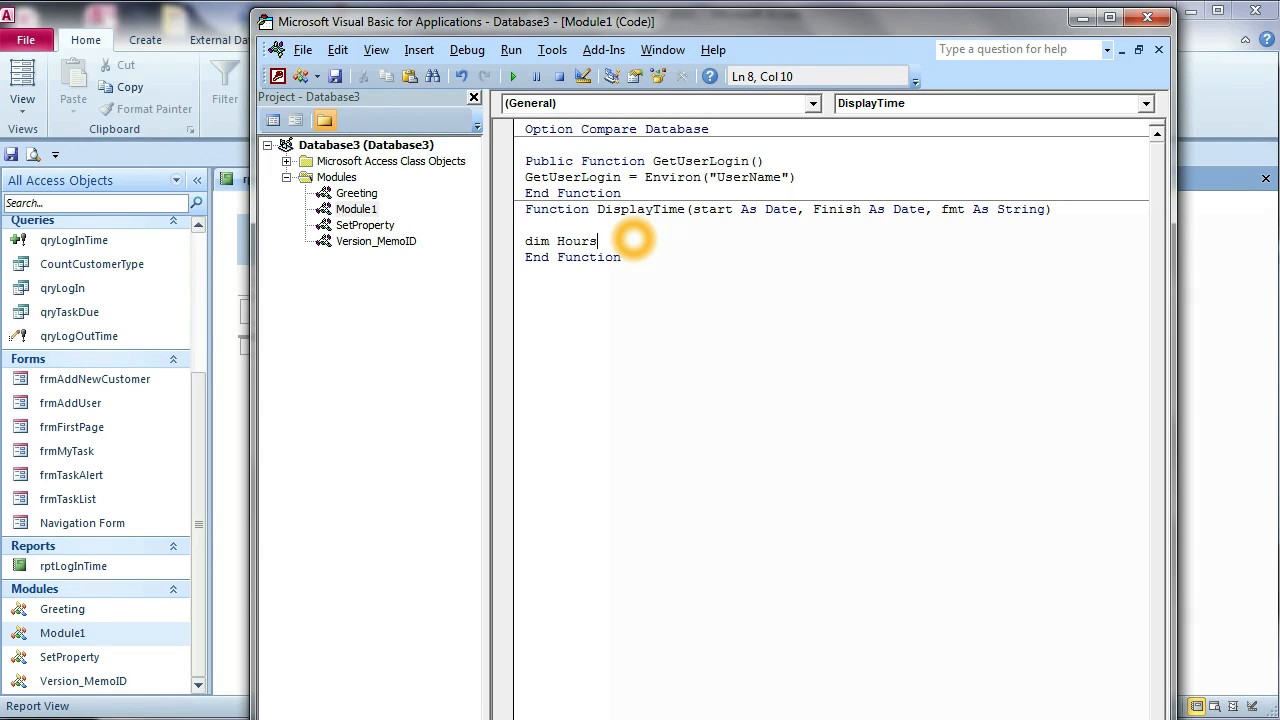
type("as lo")
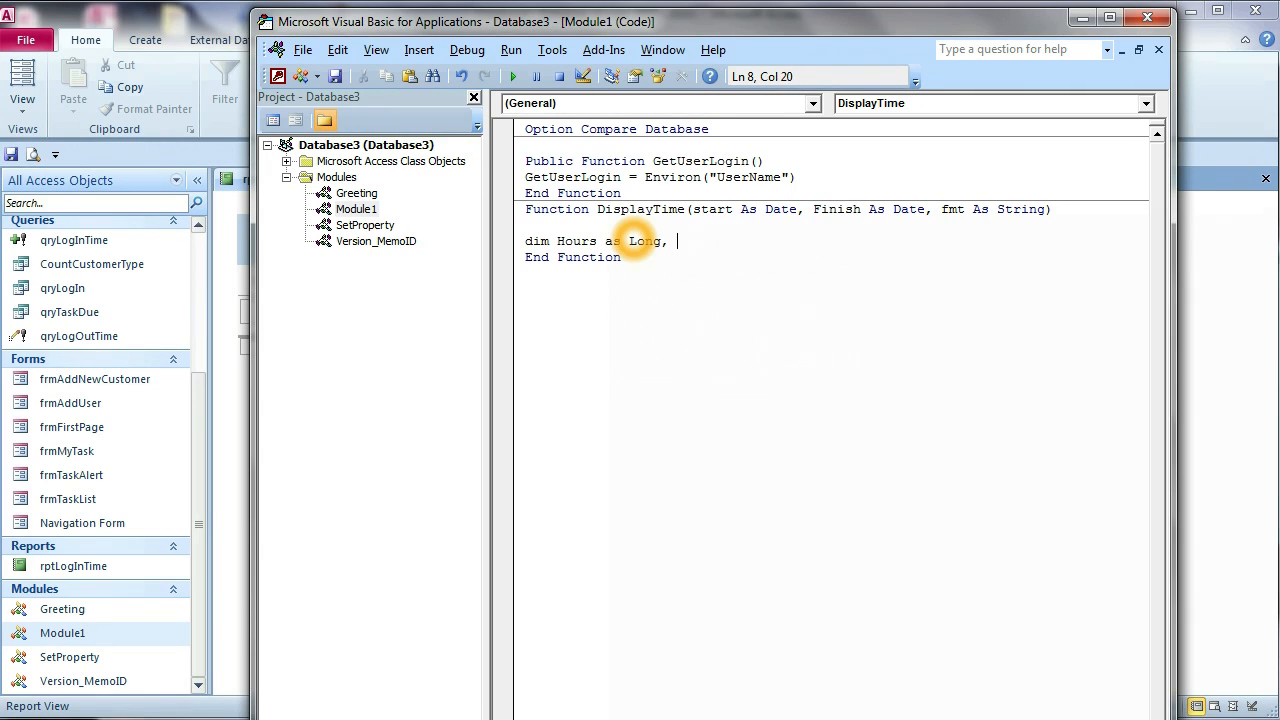
type("Mi")
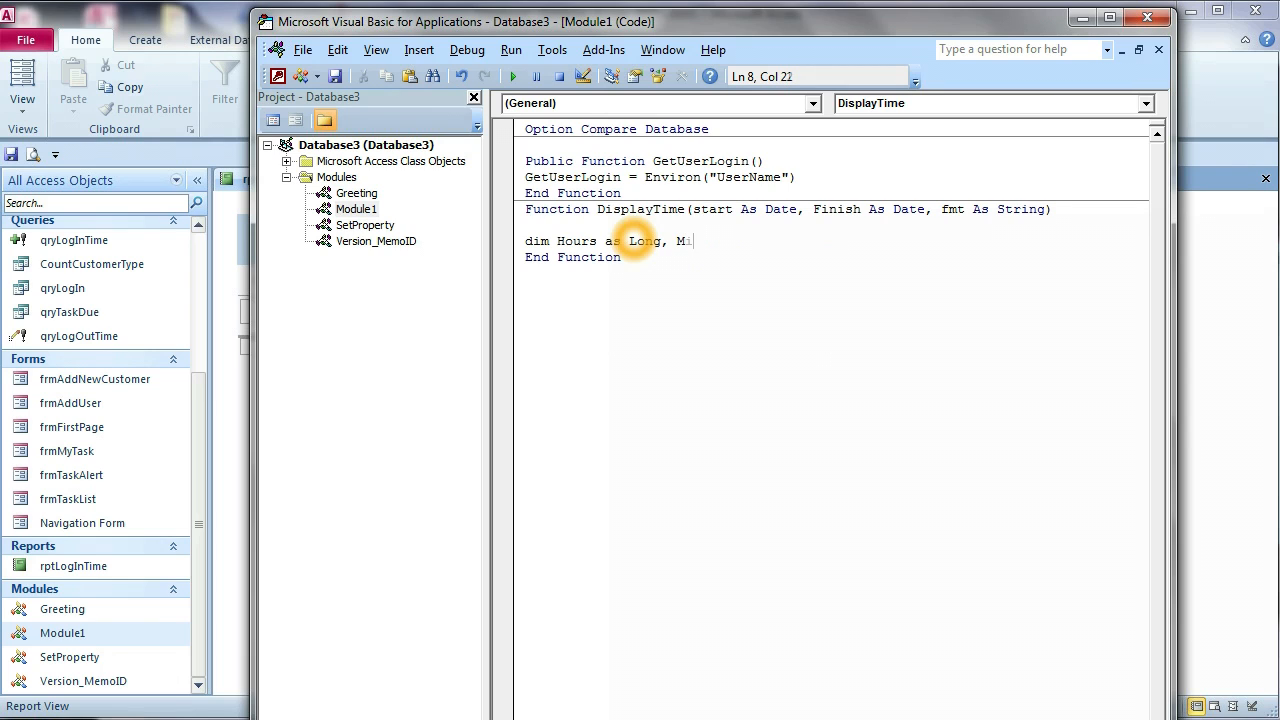
type("nutes as lon")
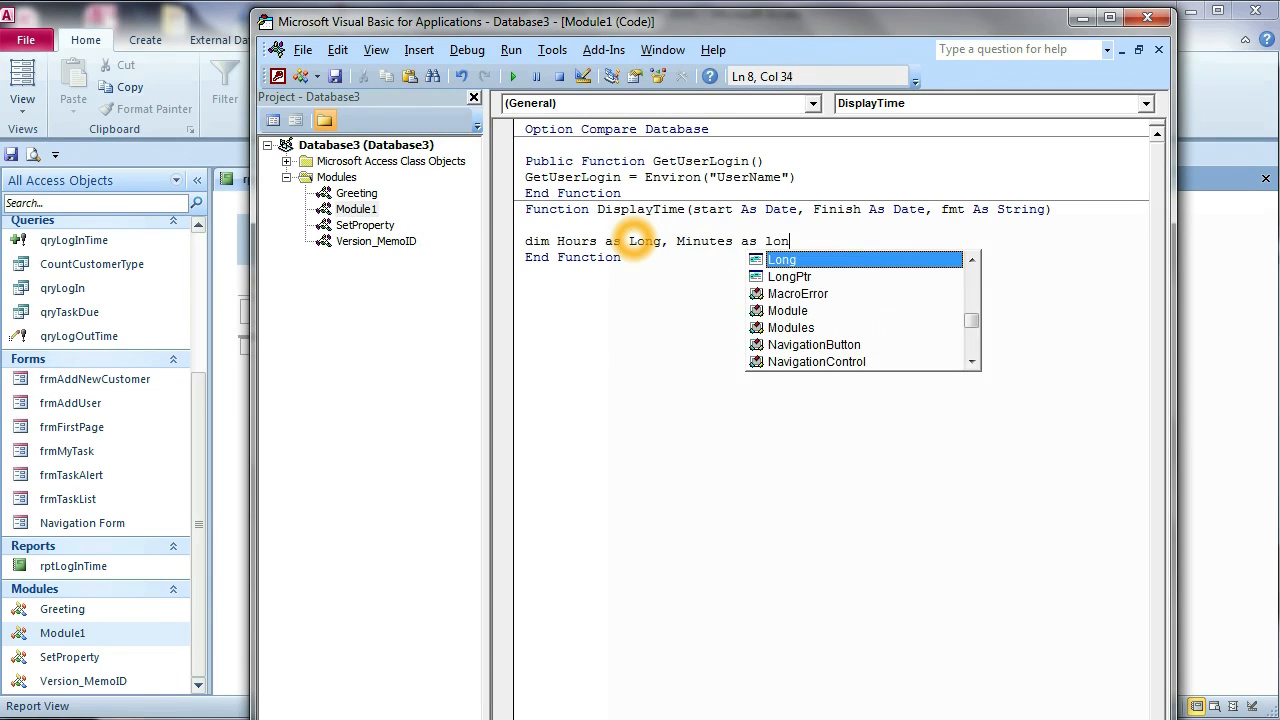
type("g,")
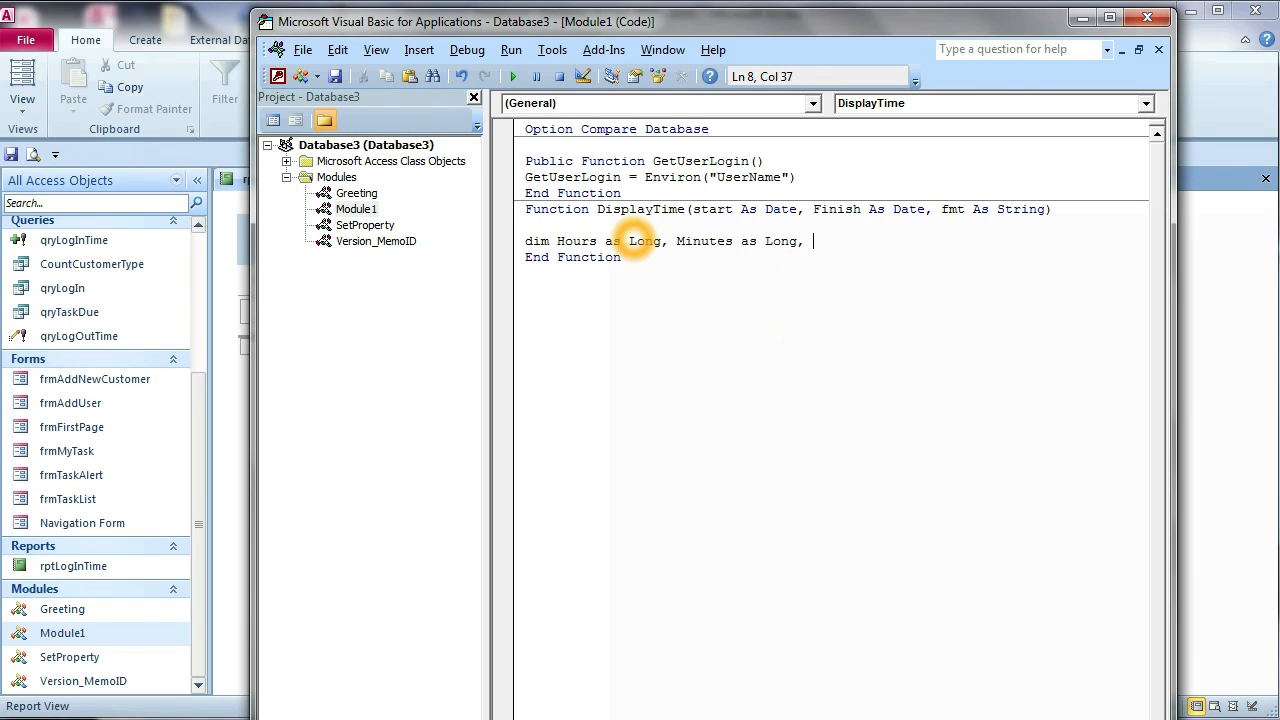
type("total")
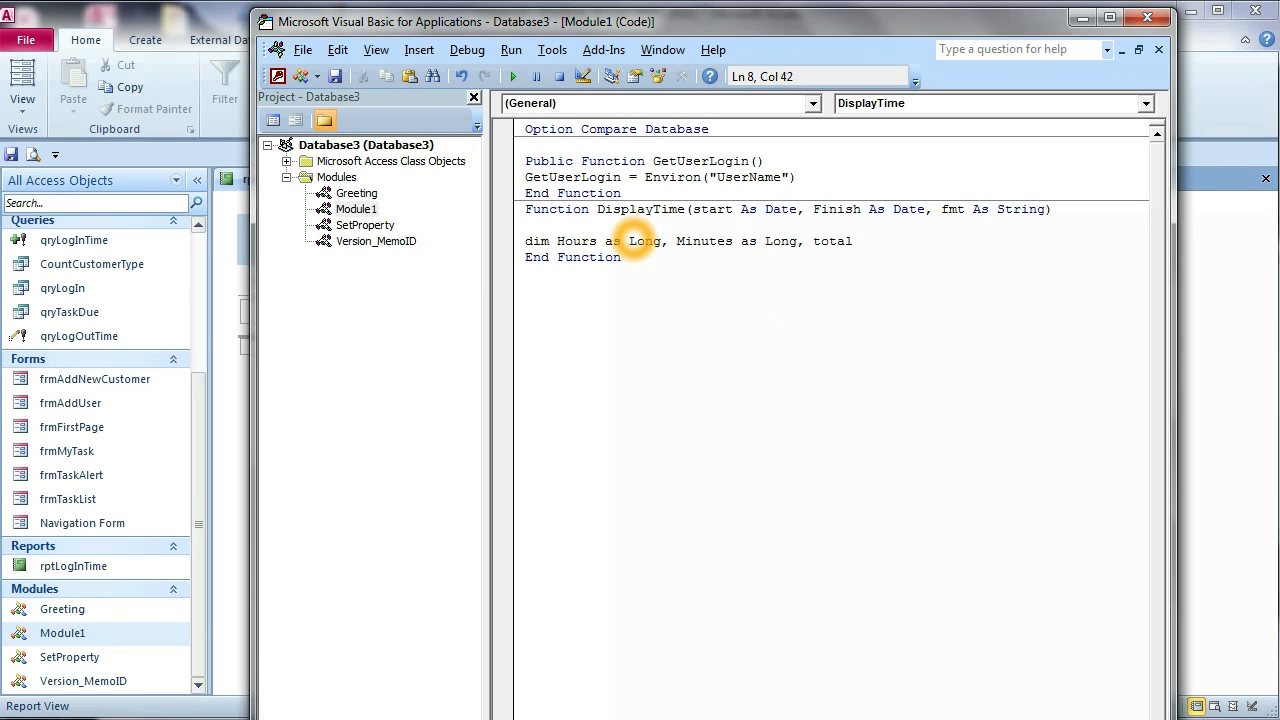
type("s")
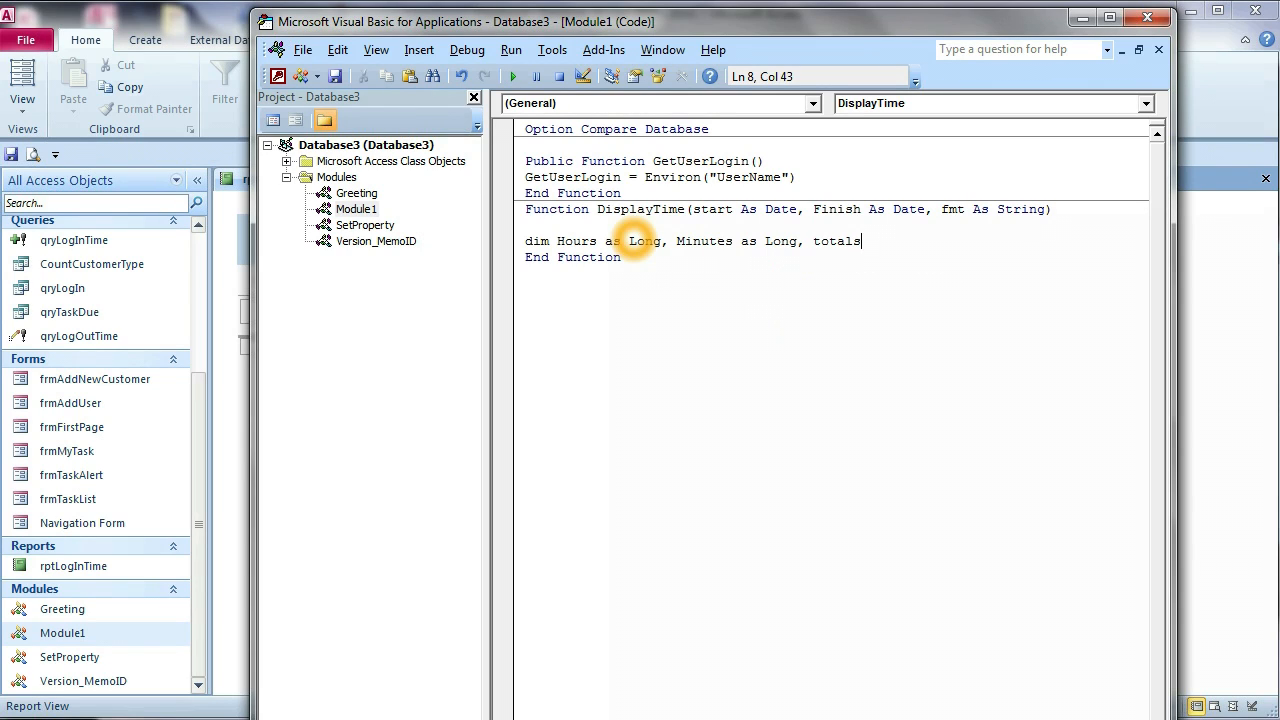
key("Backspace")
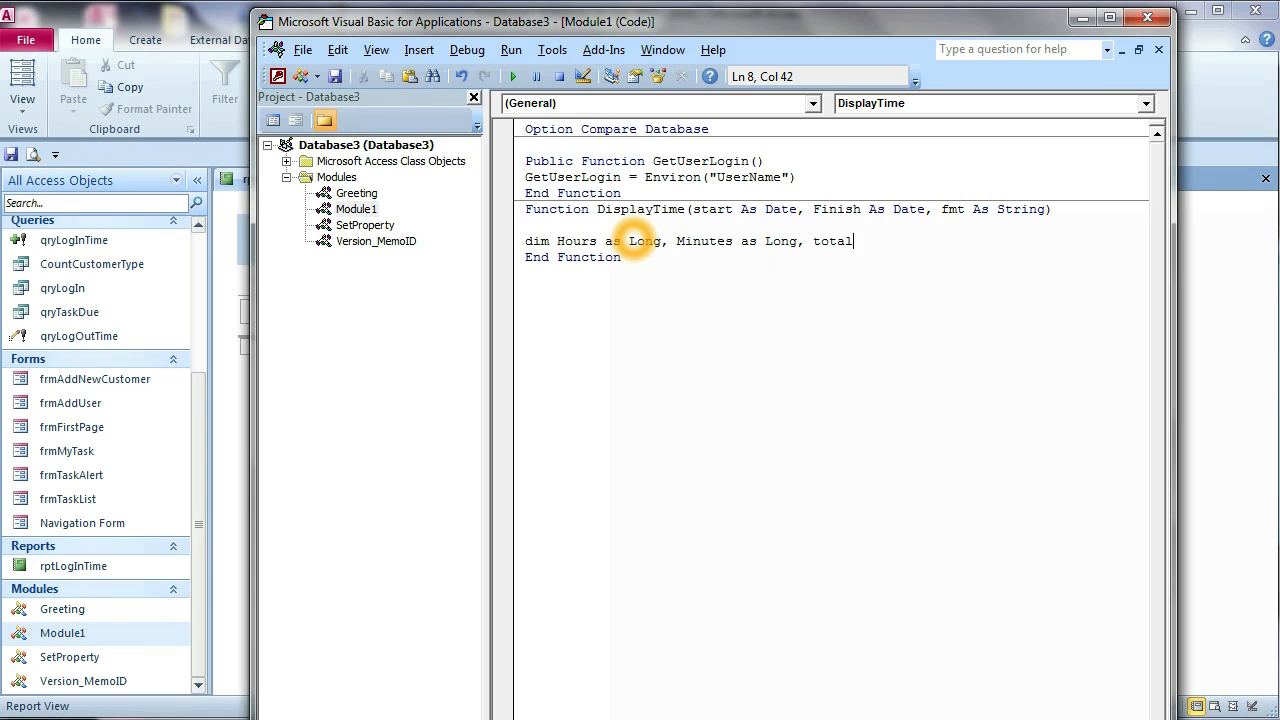
type("Seconds as")
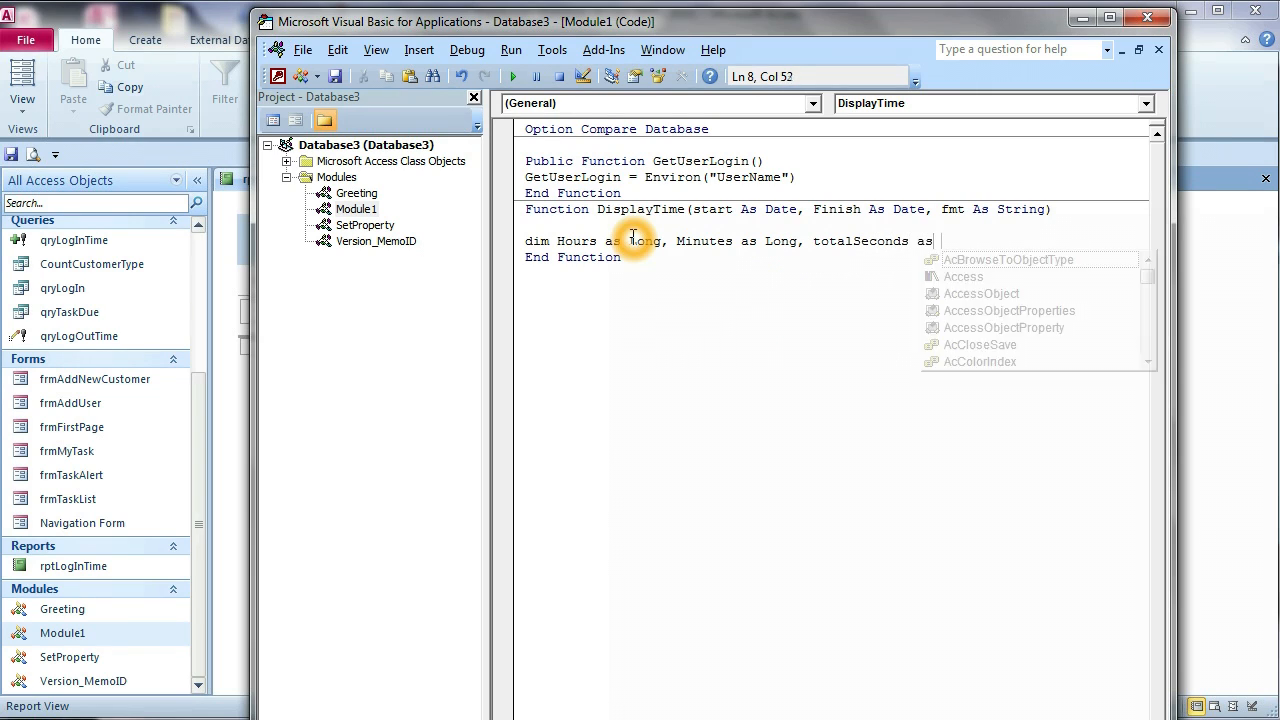
type("Long,")
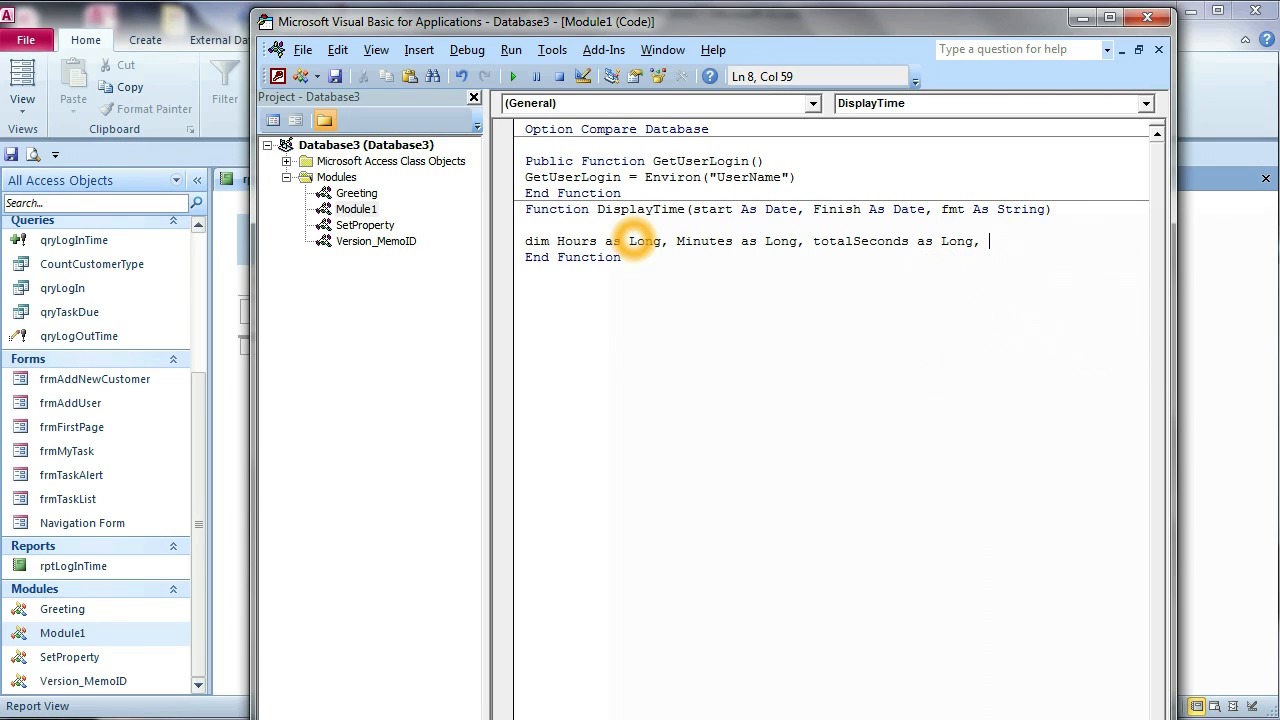
type("S")
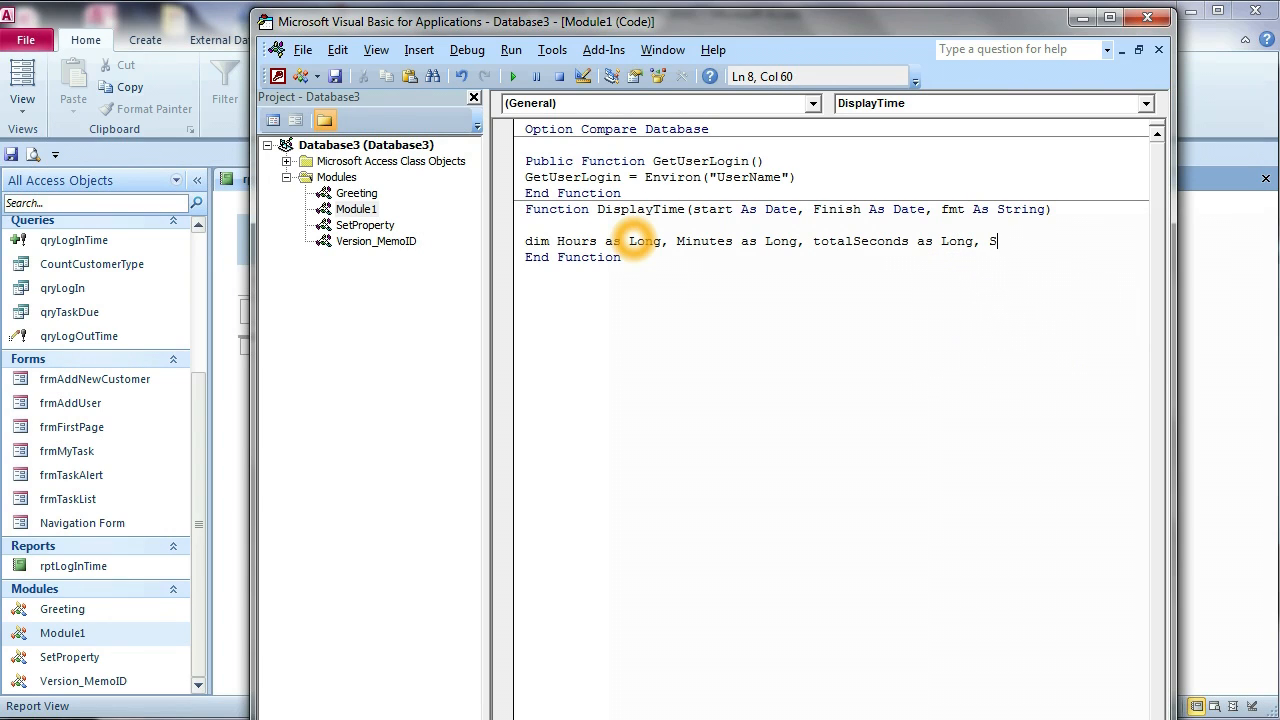
type("econd")
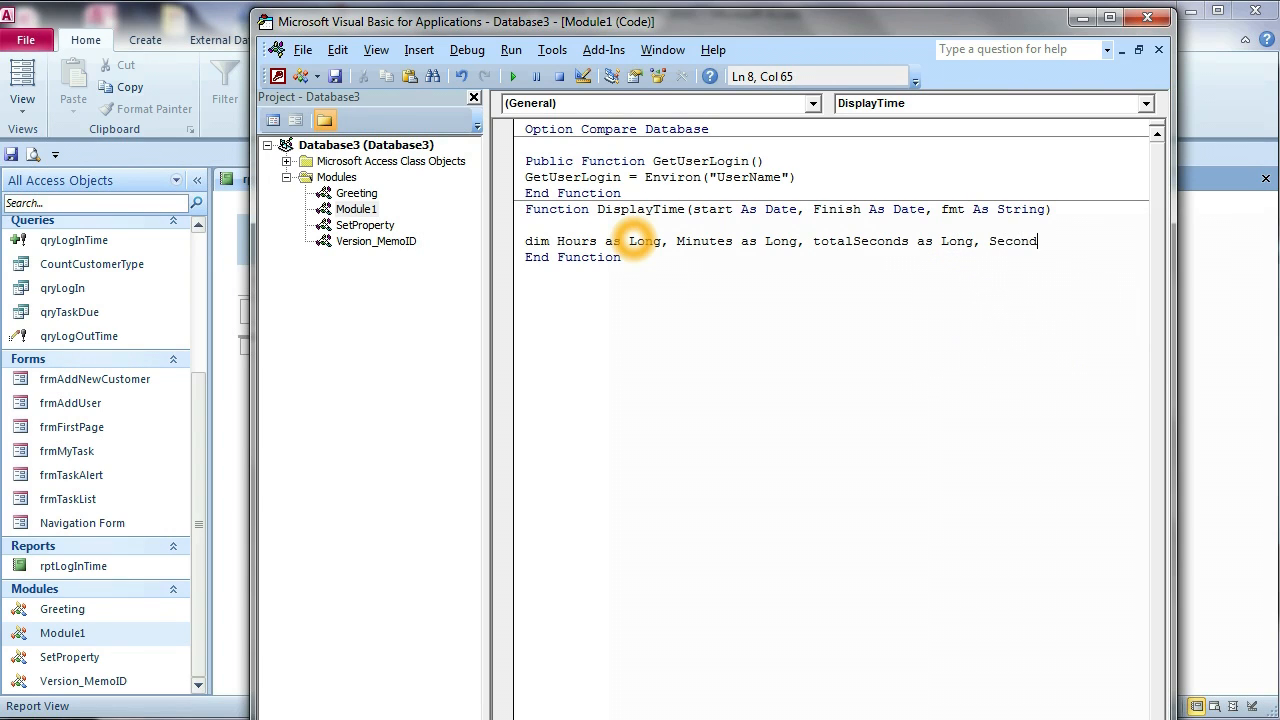
type("Lef")
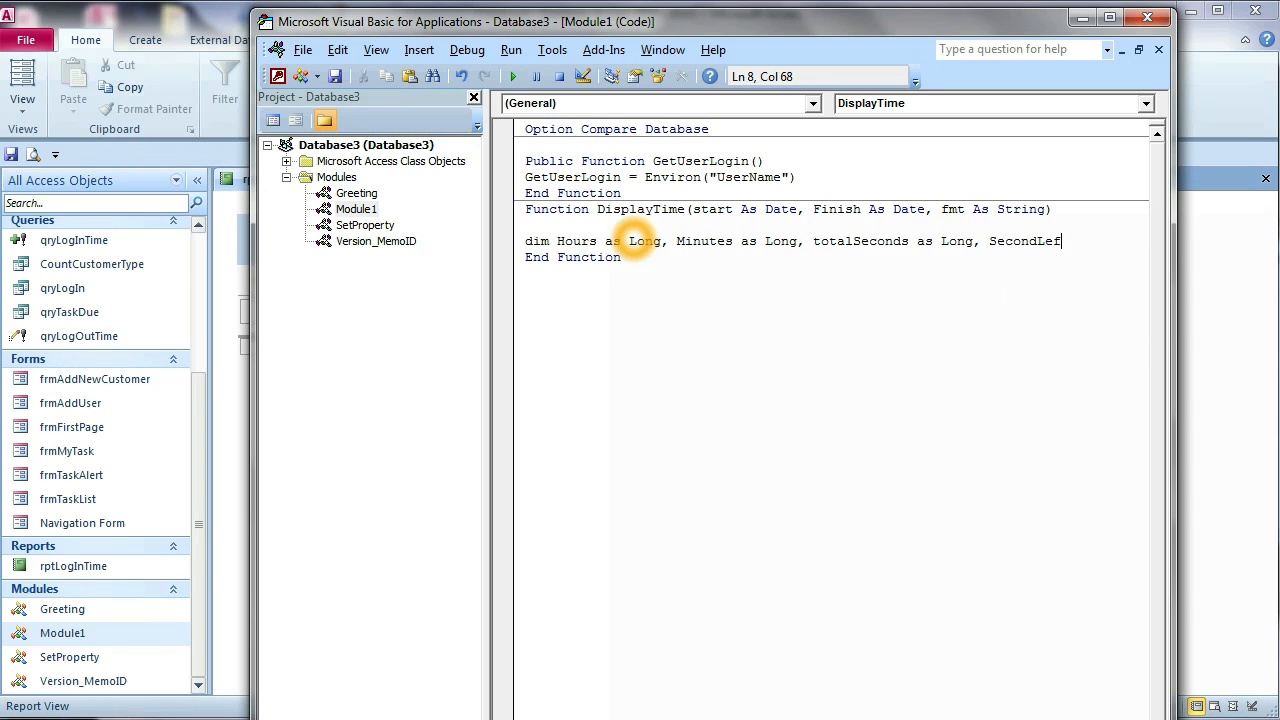
type("as")
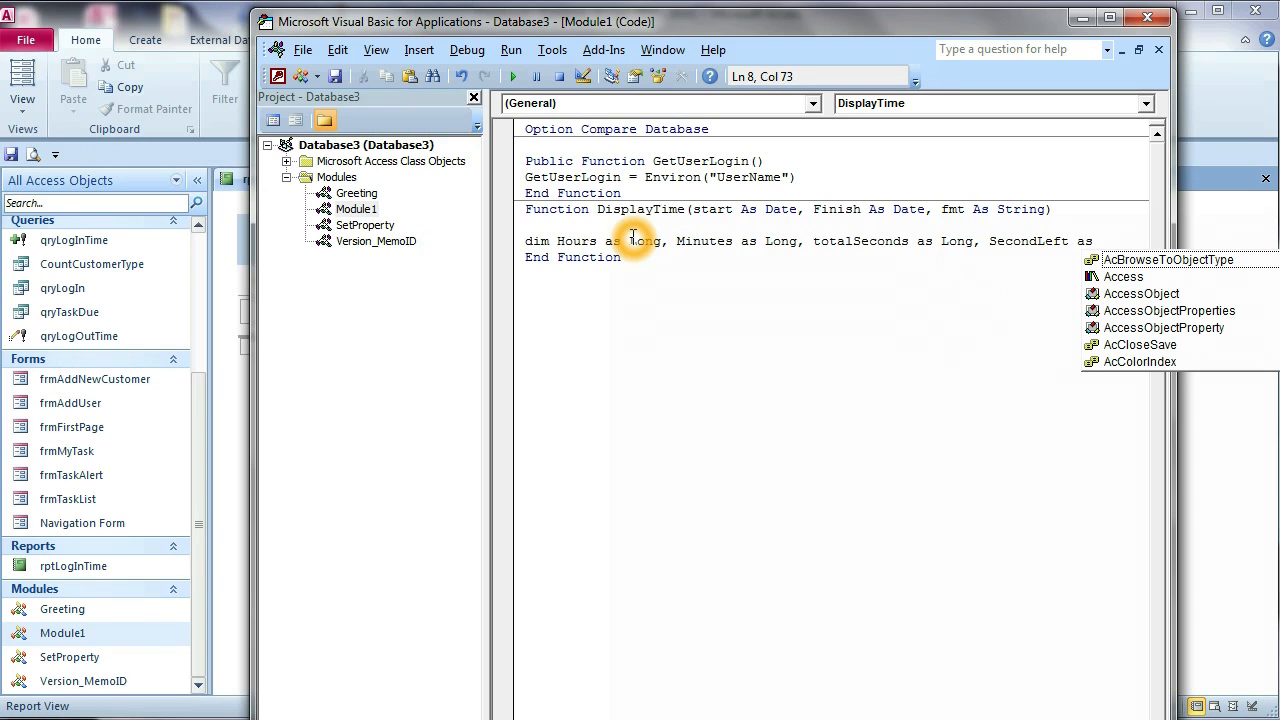
type("long")
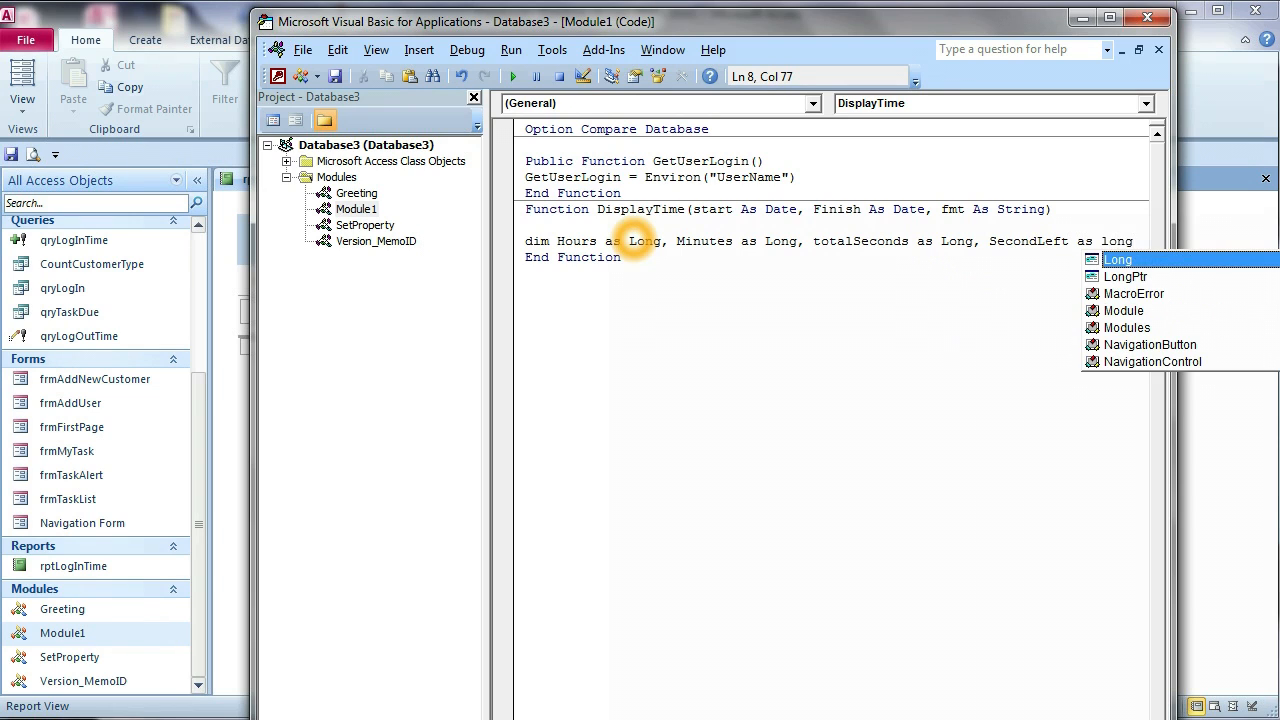
key("Return")
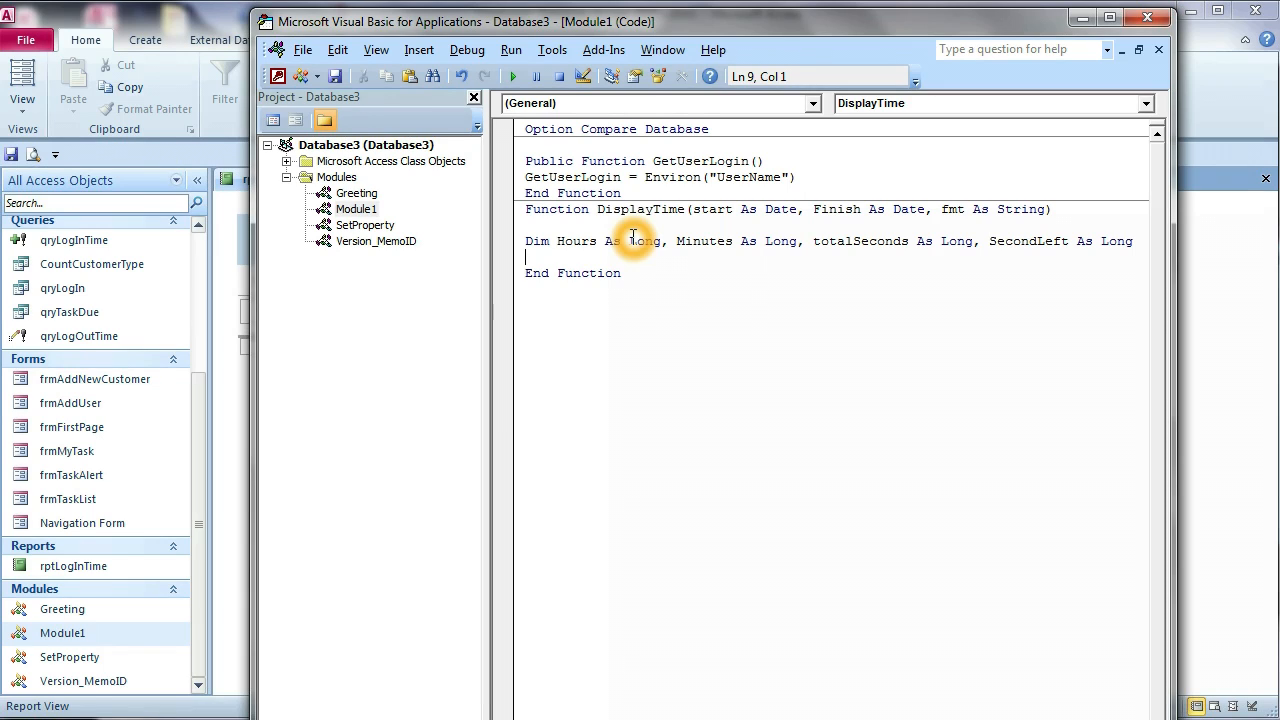
Write totalSeconds = DateDiff("s", start, Finish) to get the elapsed seconds.
type("T")
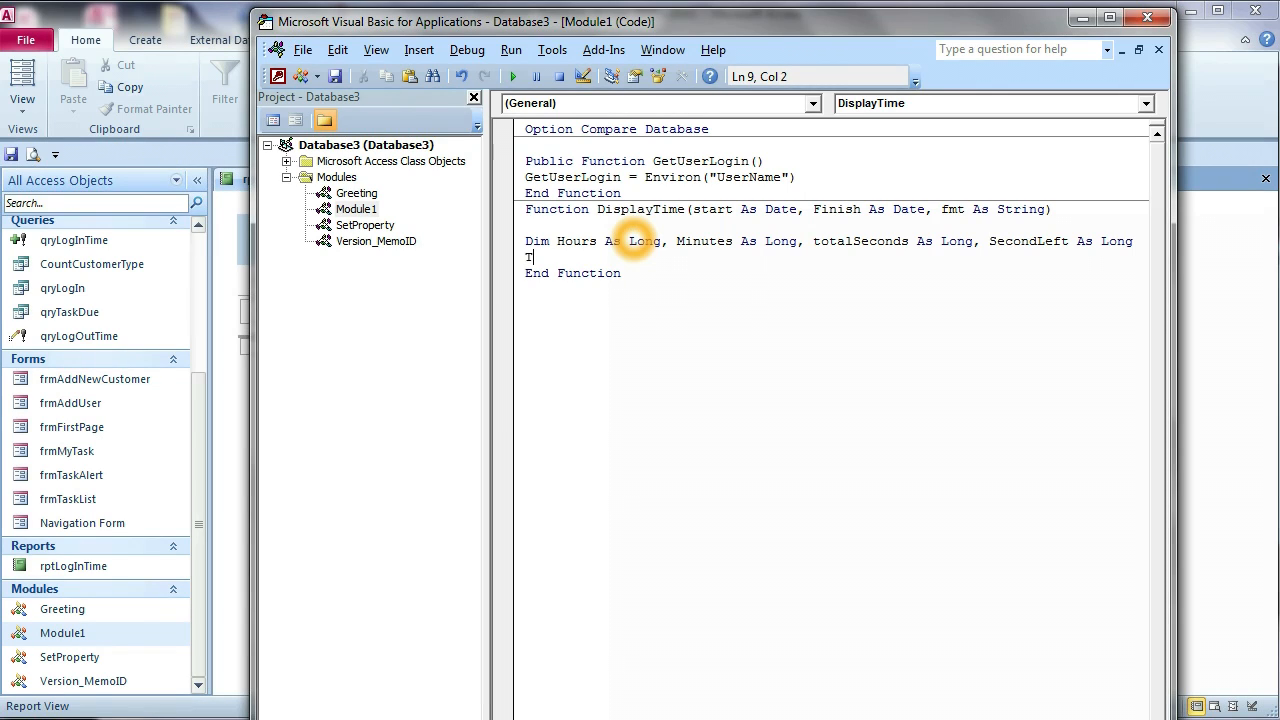
type("otalS")
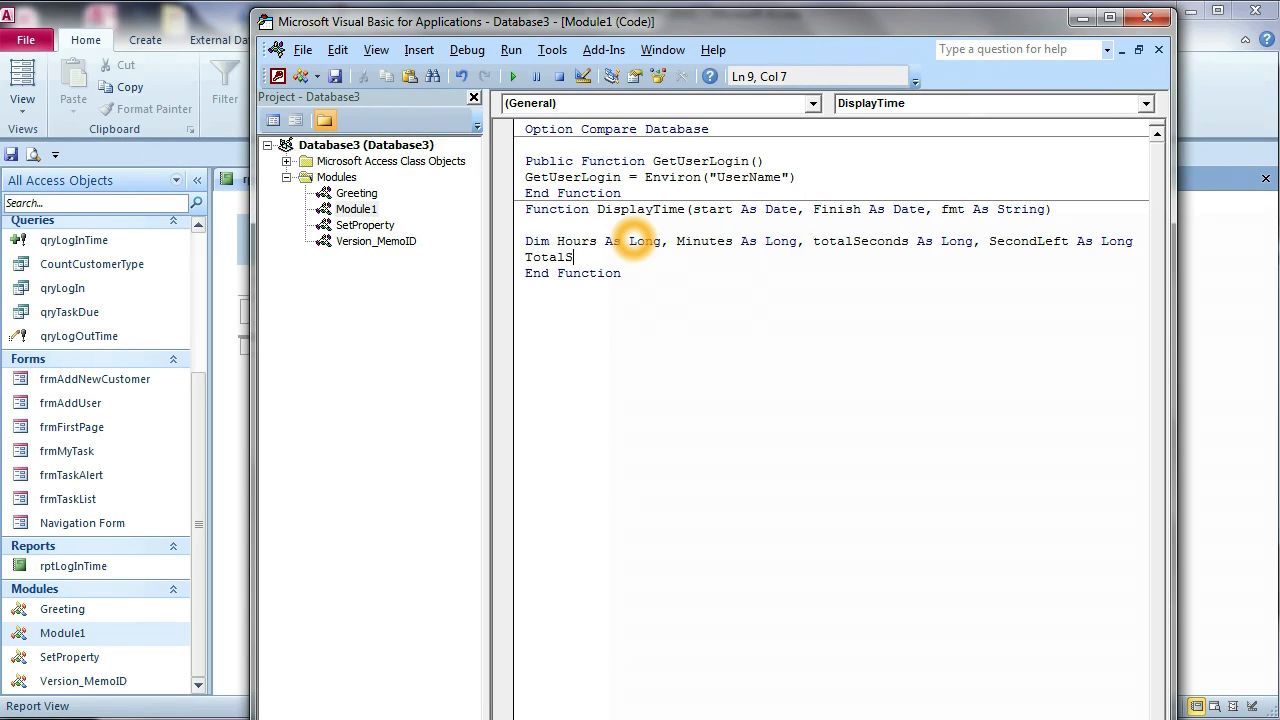
type("econds")
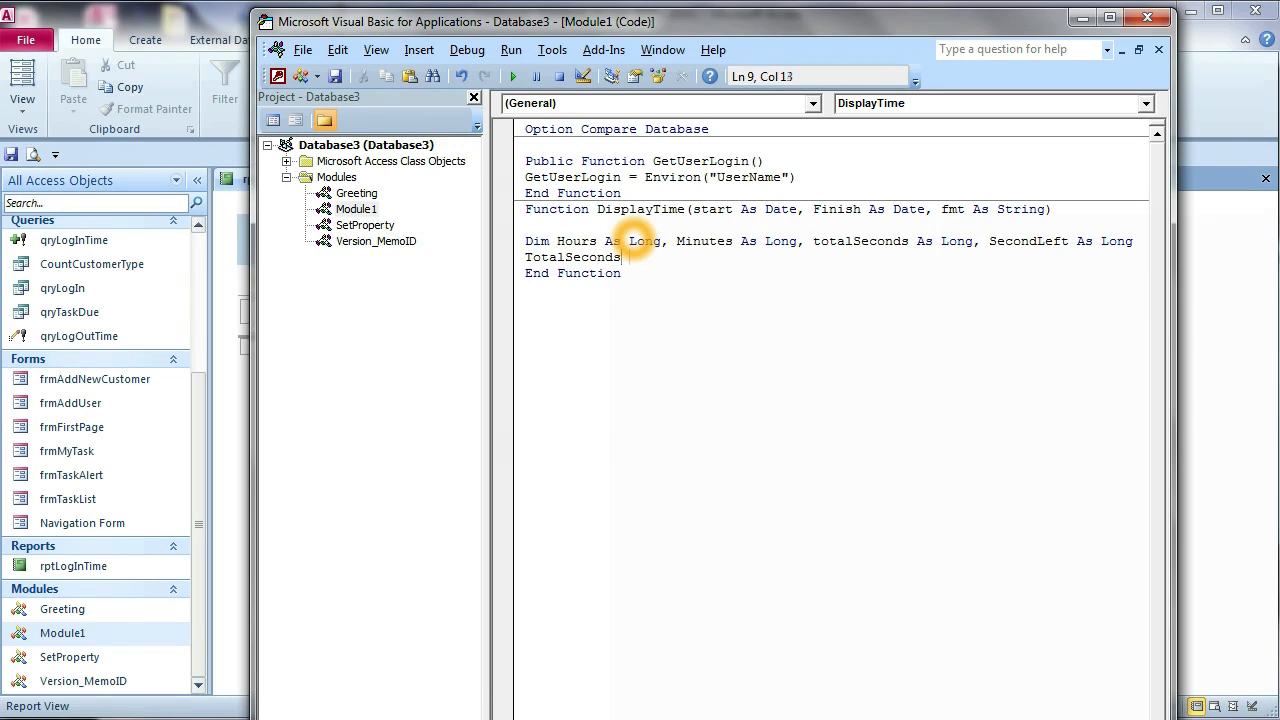
type("=")
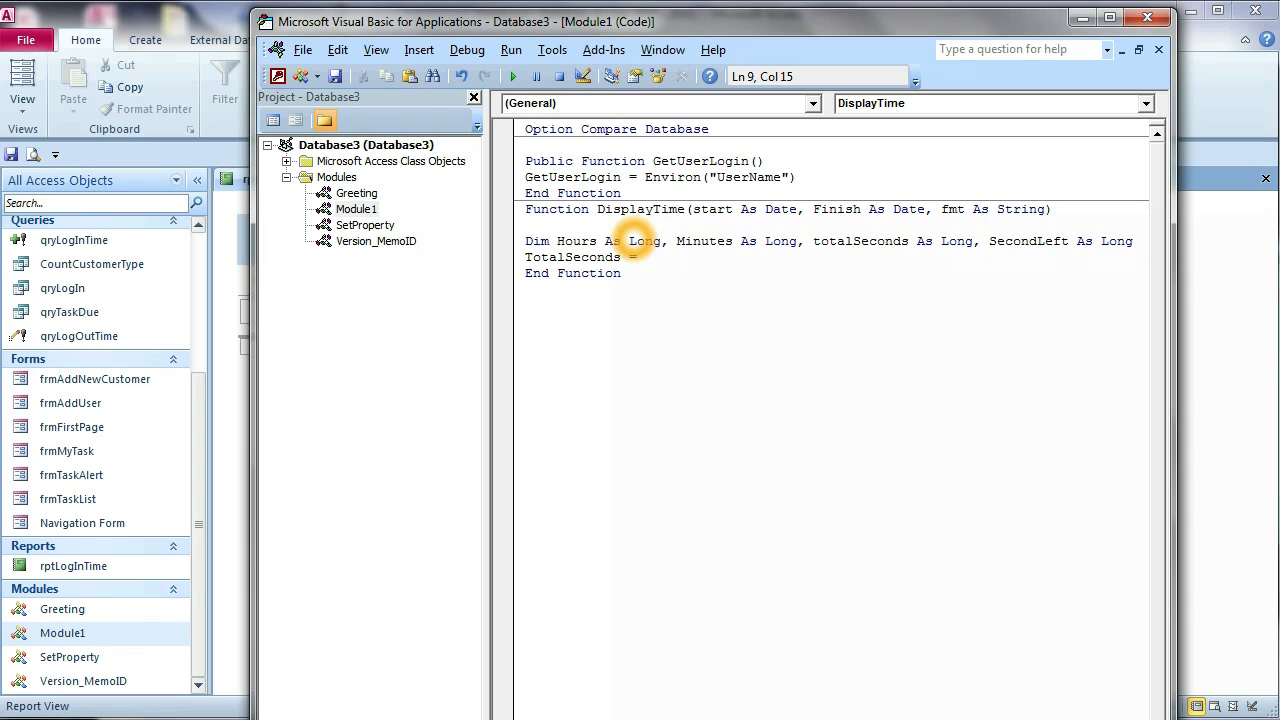
type("datediff(")
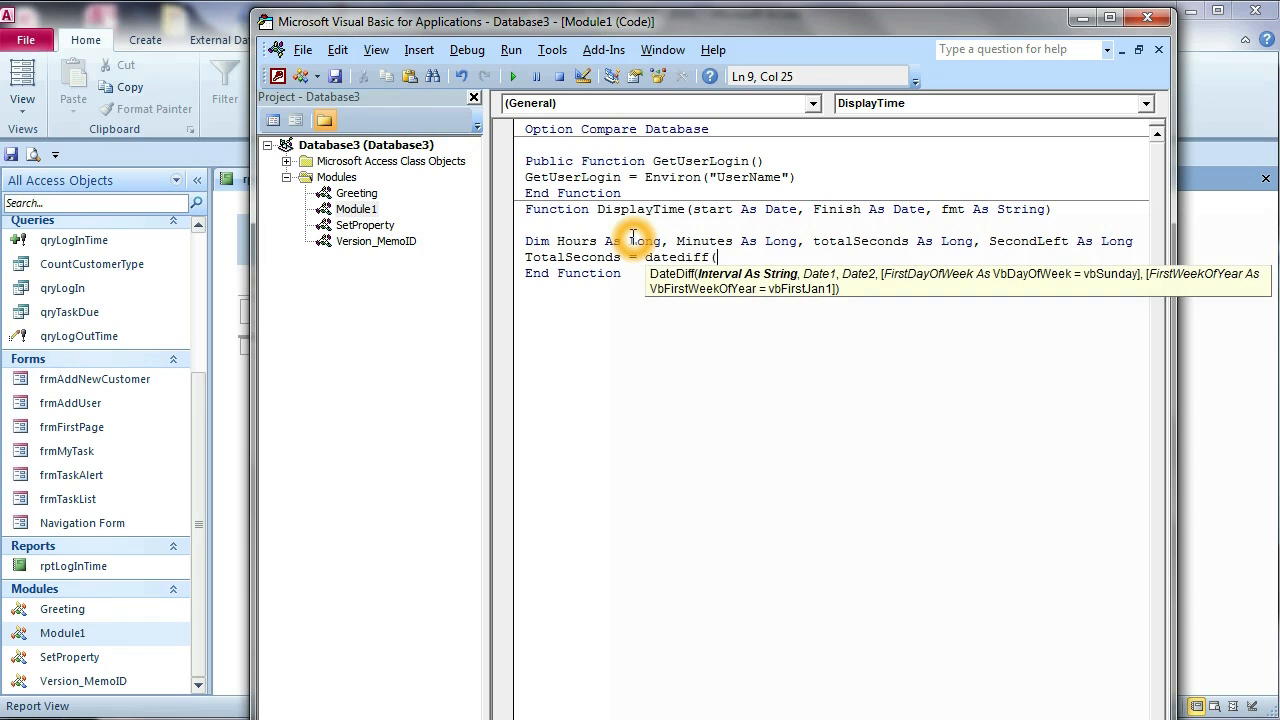
type("\"s")
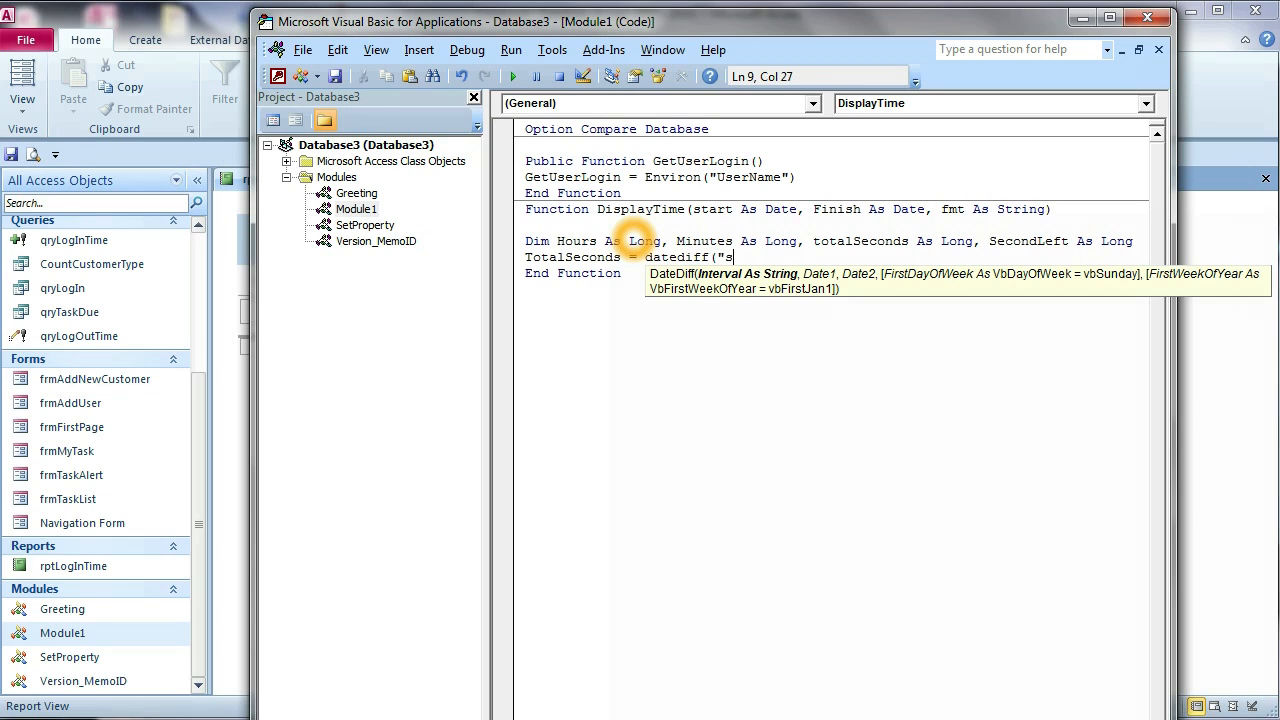
type("\", s")
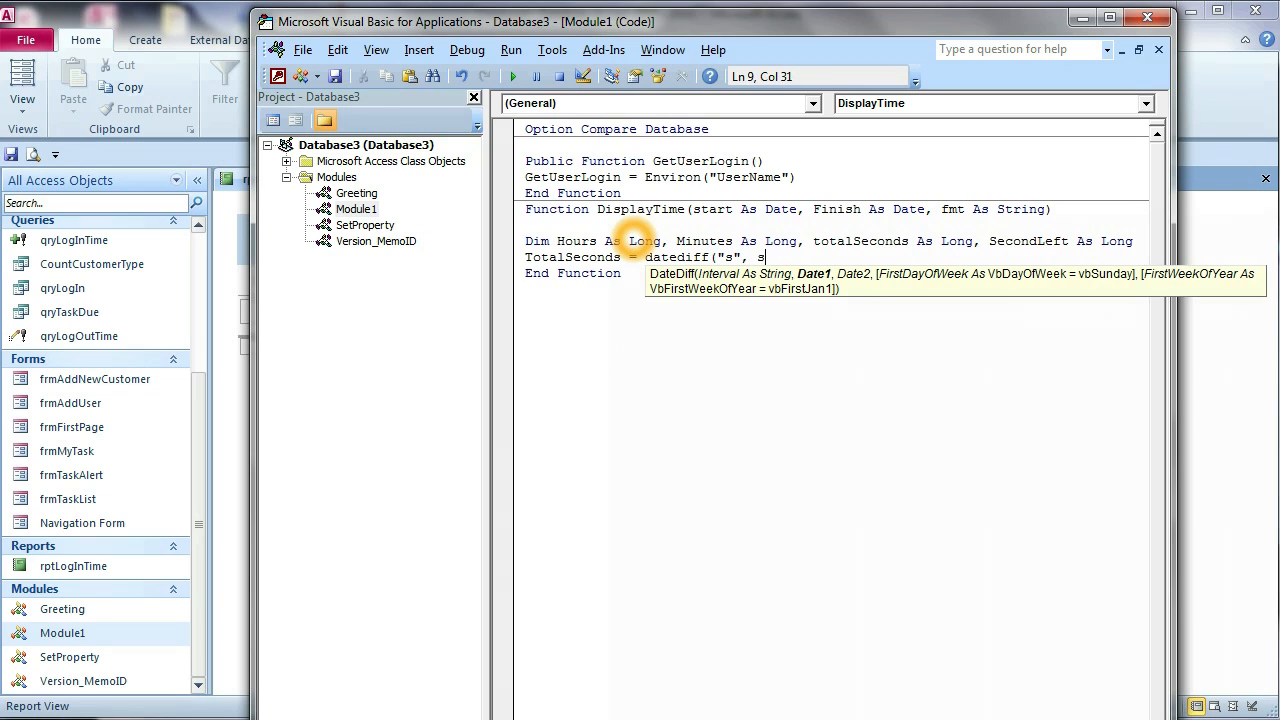
type("tart,")
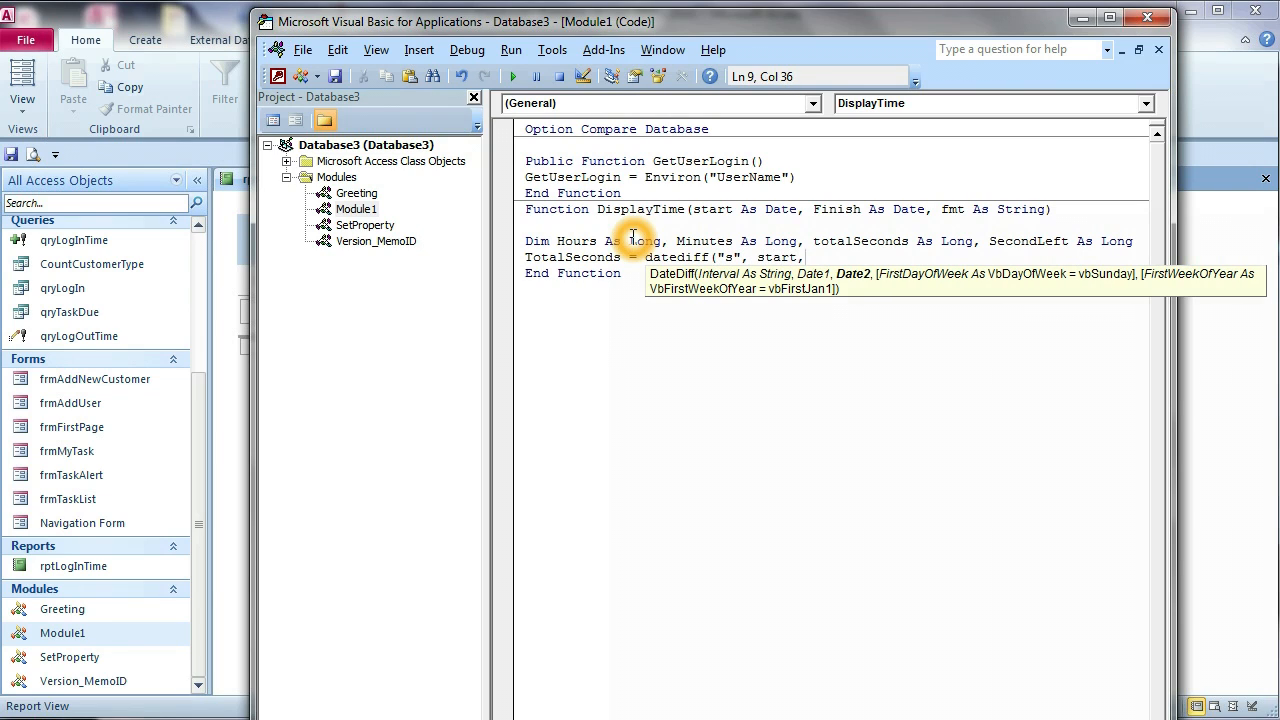
type("finish)")
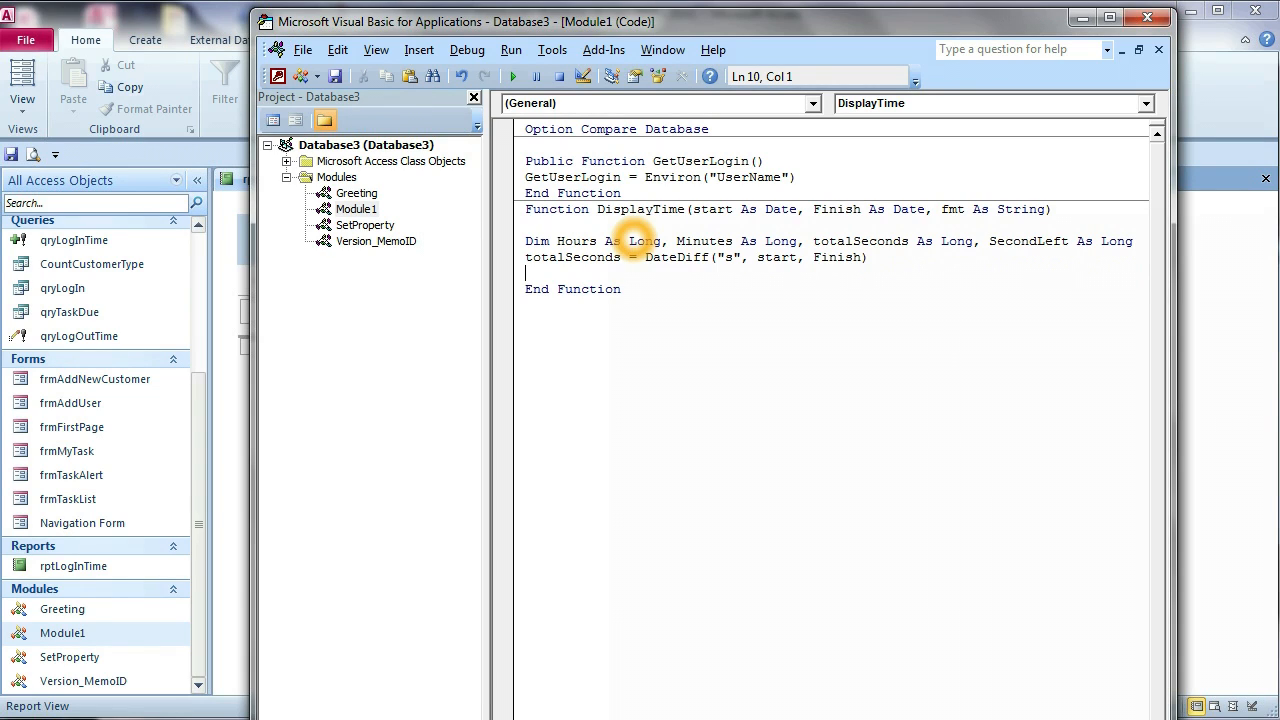
Write Hours = Int(totalSeconds / 3600) on the next line.
type("H")
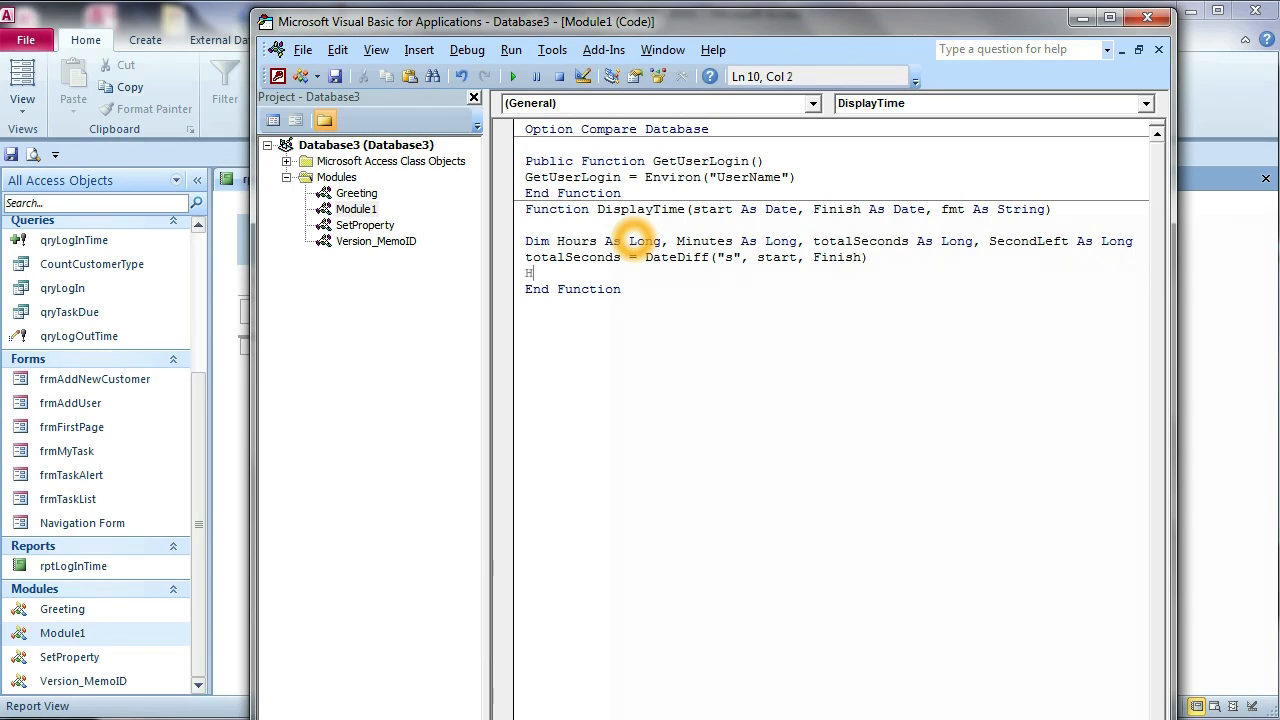
type("ours")
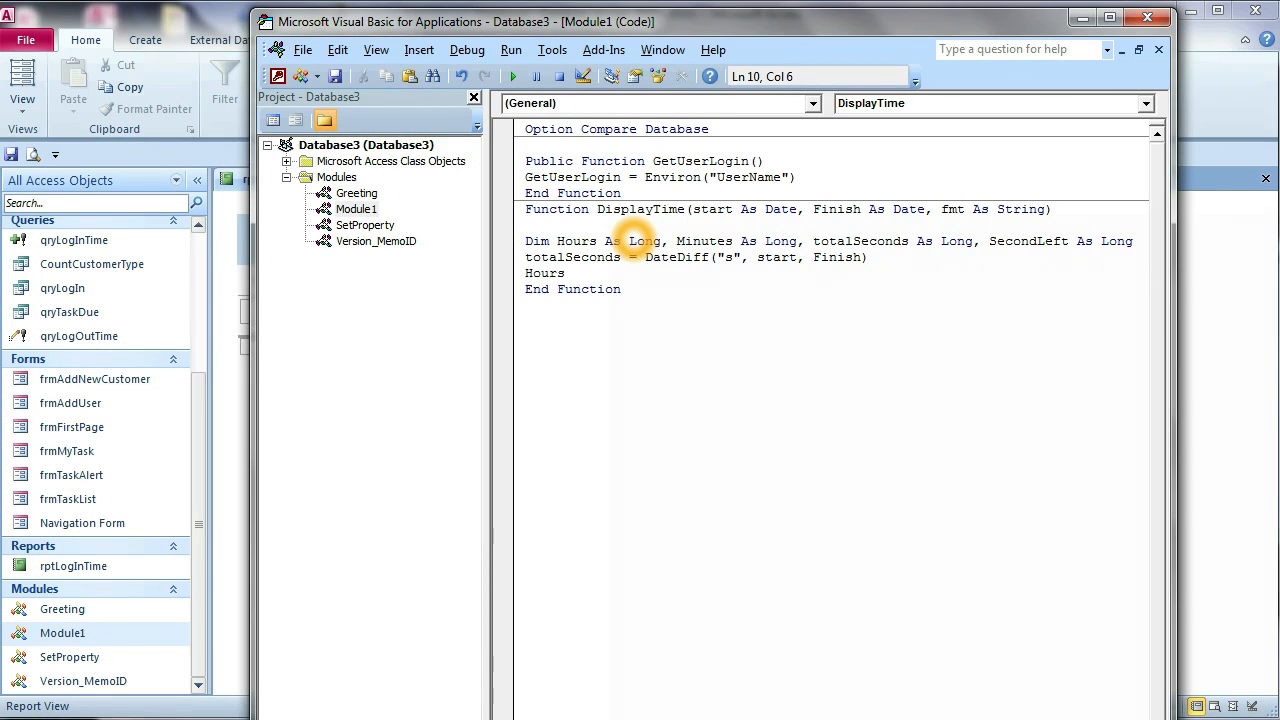
type("= int")
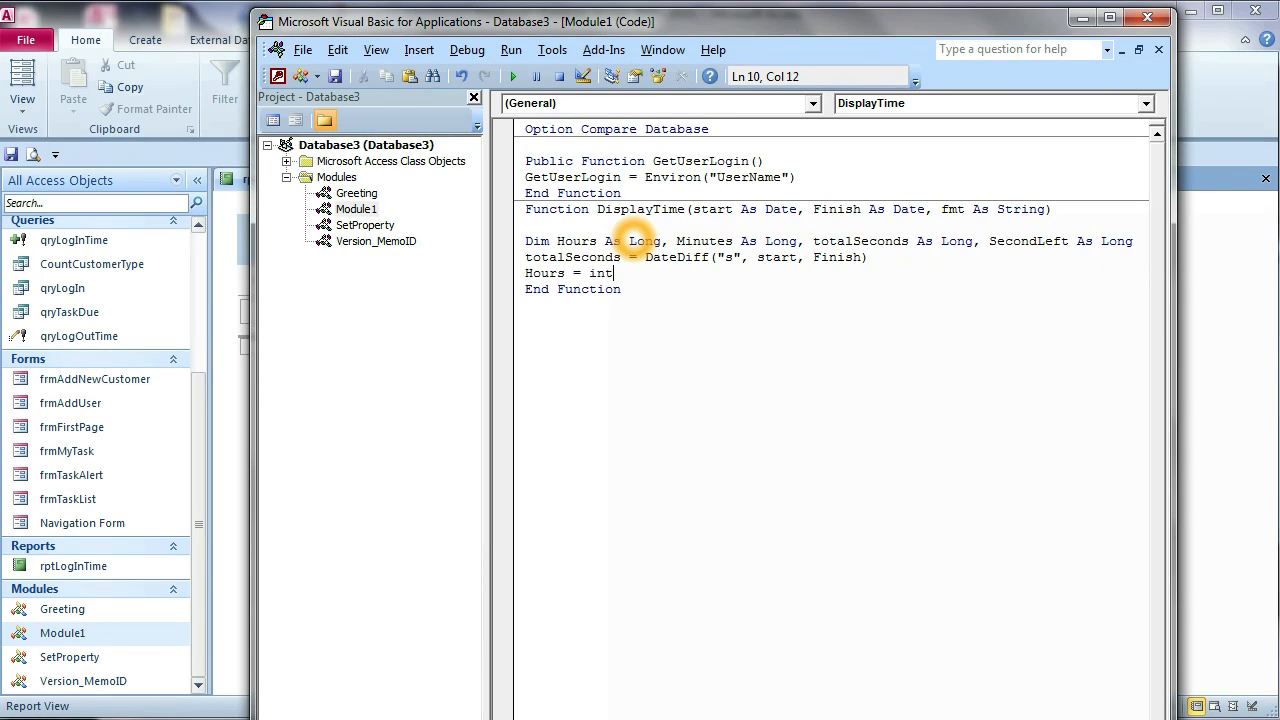
type("(")
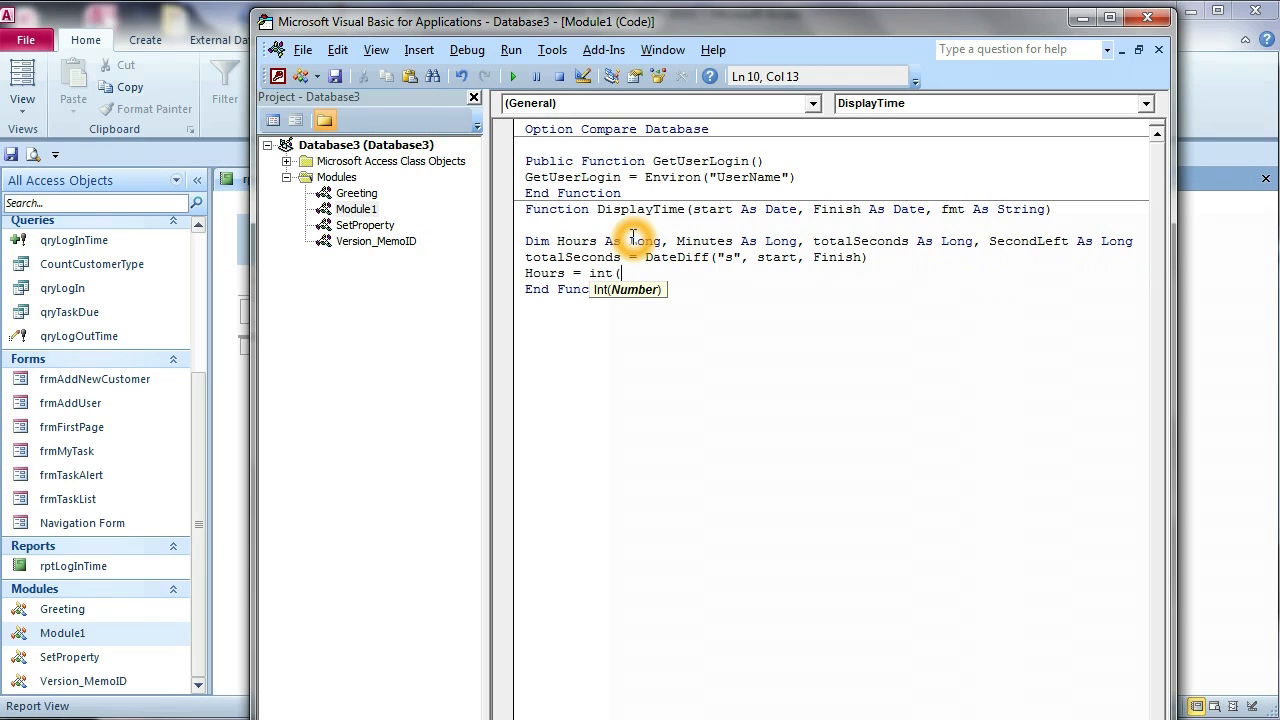
type("total")
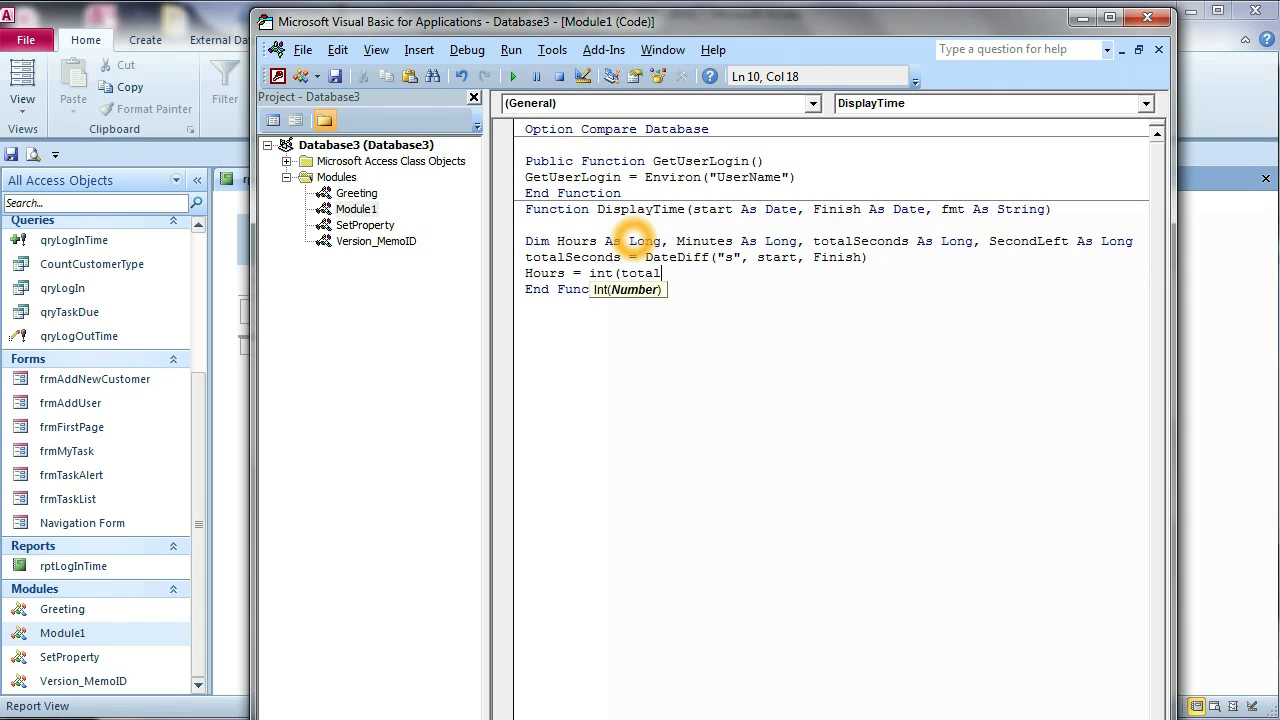
type("se")
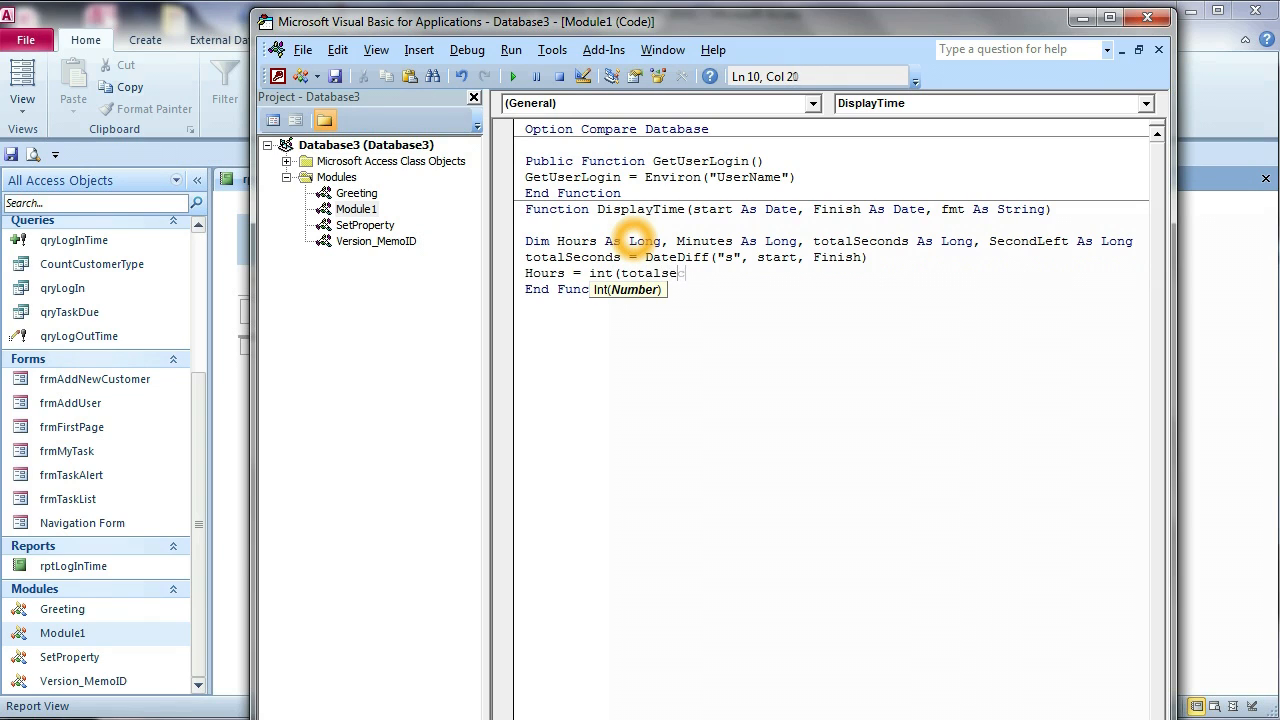
type("conds")
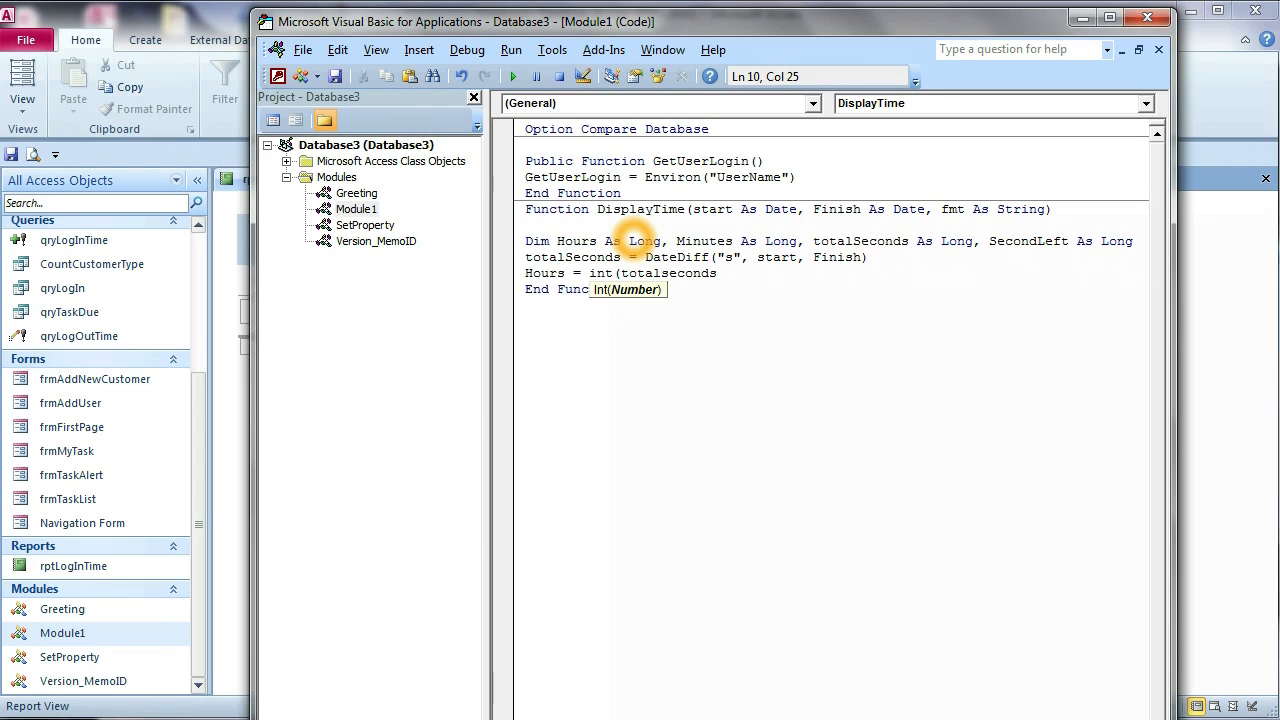
type("/")
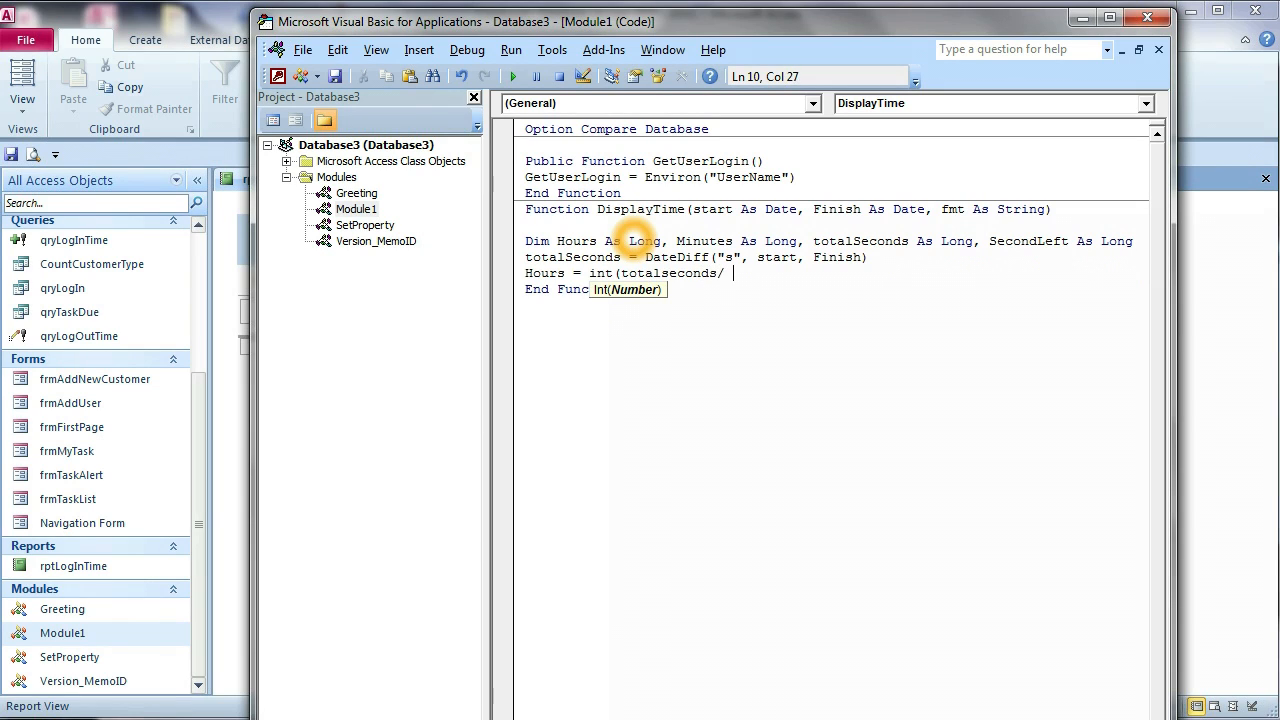
type("3600")
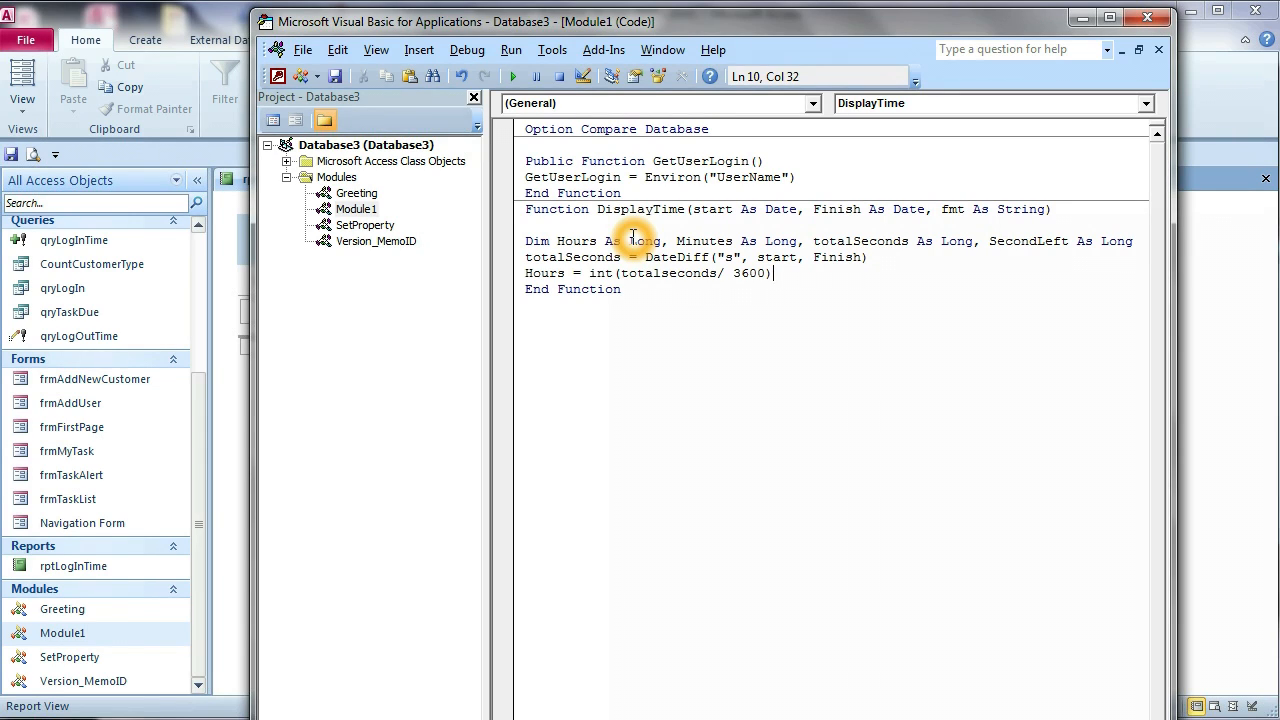
key("Return")
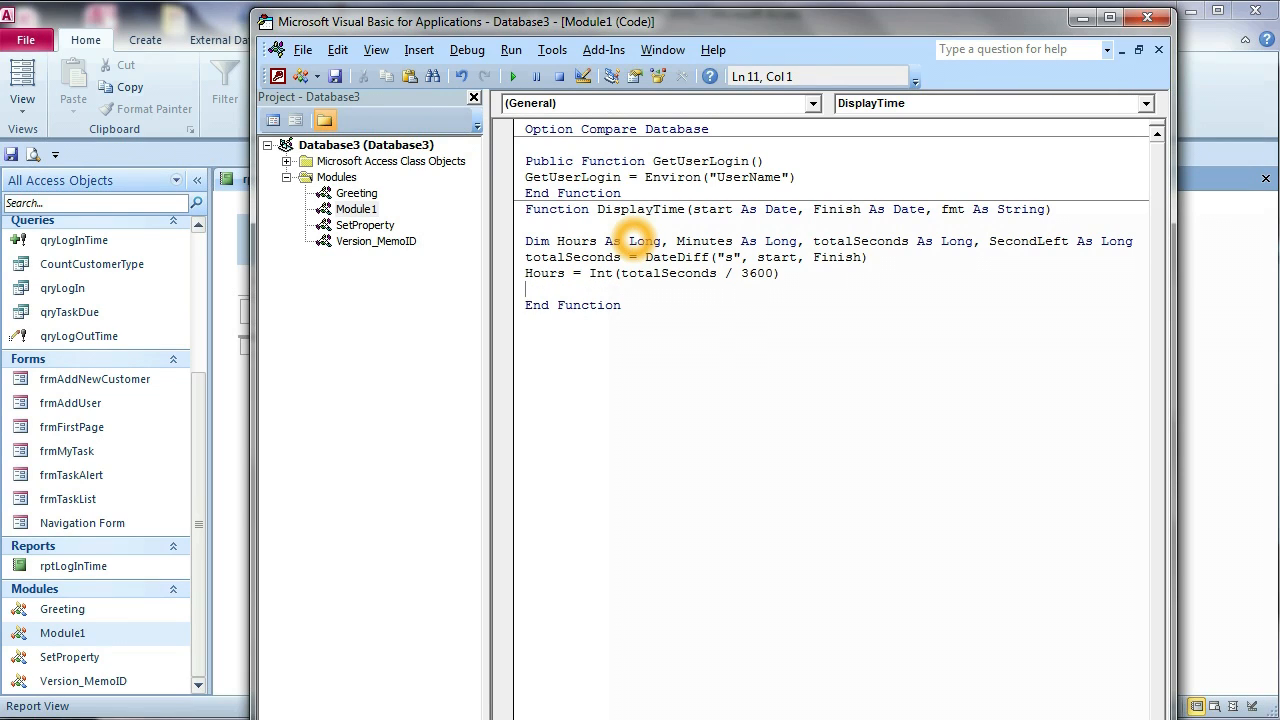
Write SecondLeft = totalSeconds Mod 3600 for the seconds remaining after whole hours.
type("sel")
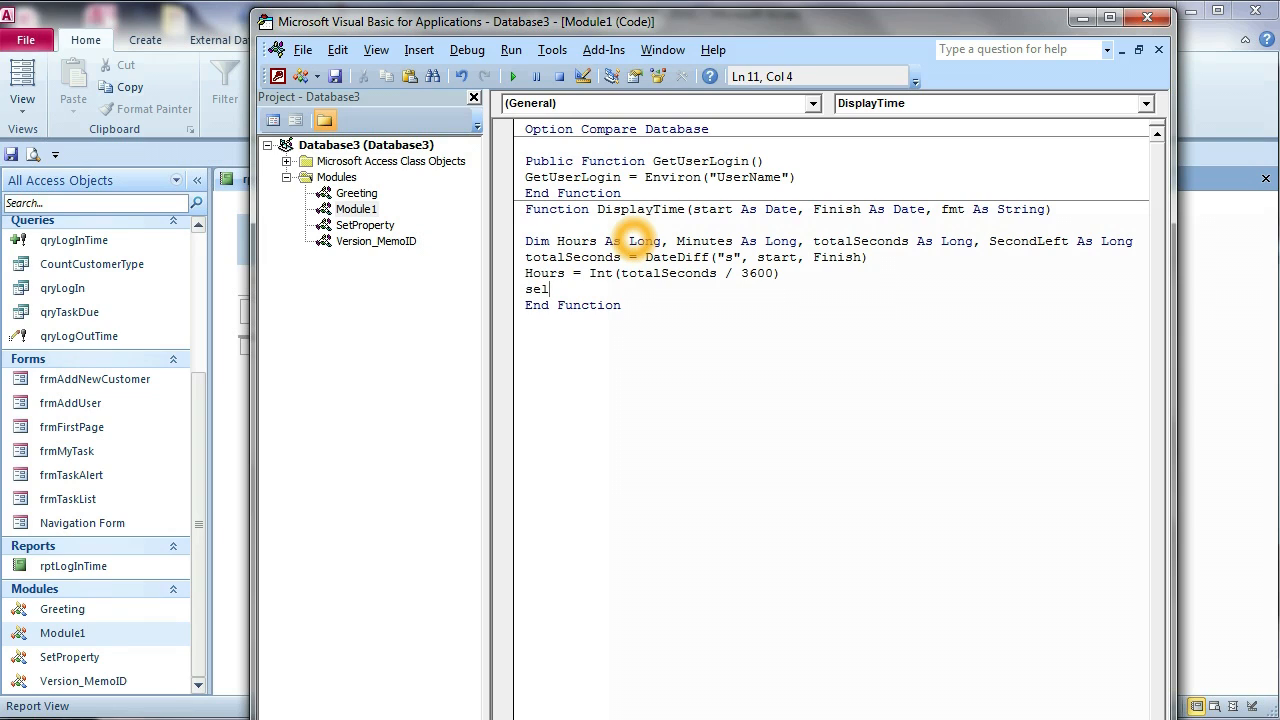
type("seconds")
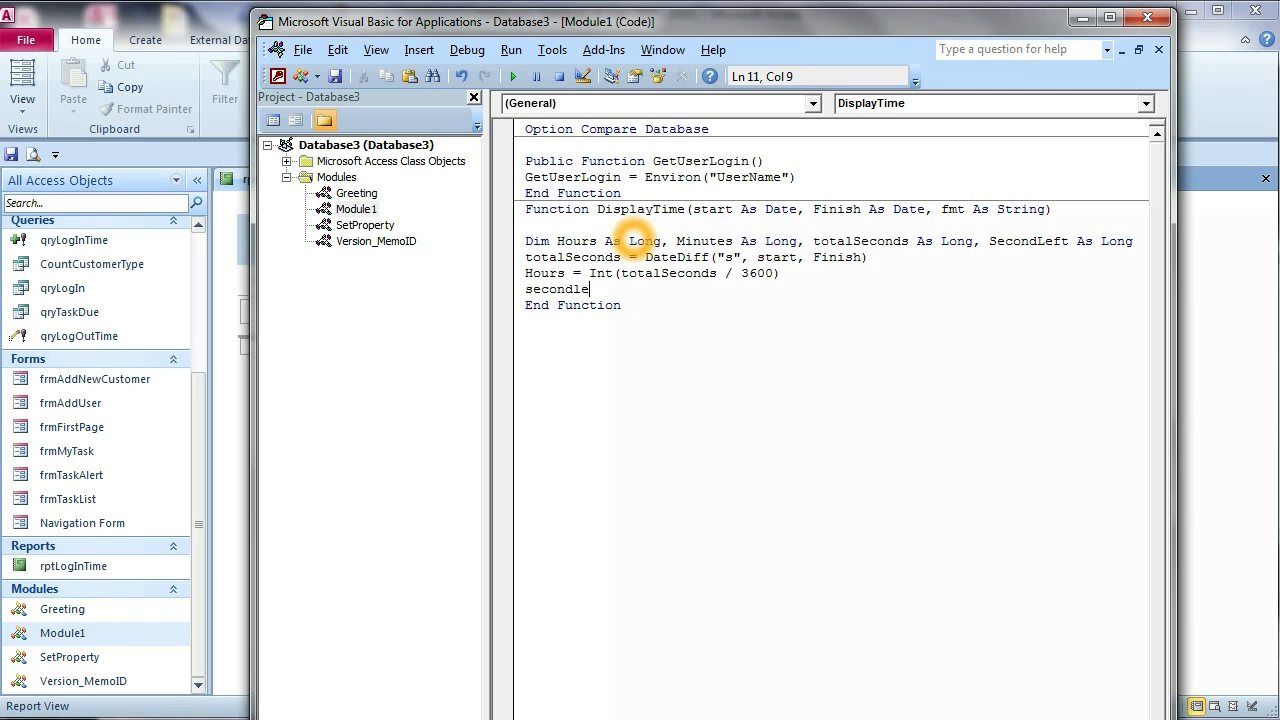
type("ft")
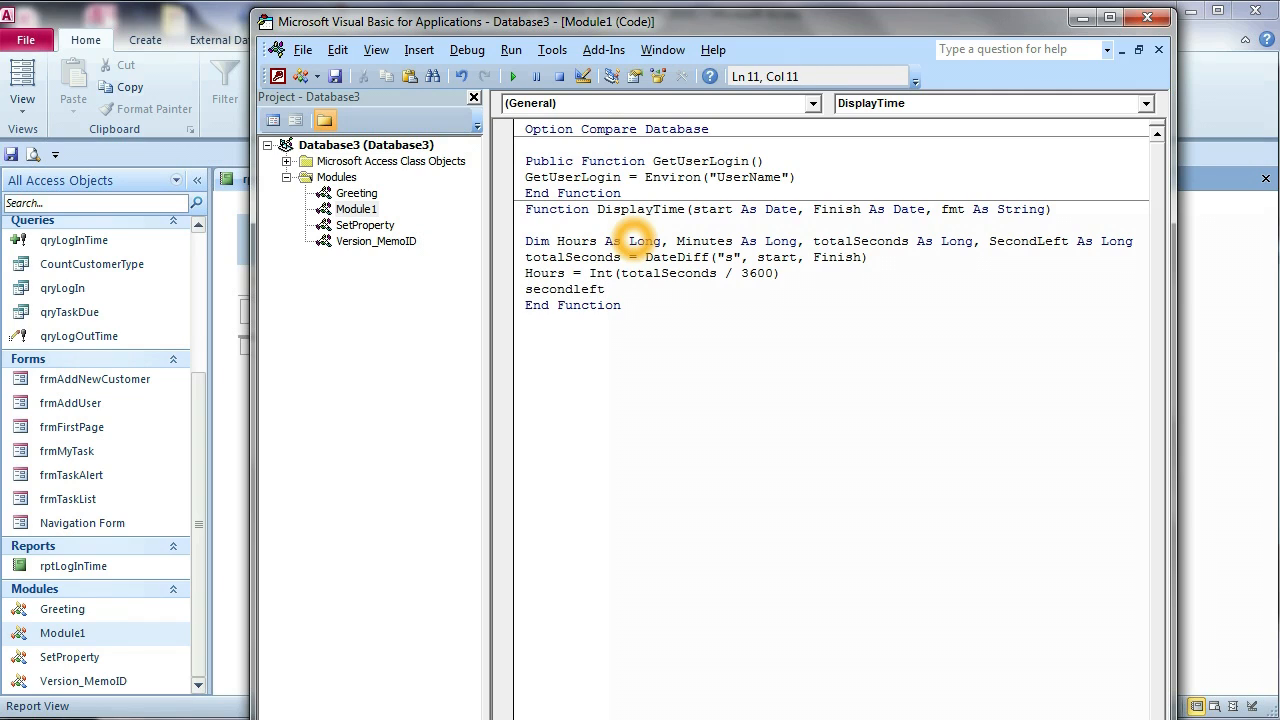
type("=")
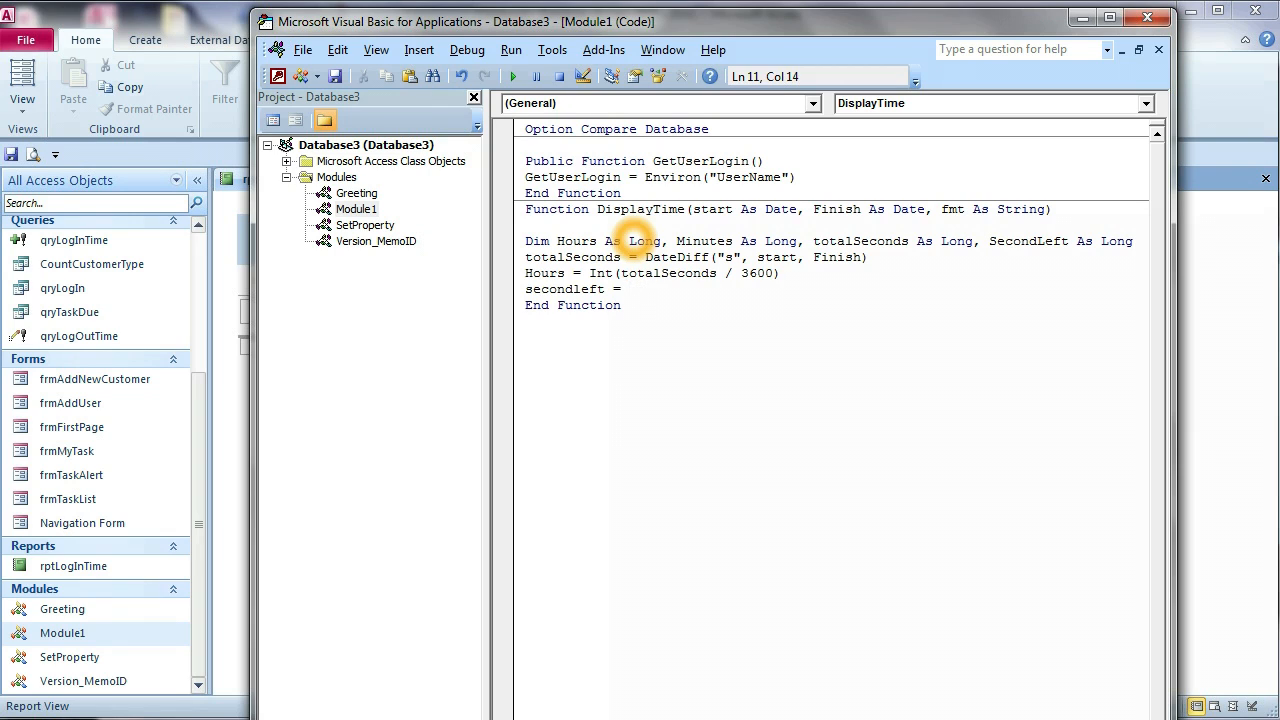
type("totalseconds")
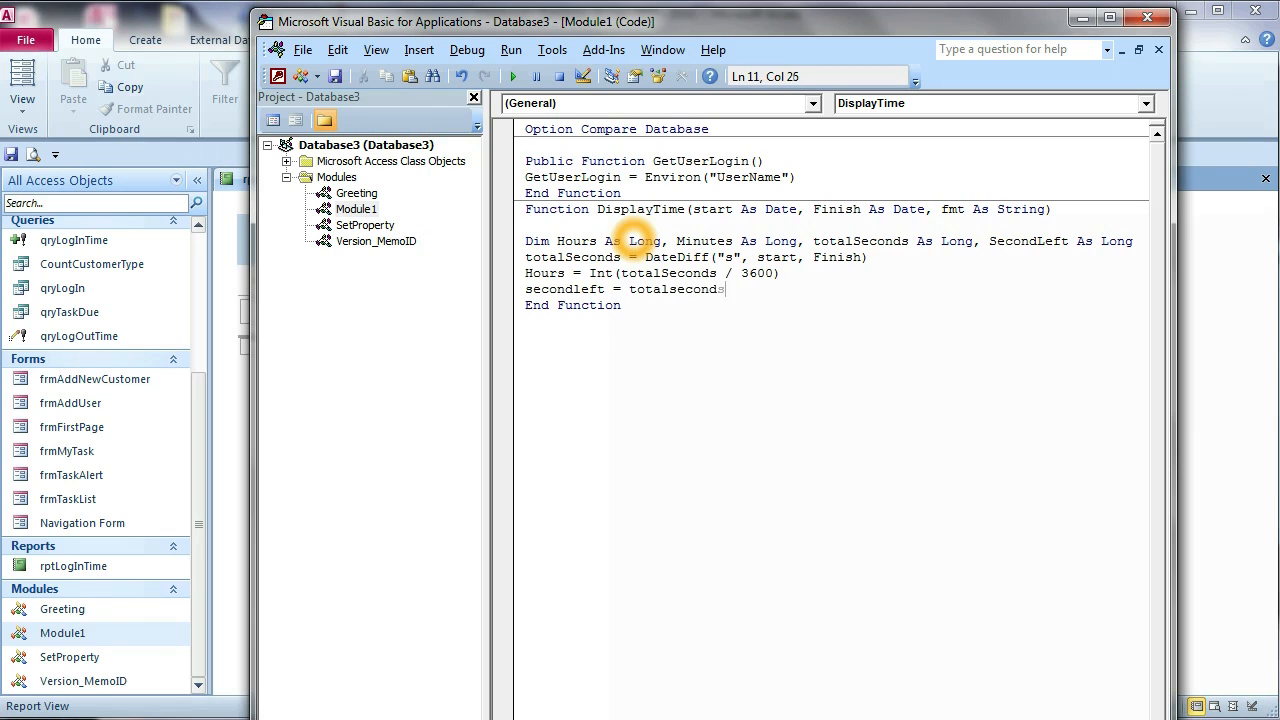
type("Mod")
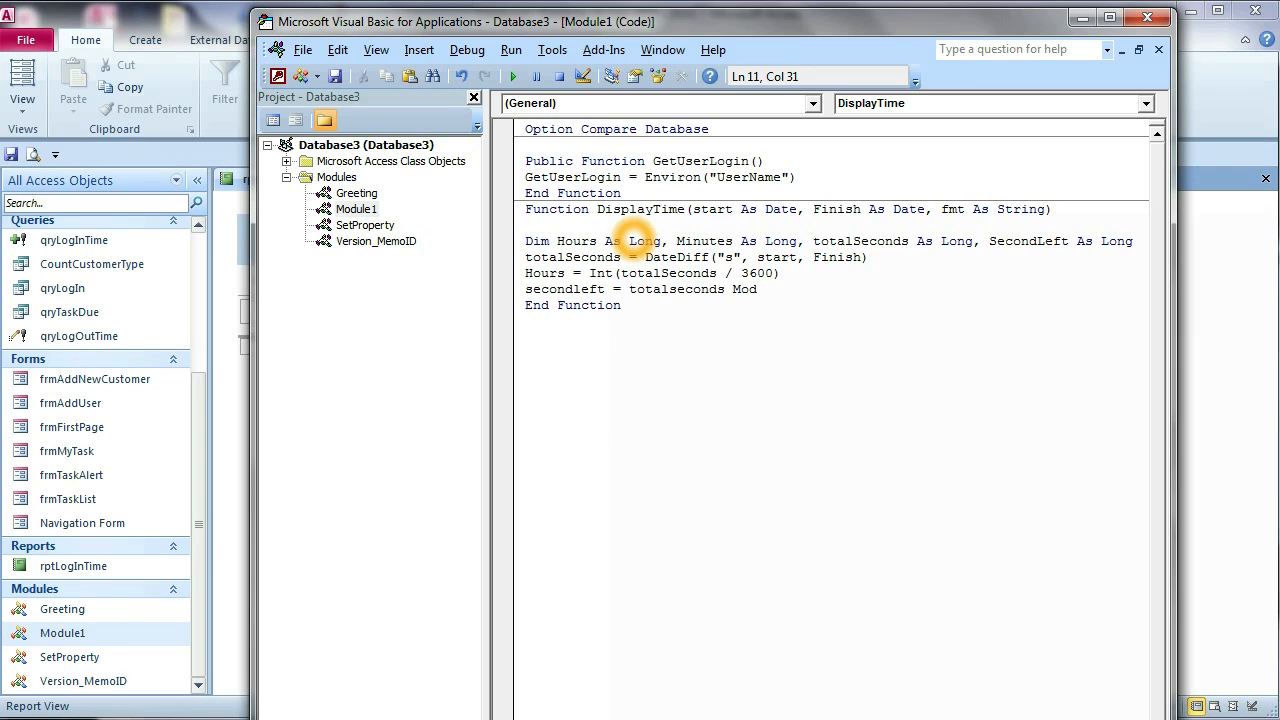
type("3600")
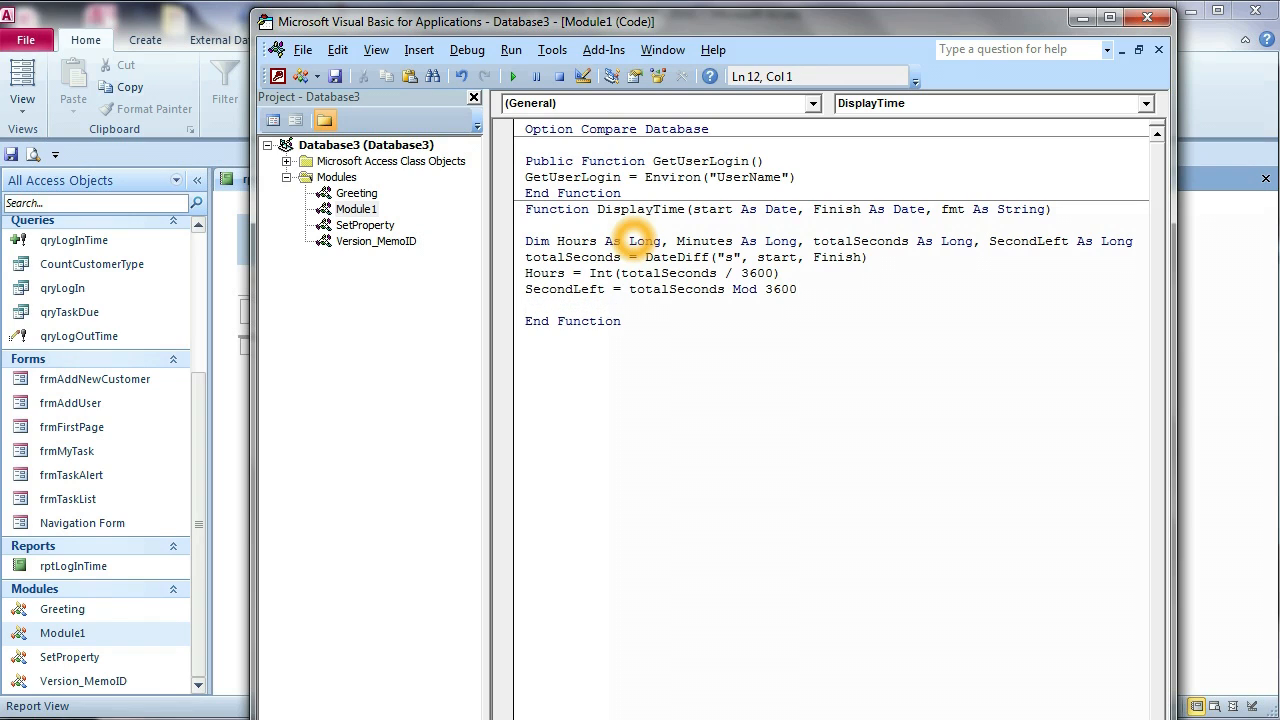
Write Minutes = Int(SecondLeft / 60) and move to the empty line beneath it.
type("Minutes")
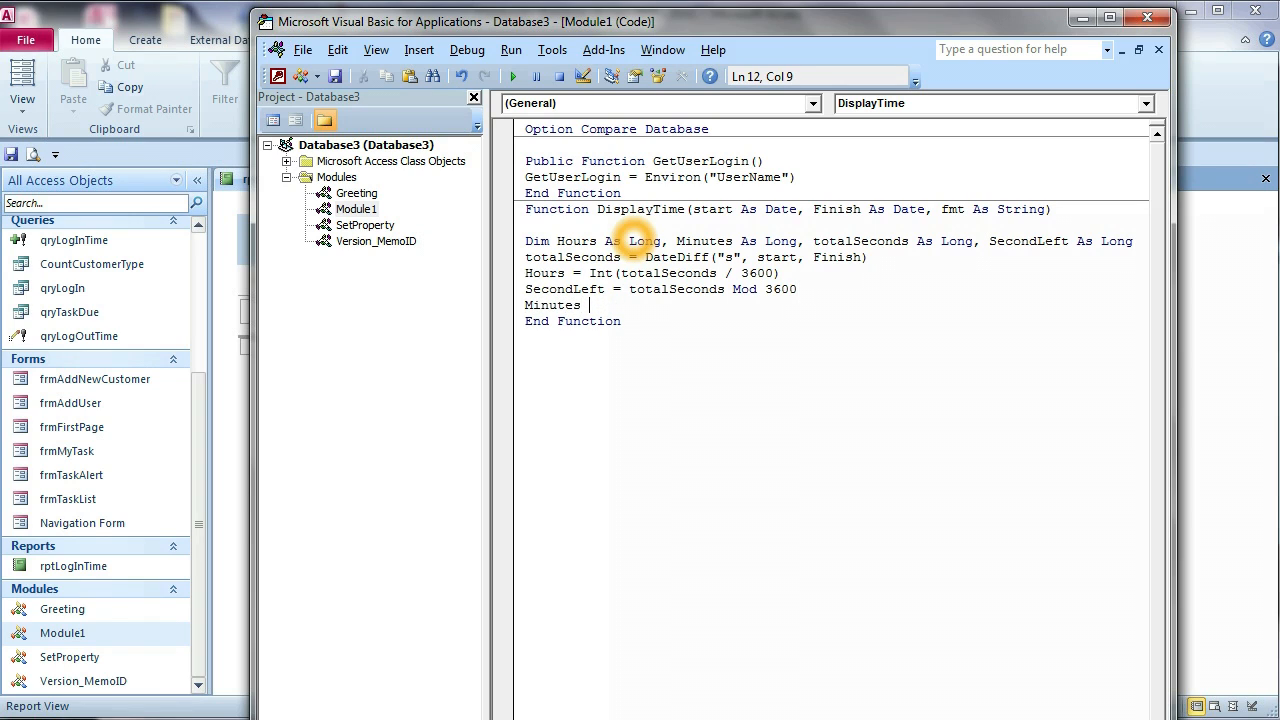
type("= i")
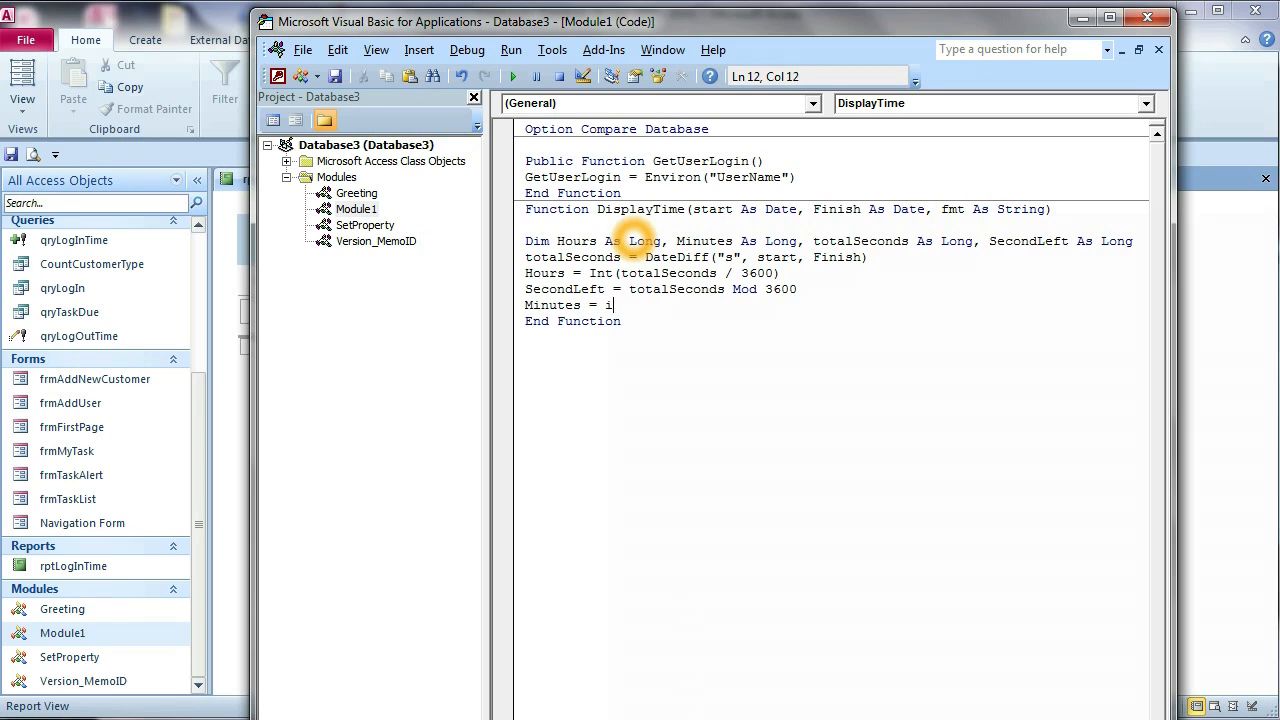
type("nt(")
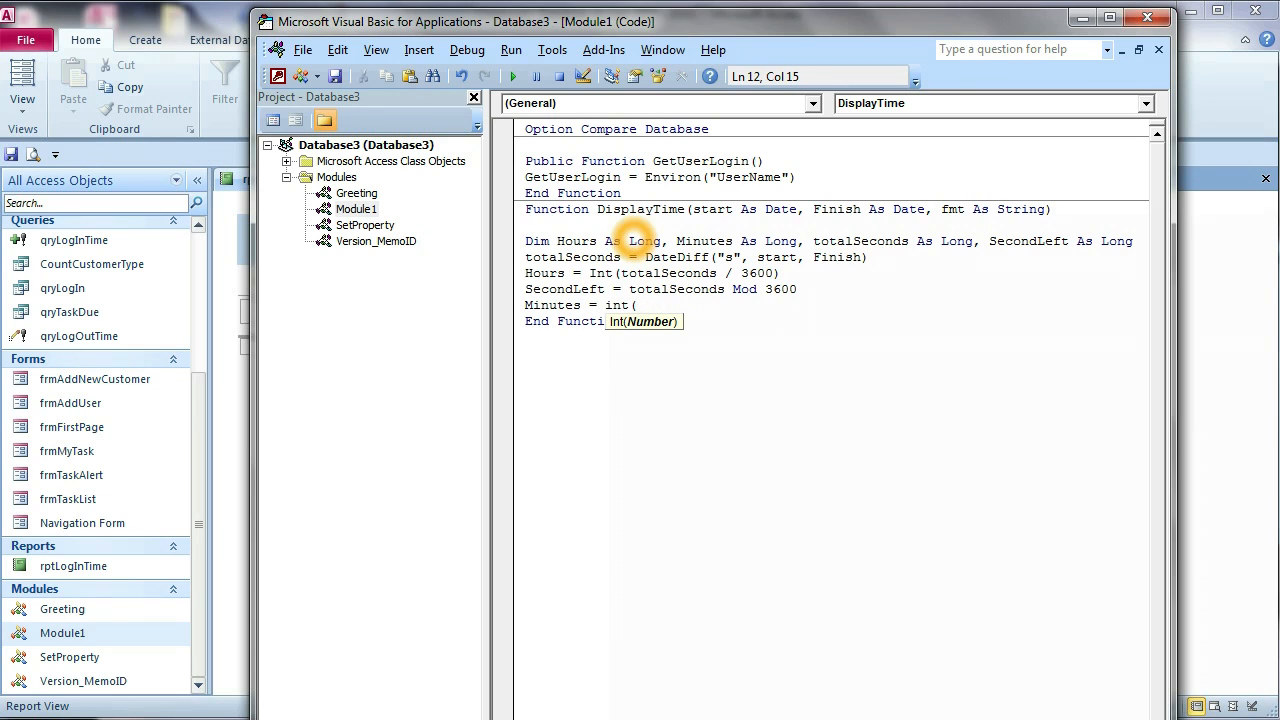
type("sec")
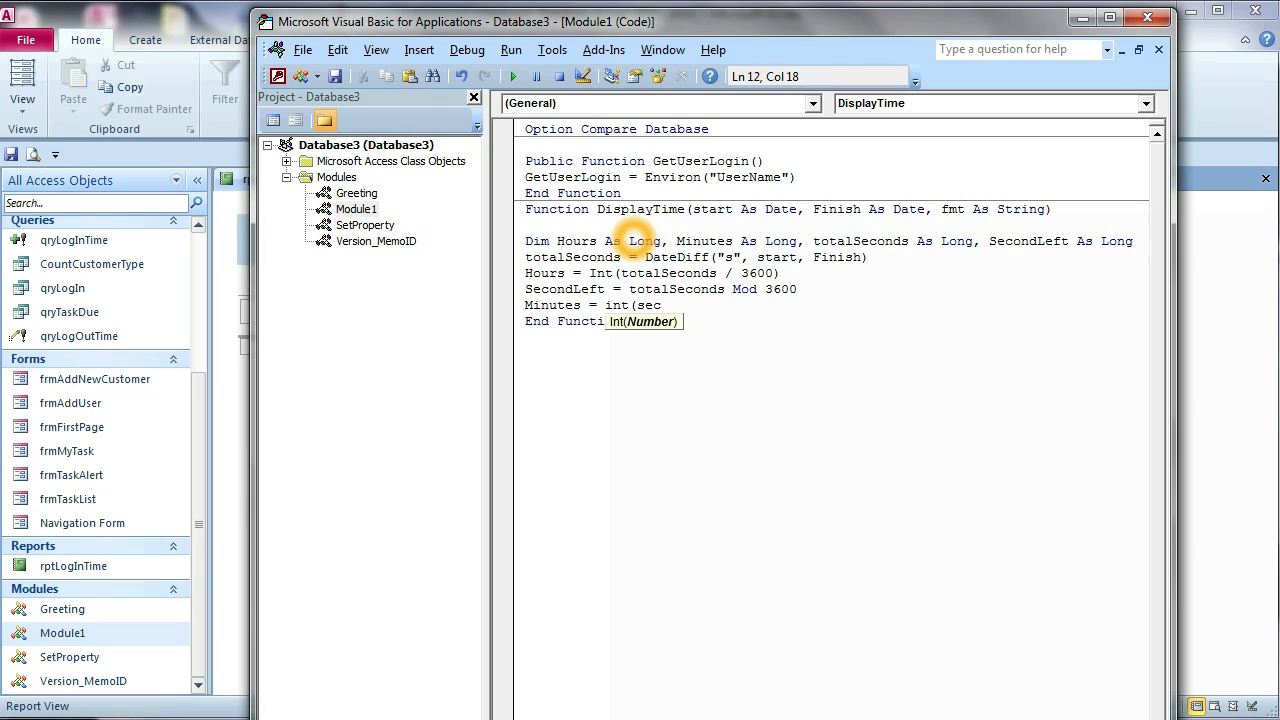
type("ondf")
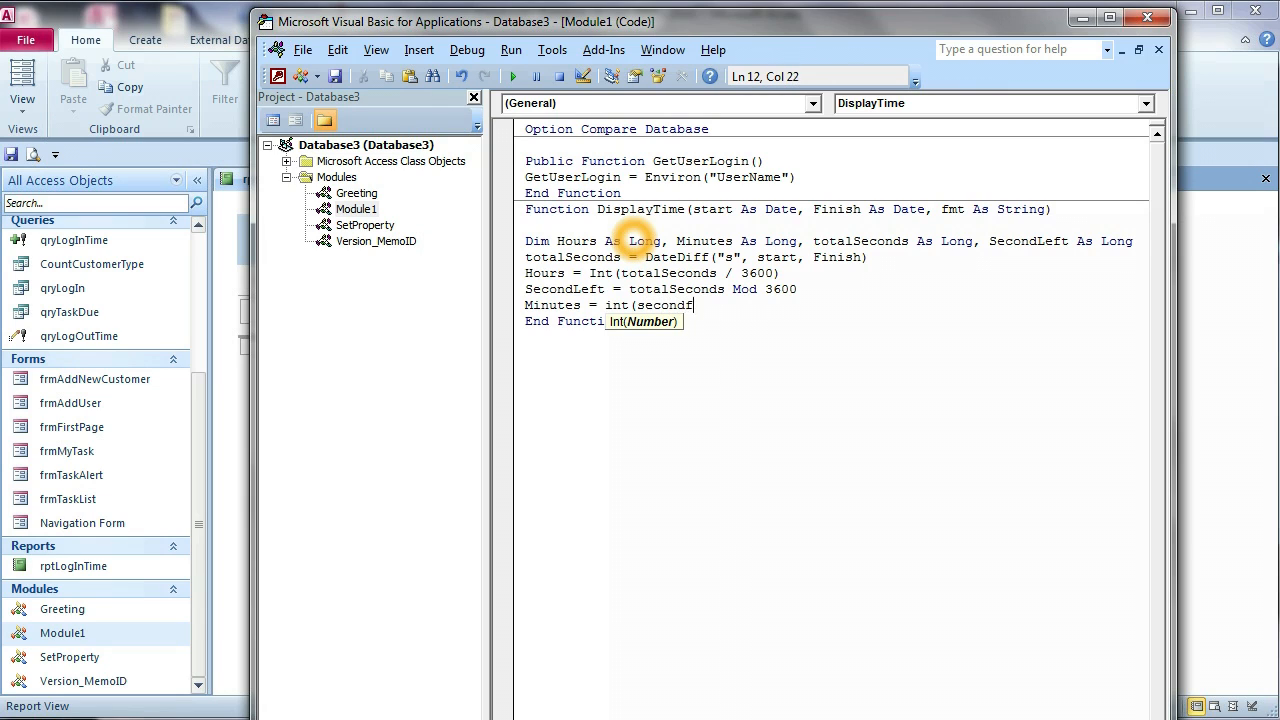
type("le")
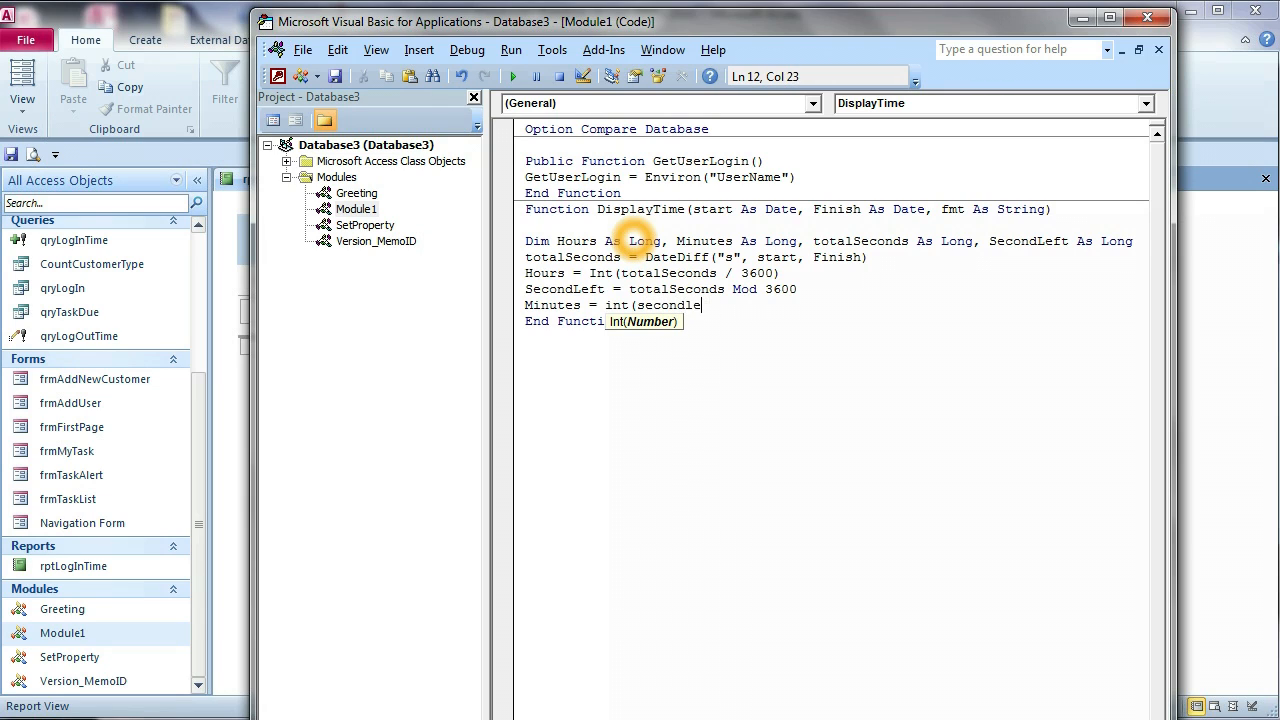
type("ft")
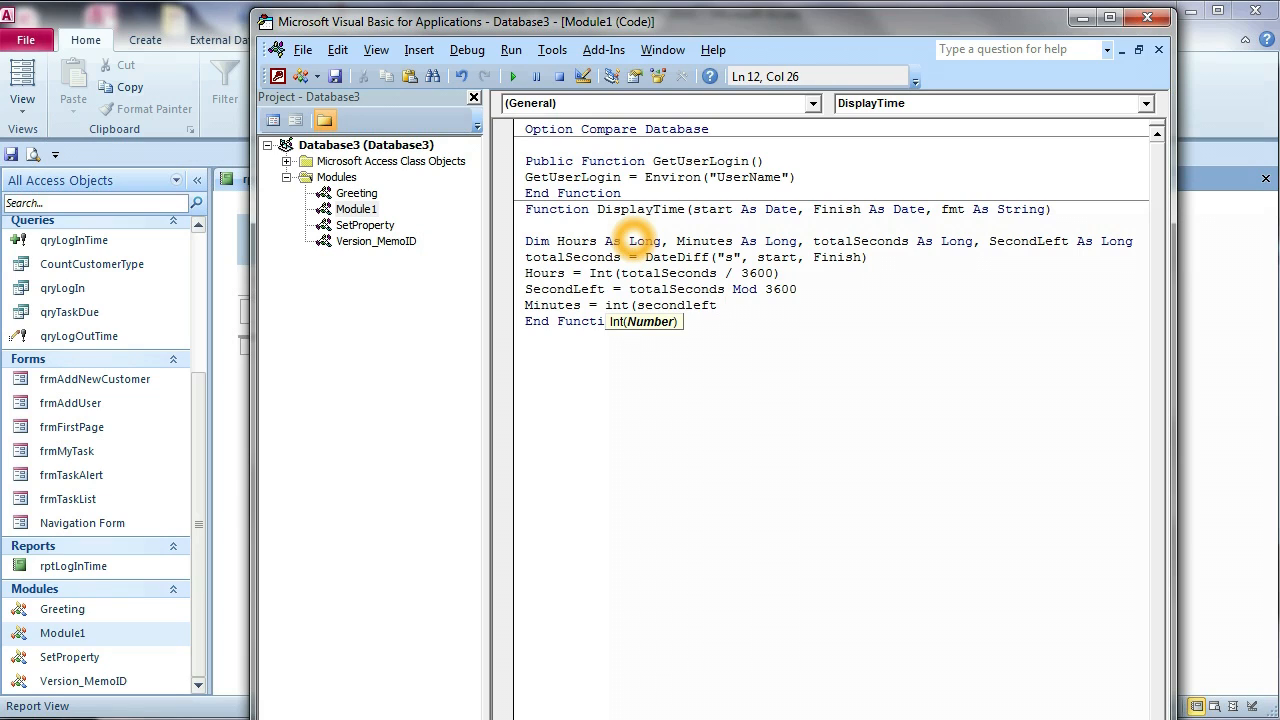
type("/60")
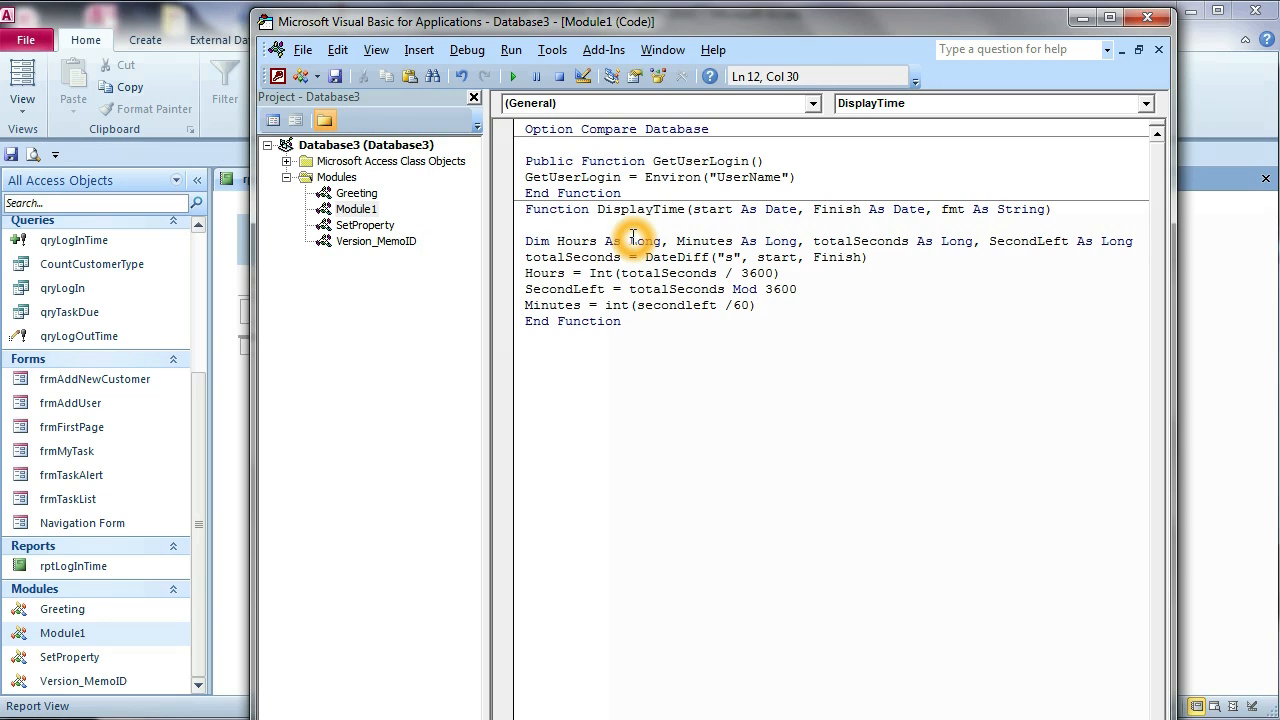
key("enter")
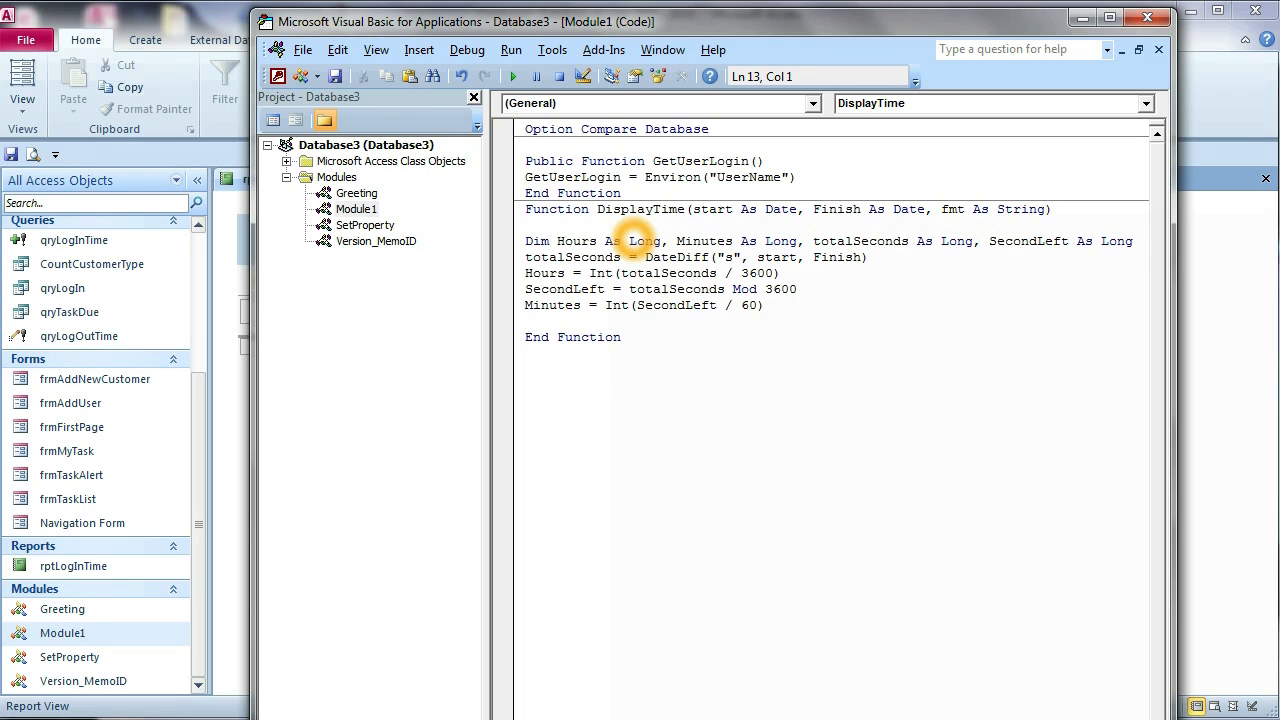
left_click(527, 321)
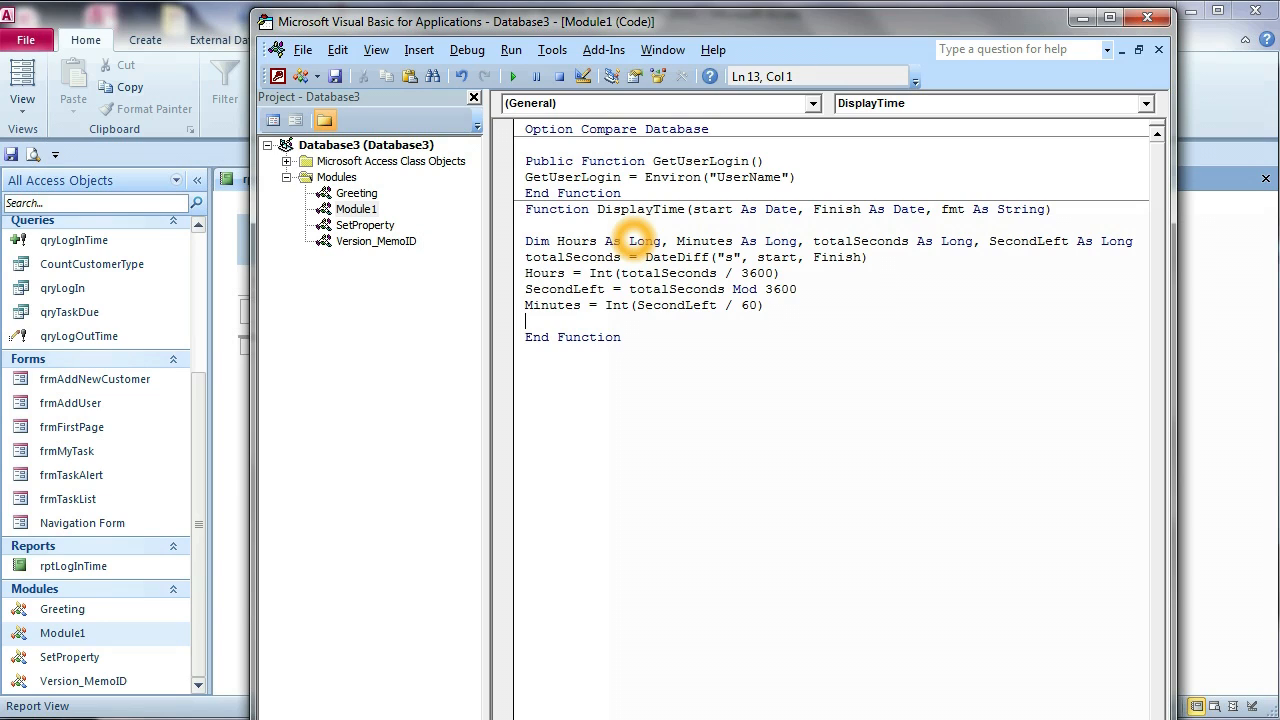
Start a Select Case fmt block and a Case line, dismissing the compile error.
type("sel")
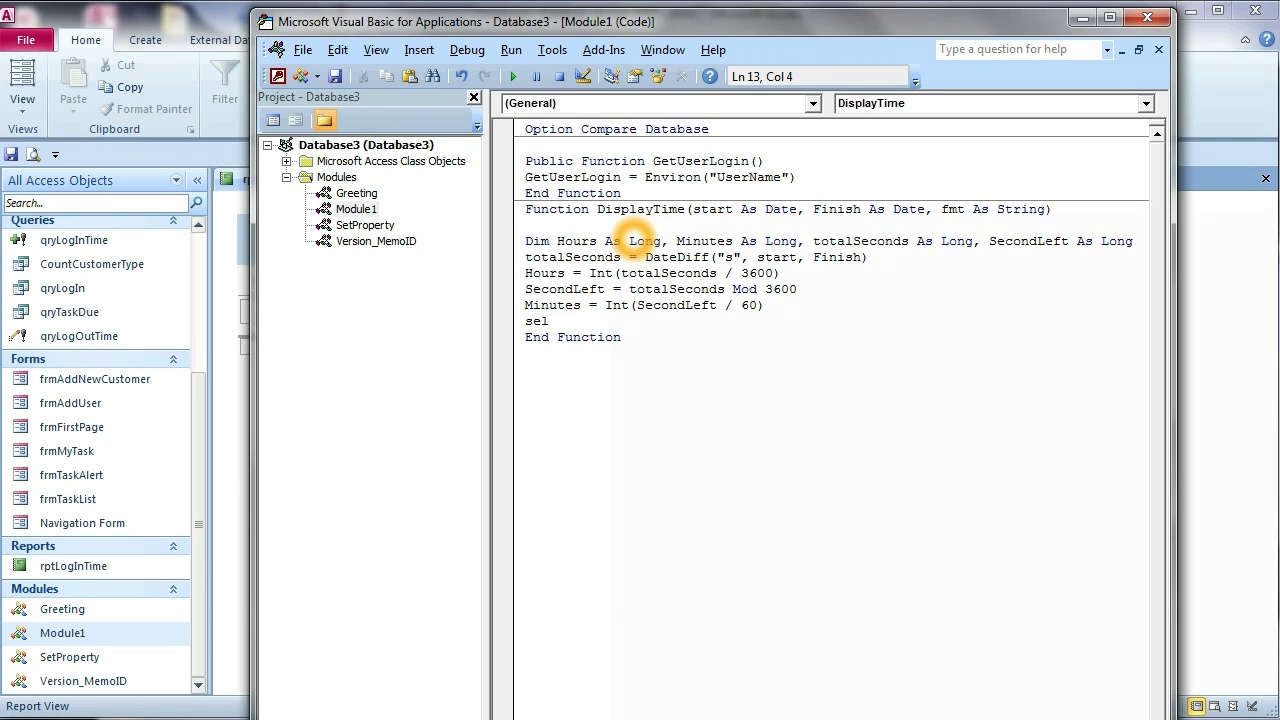
type("ect")
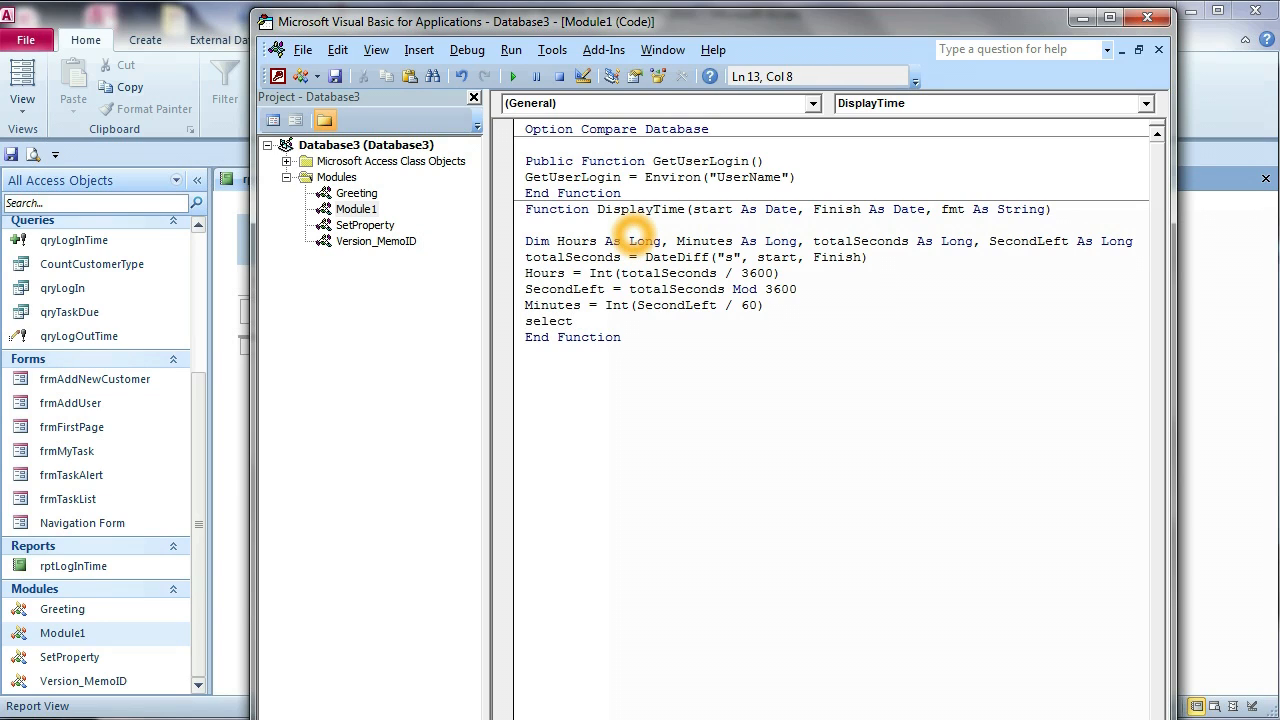
type("case")
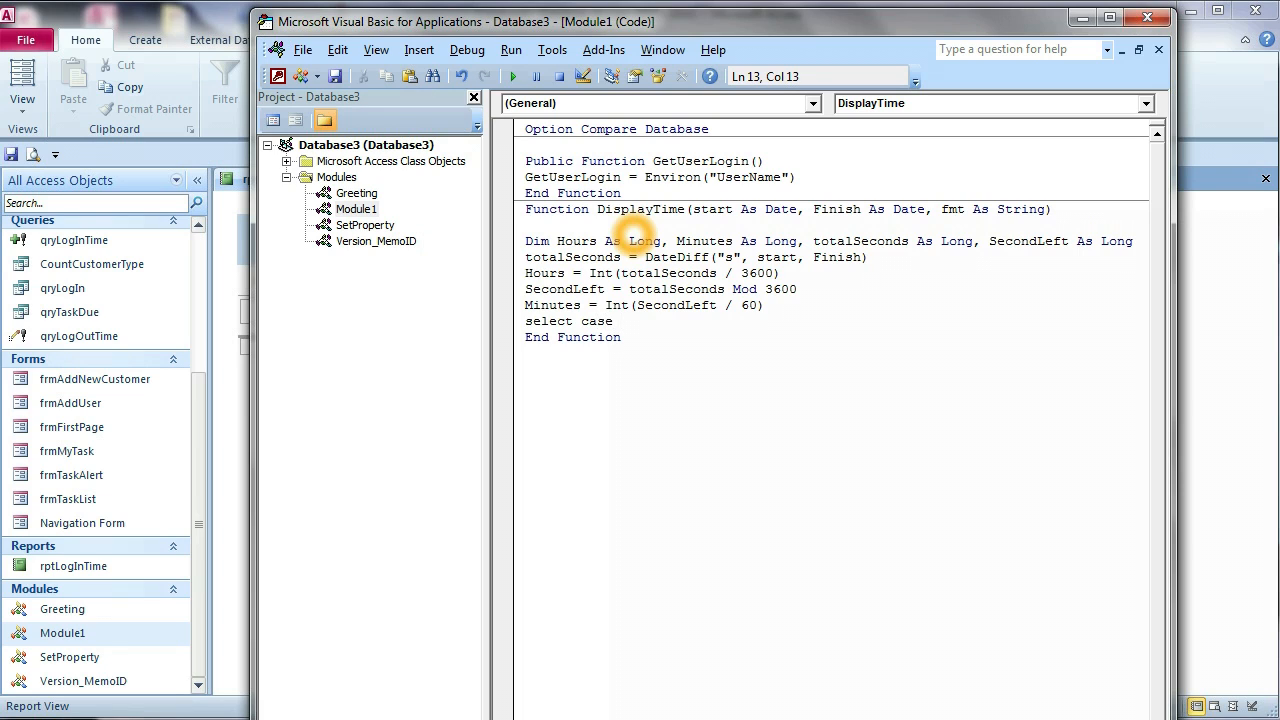
type("fmt")
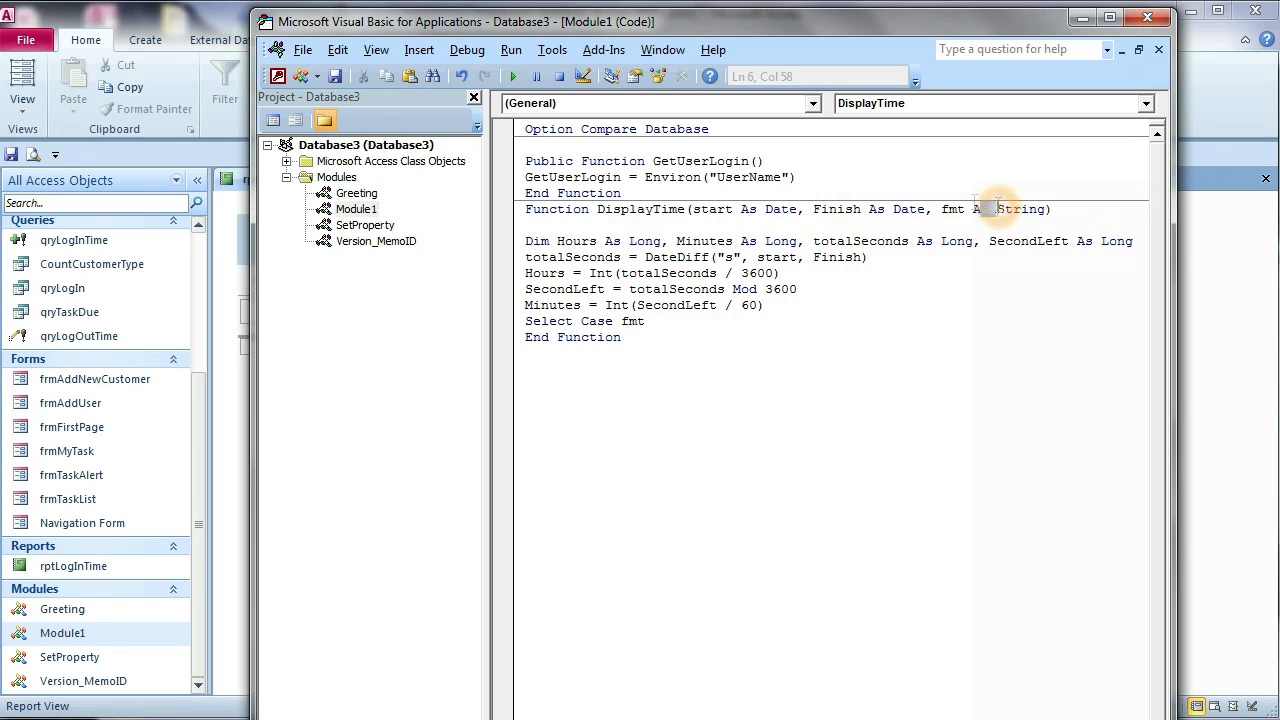
left_click(646, 321)
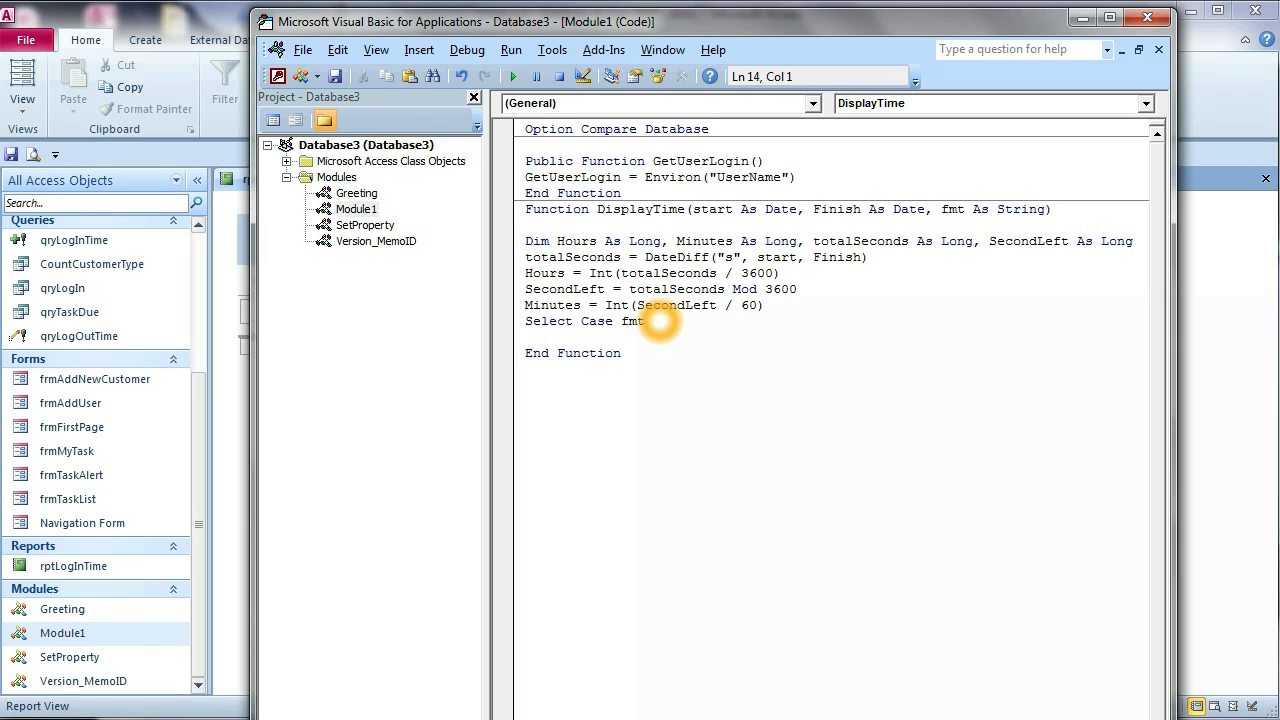
type("case")
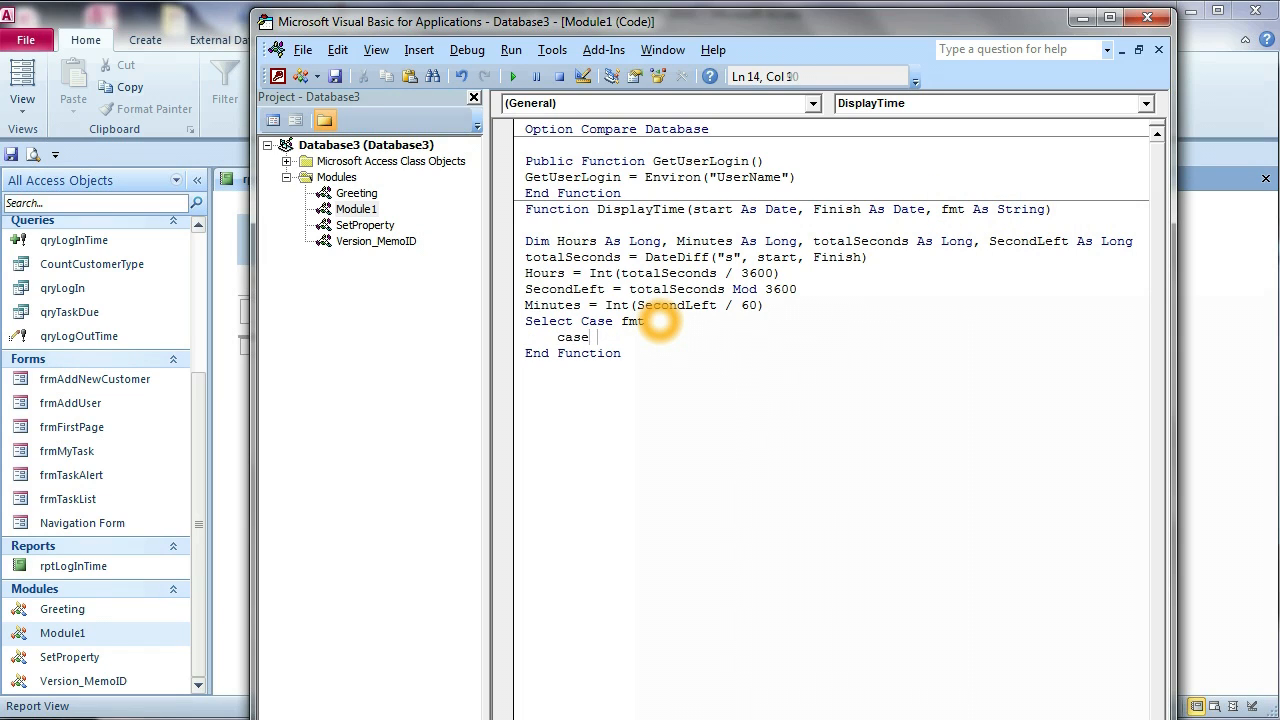
left_click(512, 76)
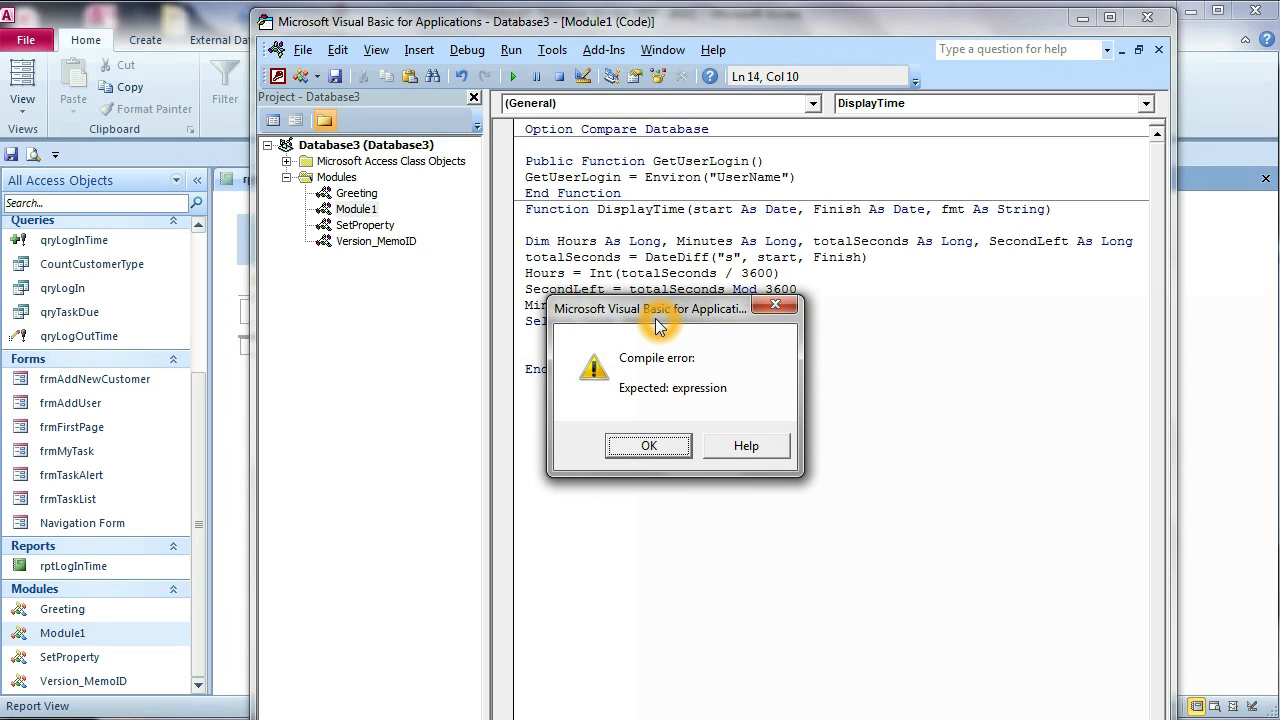
left_click(648, 445)
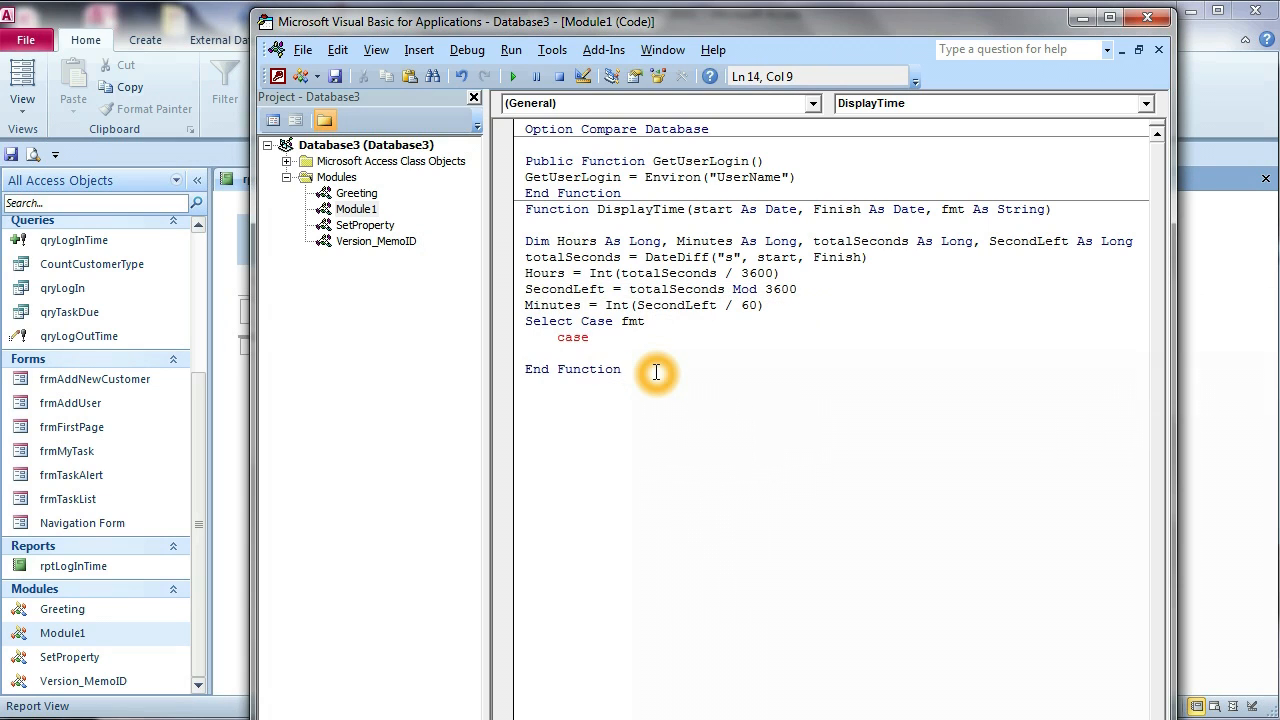
Complete the branch as Case "H M" and close the block with End Select.
type("\"")
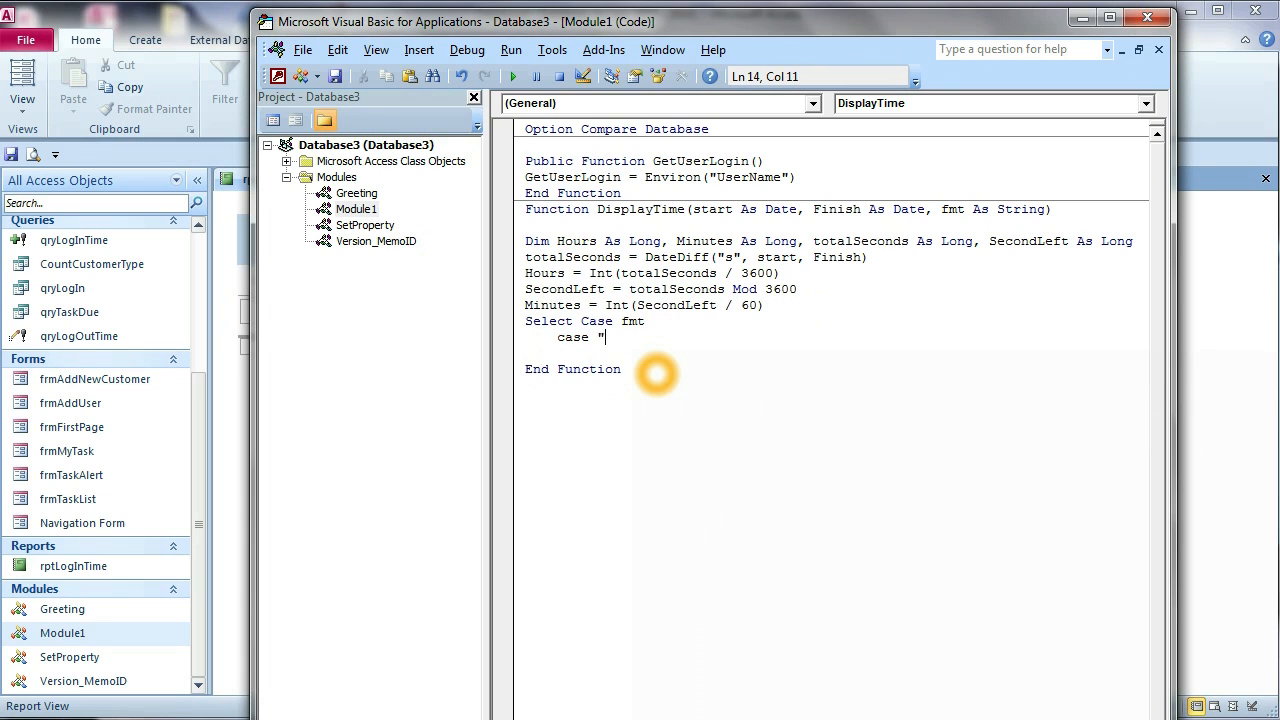
type("H")
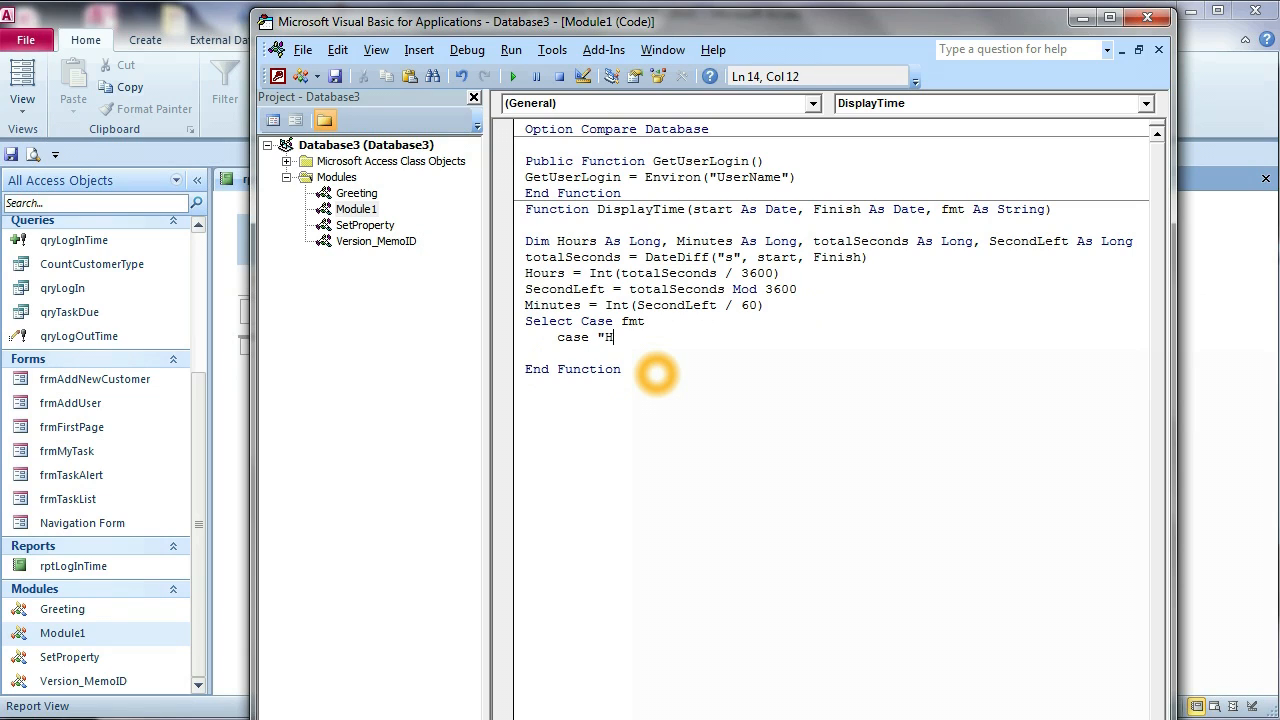
type("M")
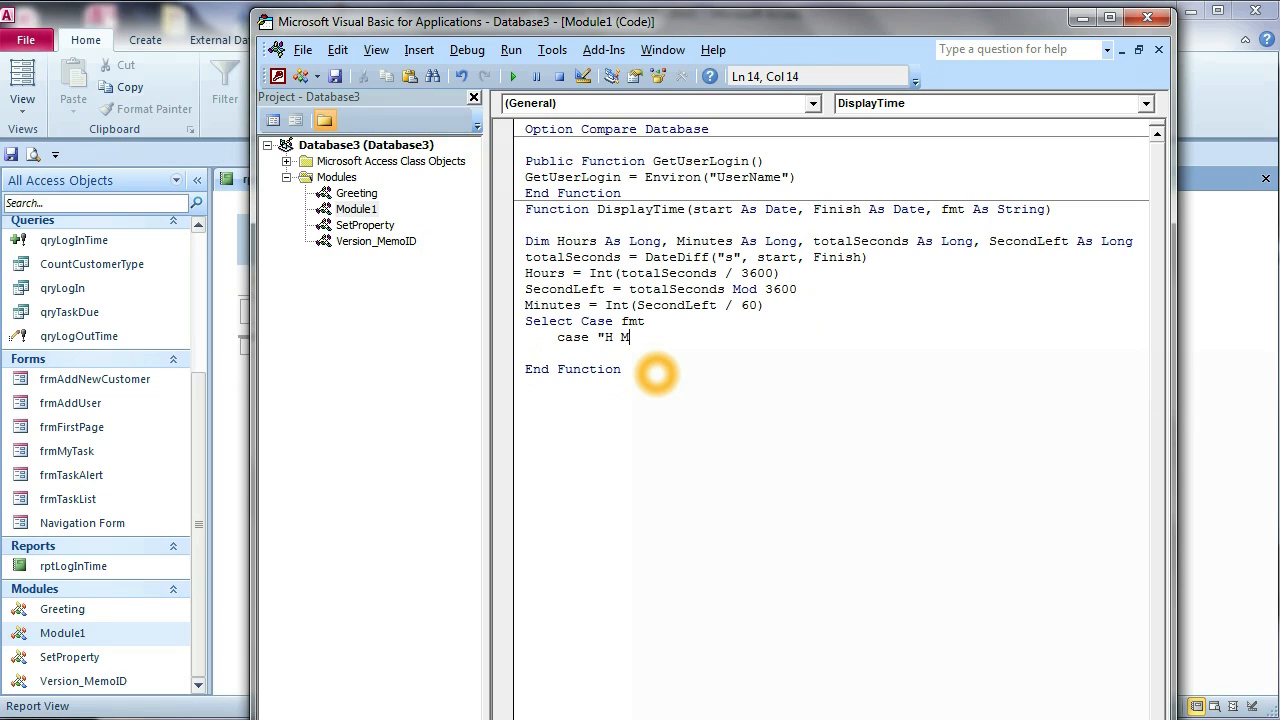
key("Return")
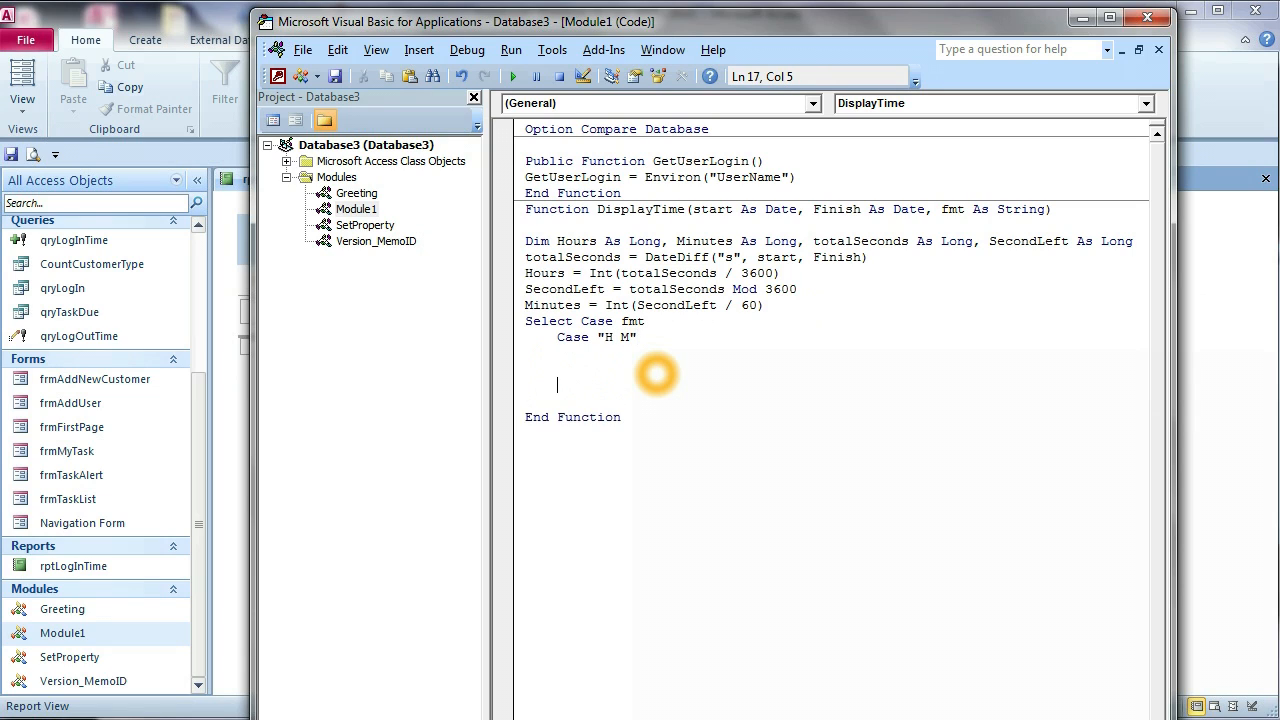
type("end")
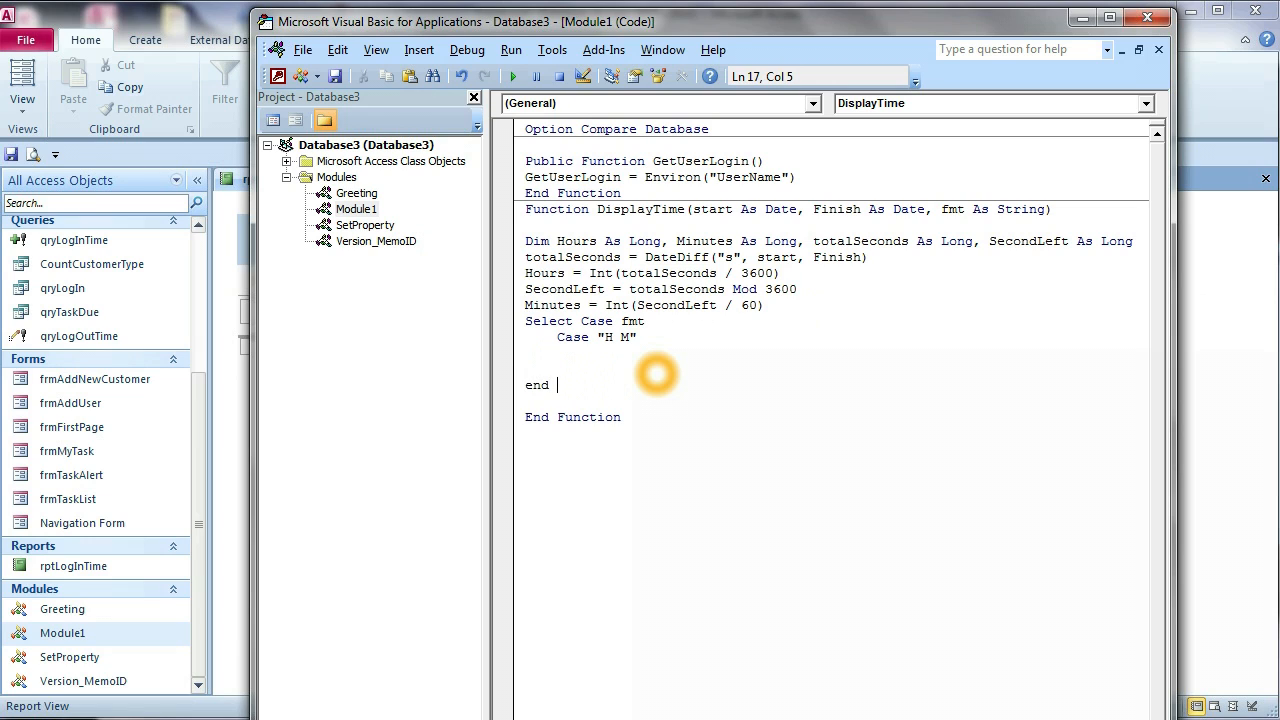
type("select")
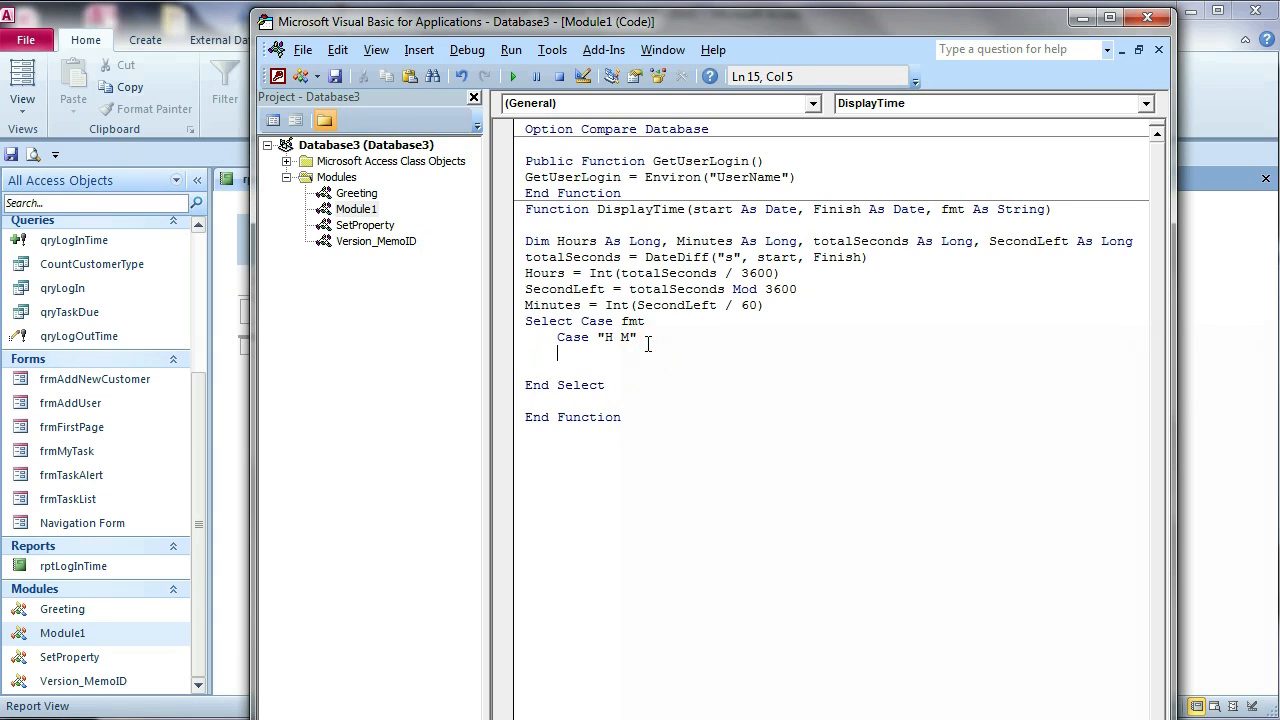
Under Case "H M", write If Hours = 0 Then and begin a DisplayTime assignment below it.
type("if")
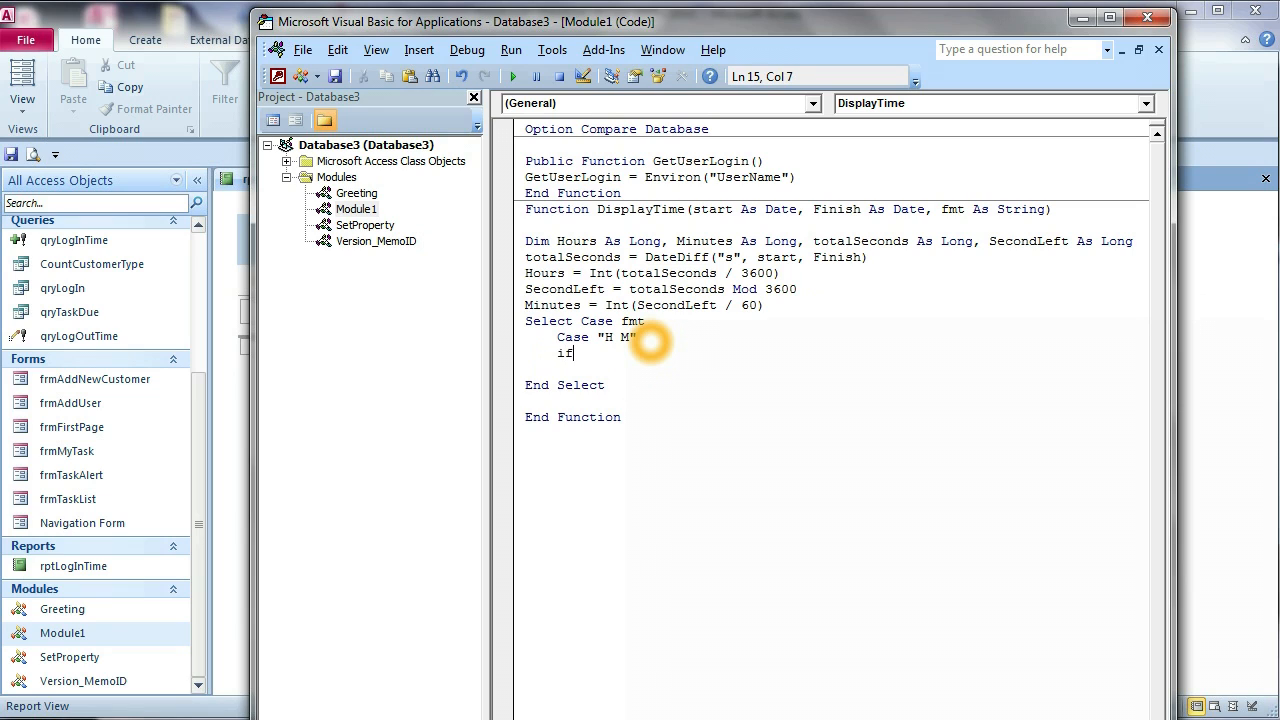
type("hours =")
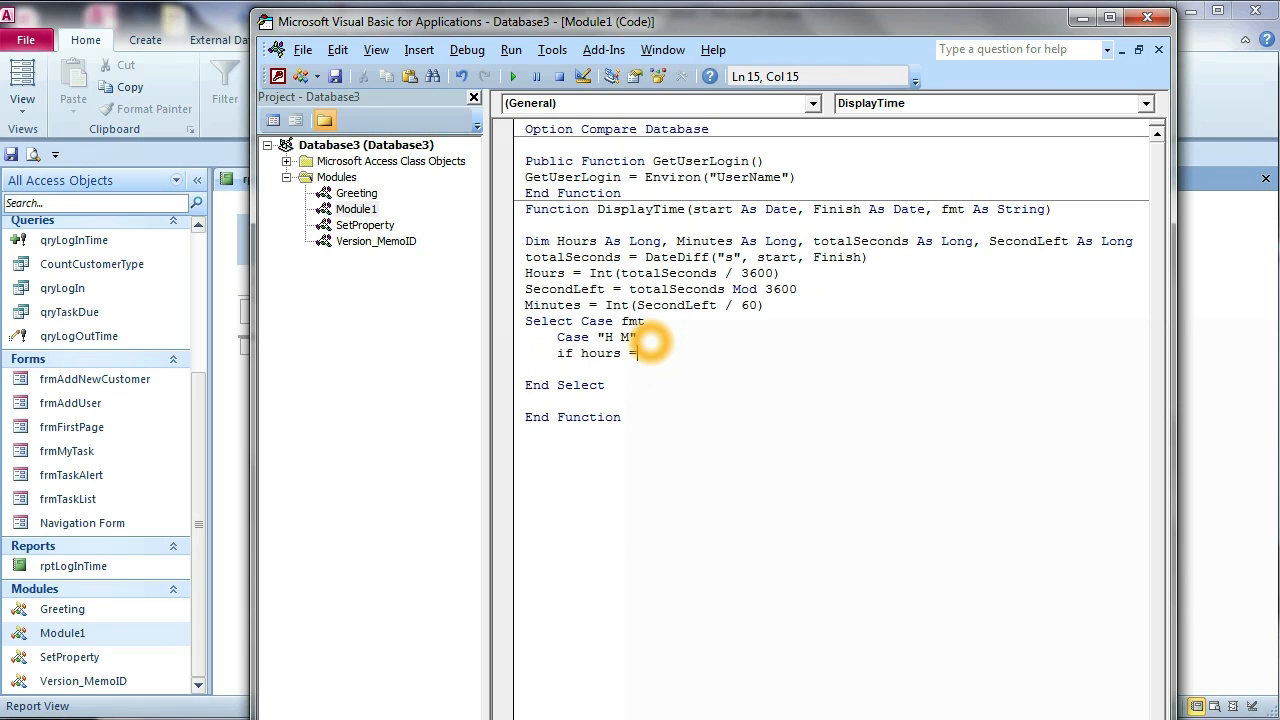
type("0 th")
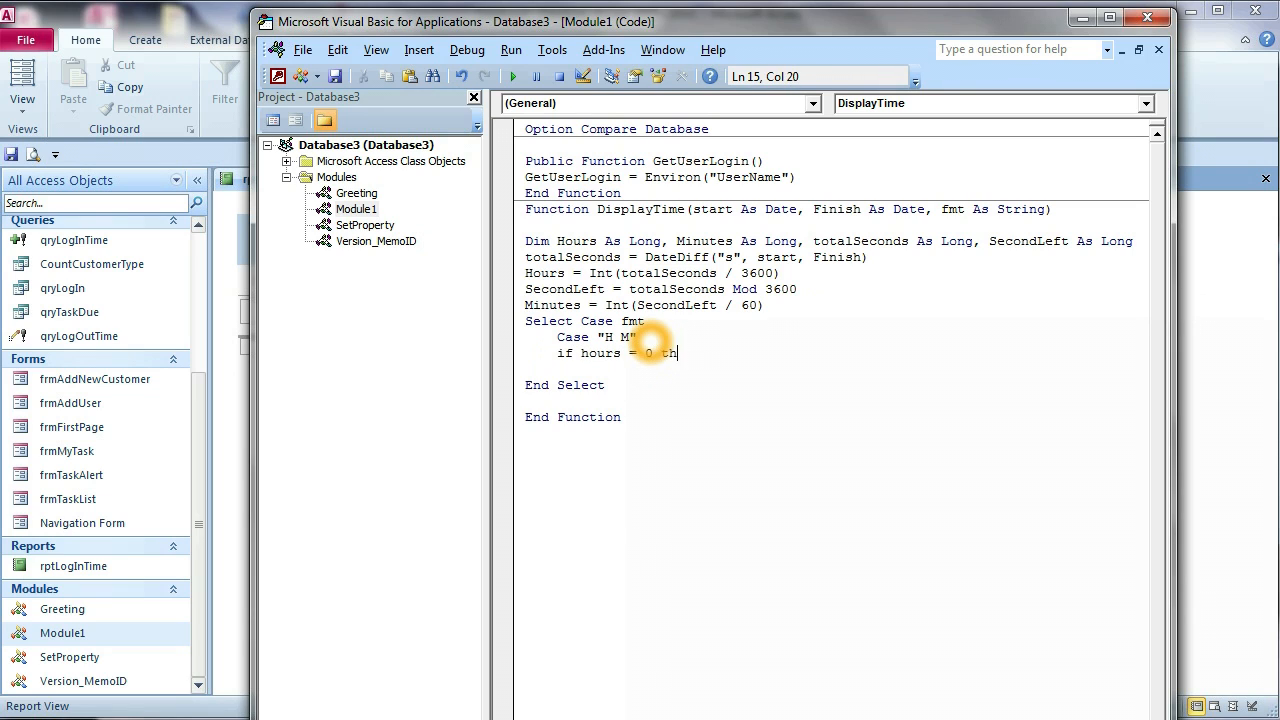
key("enter")
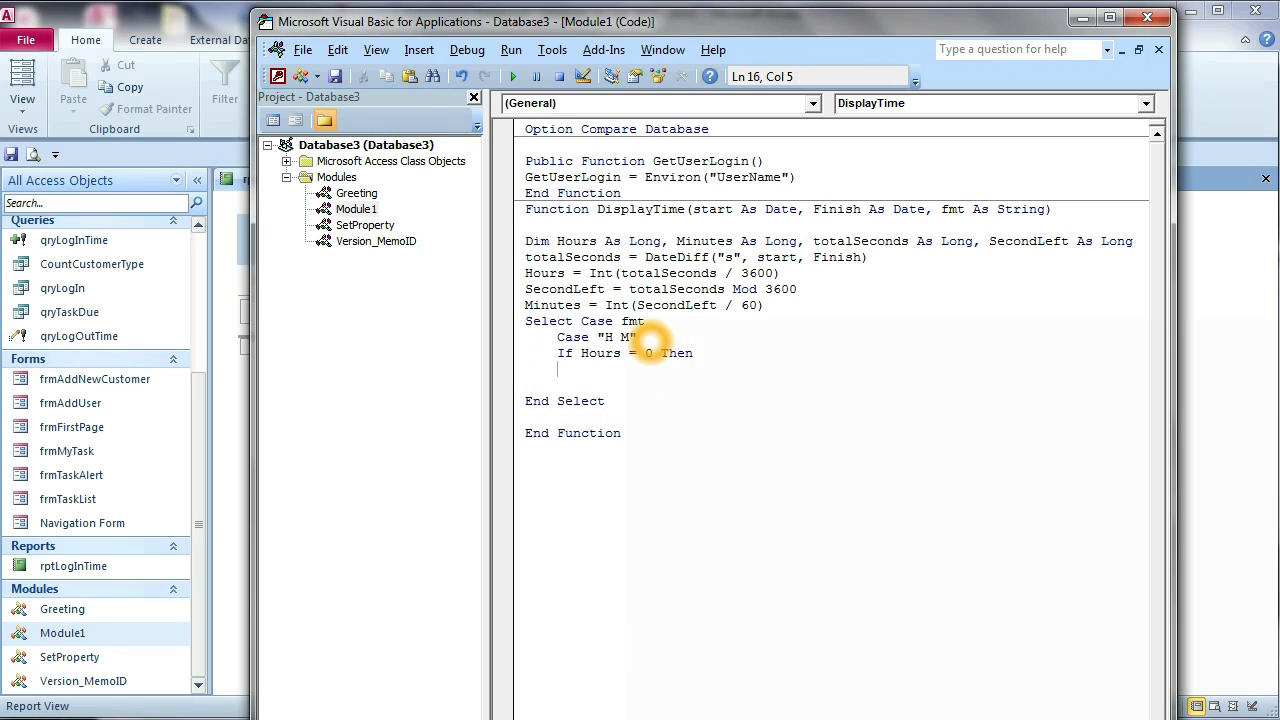
type("di")
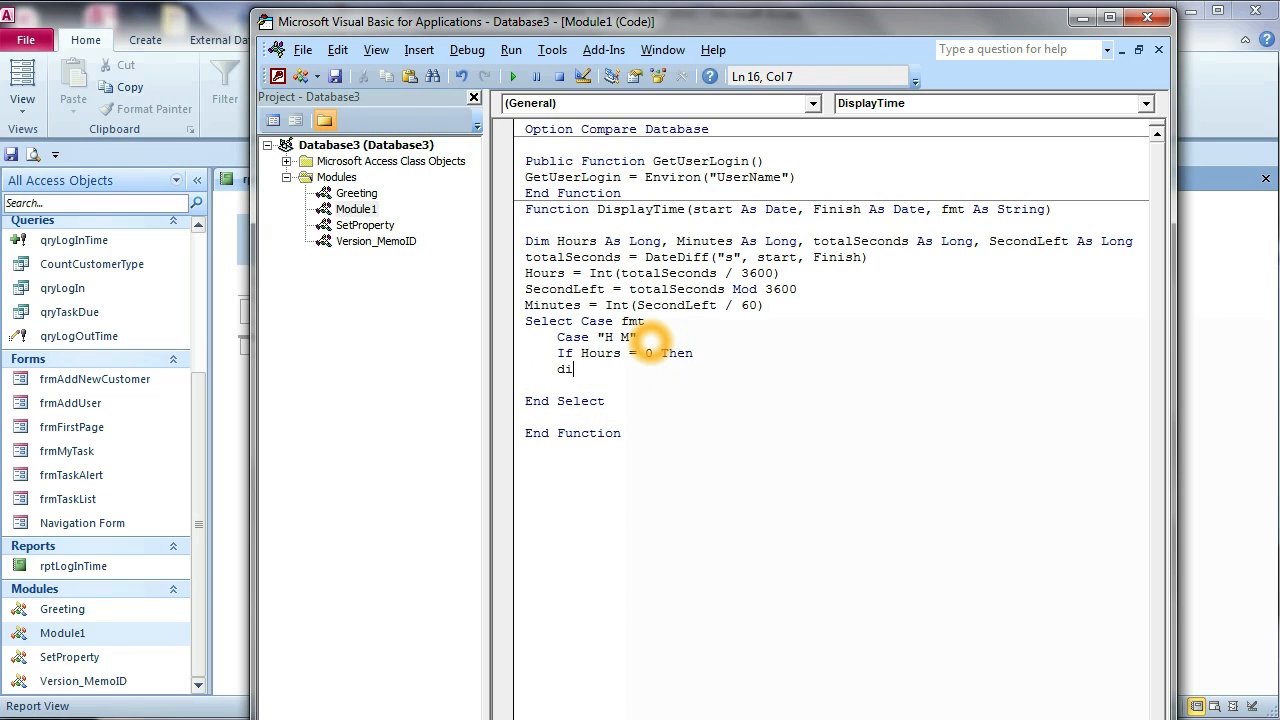
type("splaytime")
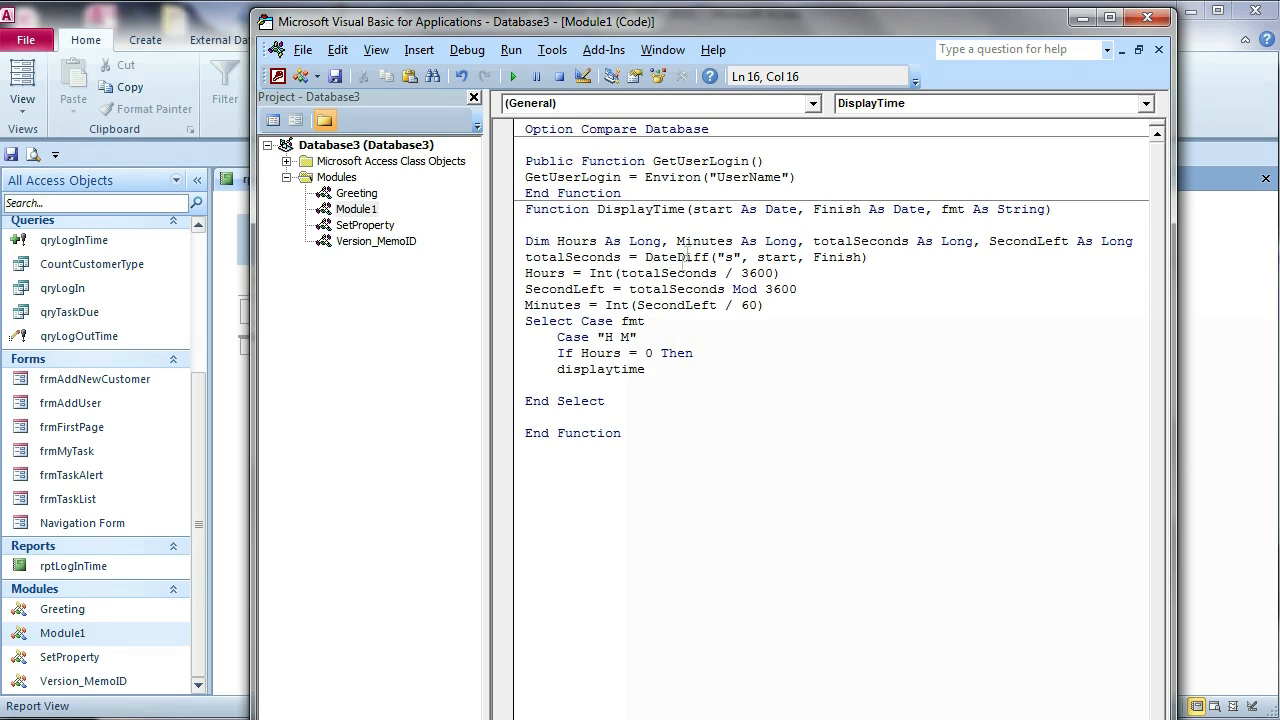
Continue the assignment as DisplayTime = Minutes & IIf(Minutes <> 1.
double_click(642, 209)
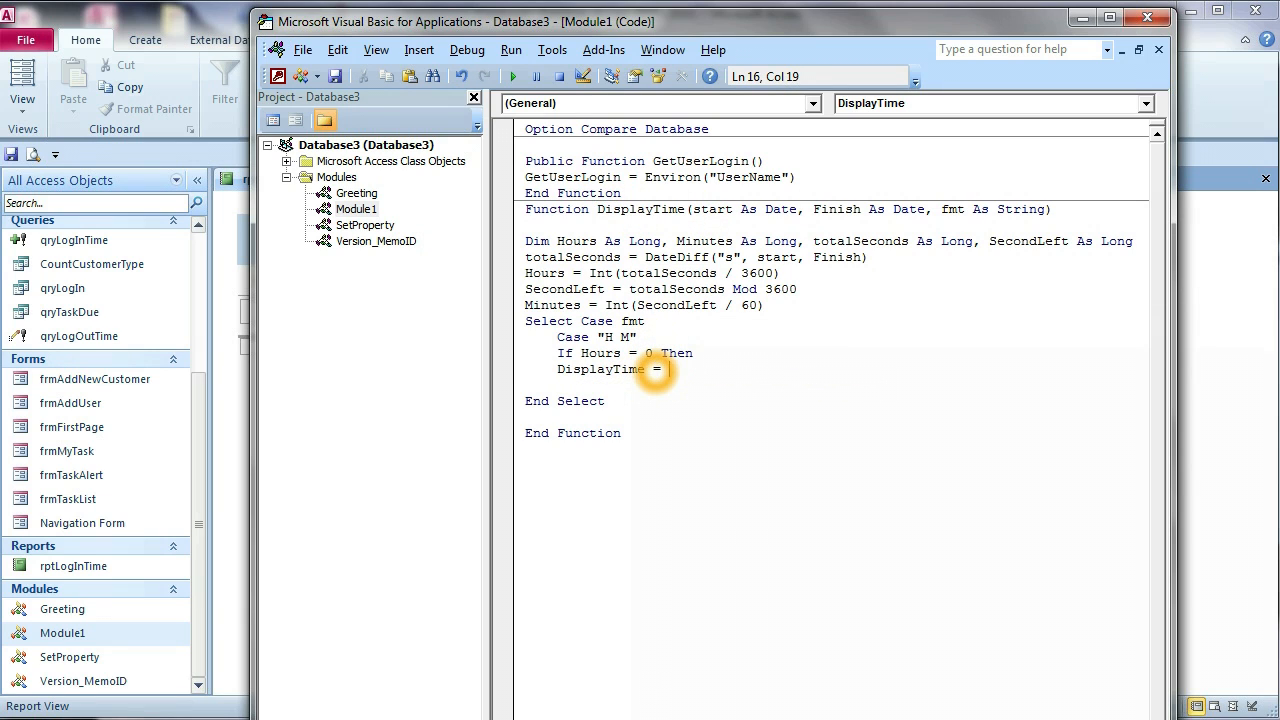
type("mi")
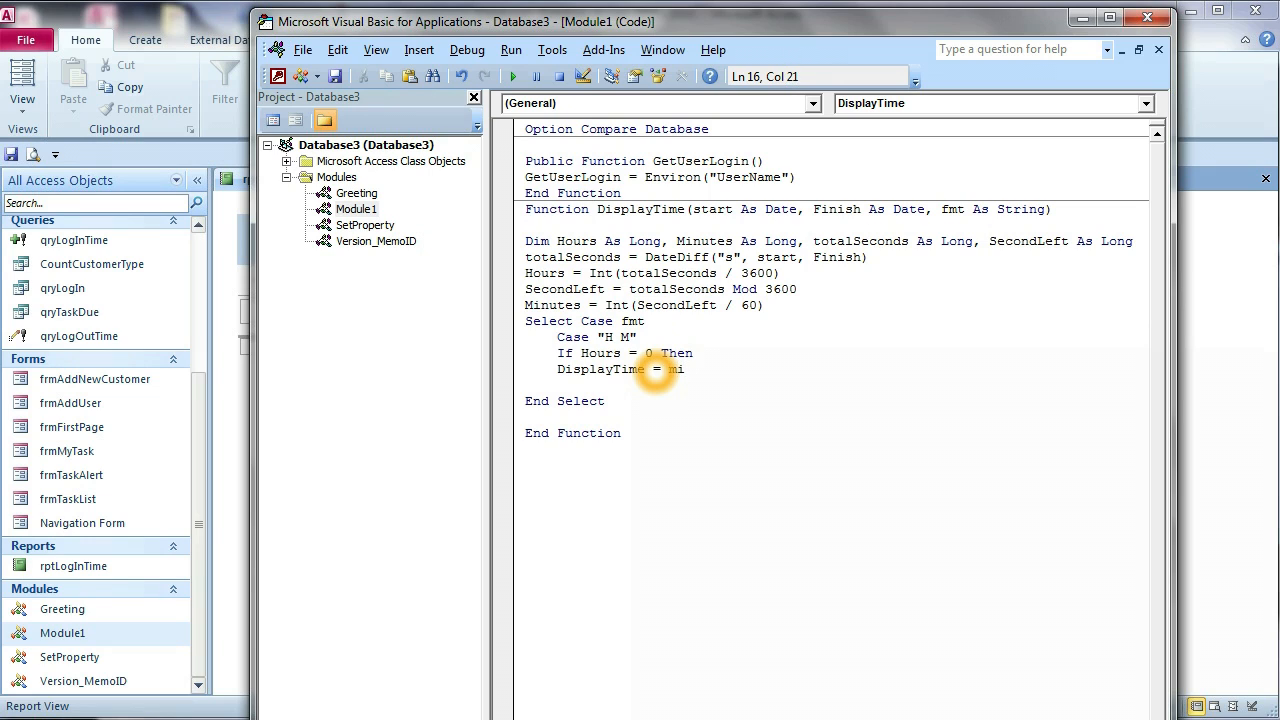
type("nu")
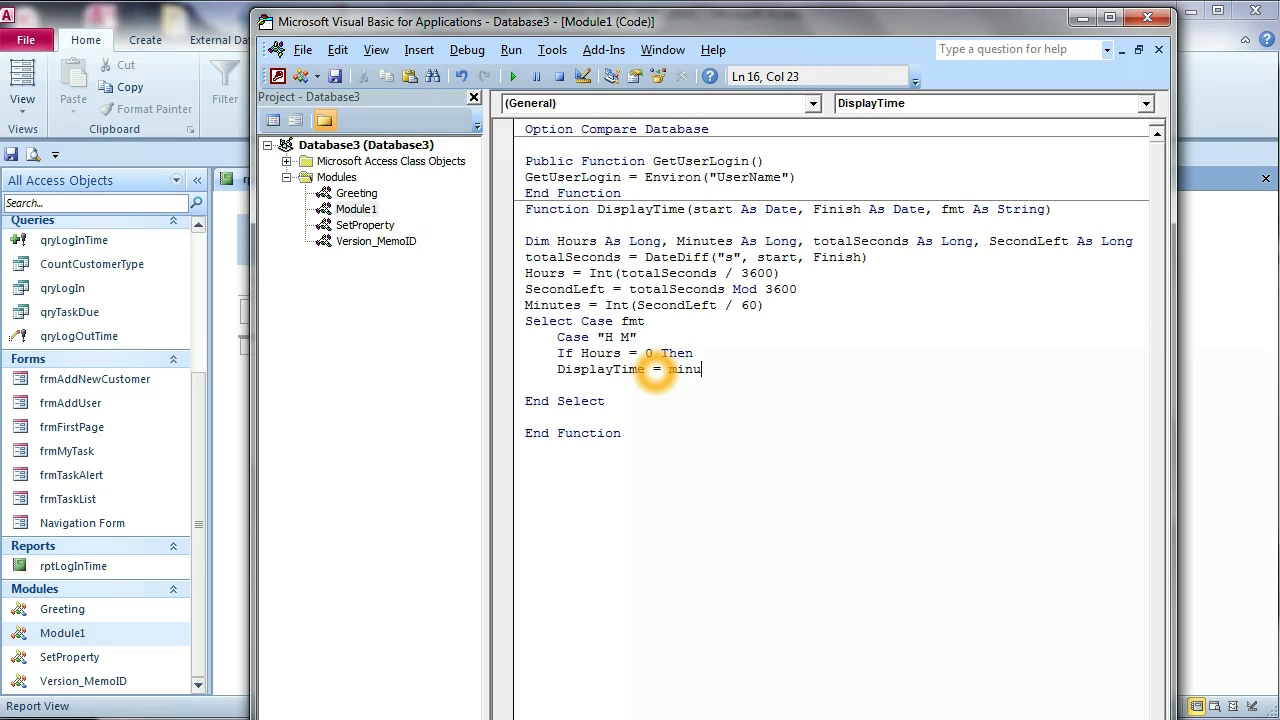
type("te")
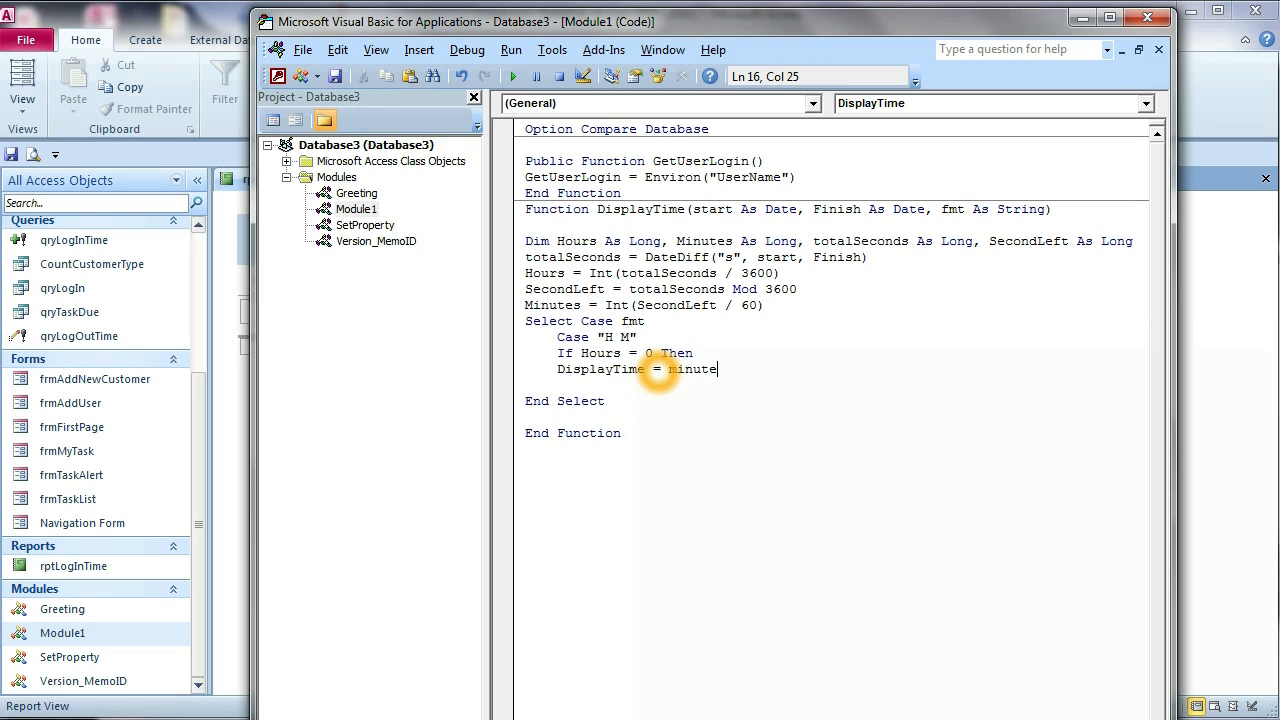
type("s")
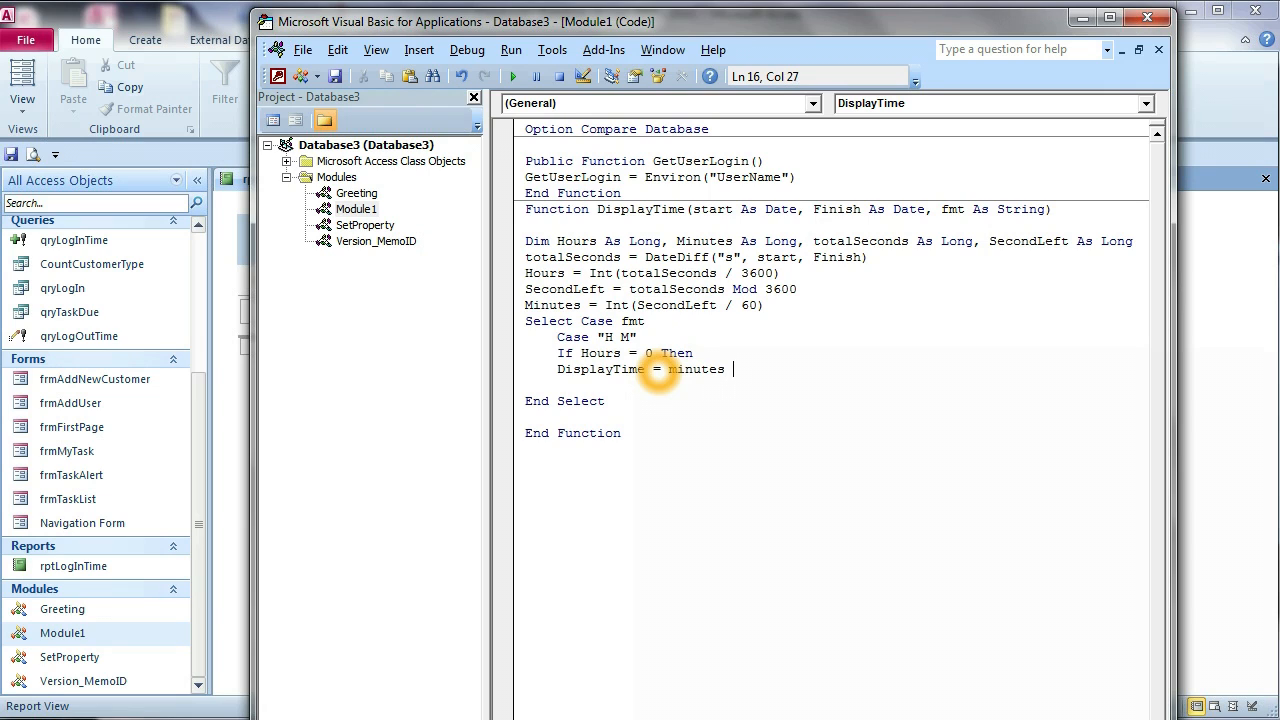
type("& i")
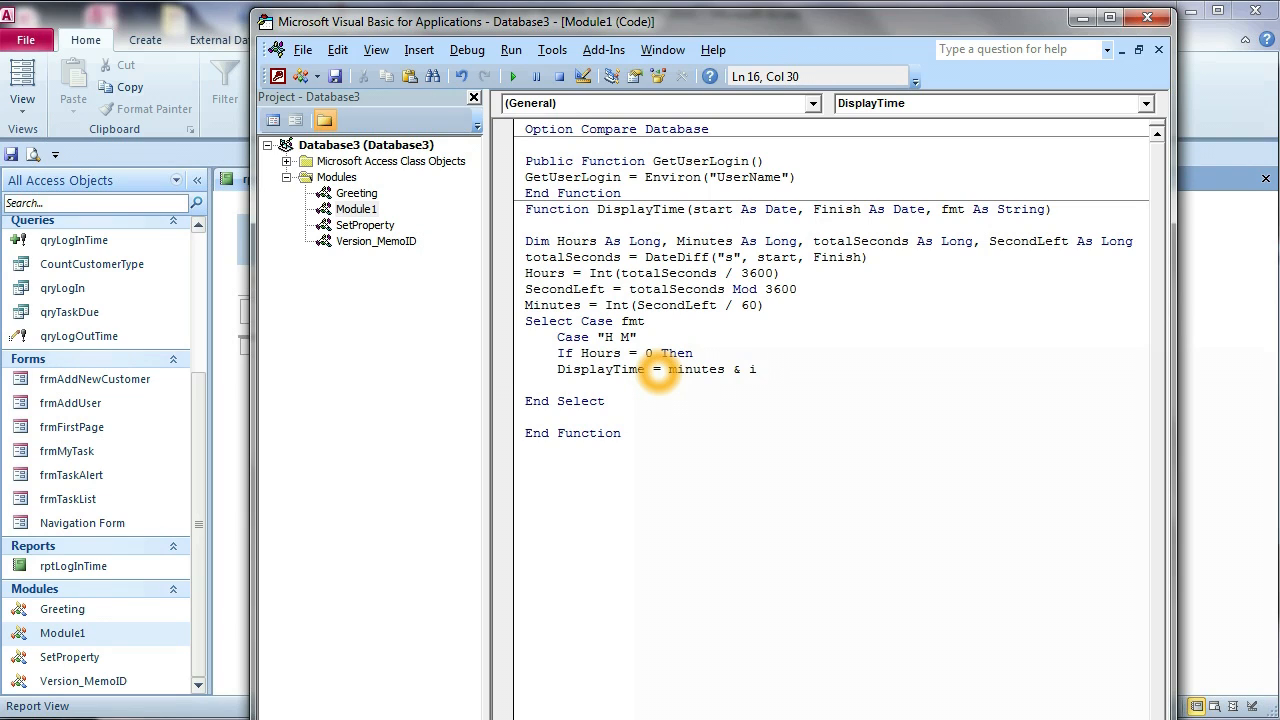
type("iif")
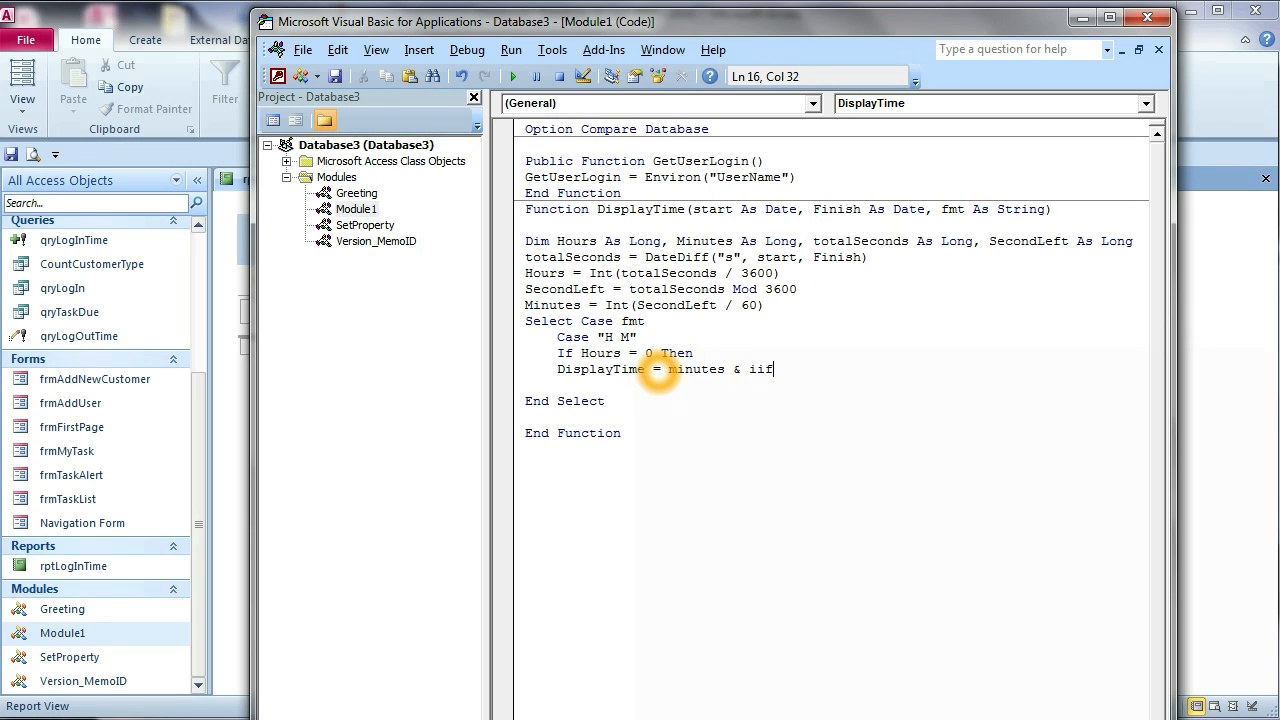
type("(mu")
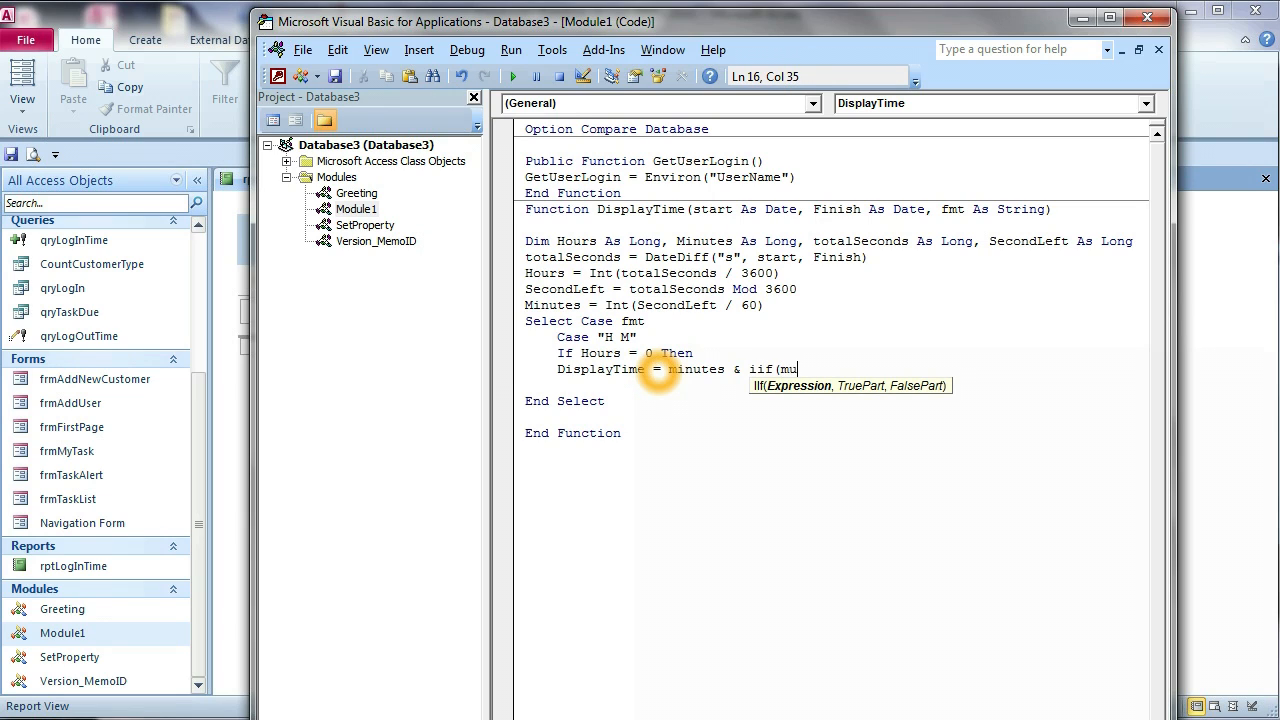
type("nutes")
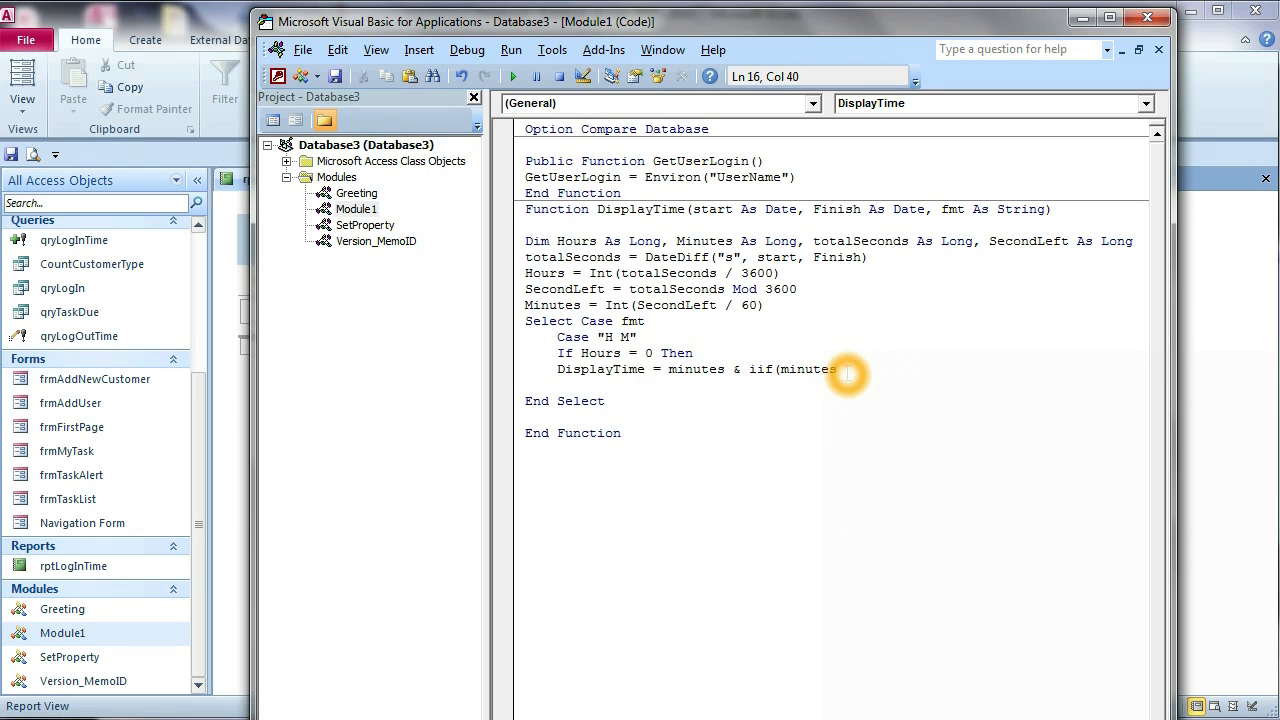
type("<>1")
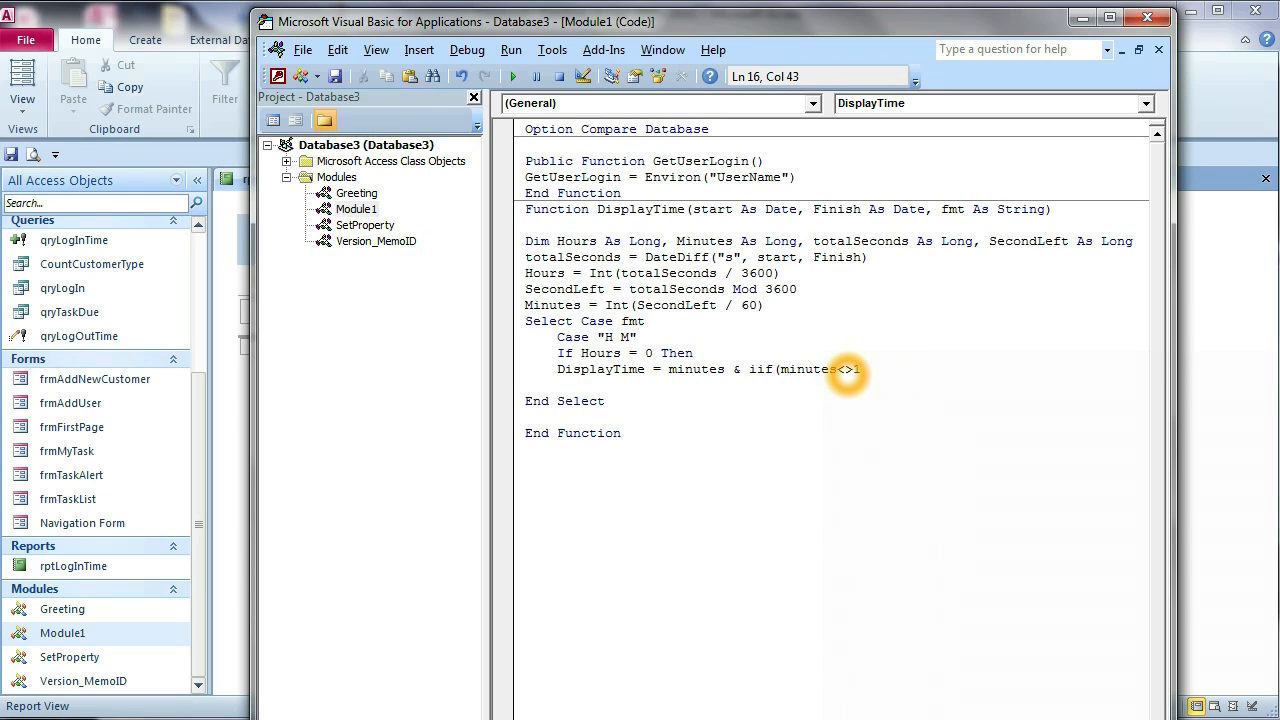
Finish the IIf with the strings "Minutes", "Minutes").
type(", \"")
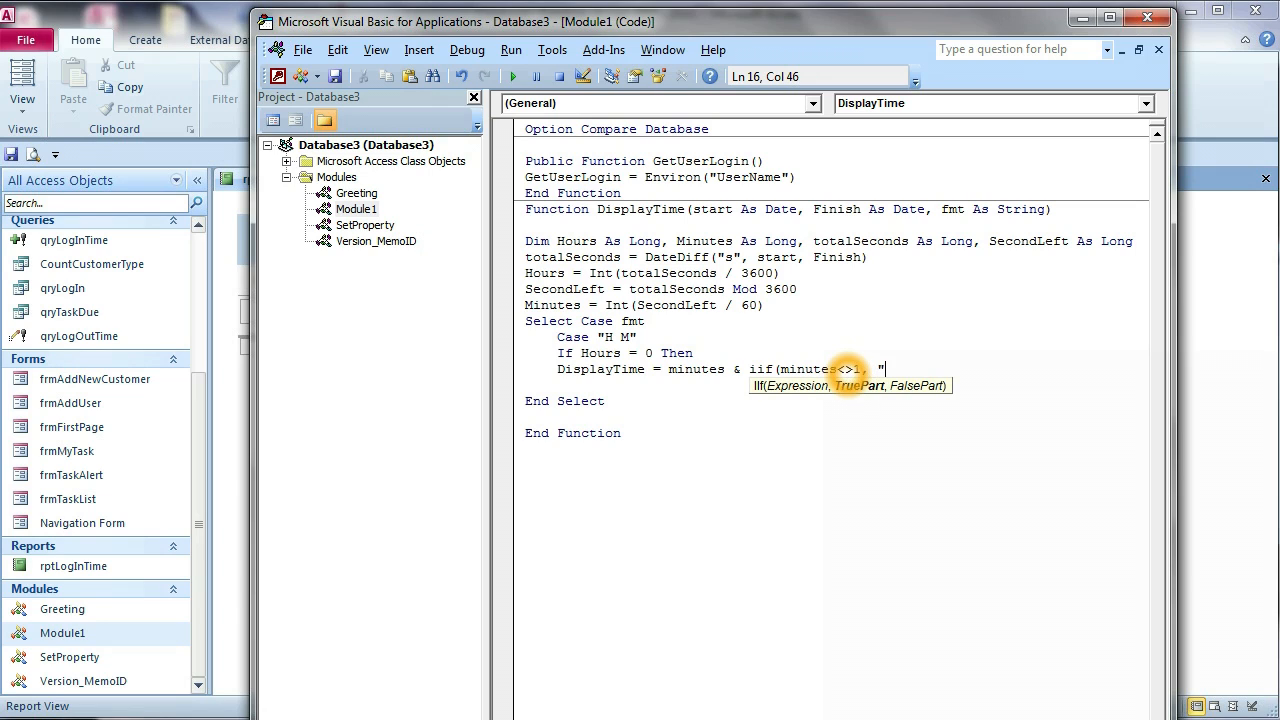
type("M")
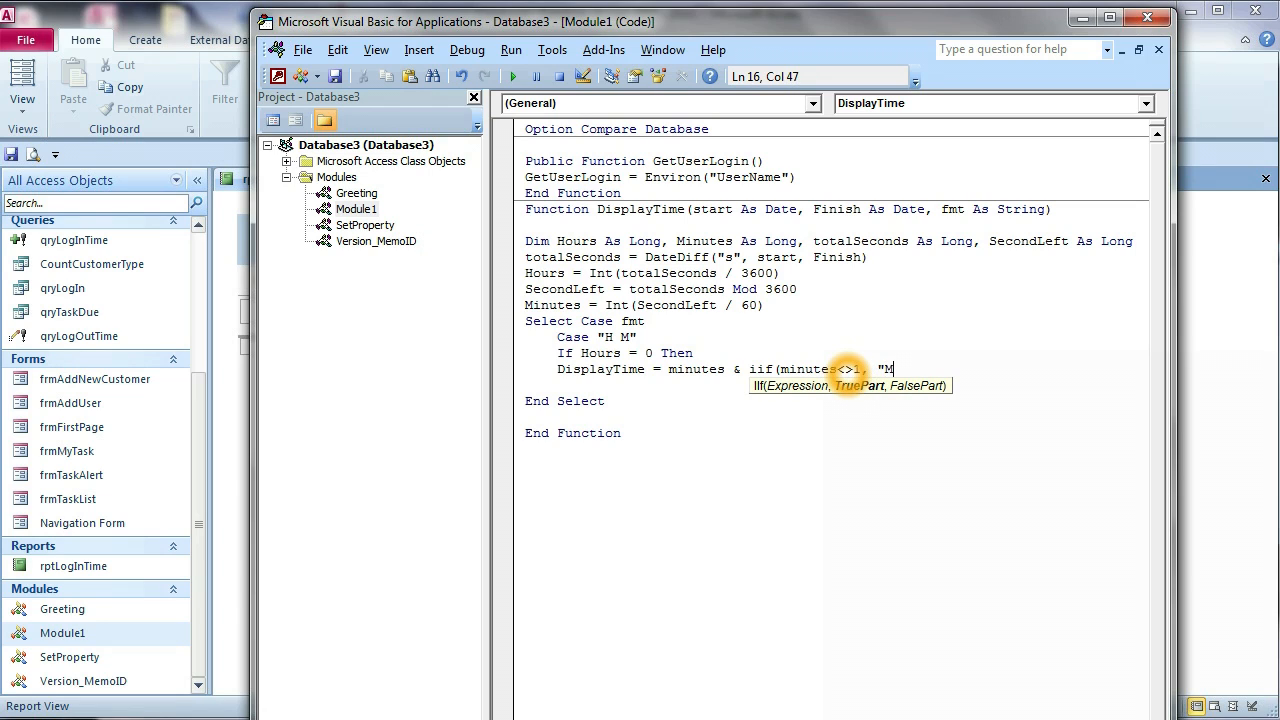
type("inut")
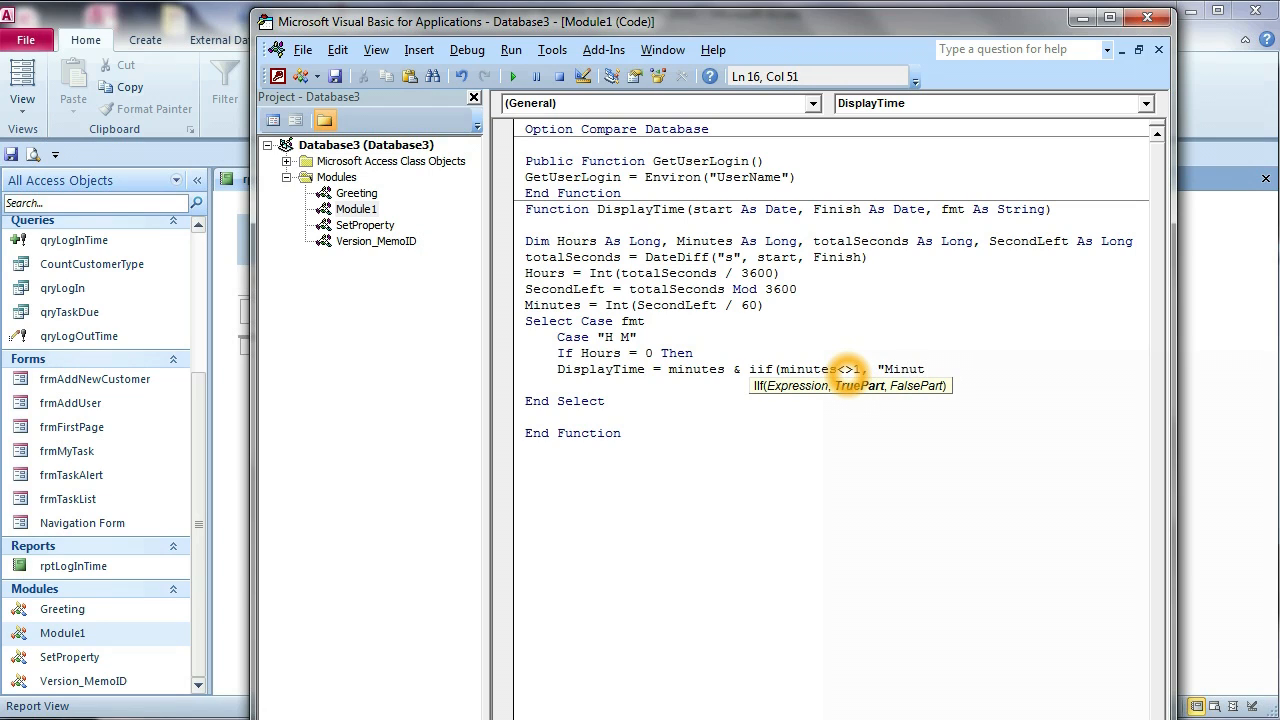
type("es")
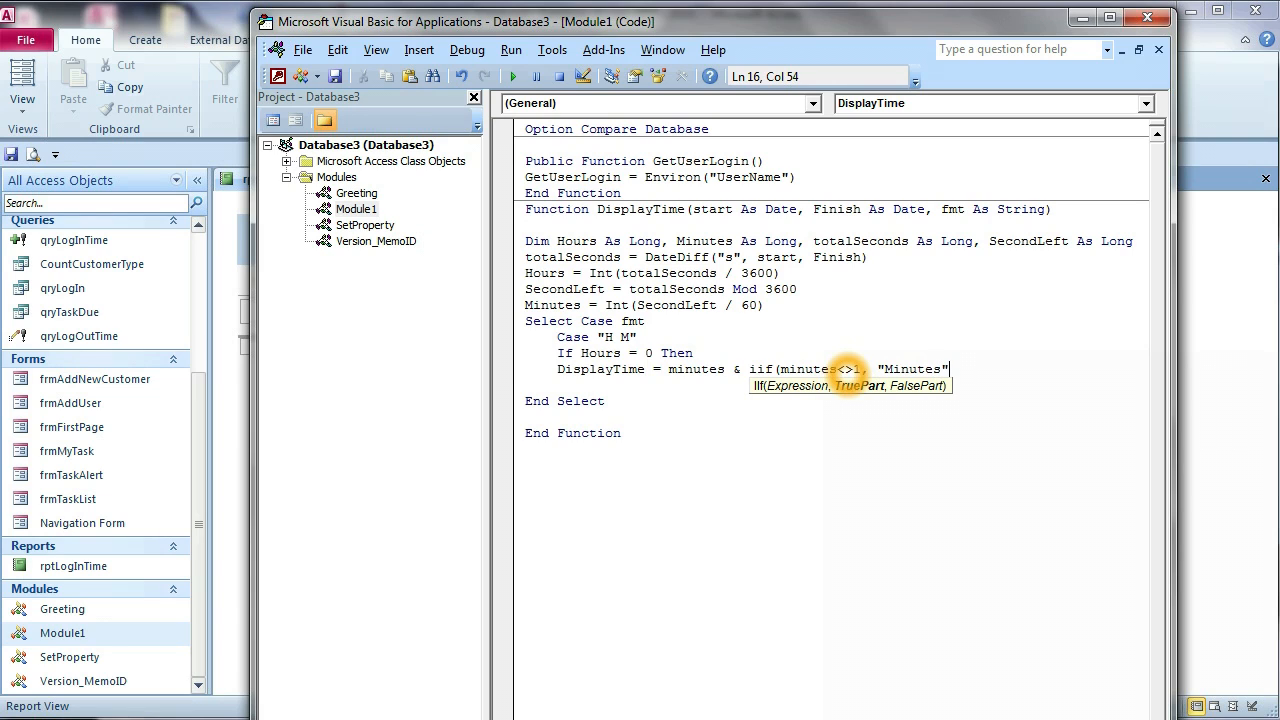
type(", \"")
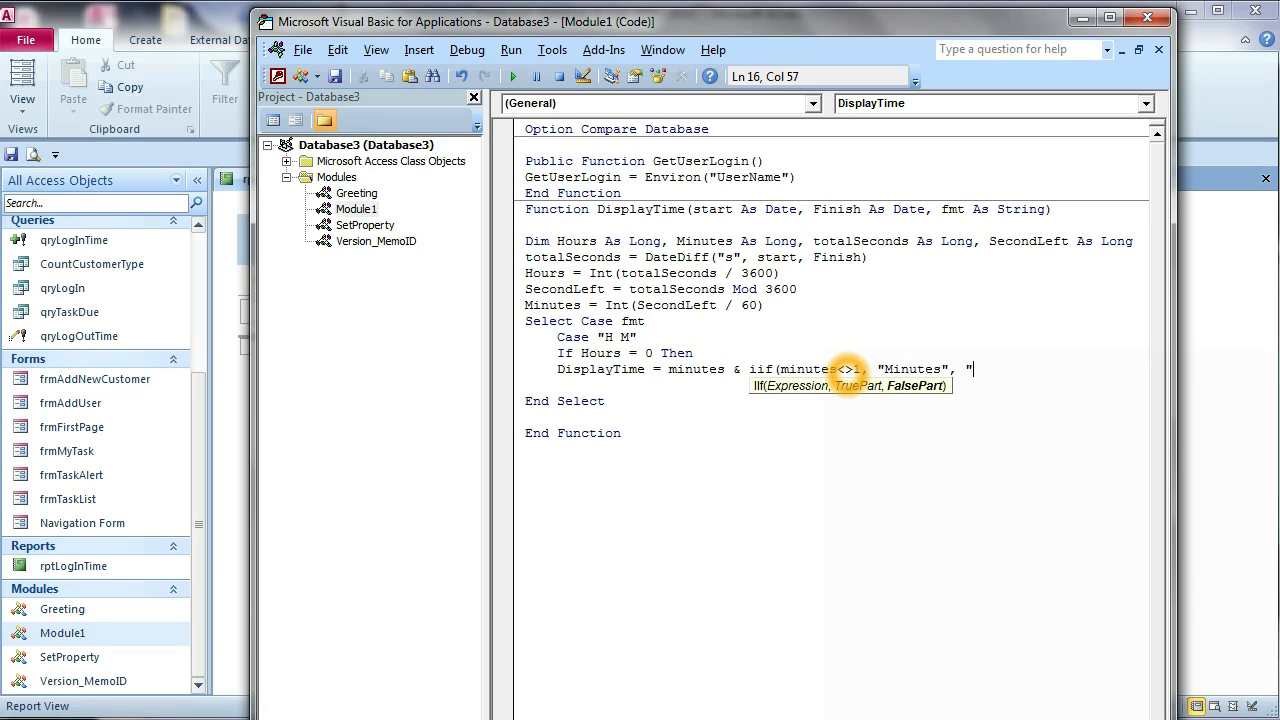
type("Minu")
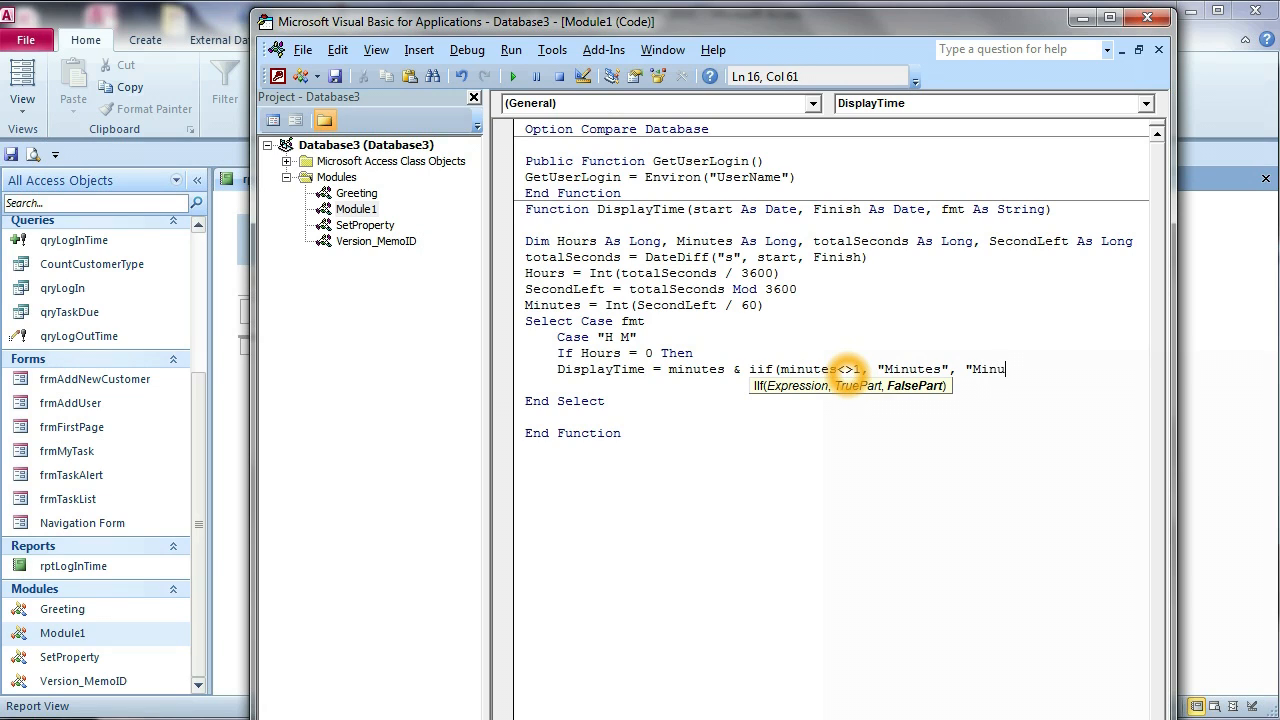
type("tes\"")
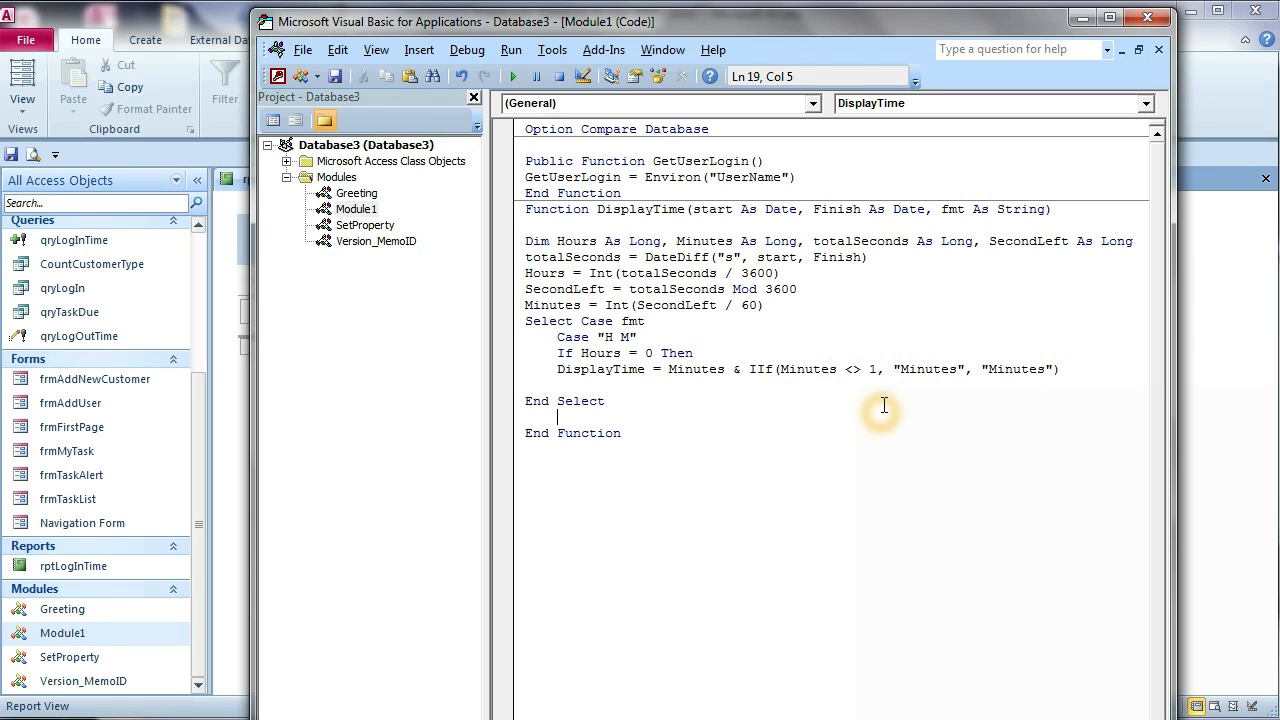
mouse_move(943, 363)
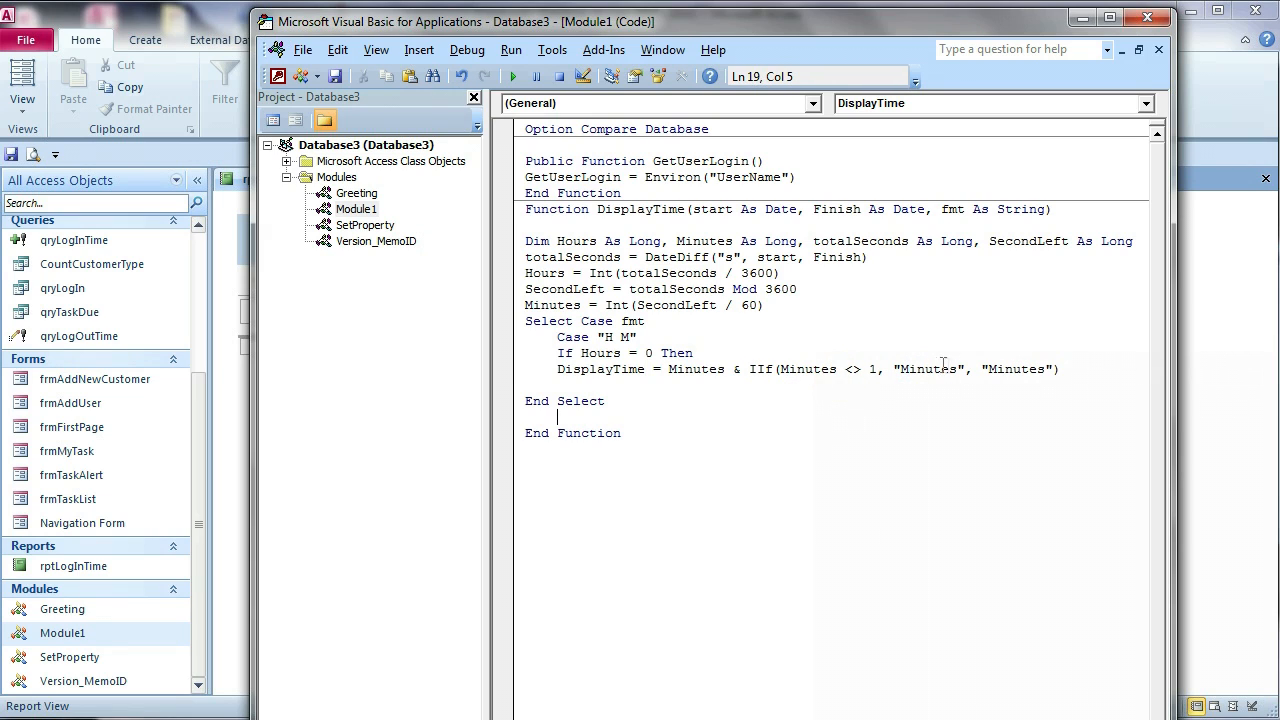
Change the IIf's last string to "Minute" so one minute reads singular.
left_click(945, 369)
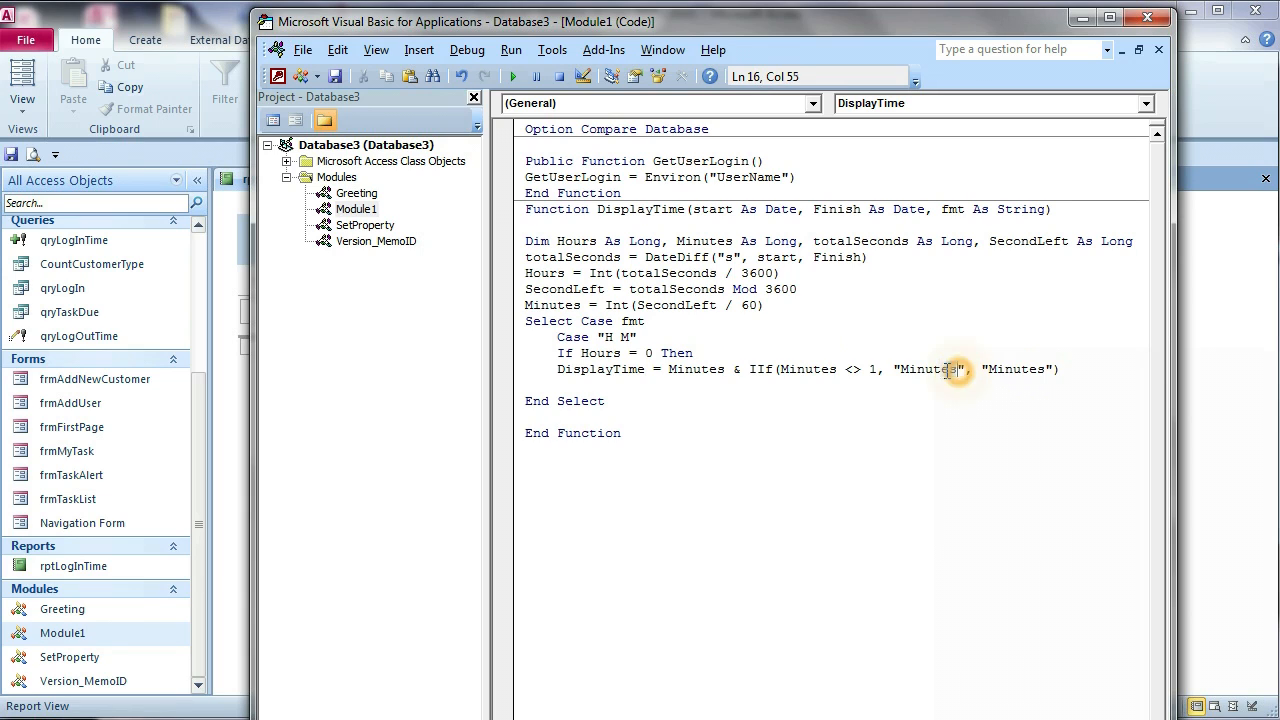
double_click(927, 369)
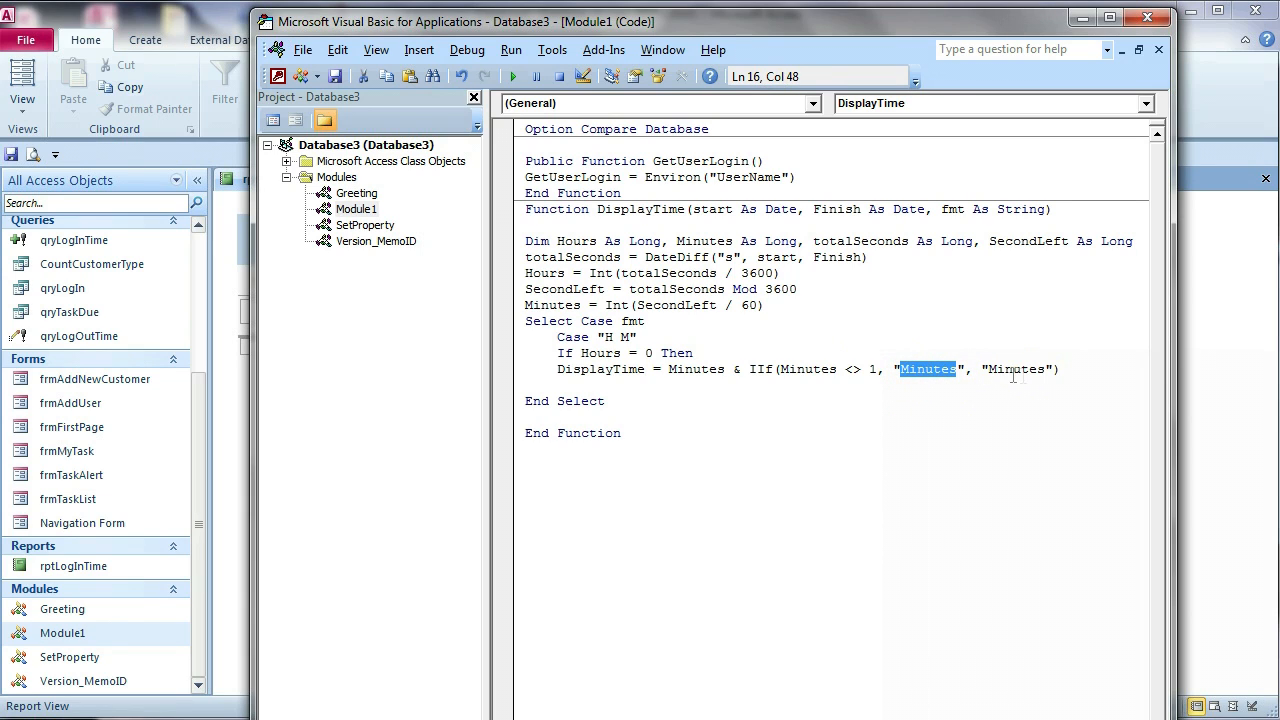
left_click(1055, 369)
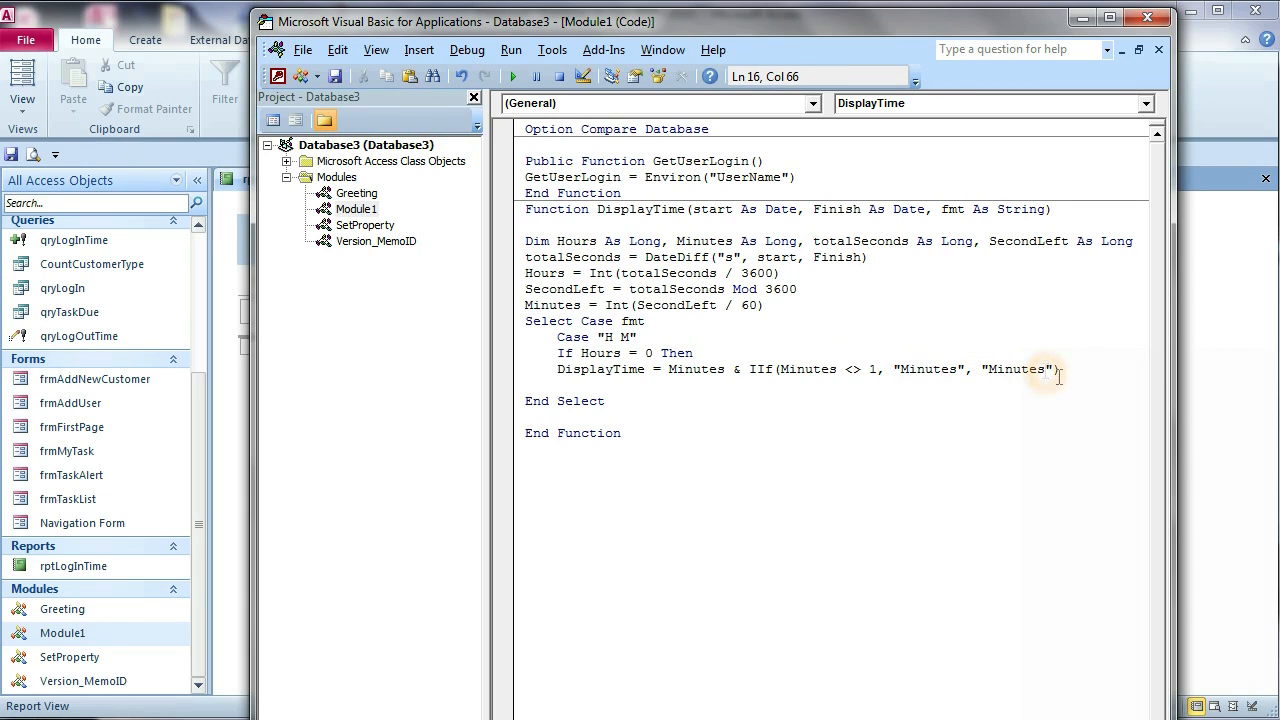
key("Backspace")
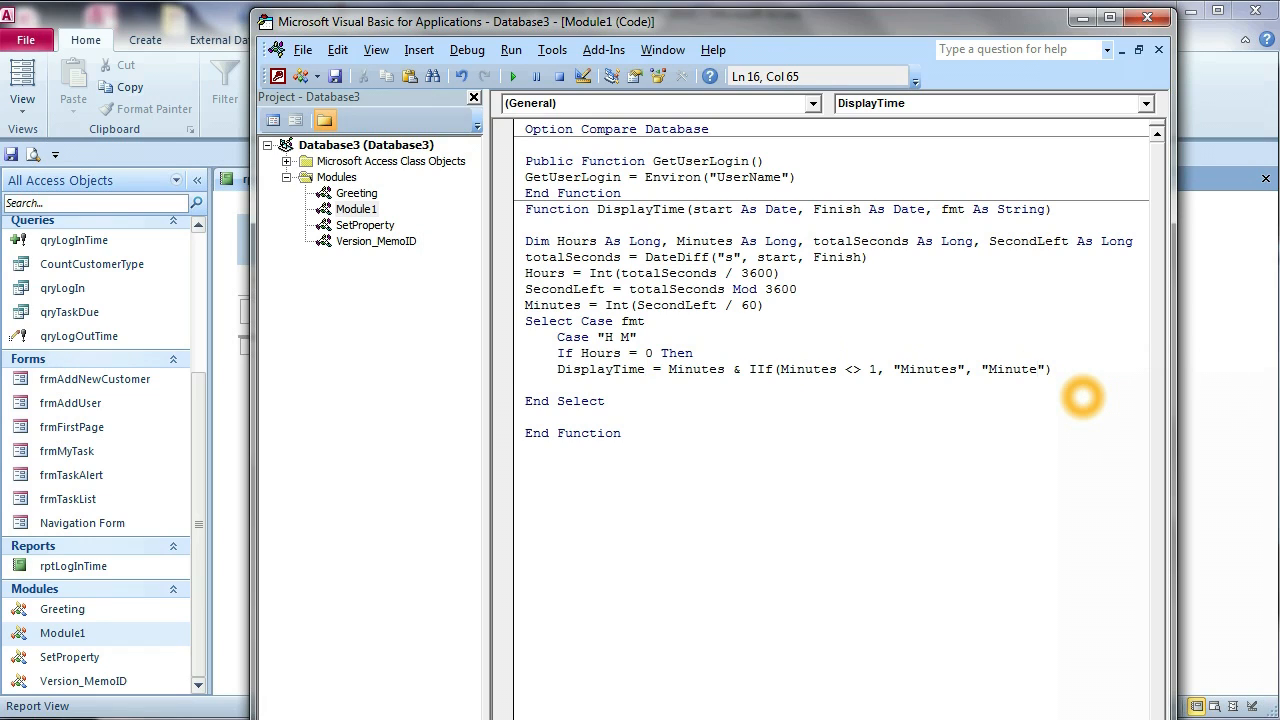
mouse_move(1030, 368)
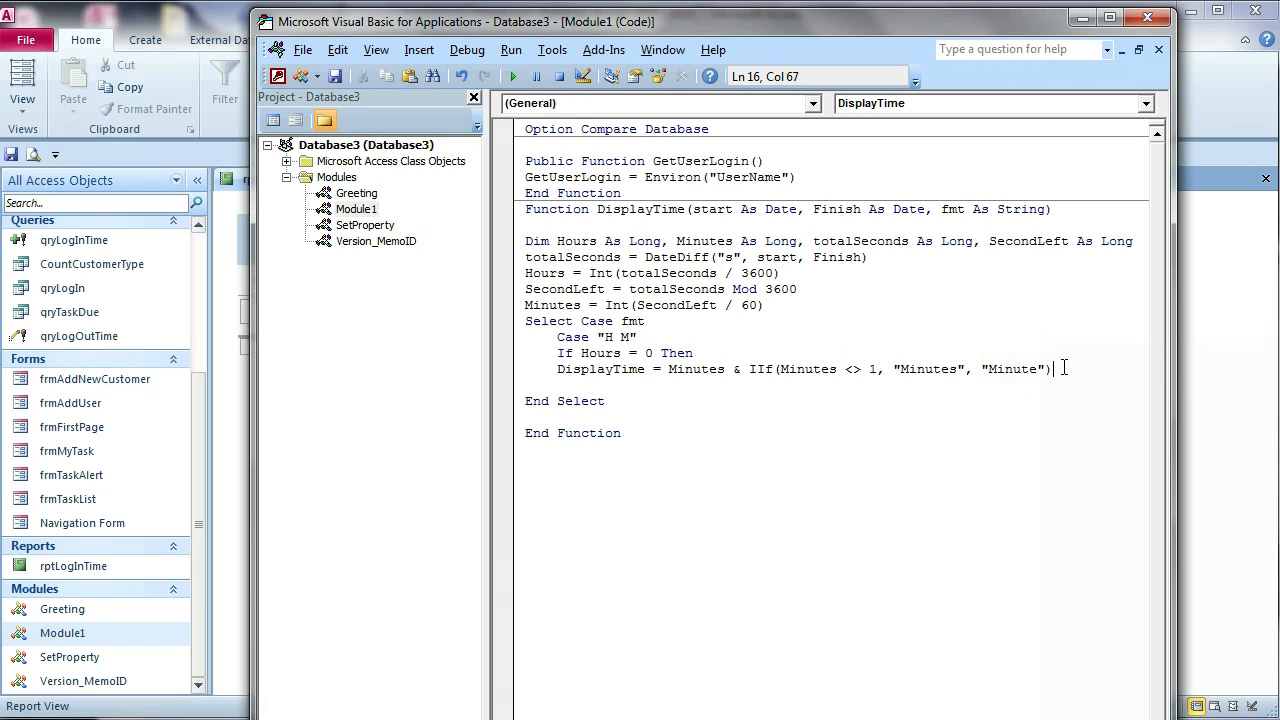
Add an Else line after the minutes branch and begin a DisplayTime = assignment under it.
type("els")
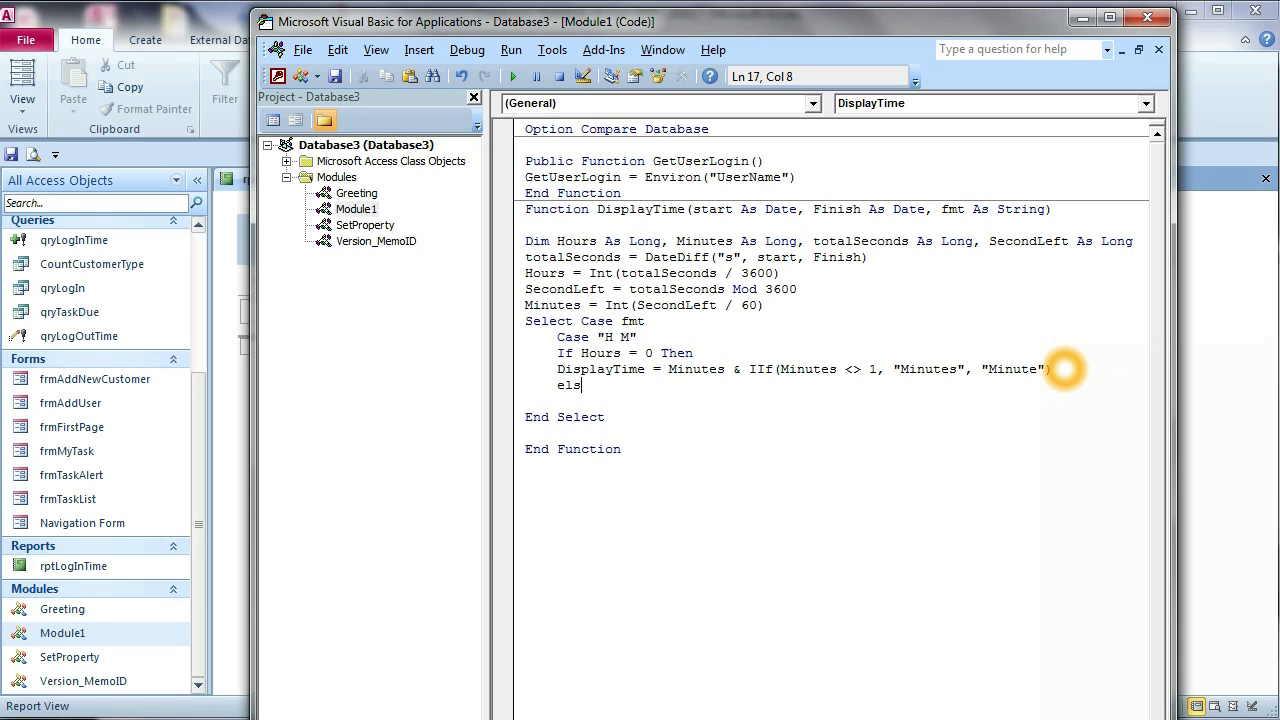
key("Return")
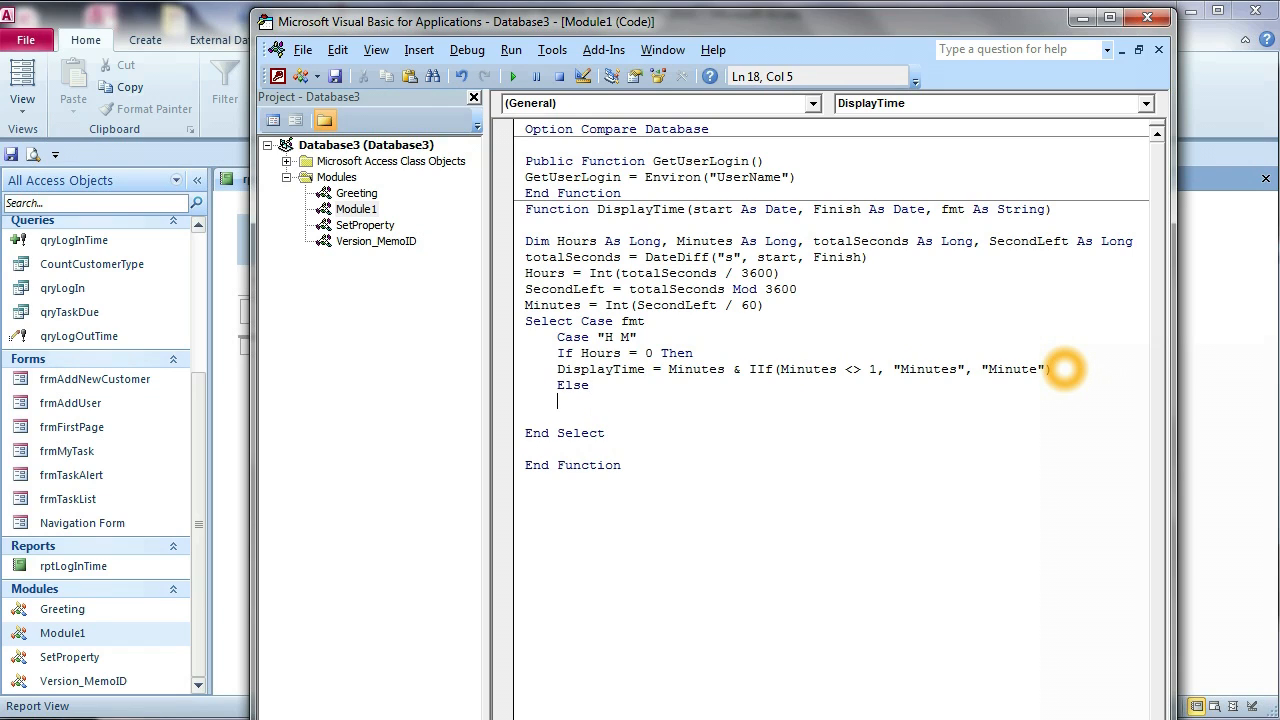
mouse_move(597, 399)
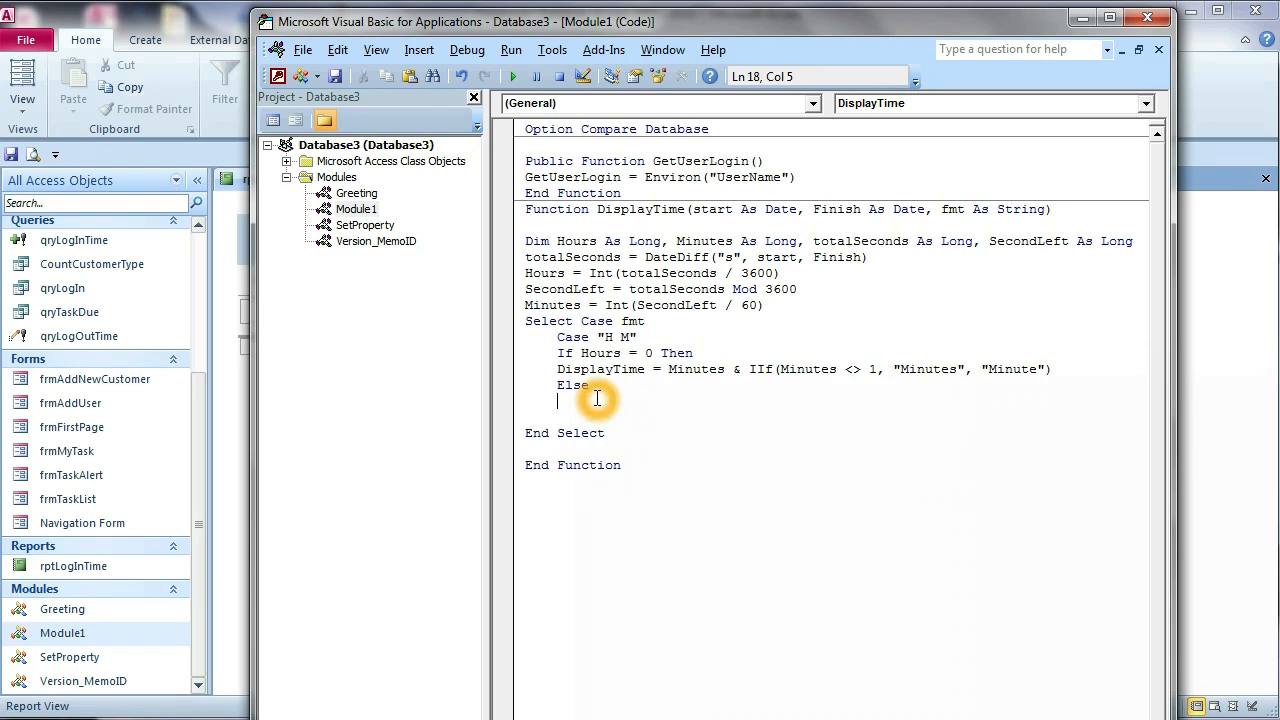
left_click(590, 385)
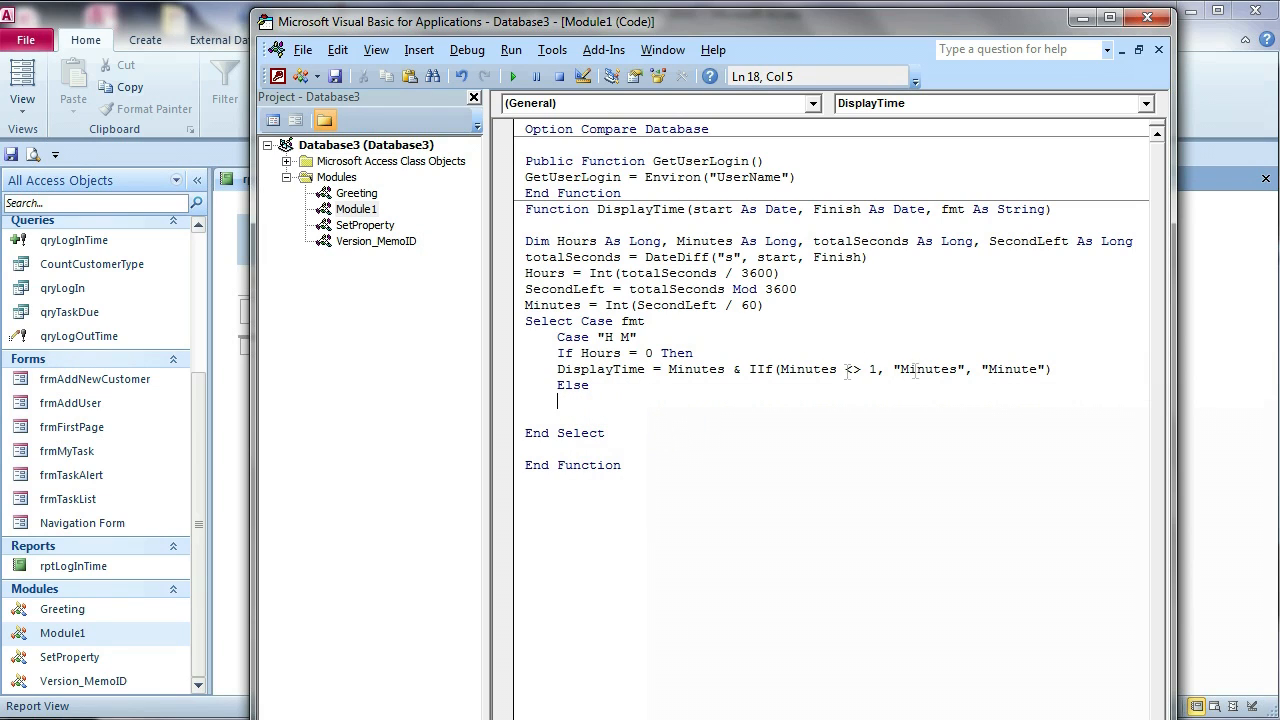
double_click(607, 369)
type("DisplayTime =")
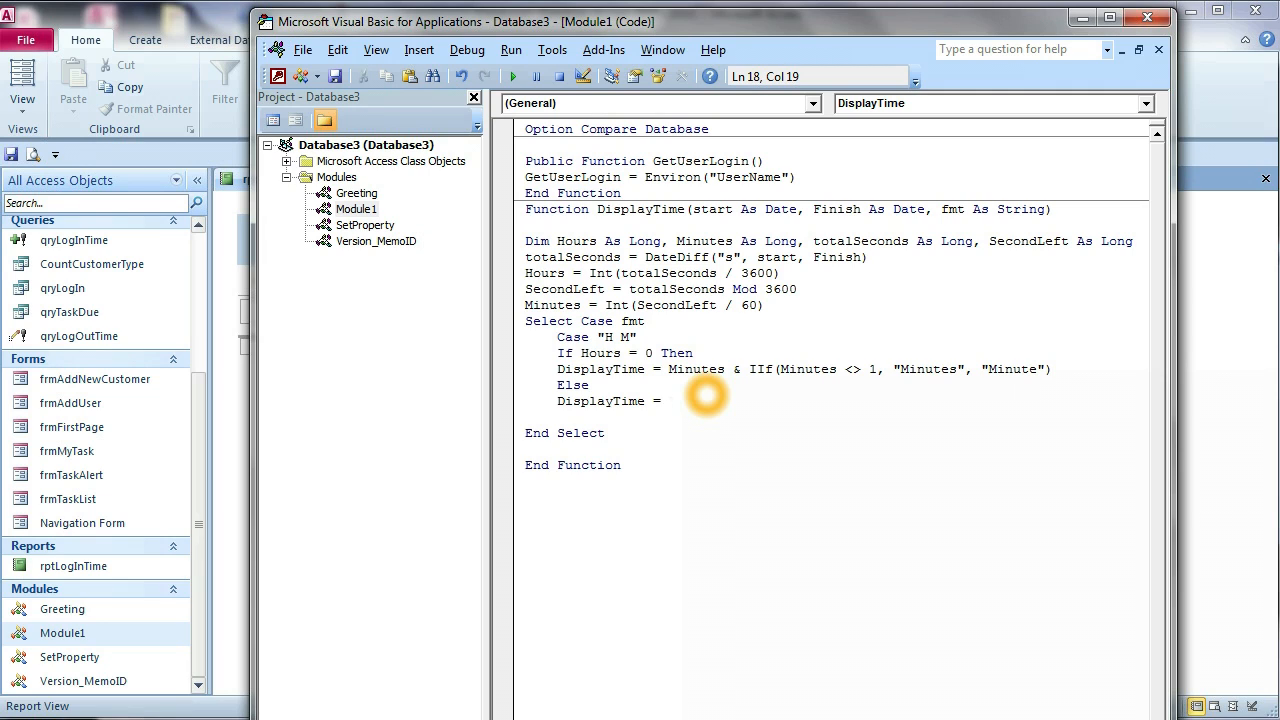
Write the Else branch: Hours & IIf(Hours <> 1, "Hours", "Hour") & Minutes with Minute/Minutes labels.
type("Hours")
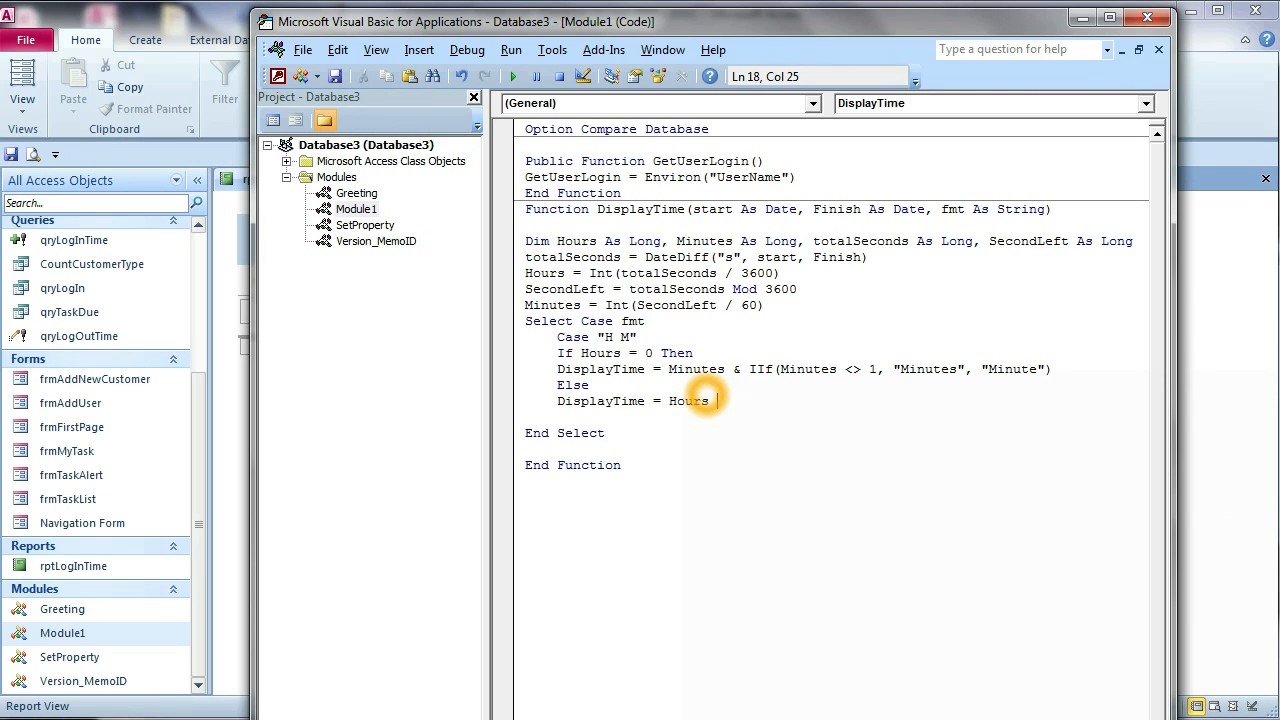
type("& i")
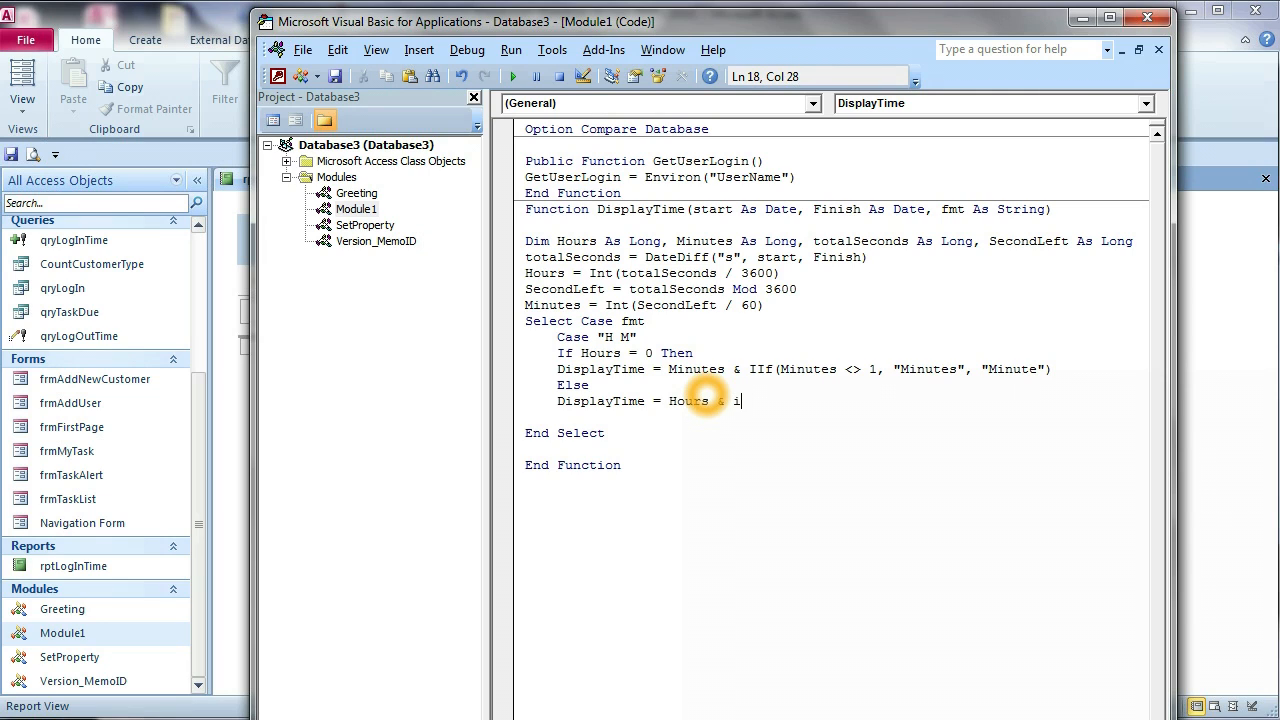
type("if(hour")
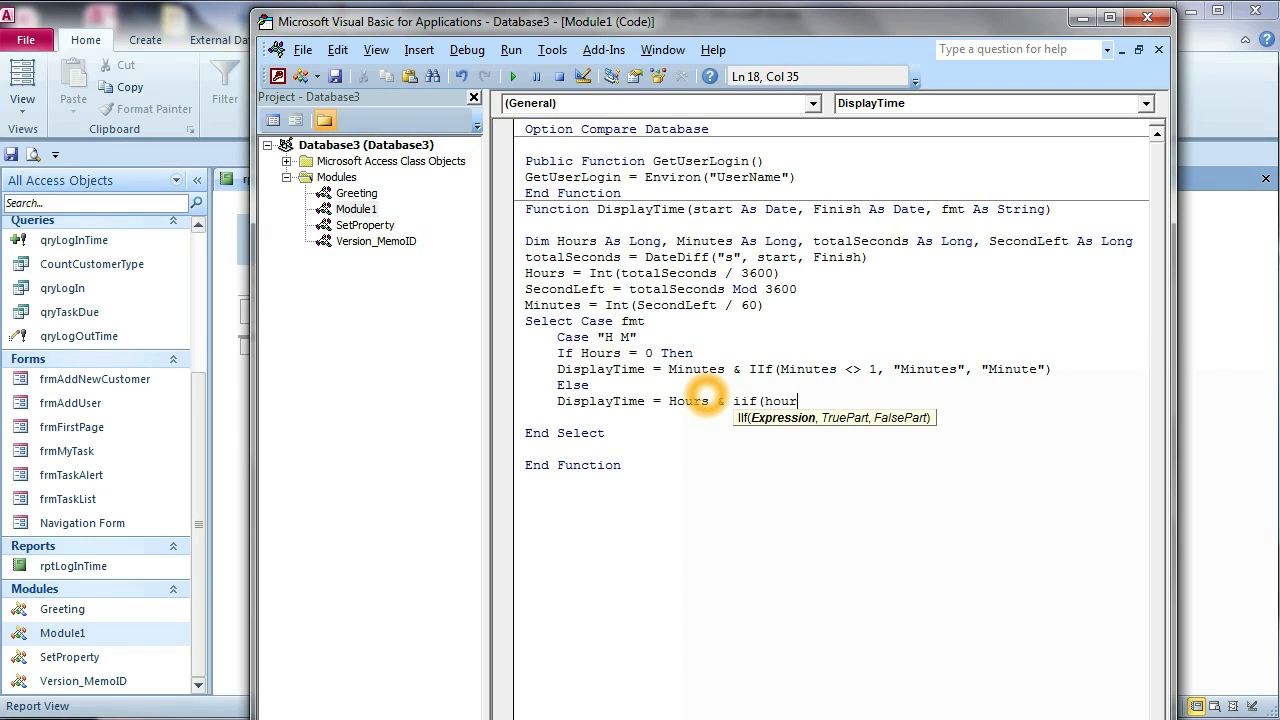
type("s <")
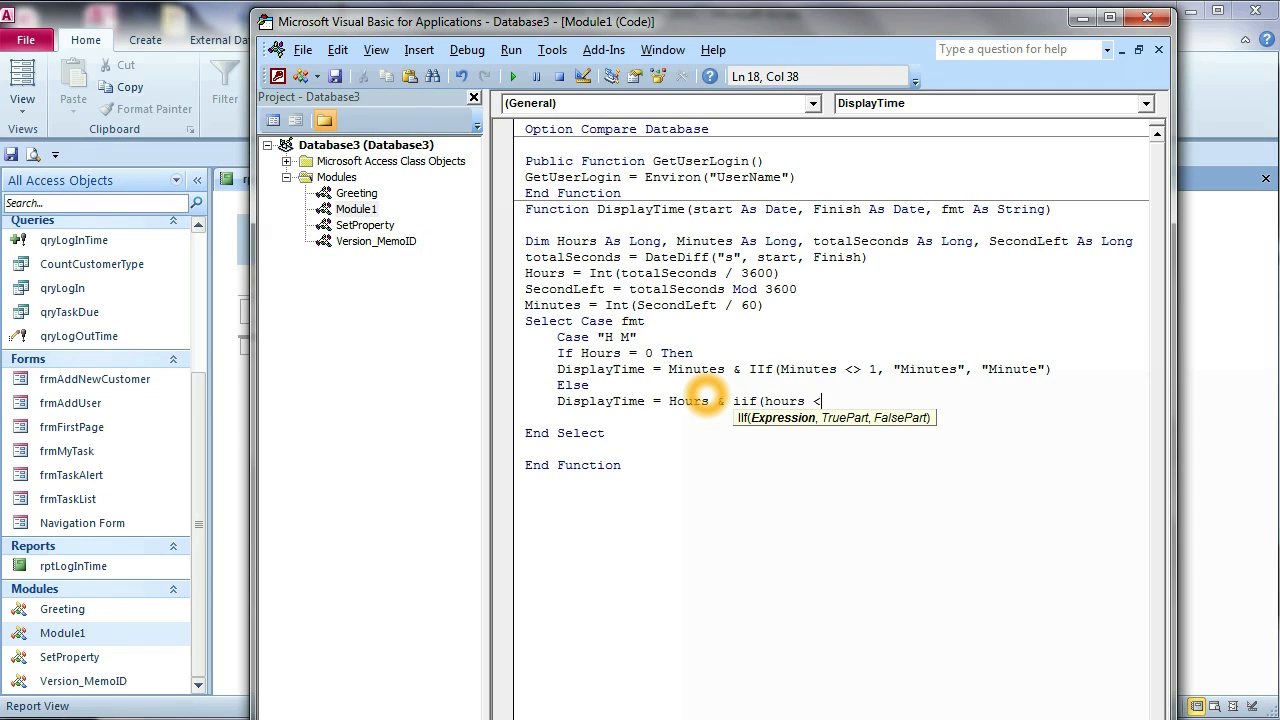
type(">1")
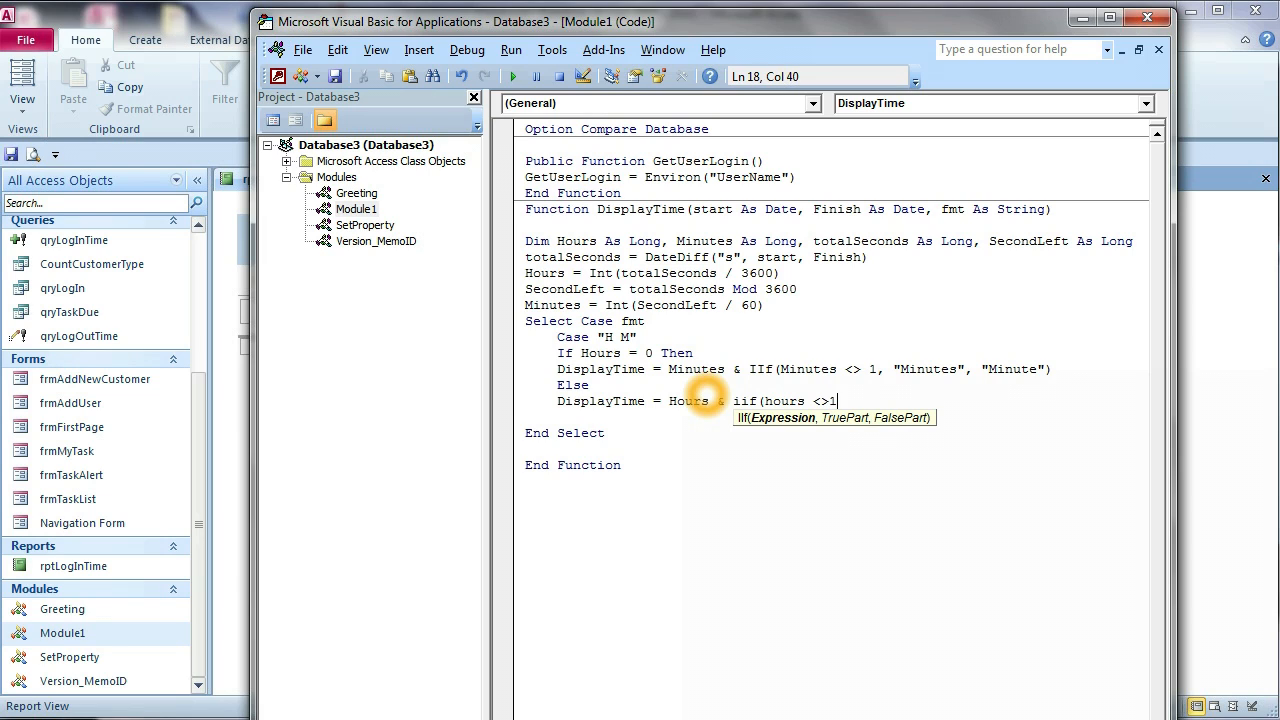
type(", Hou")
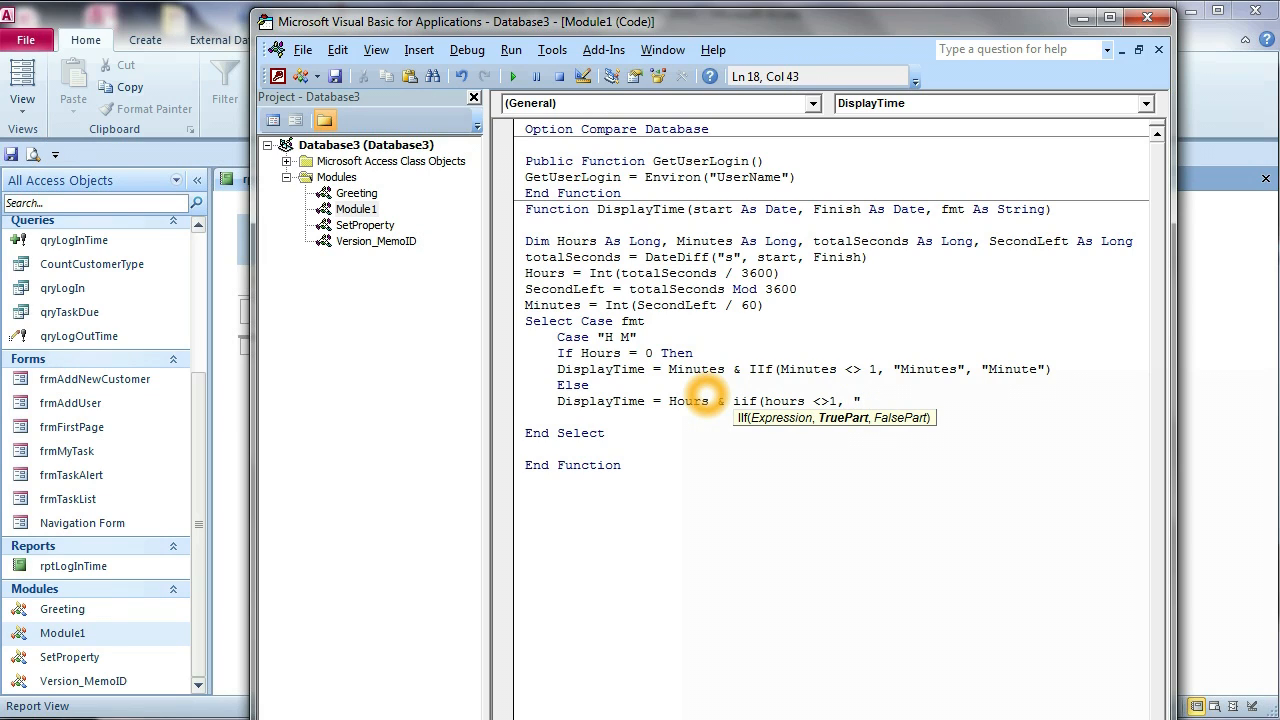
type("Hours\",")
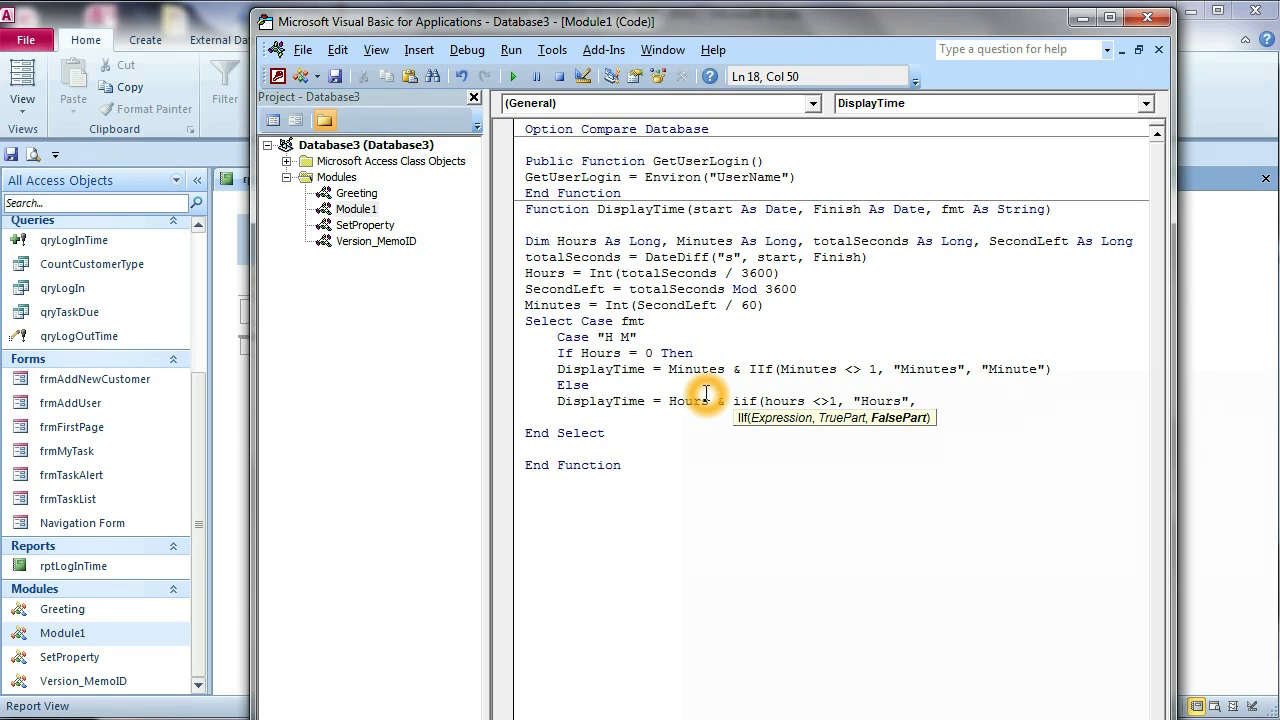
type("\"")
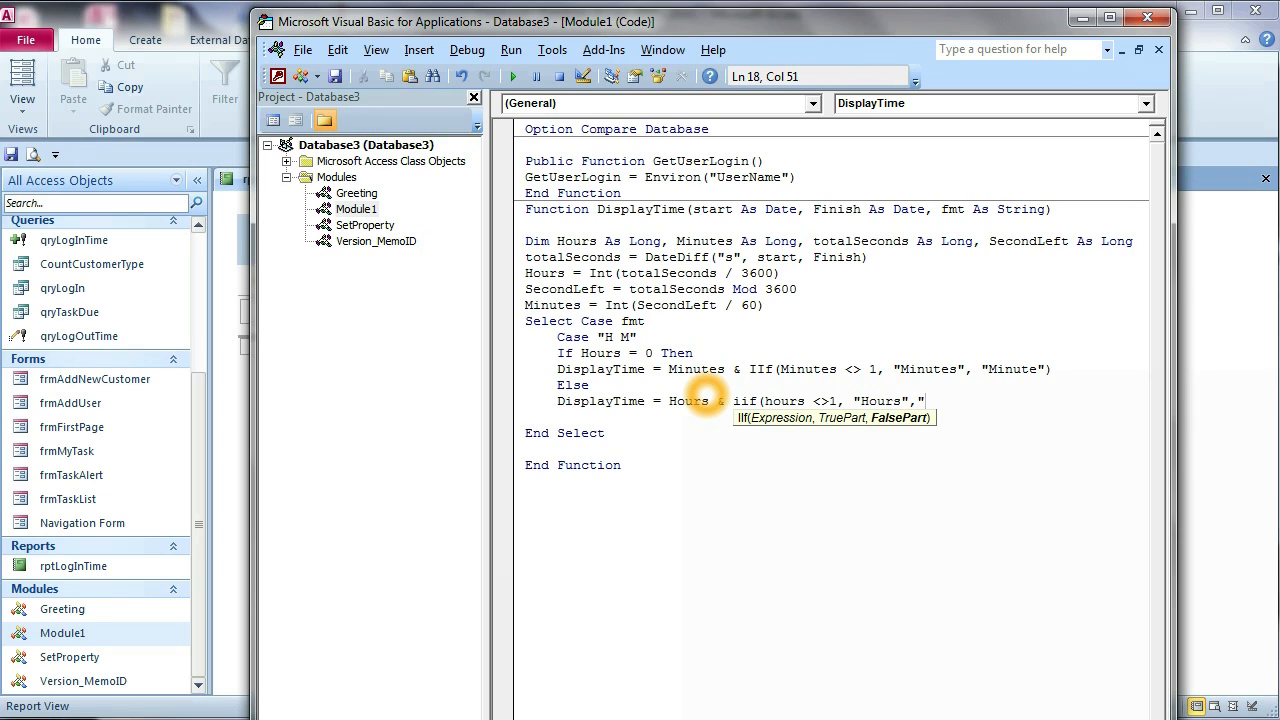
type("Hour")
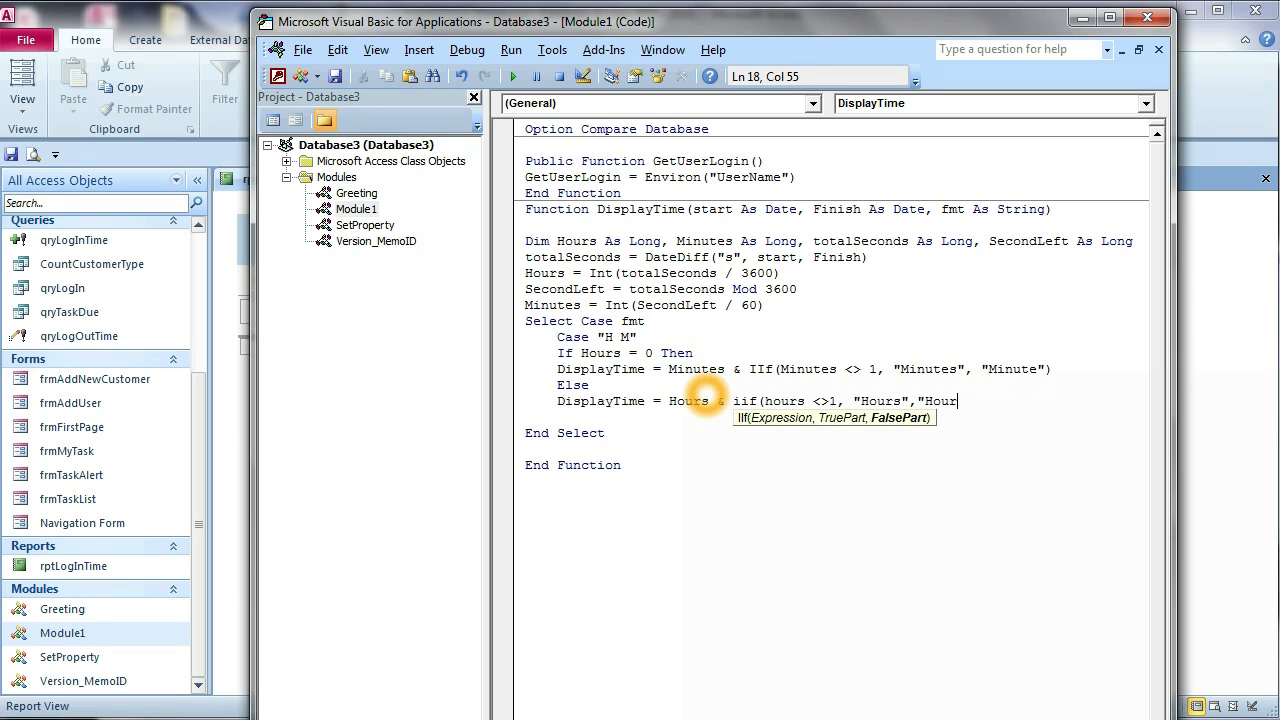
type("\")")
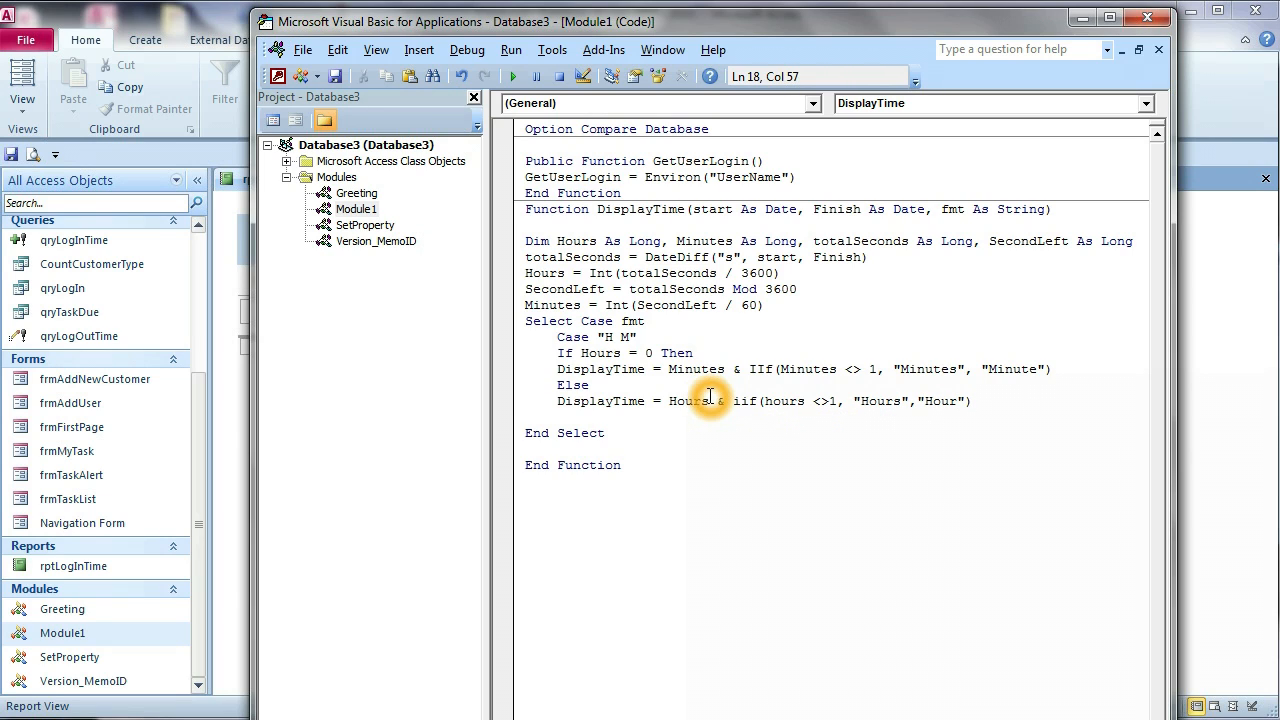
type("&")
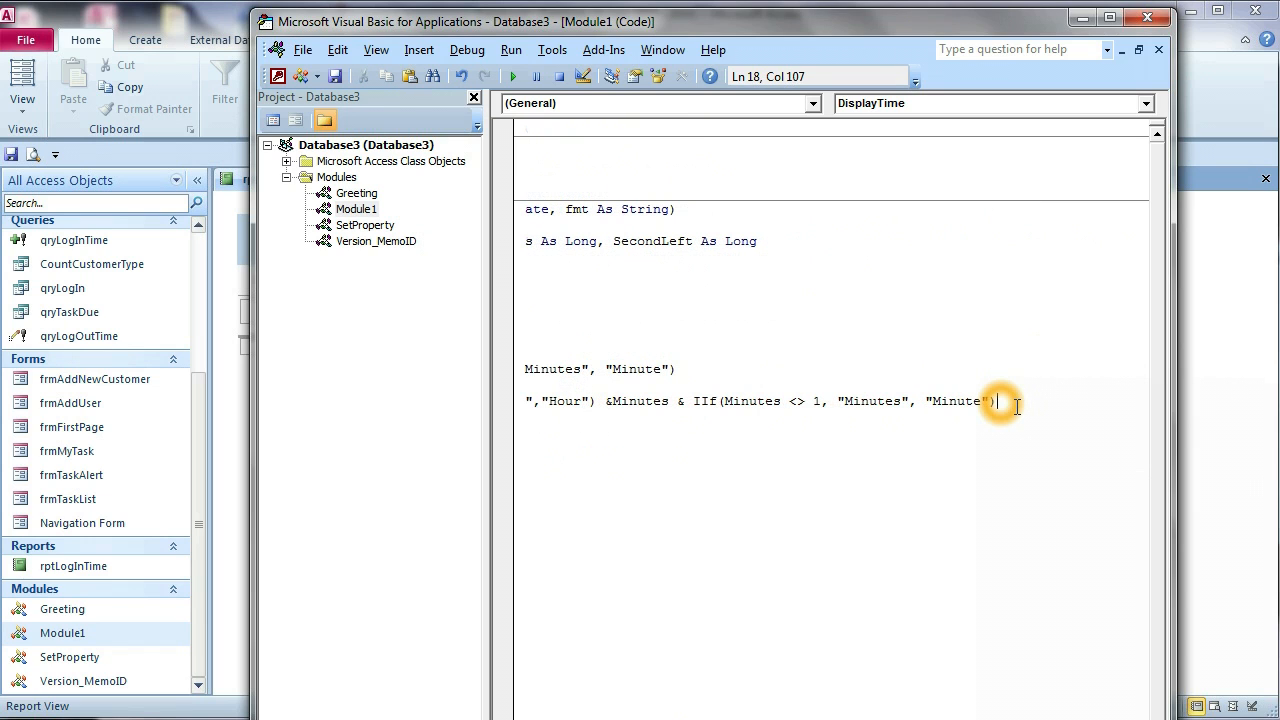
mouse_move(615, 401)
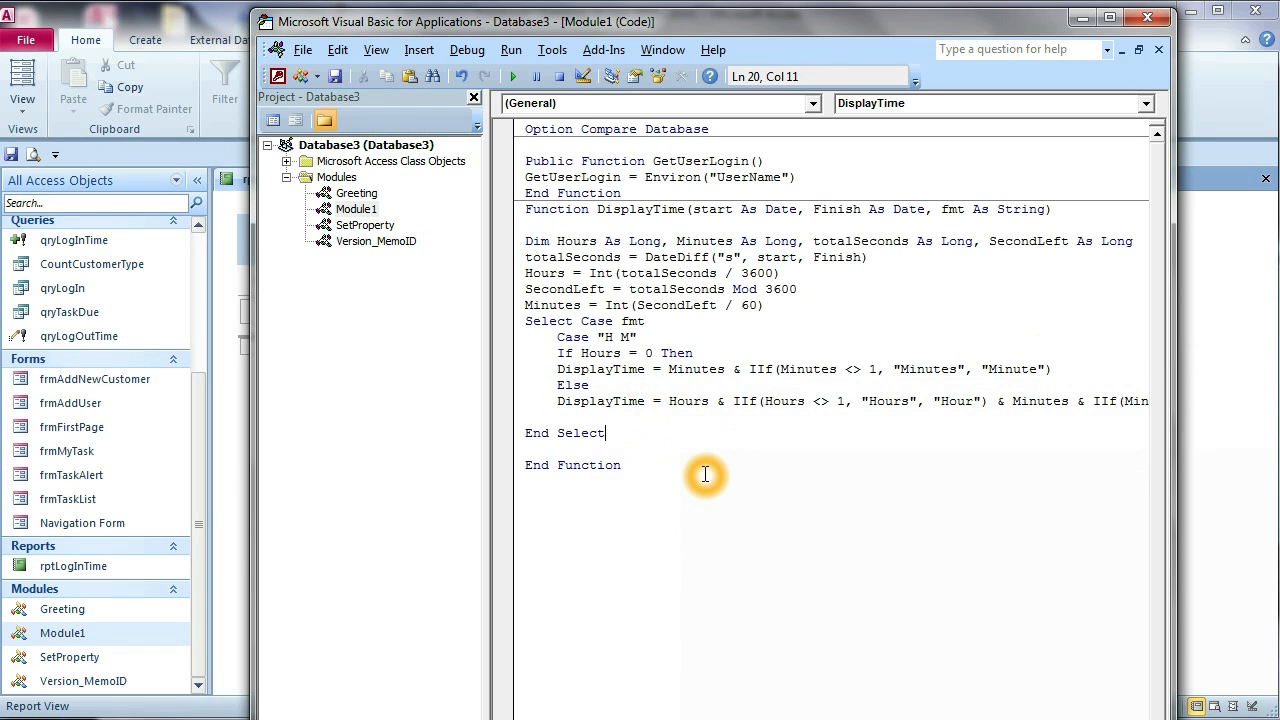
mouse_move(659, 442)
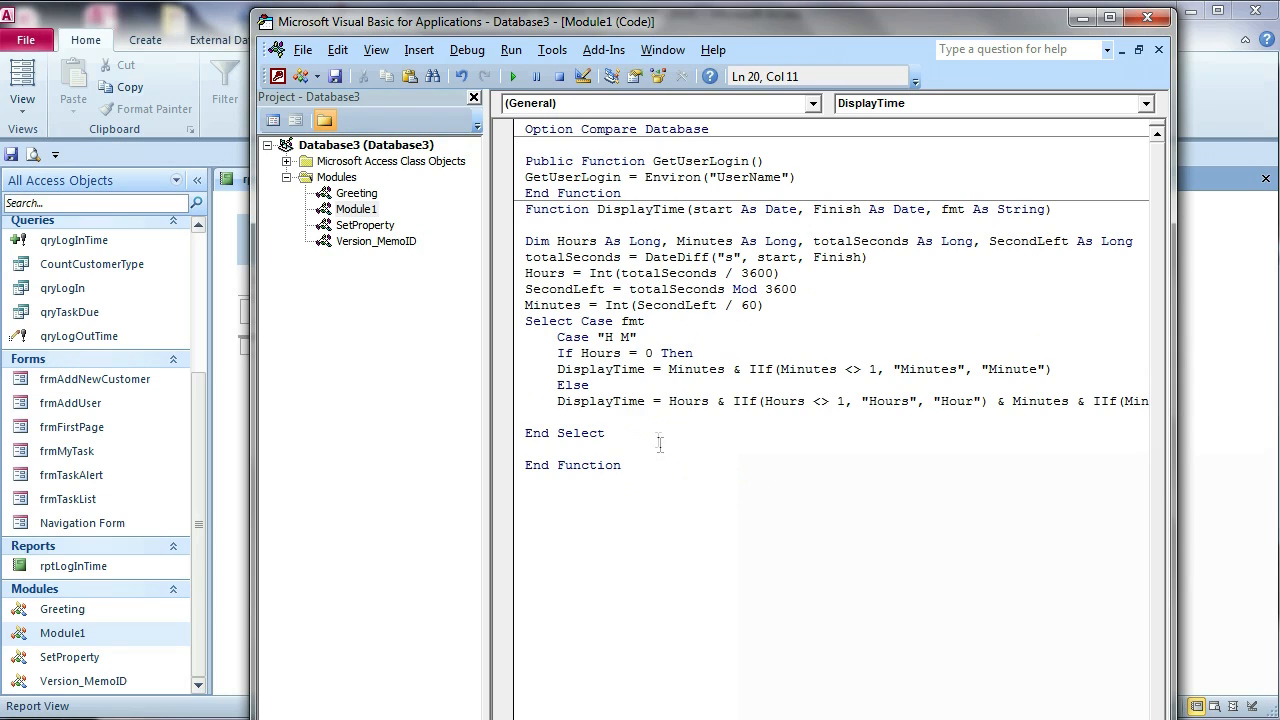
Close the If block with End If before End Select.
left_click(560, 417)
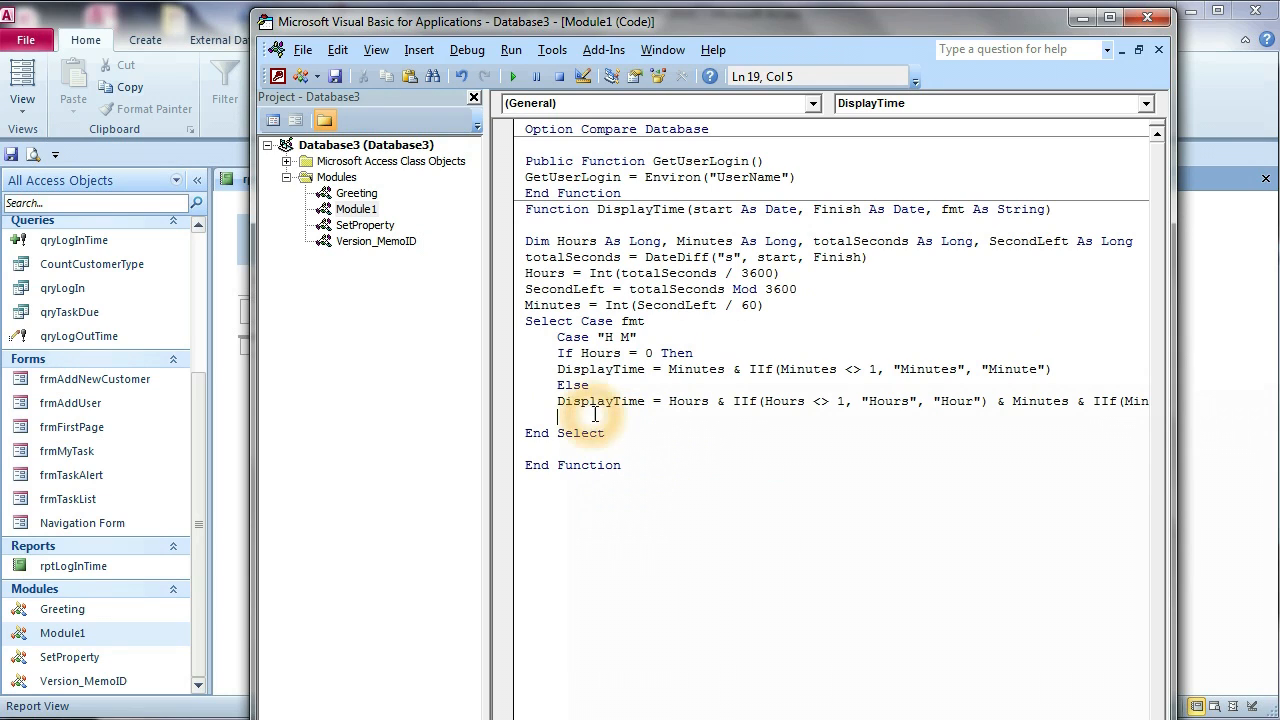
type("end if")
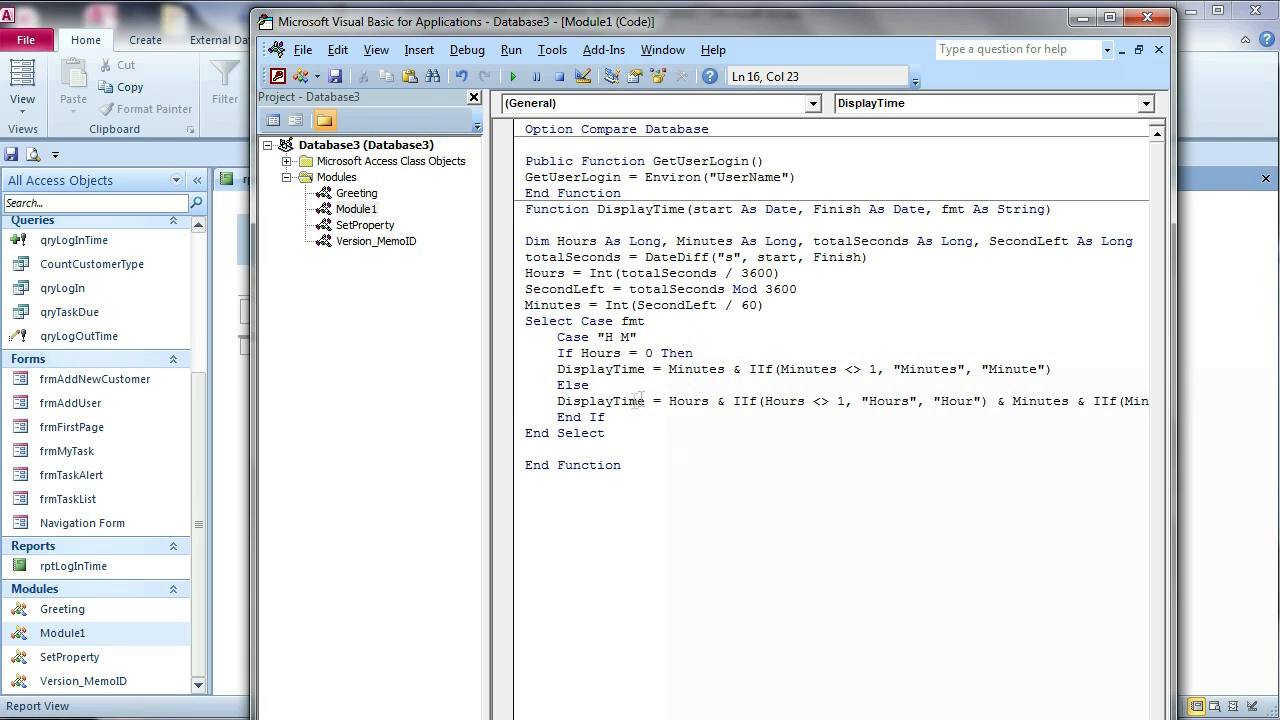
left_click(653, 352)
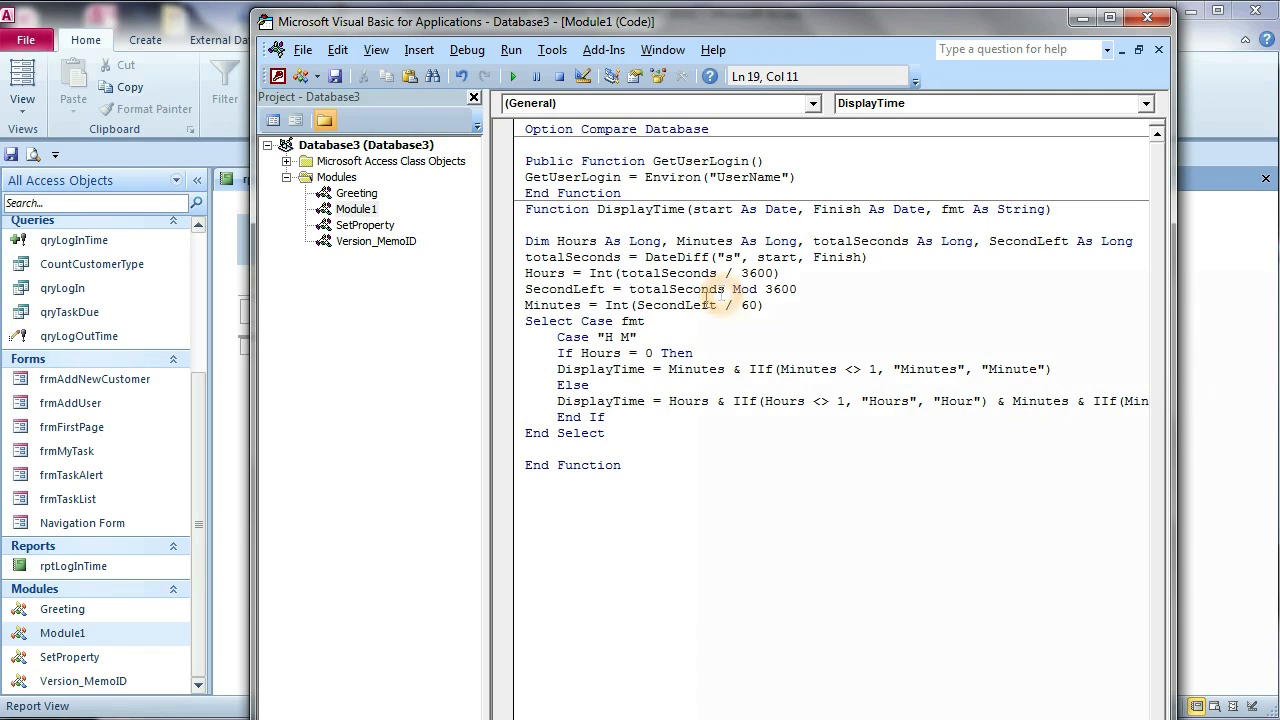
Add the comment ' format = 100 Hours 50 Minutes under Select Case fmt, with a capital H.
left_click(676, 327)
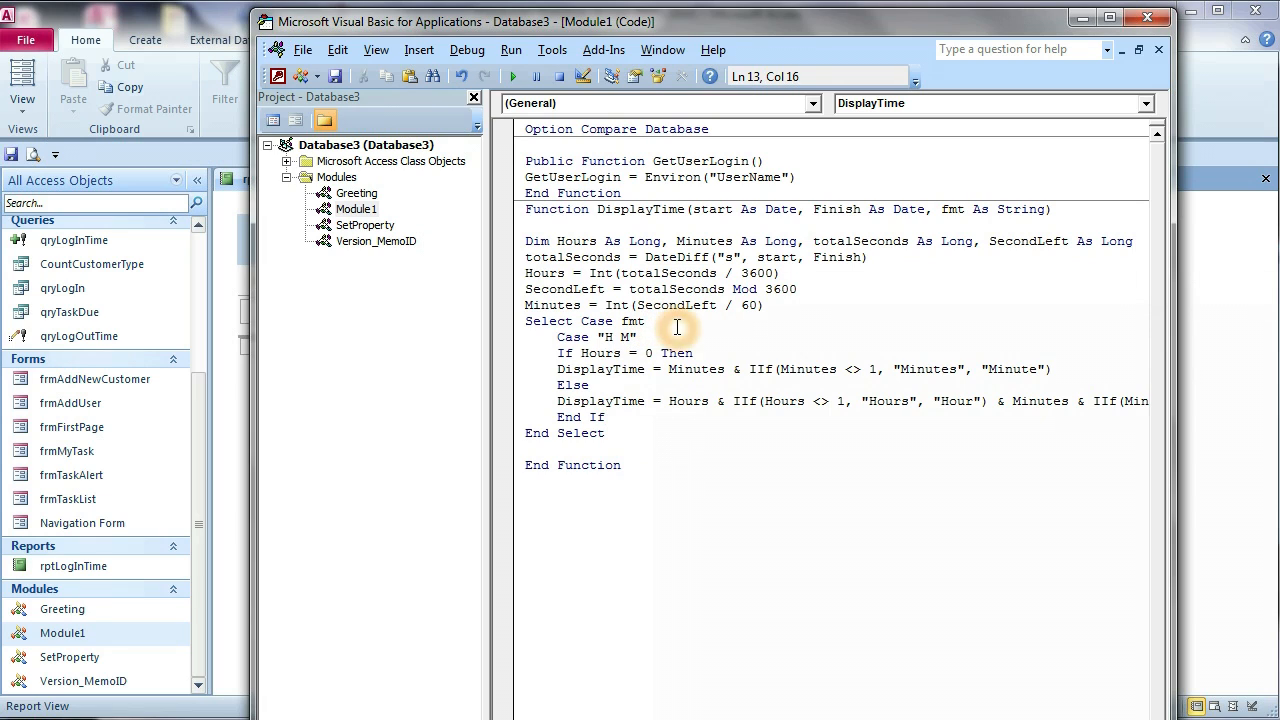
key("Return")
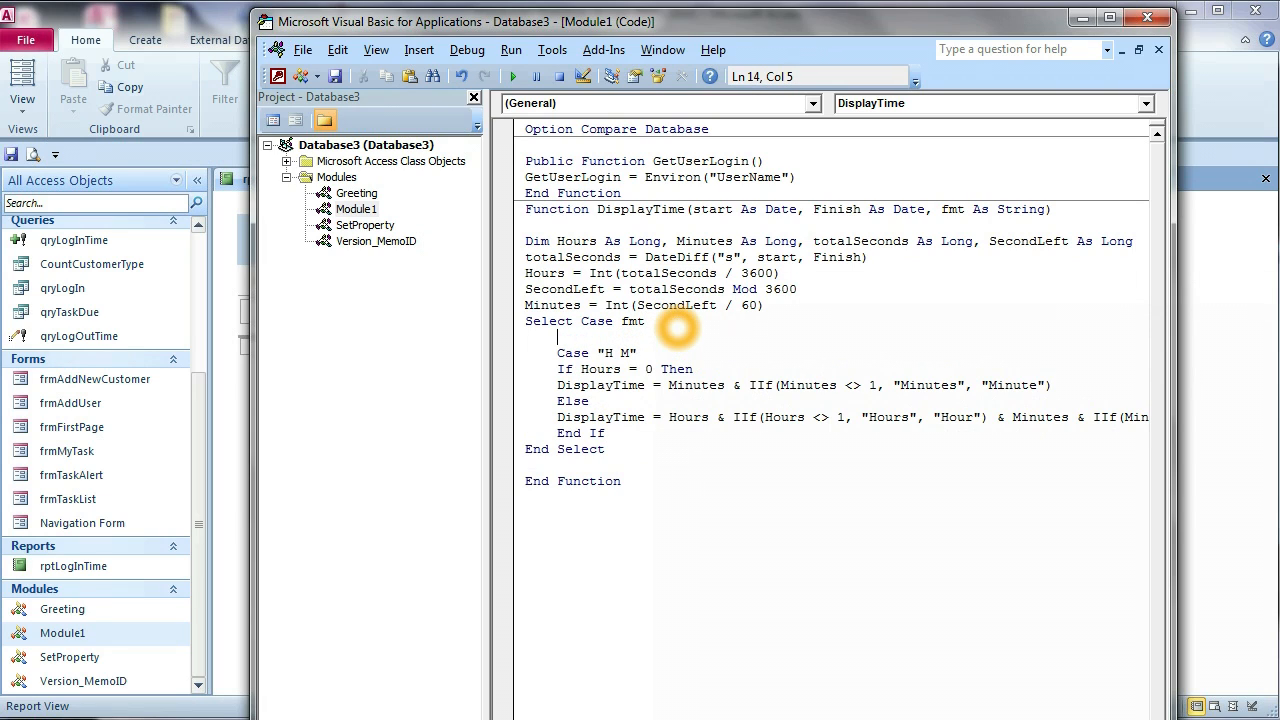
type("' form")
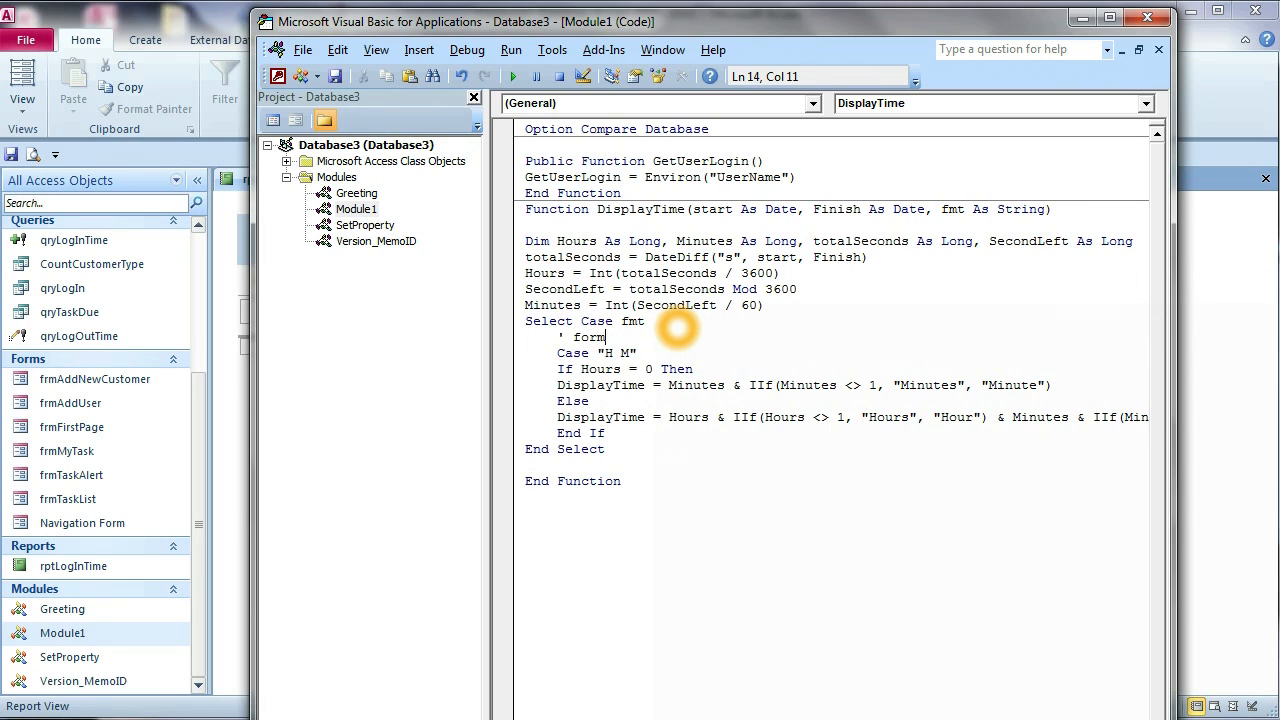
type("at =")
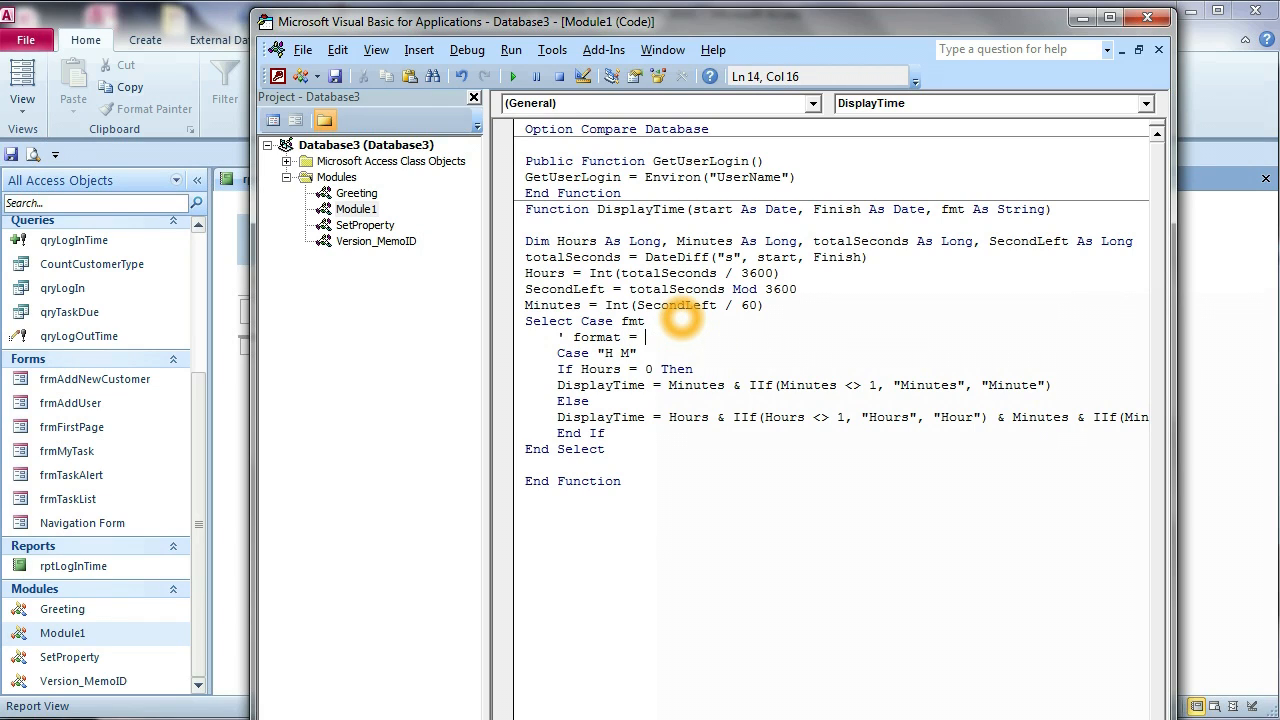
type("125")
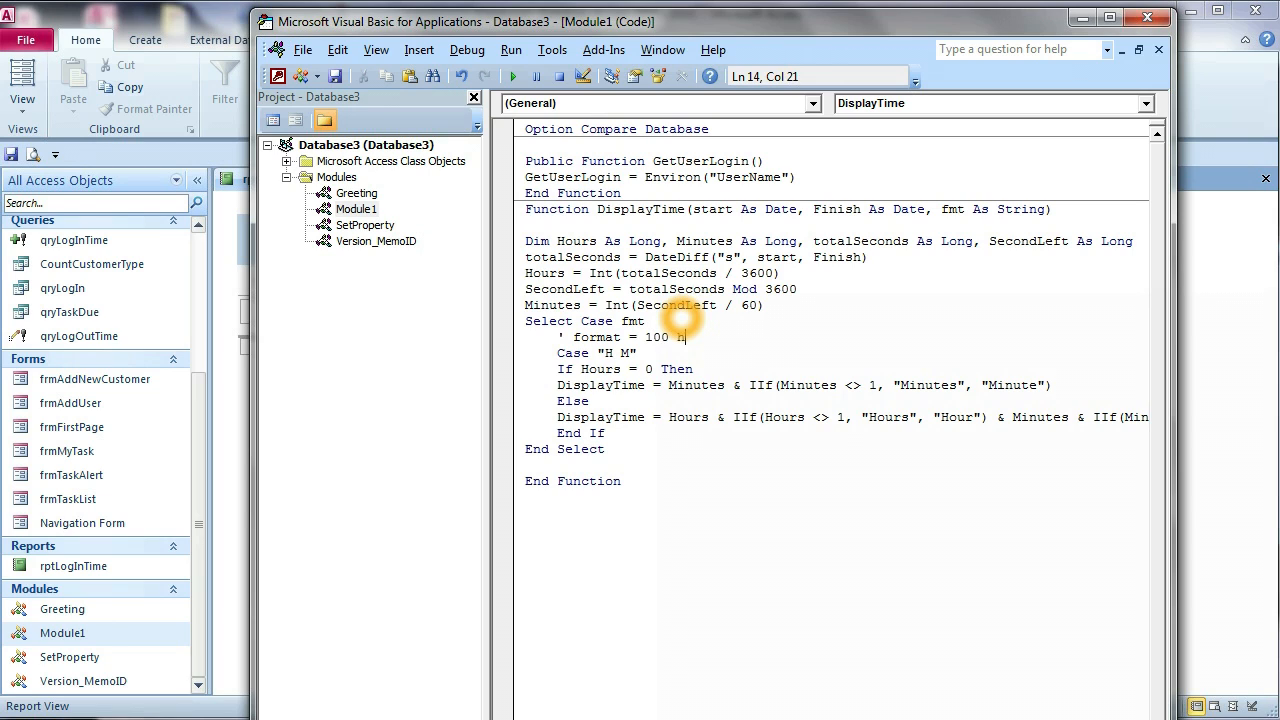
type("ours")
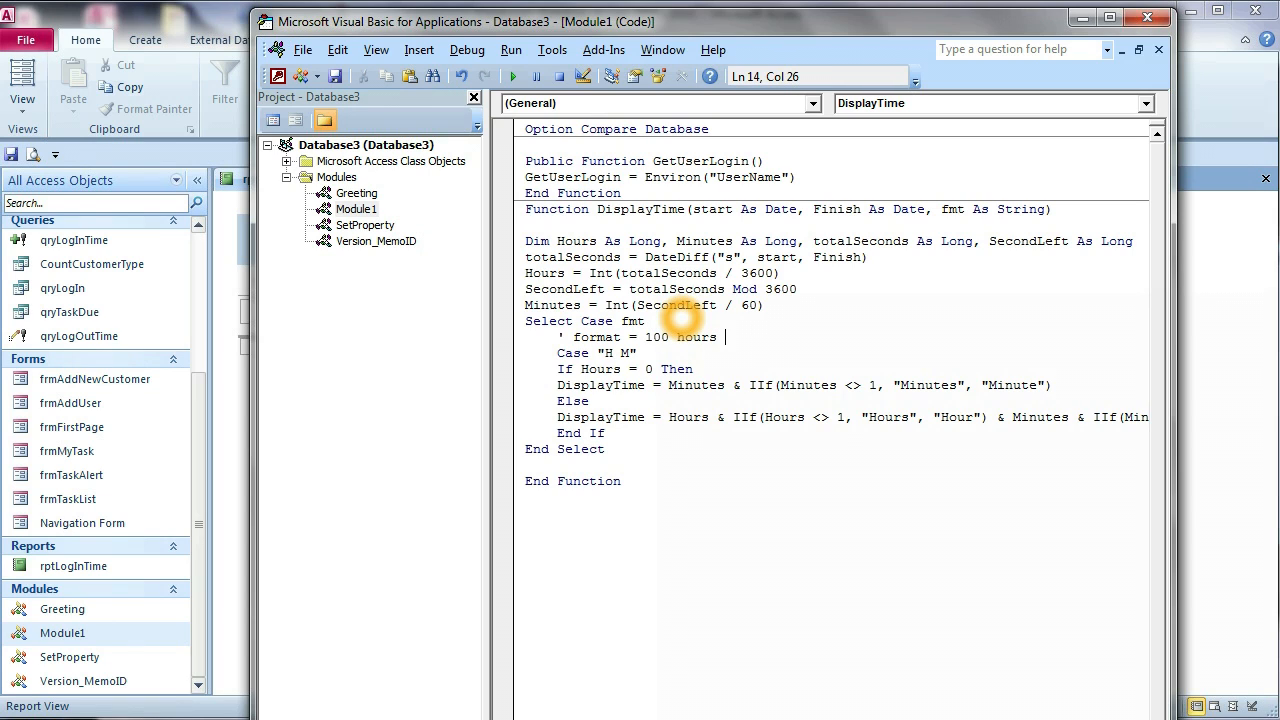
type("50")
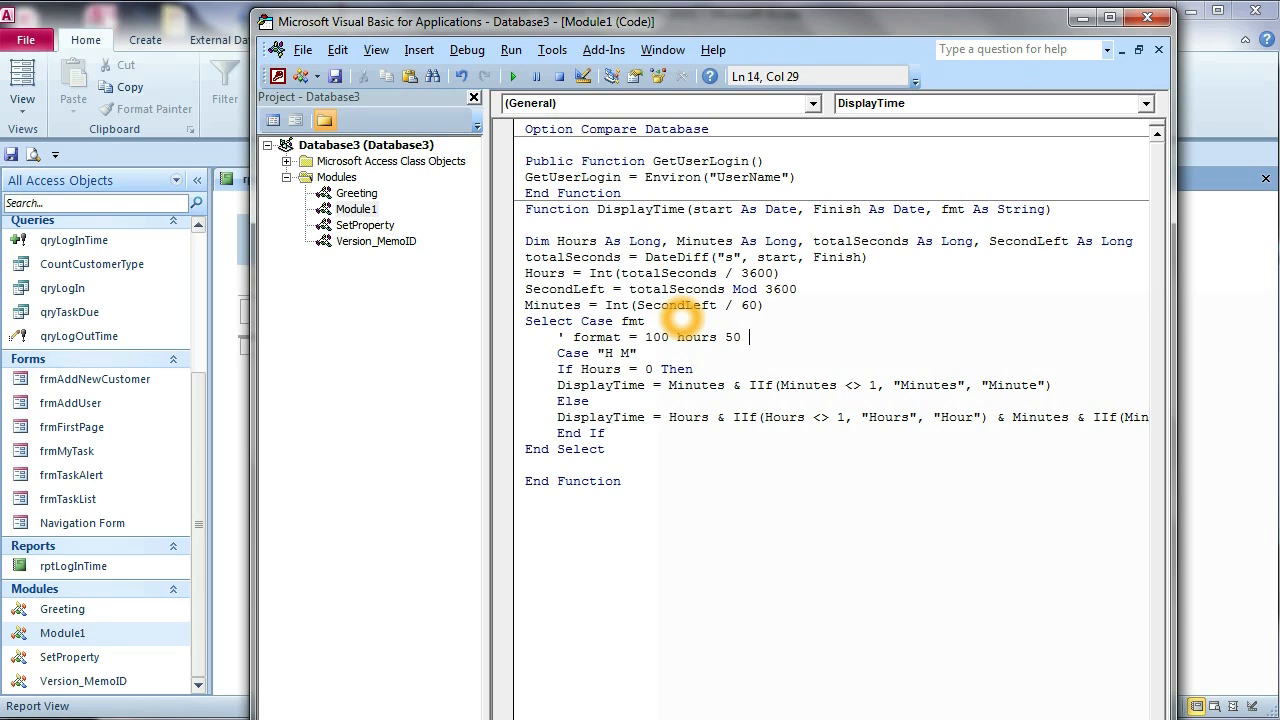
type("Mu")
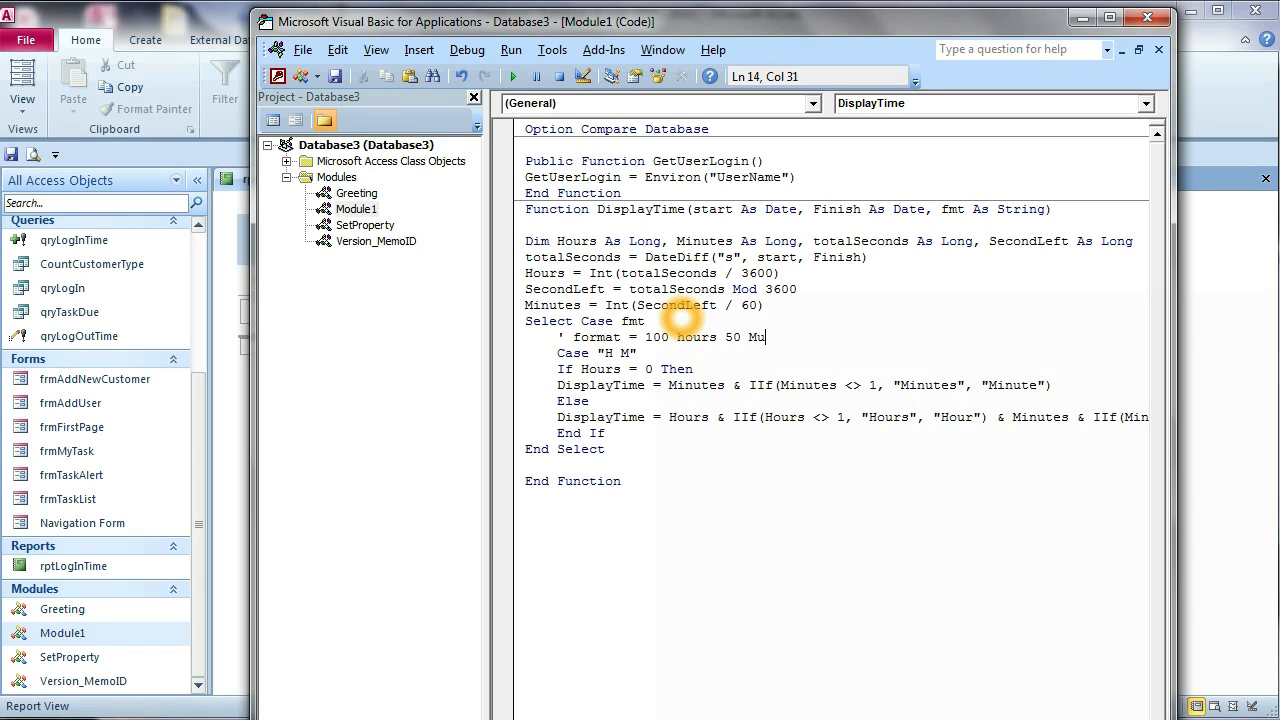
type("inute")
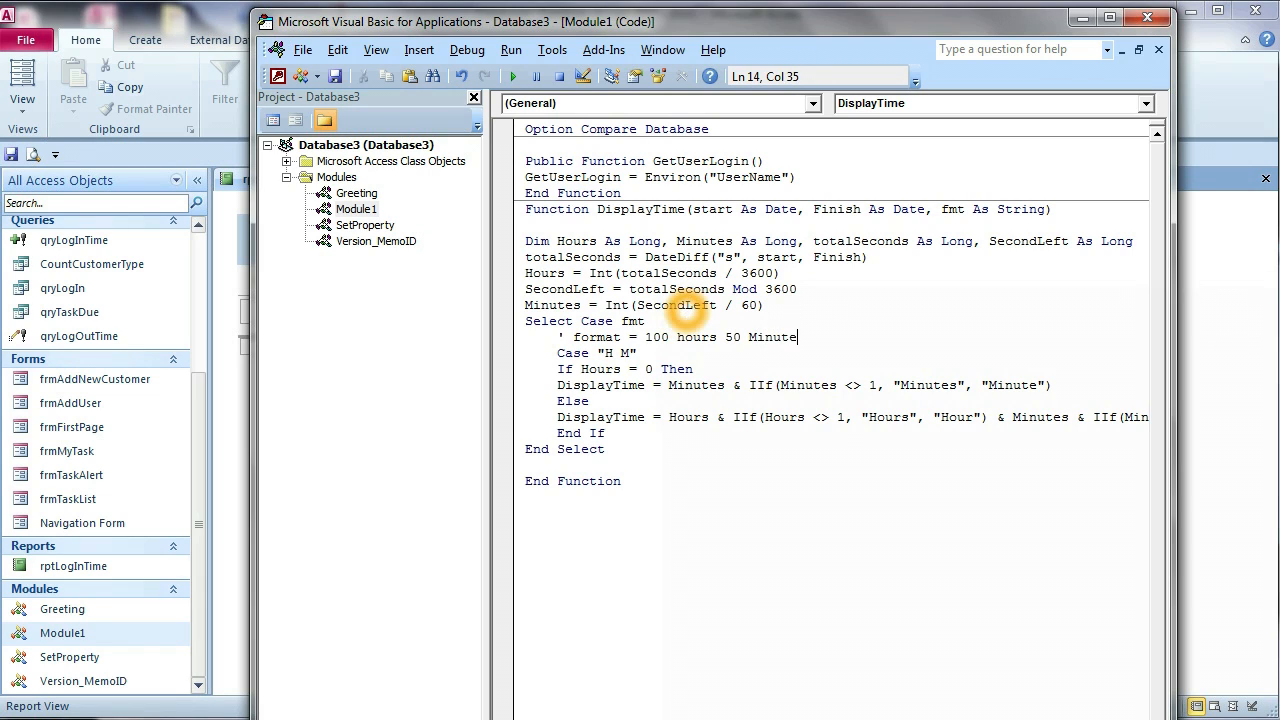
left_click(686, 337)
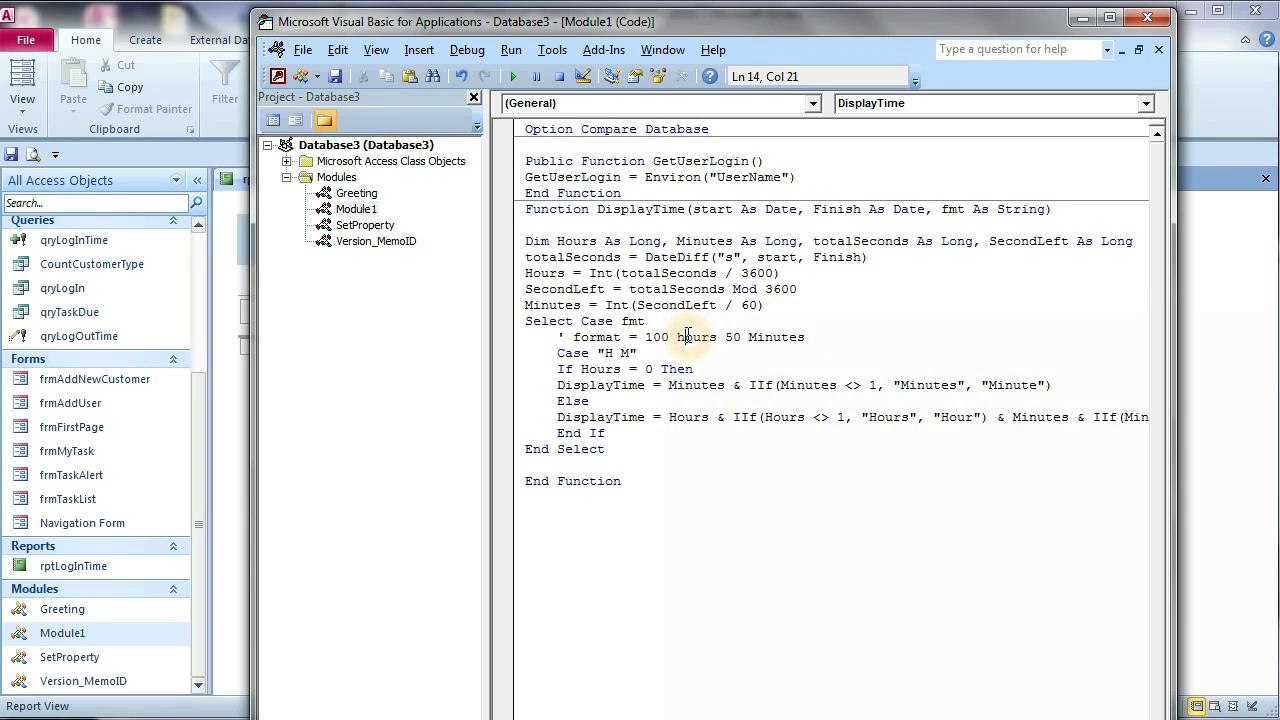
left_click(645, 321)
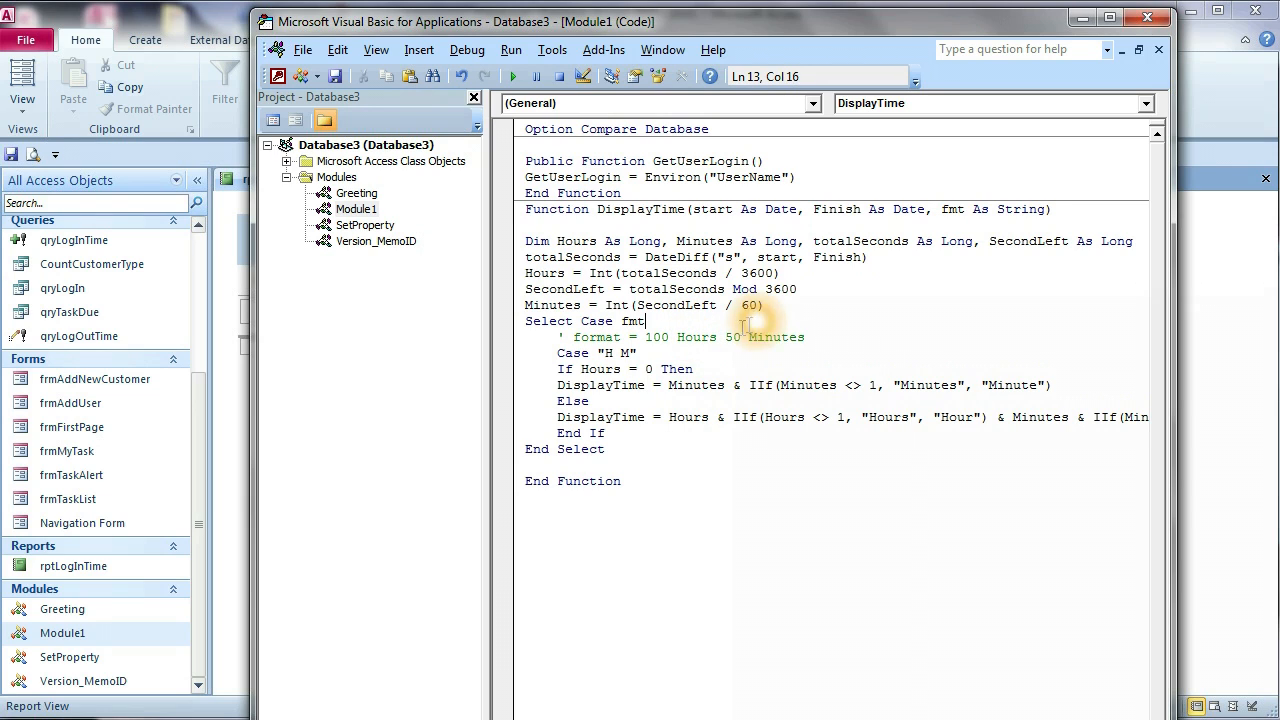
mouse_move(850, 329)
type("'f")
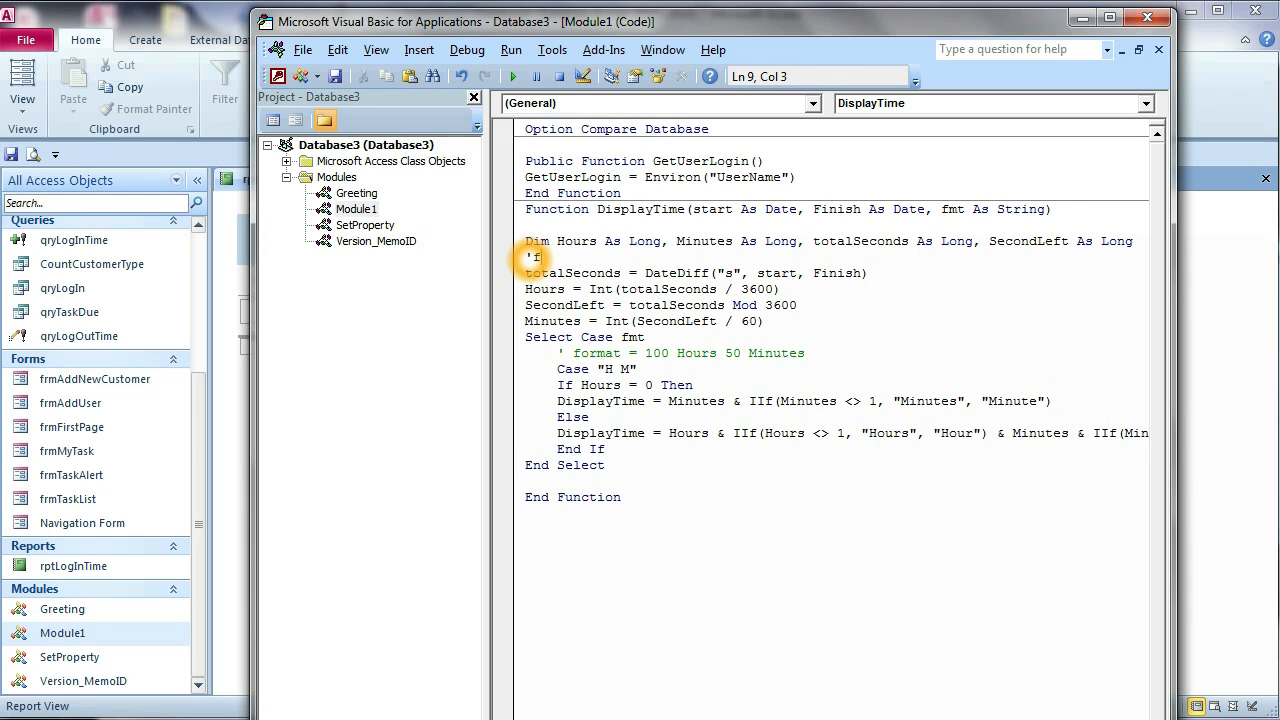
Finish the comment noting the format of the date difference for the login time.
type("ormat")
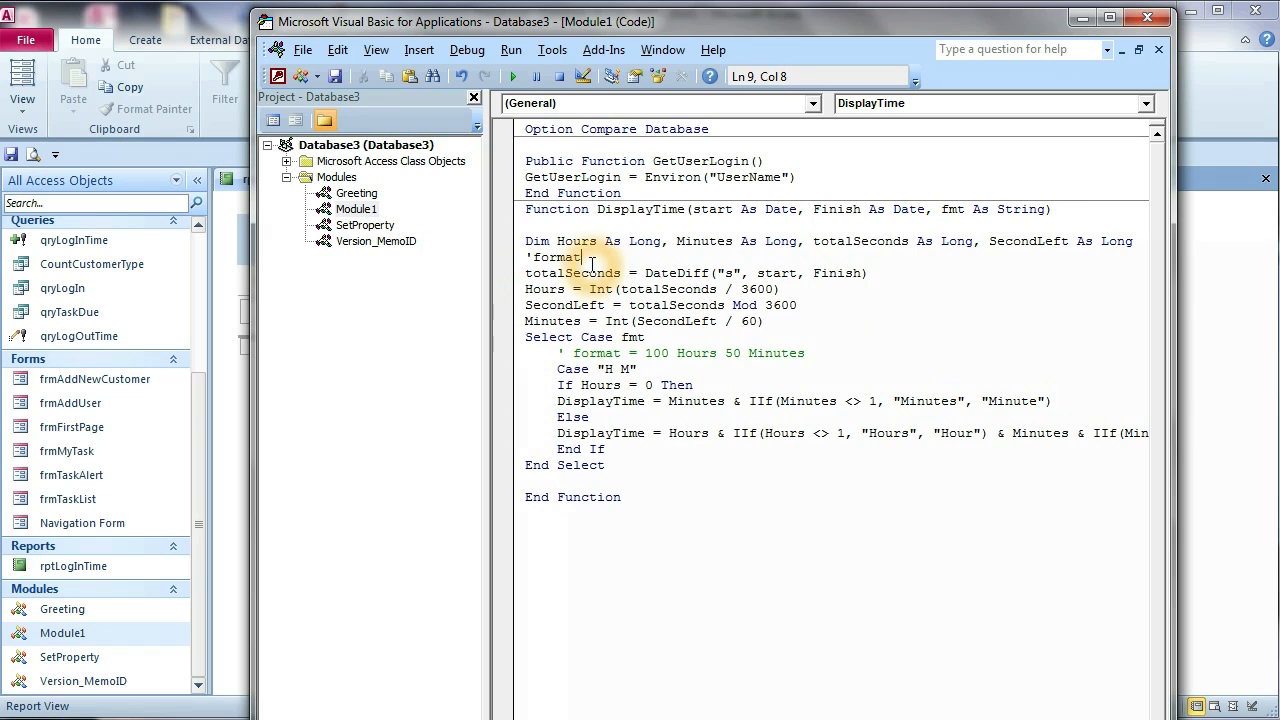
type("the di")
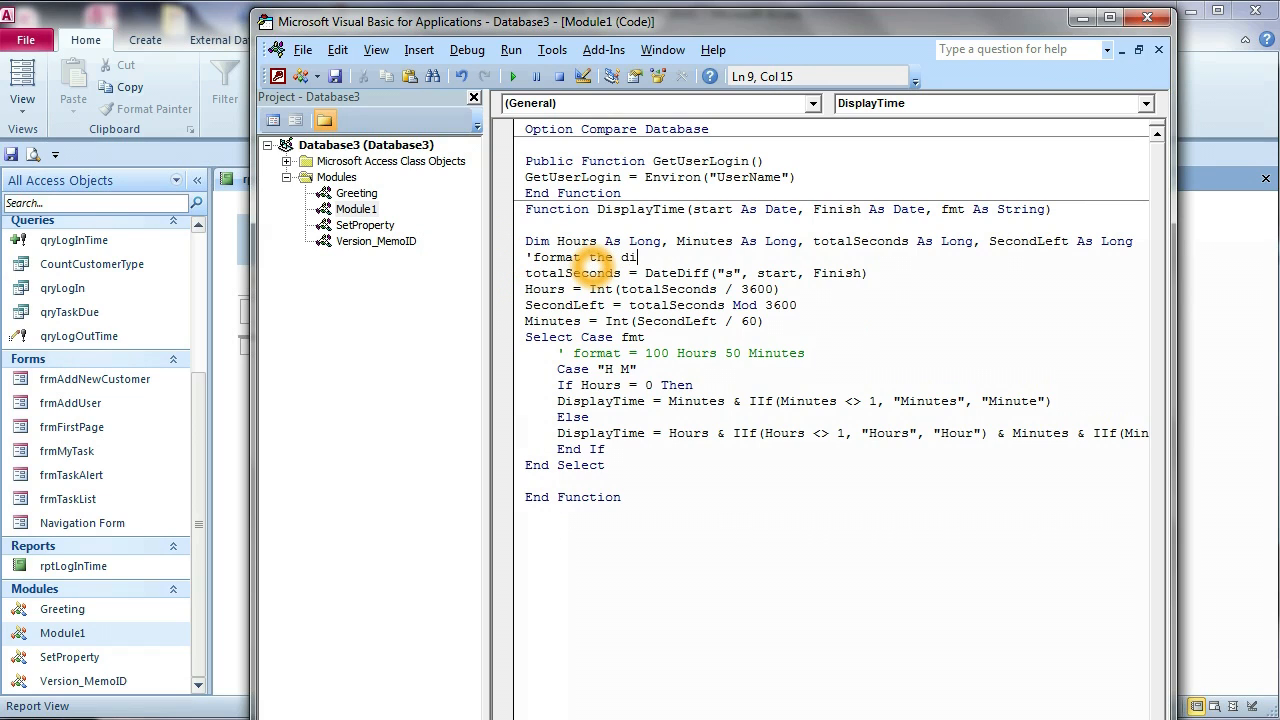
type("fferance of 2 date")
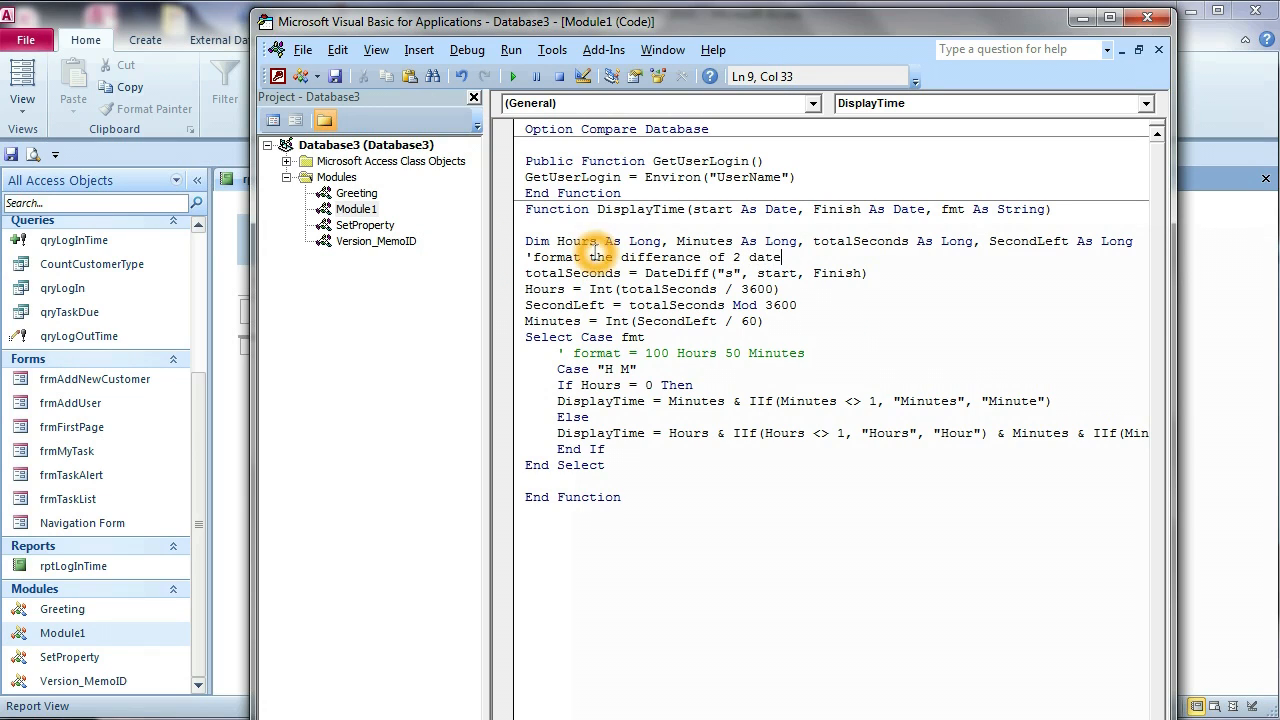
type("or")
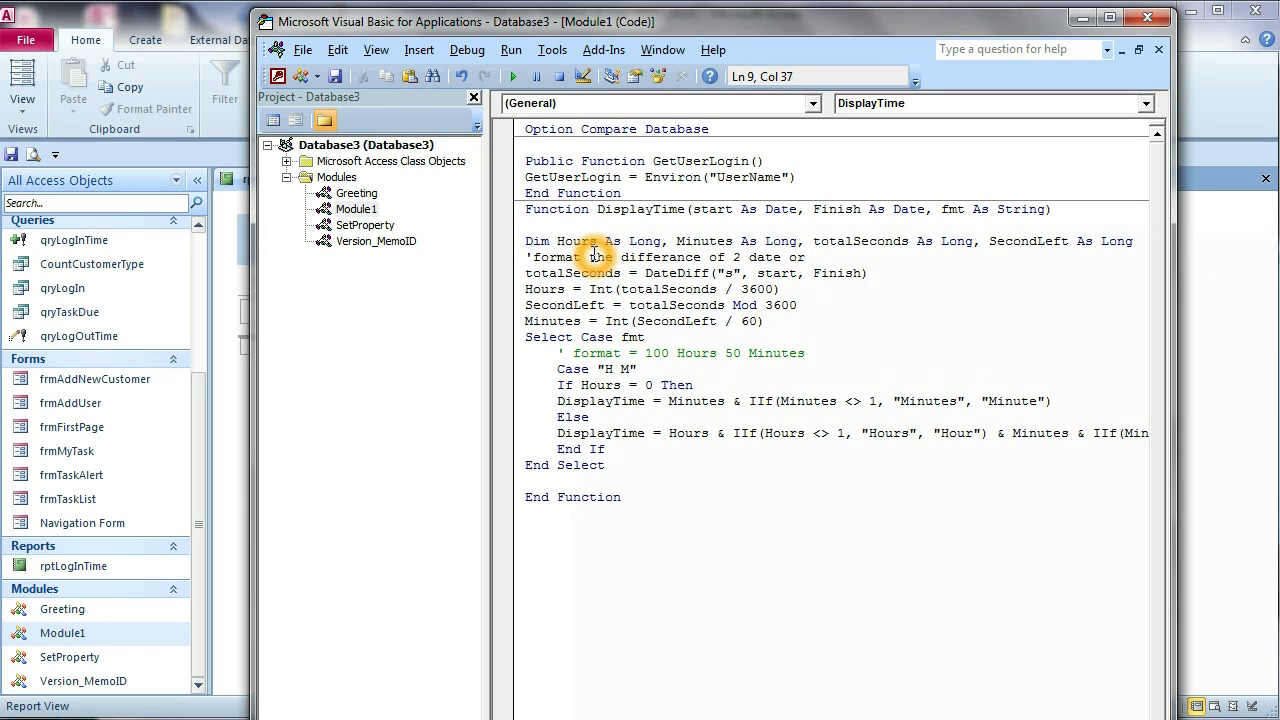
type("time")
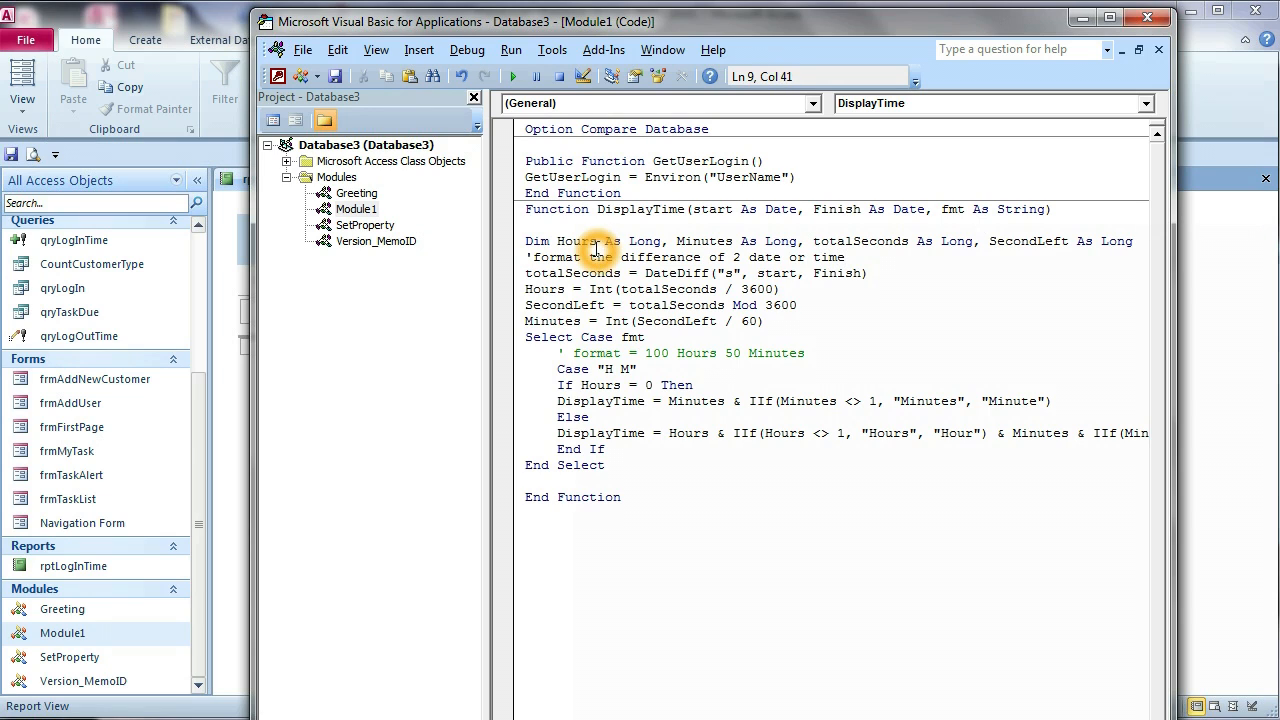
left_click(806, 352)
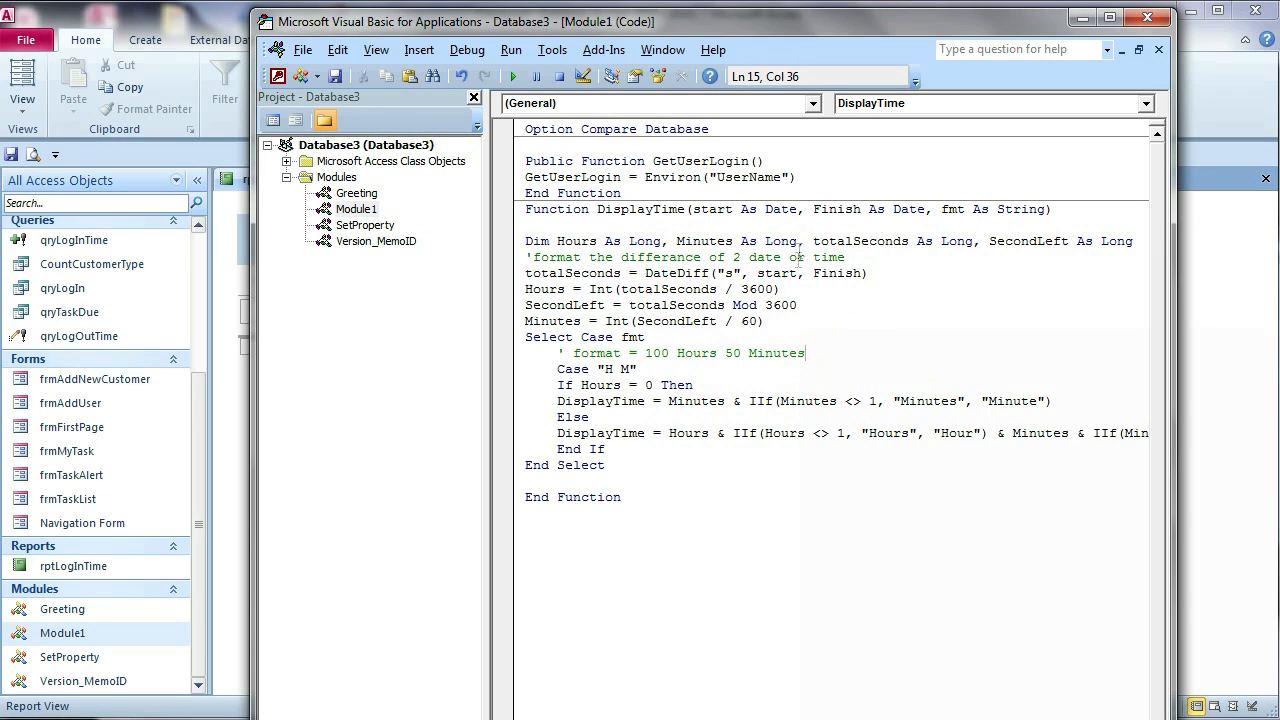
Review DisplayTime's name and start argument, then return to the Log In Report view.
left_click(527, 225)
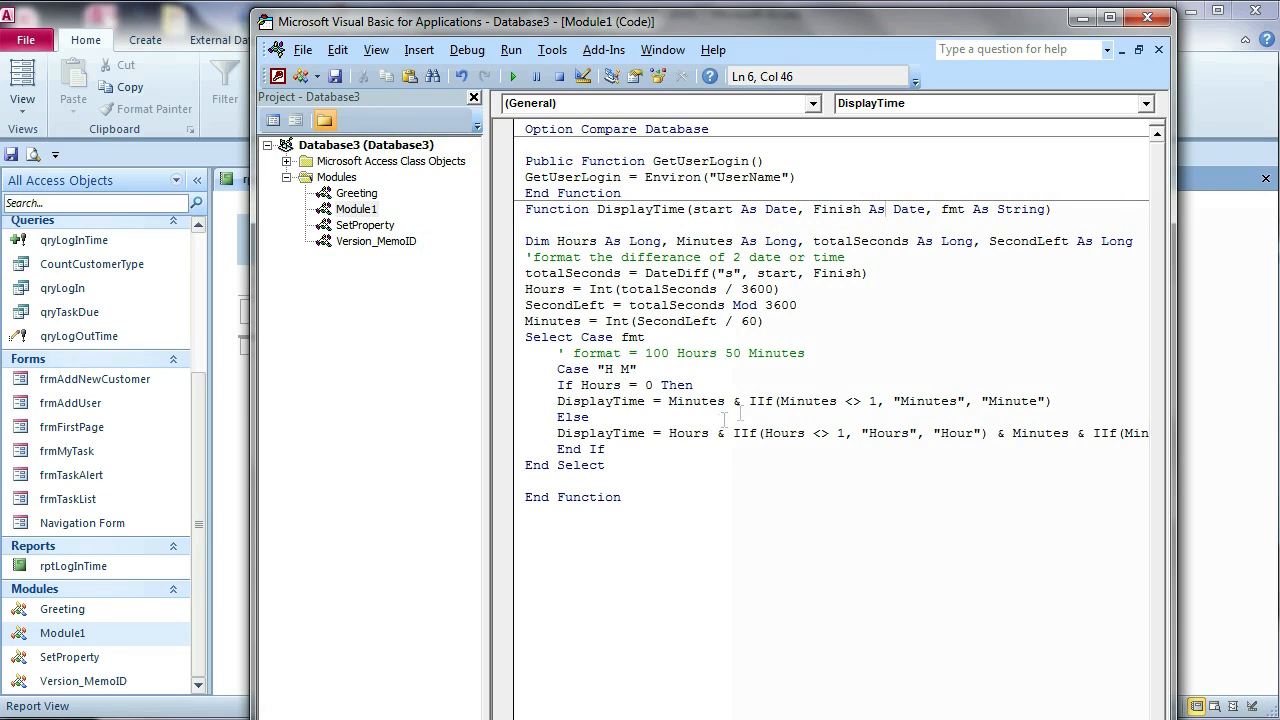
left_click(622, 483)
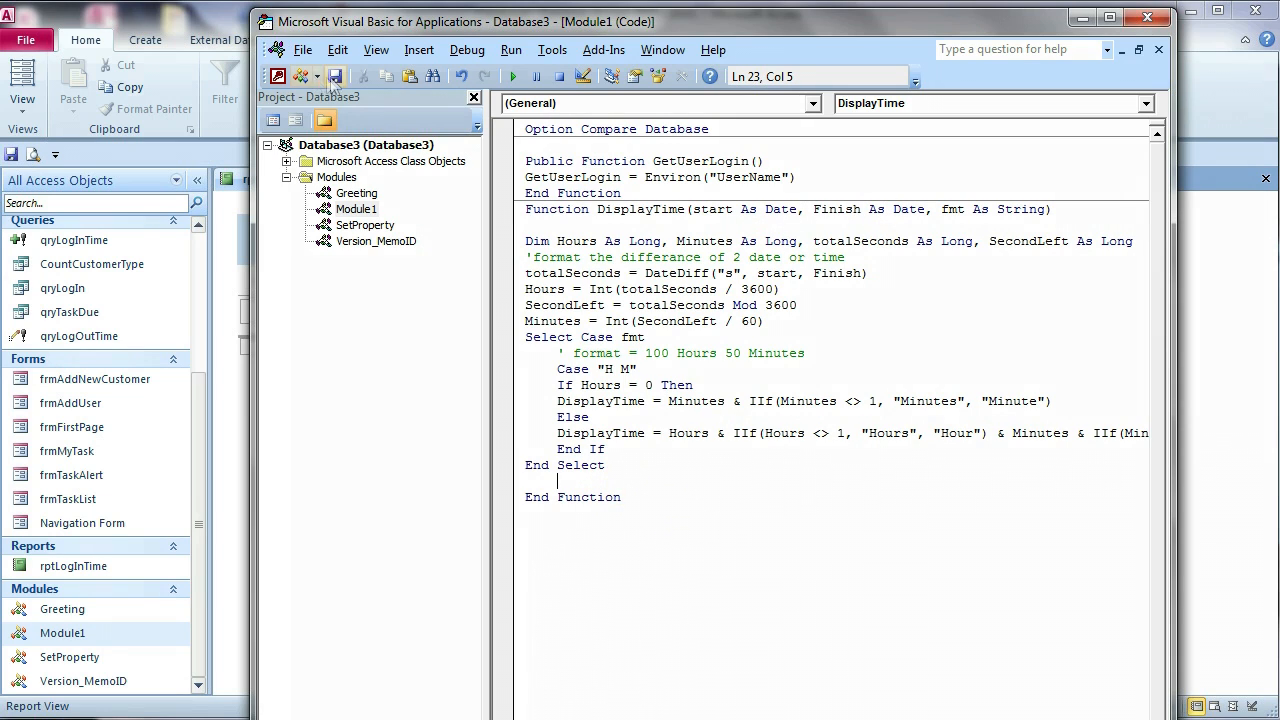
double_click(648, 209)
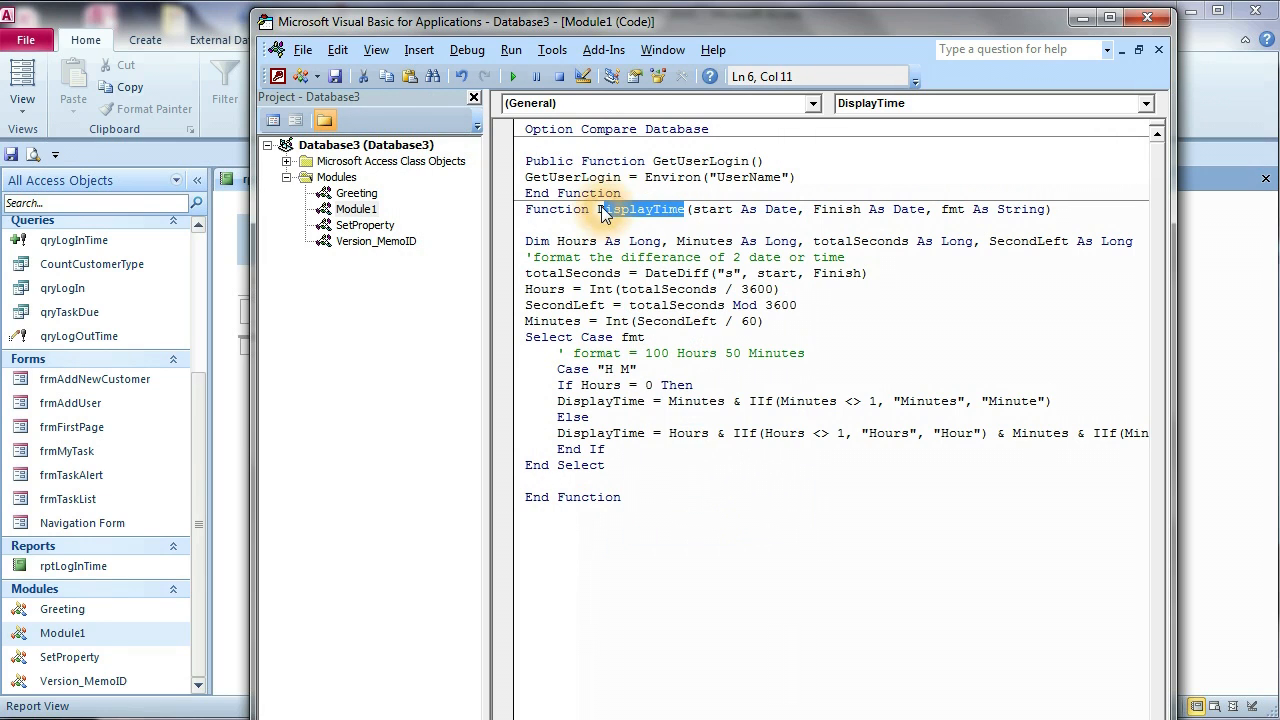
double_click(638, 209)
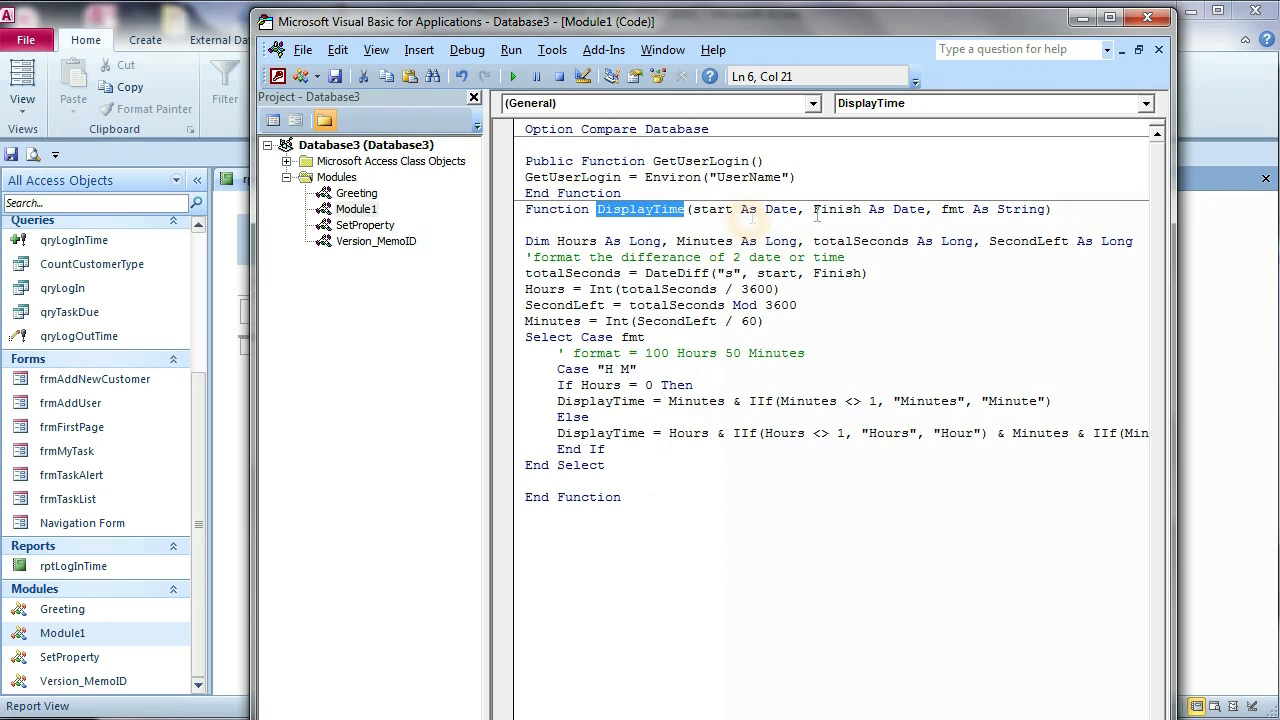
left_click(723, 211)
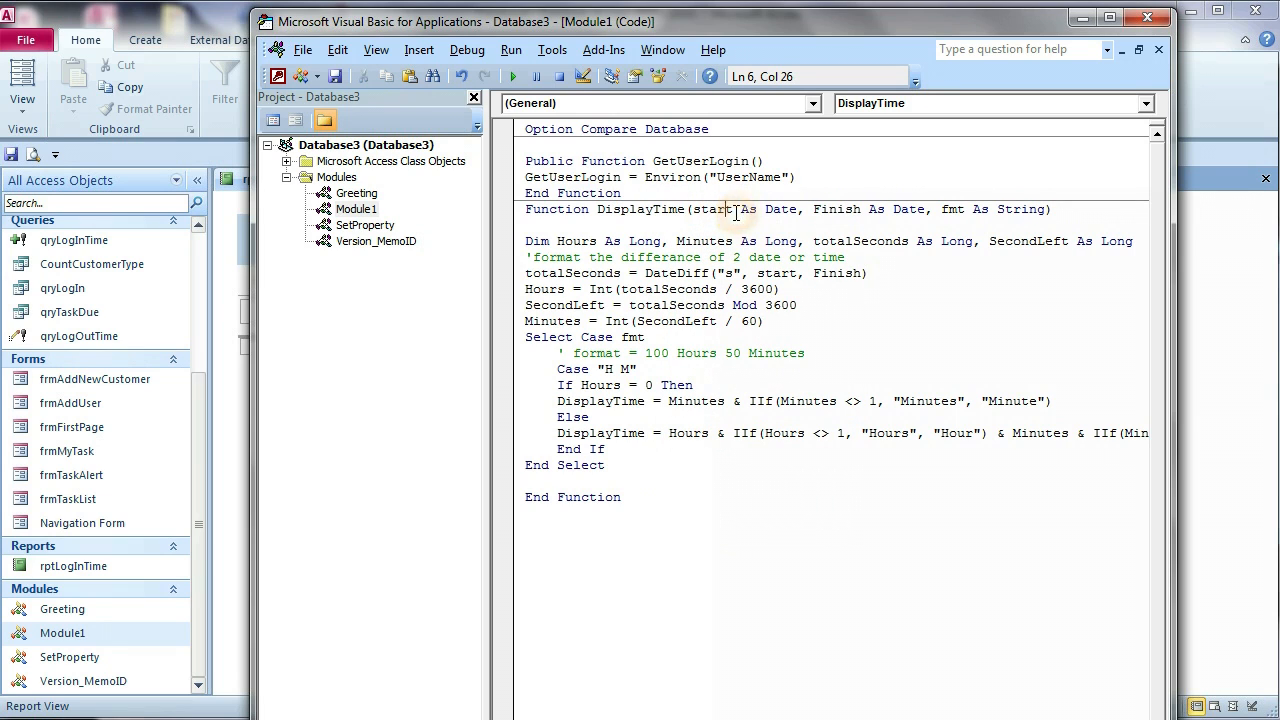
mouse_move(865, 215)
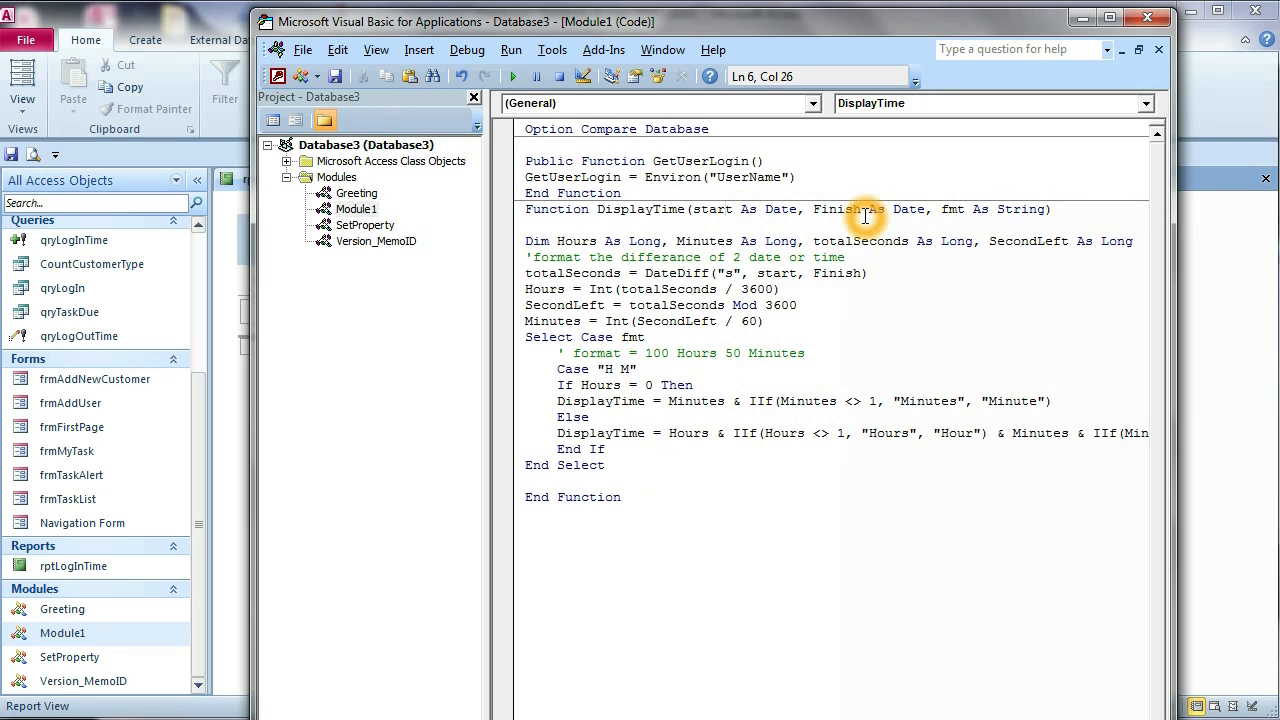
mouse_move(967, 197)
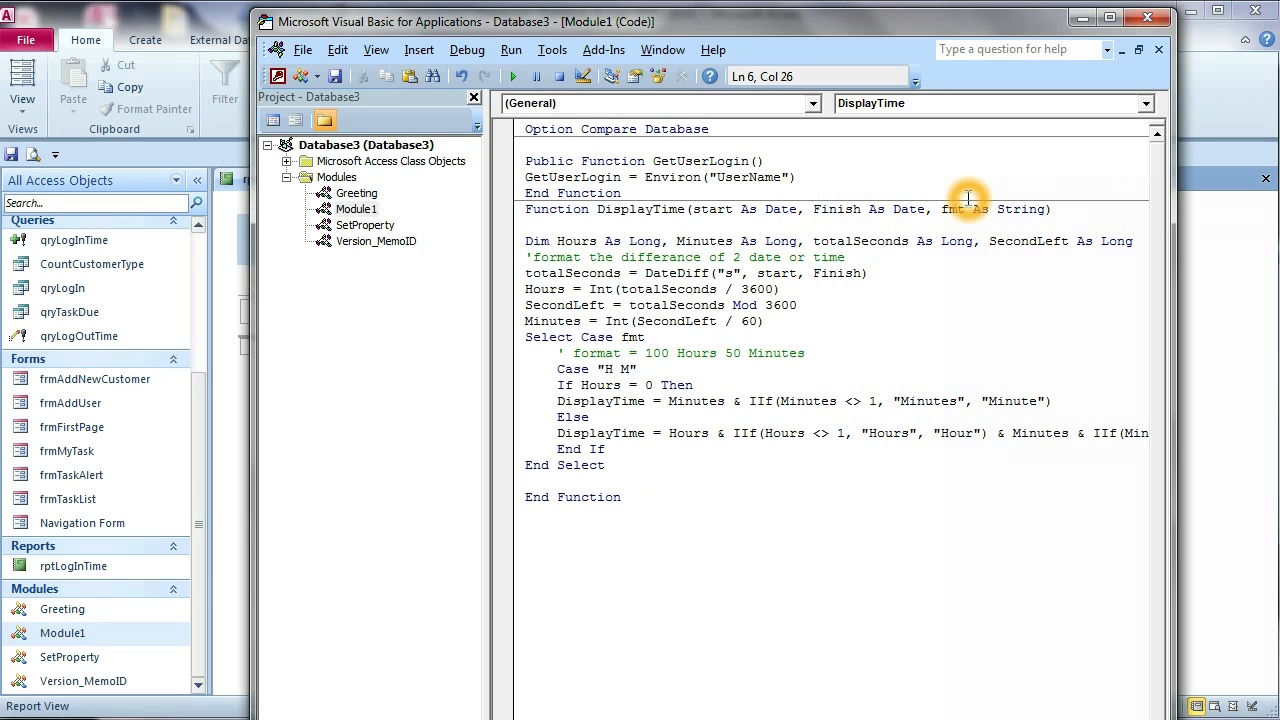
mouse_move(955, 209)
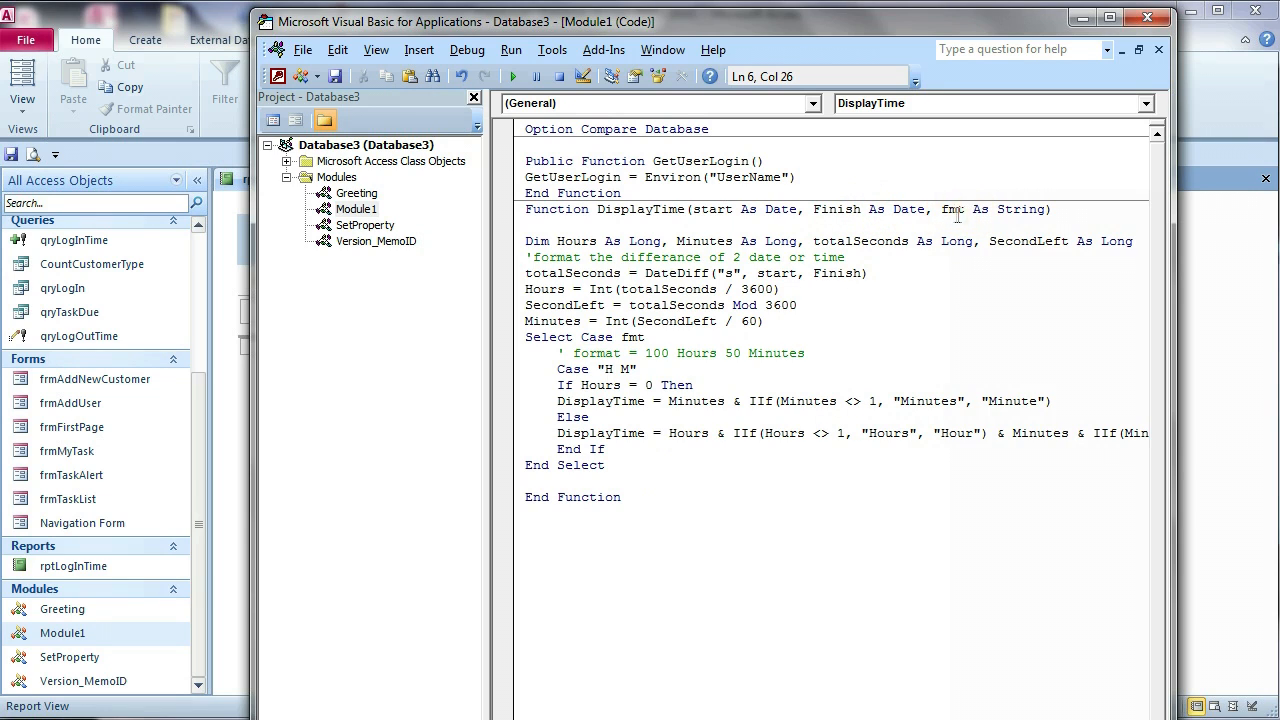
double_click(615, 369)
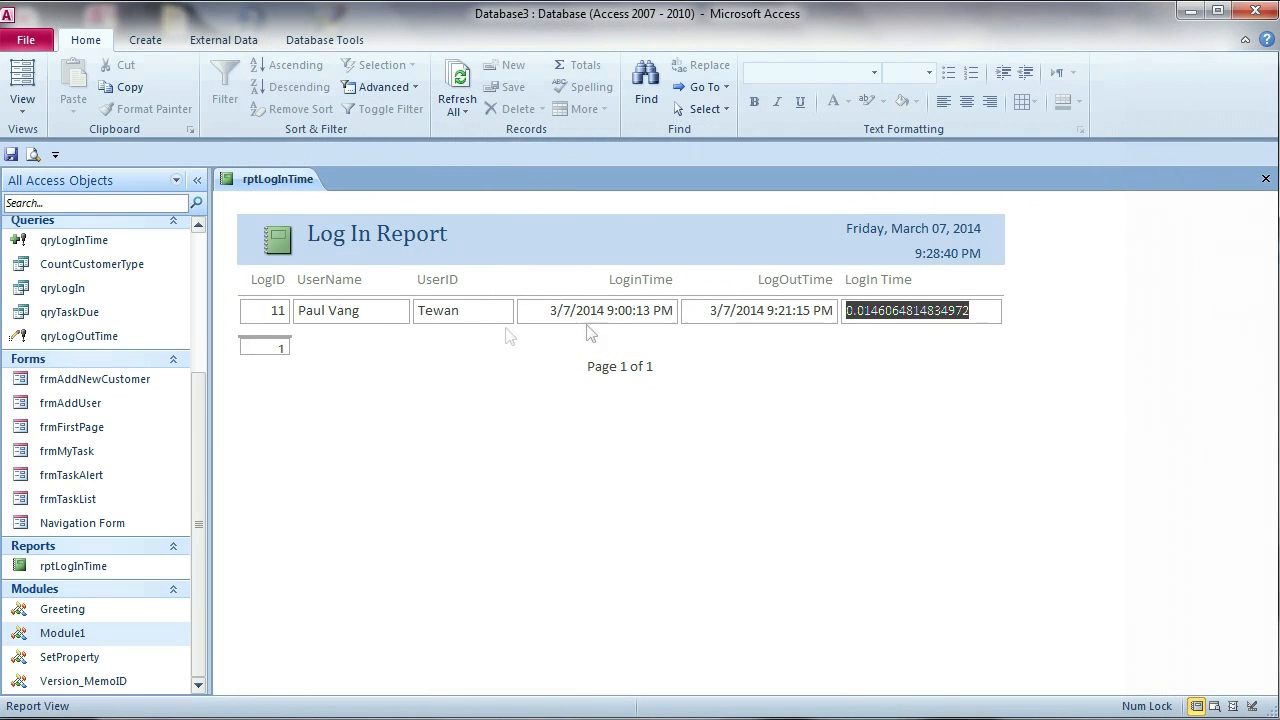
Switch the Log In Report to Design View and show the login-duration field's Control Source builder.
right_click(267, 179)
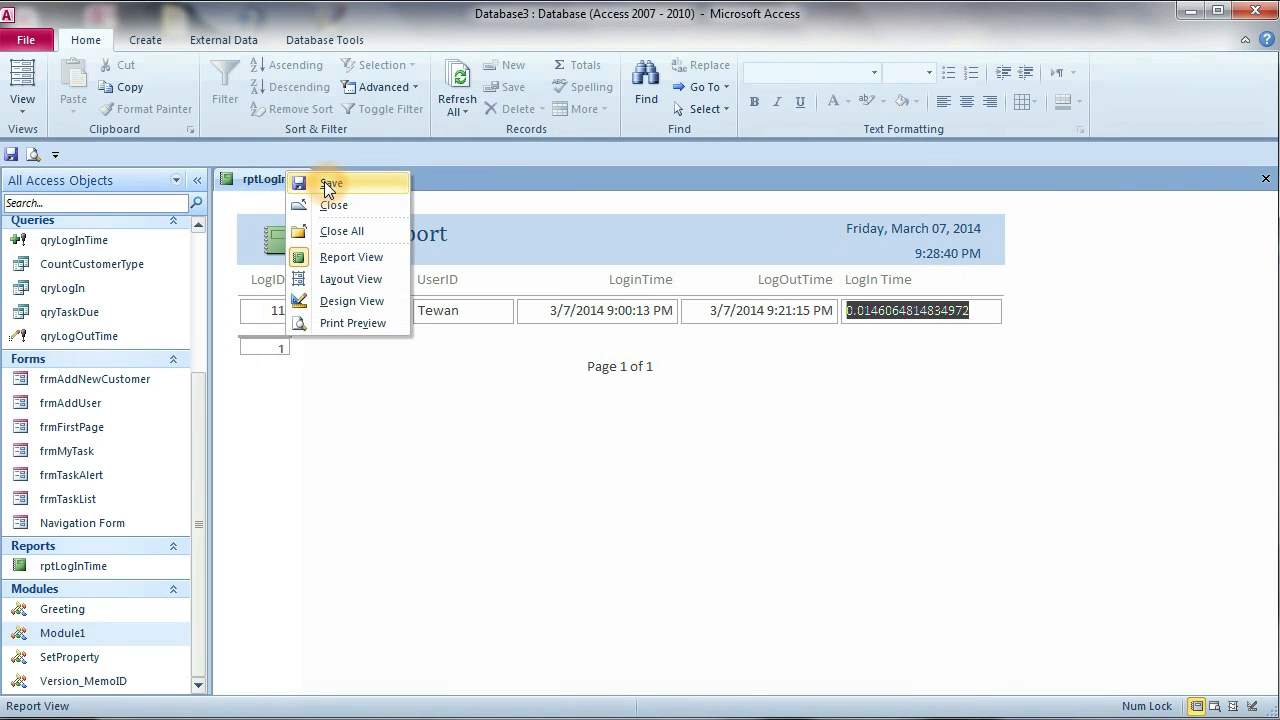
left_click(351, 301)
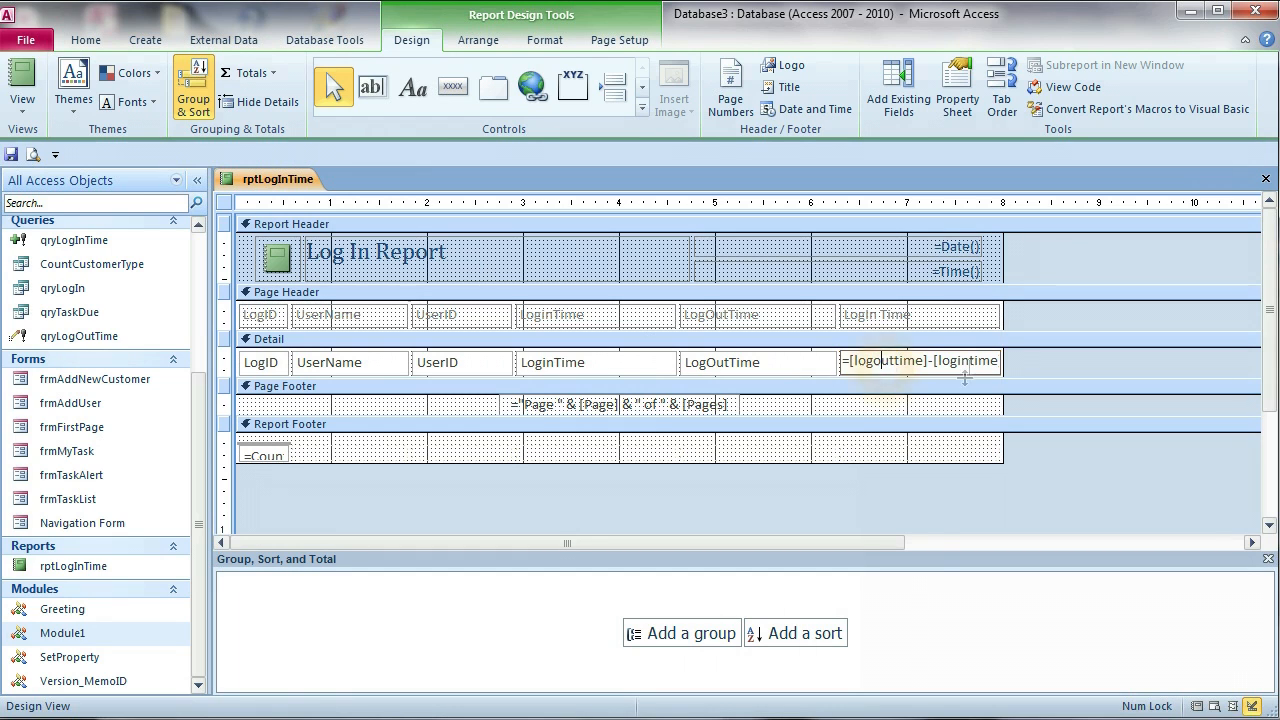
left_click(955, 88)
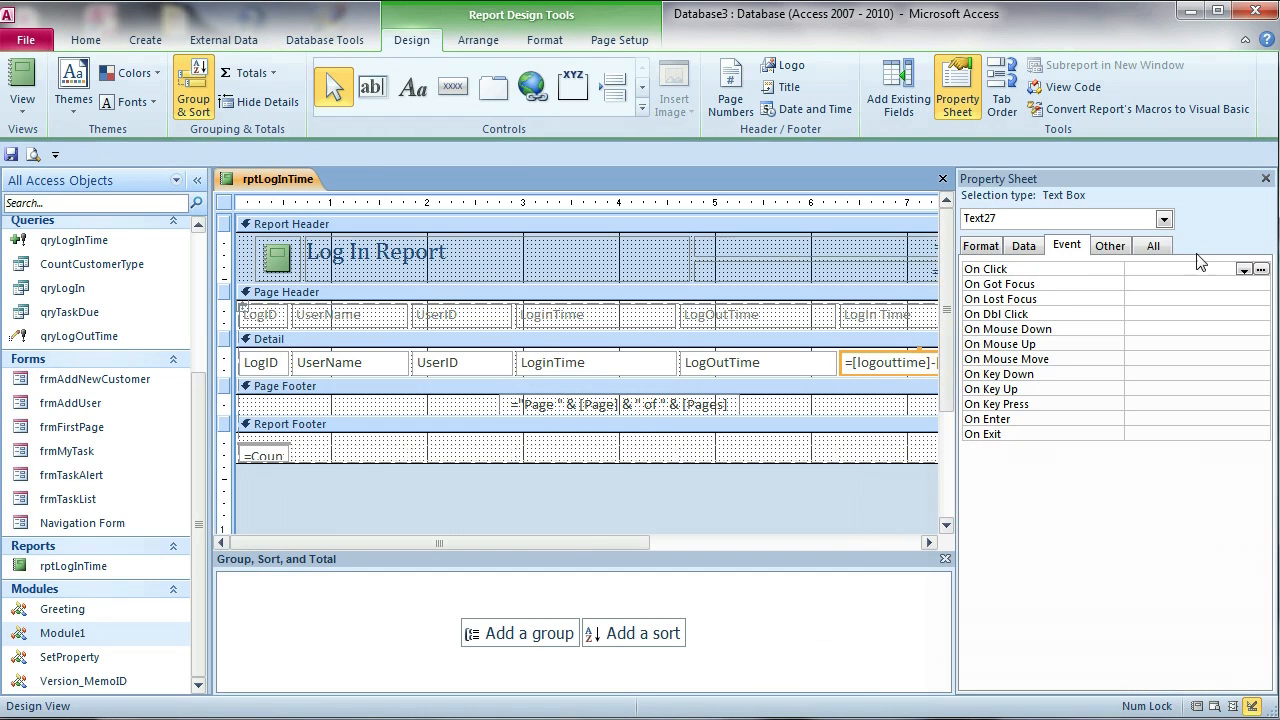
left_click(1024, 245)
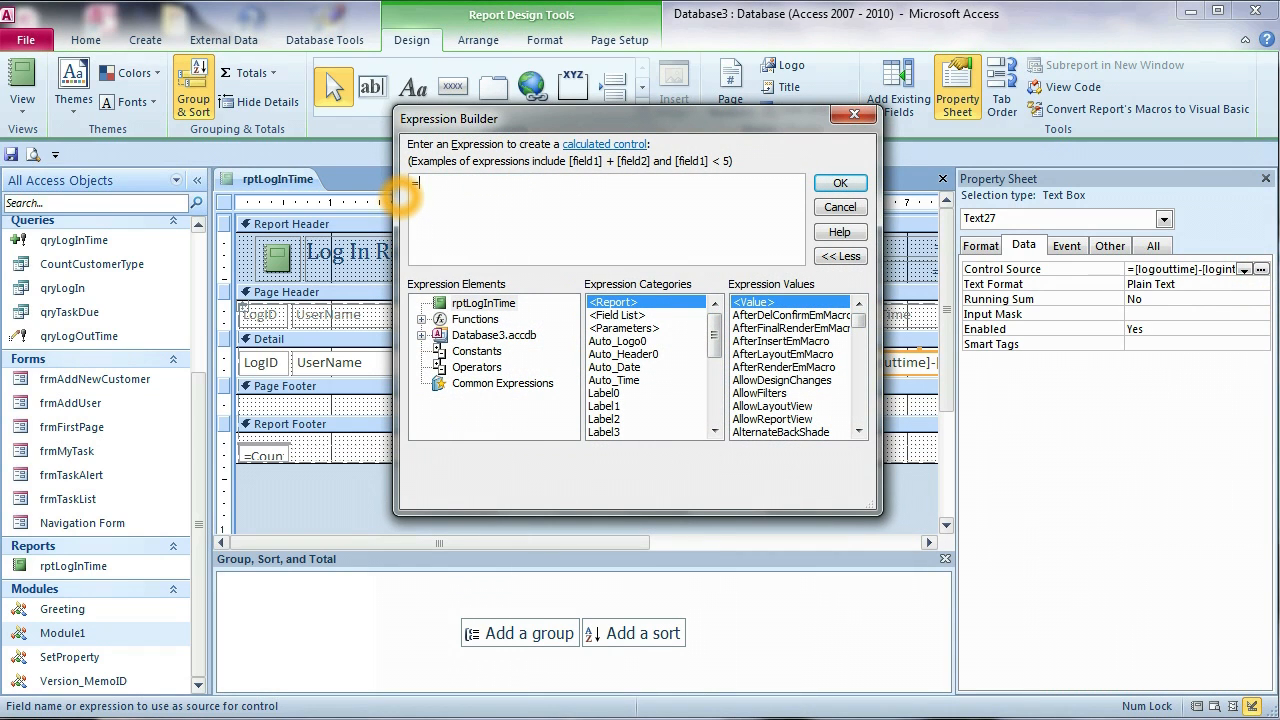
Set the Control Source to =DisplayTime([LoginTime],[LogOutTime],"H M") and confirm.
type("DisplayTime")
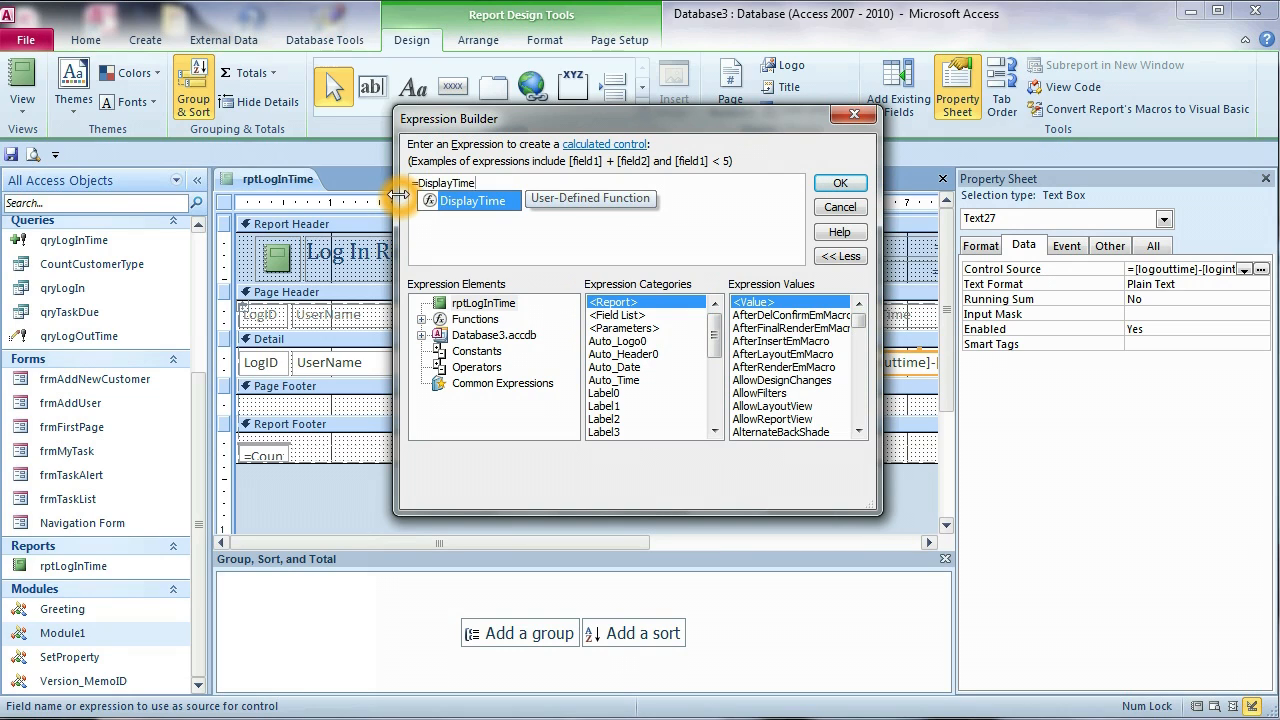
type("(")
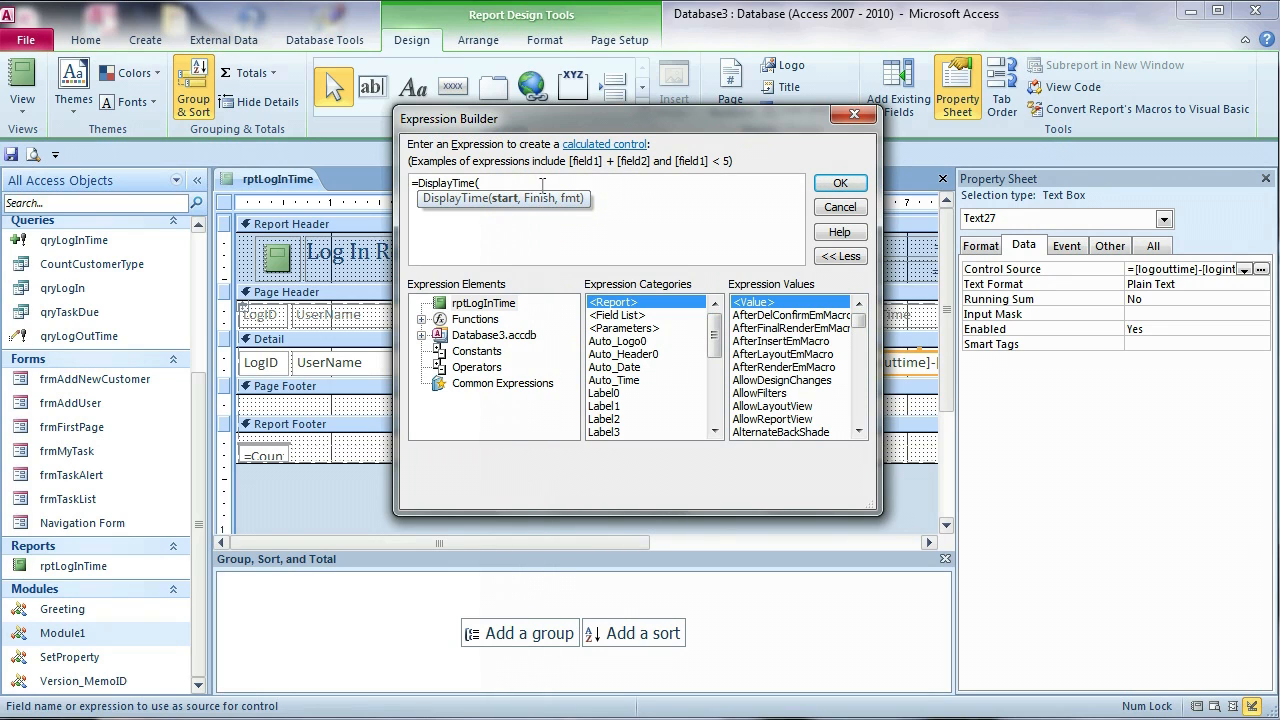
type("[")
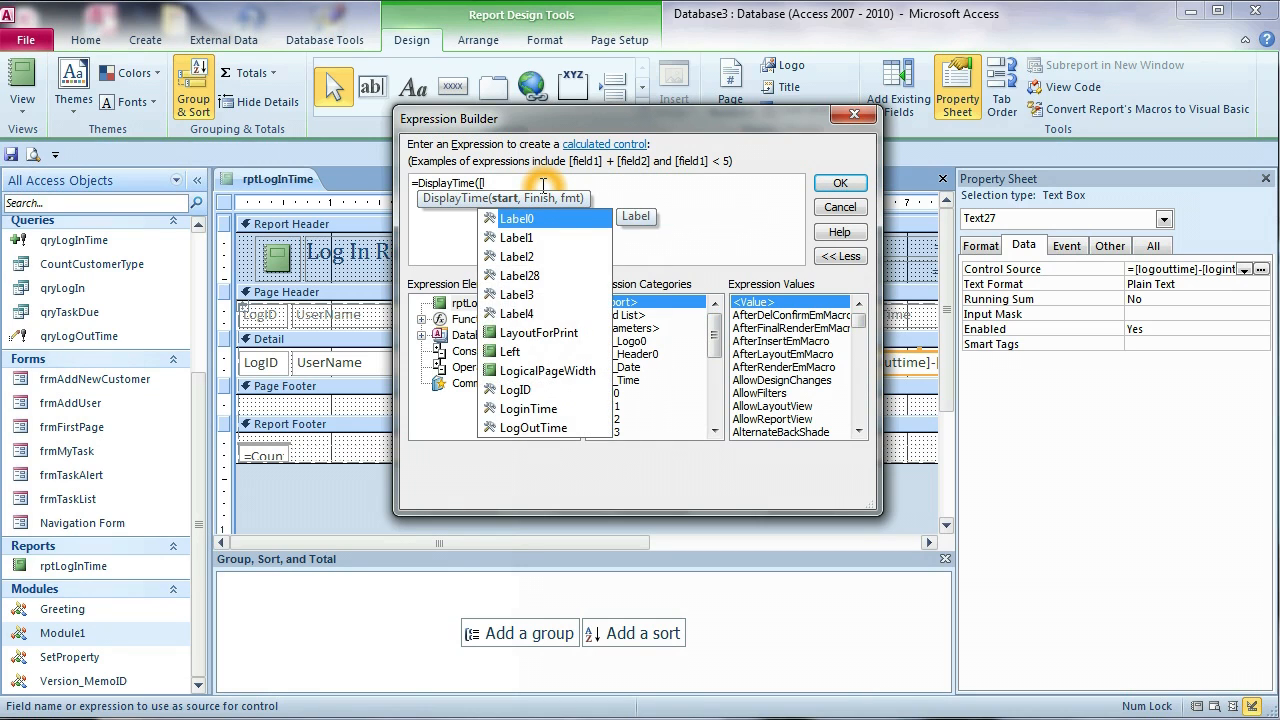
type("log")
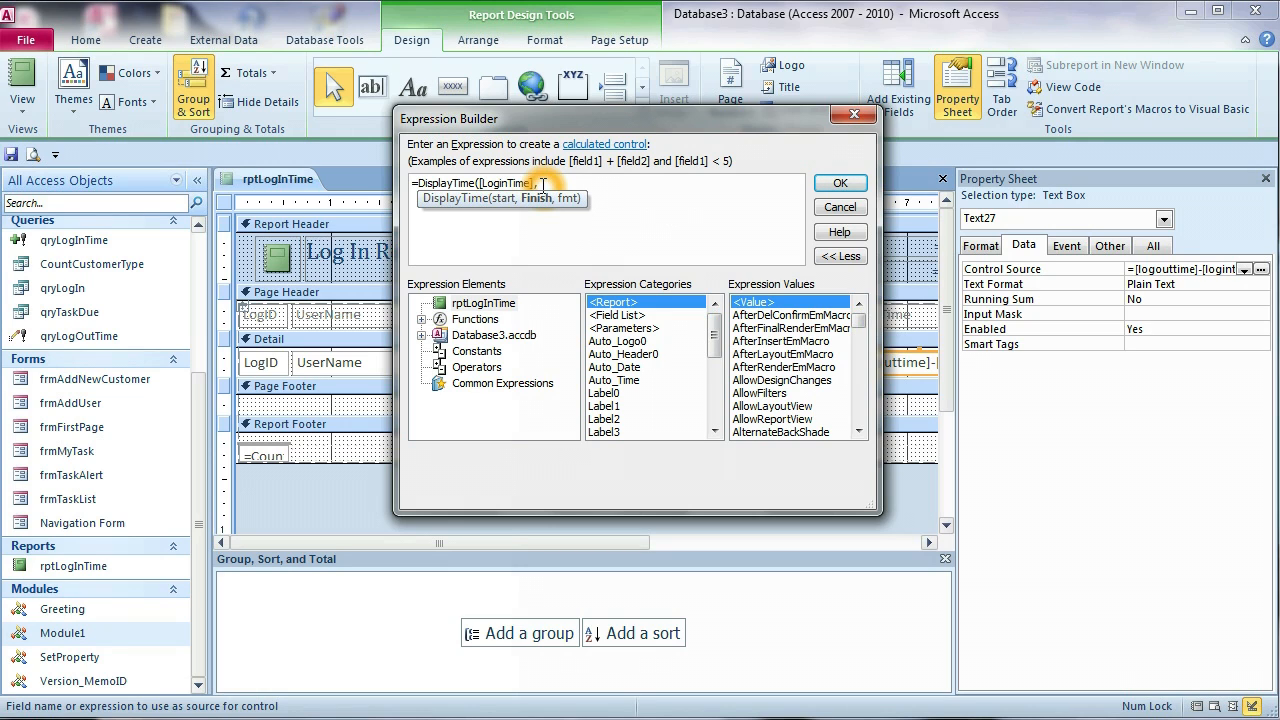
type("[lo")
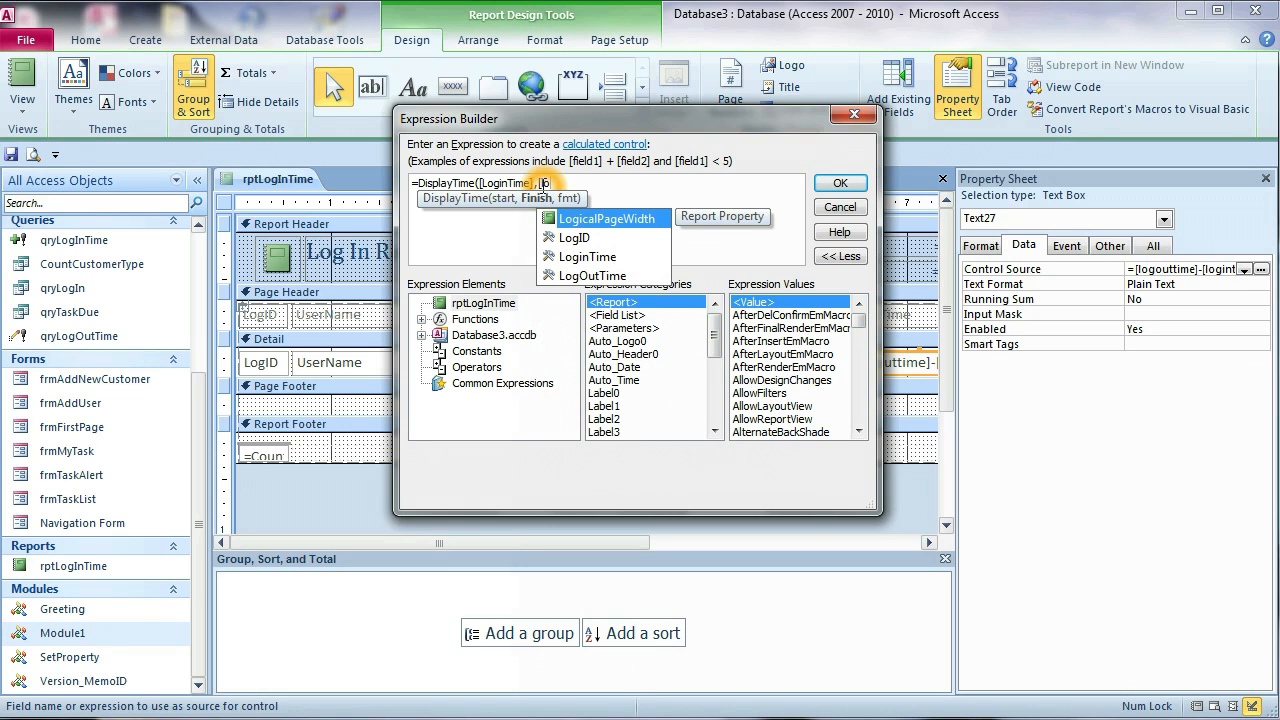
mouse_move(594, 275)
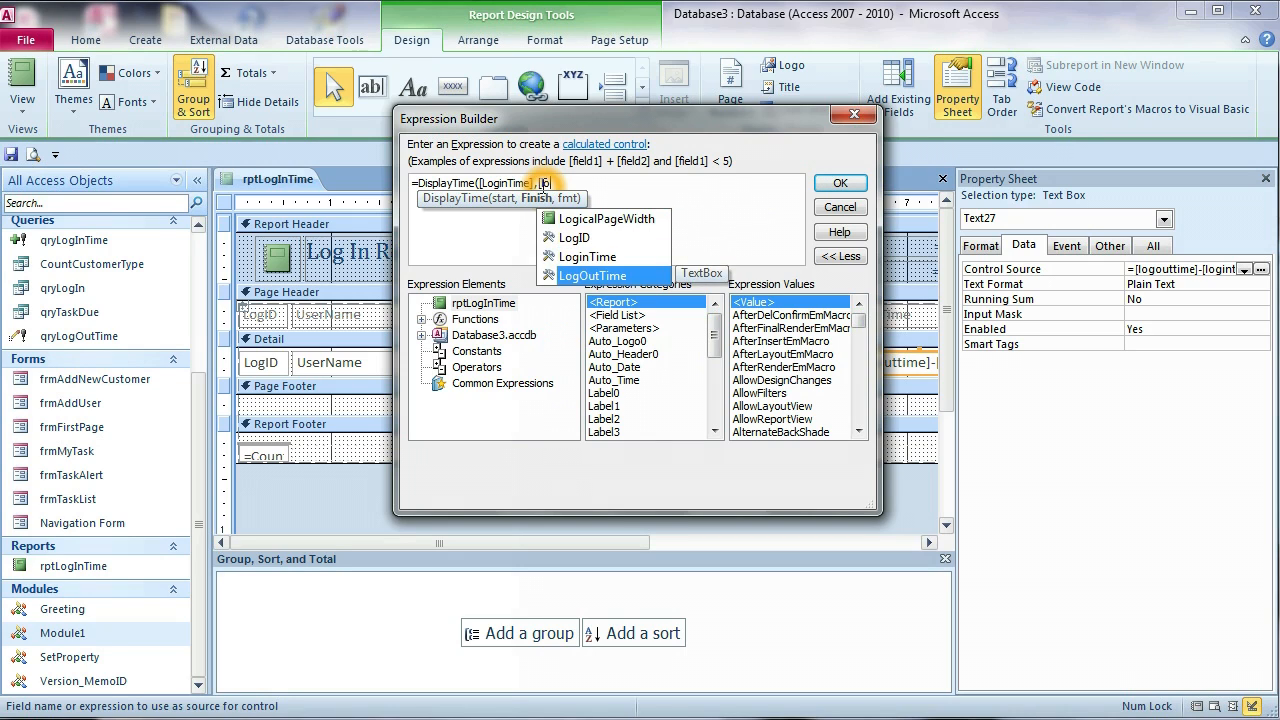
double_click(592, 275)
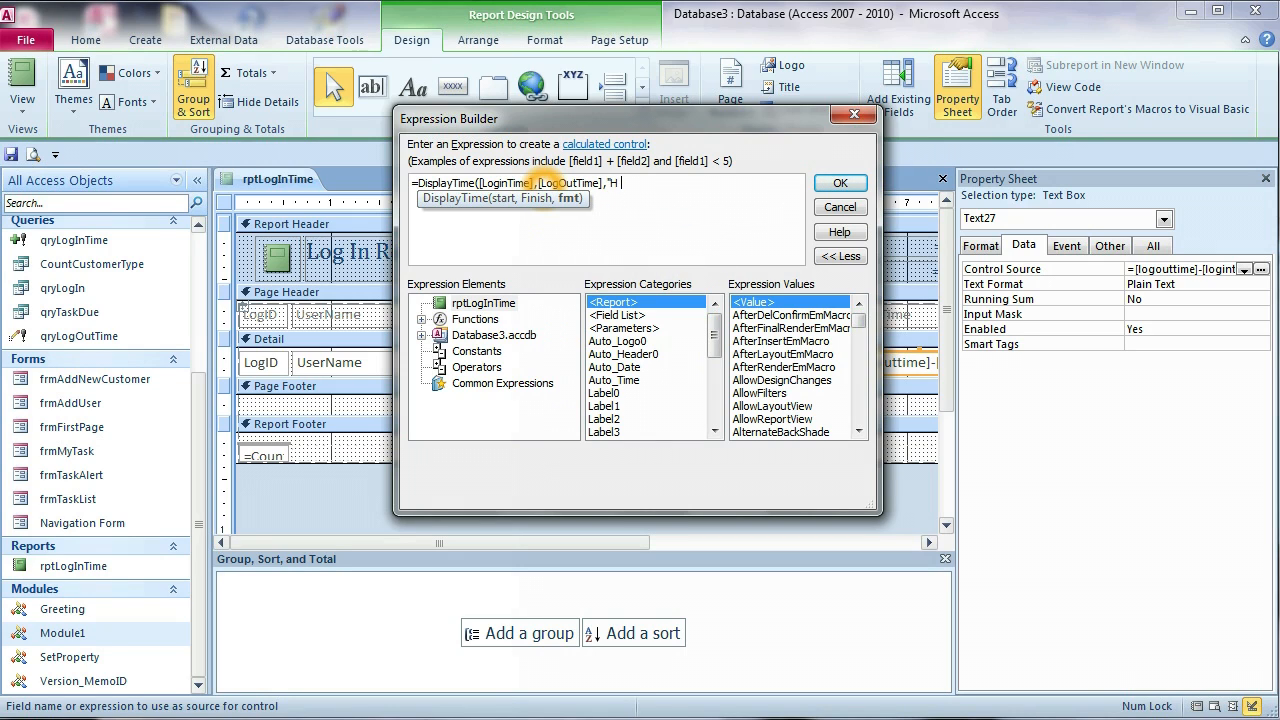
type("M\")")
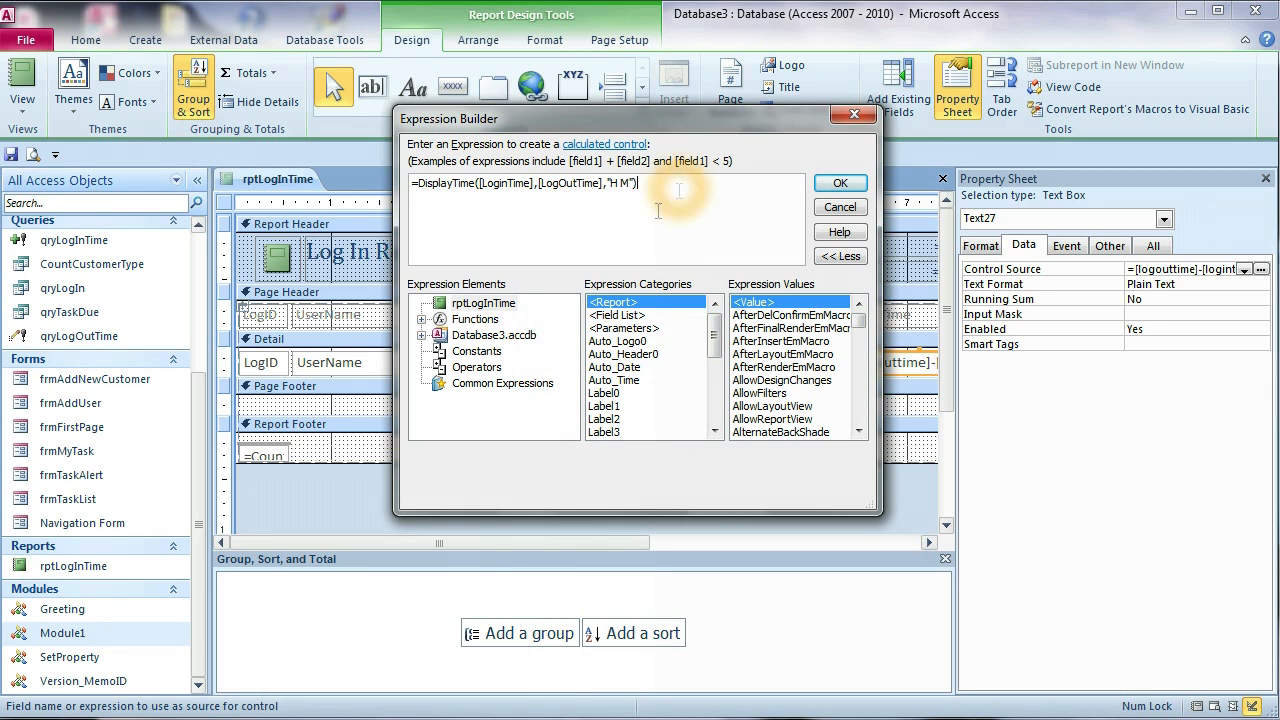
left_click(839, 183)
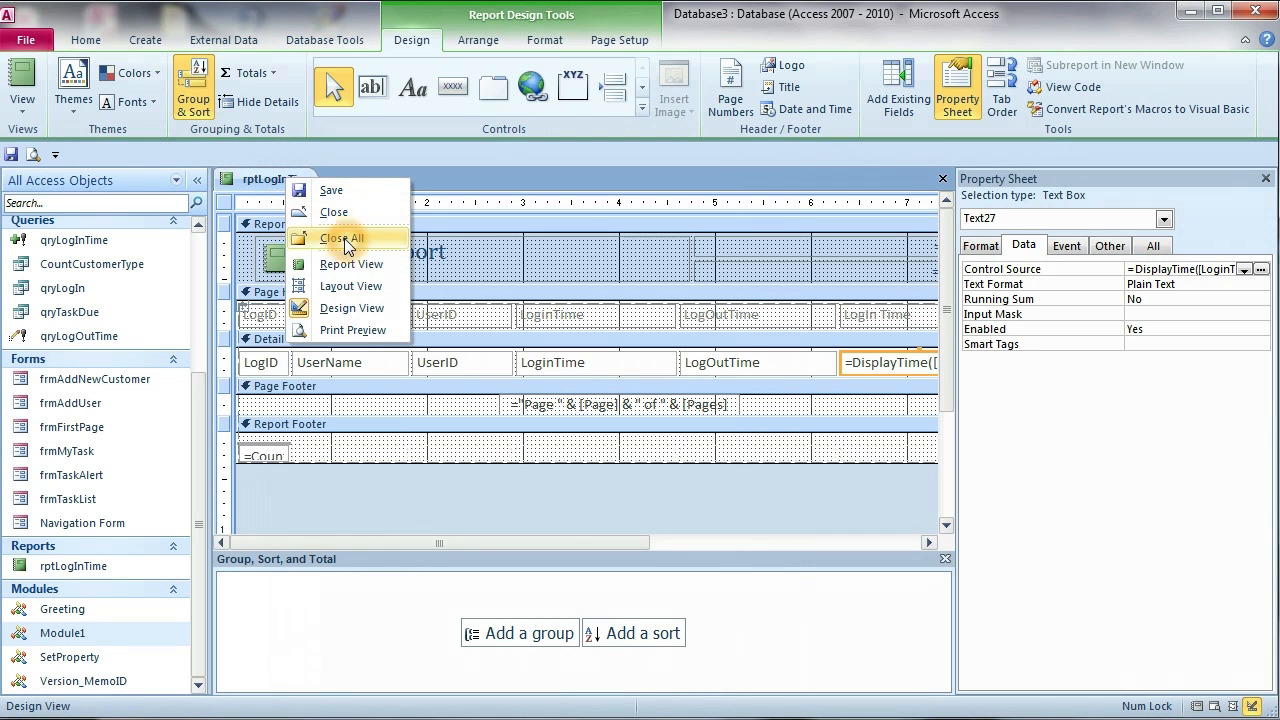
View the report showing LogIn Time as 21Minutes, then close it saving the design changes.
left_click(351, 264)
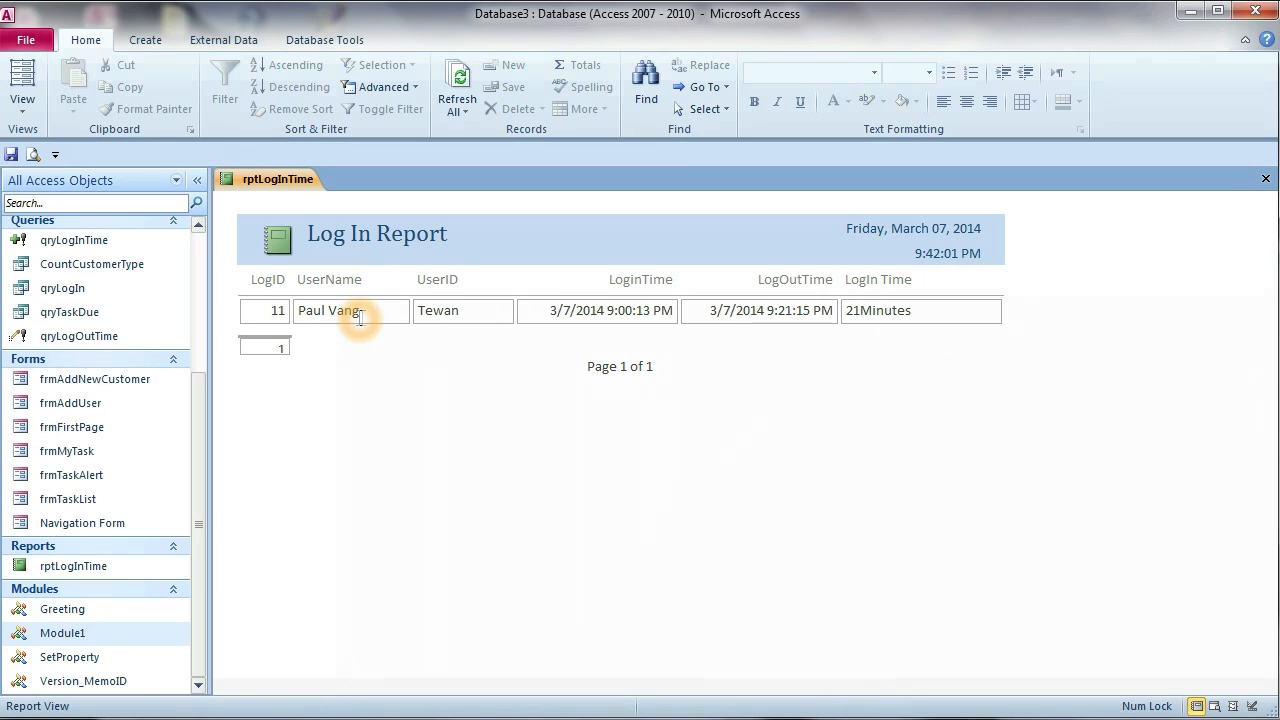
mouse_move(635, 310)
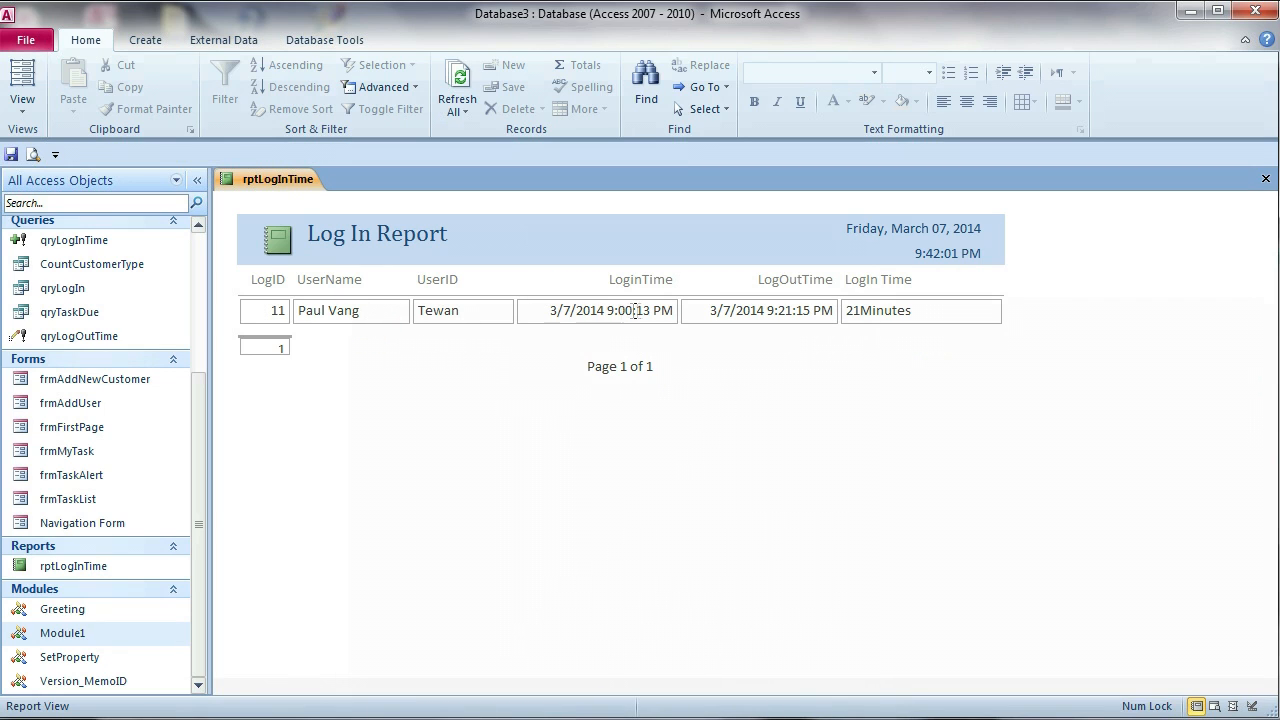
mouse_move(800, 311)
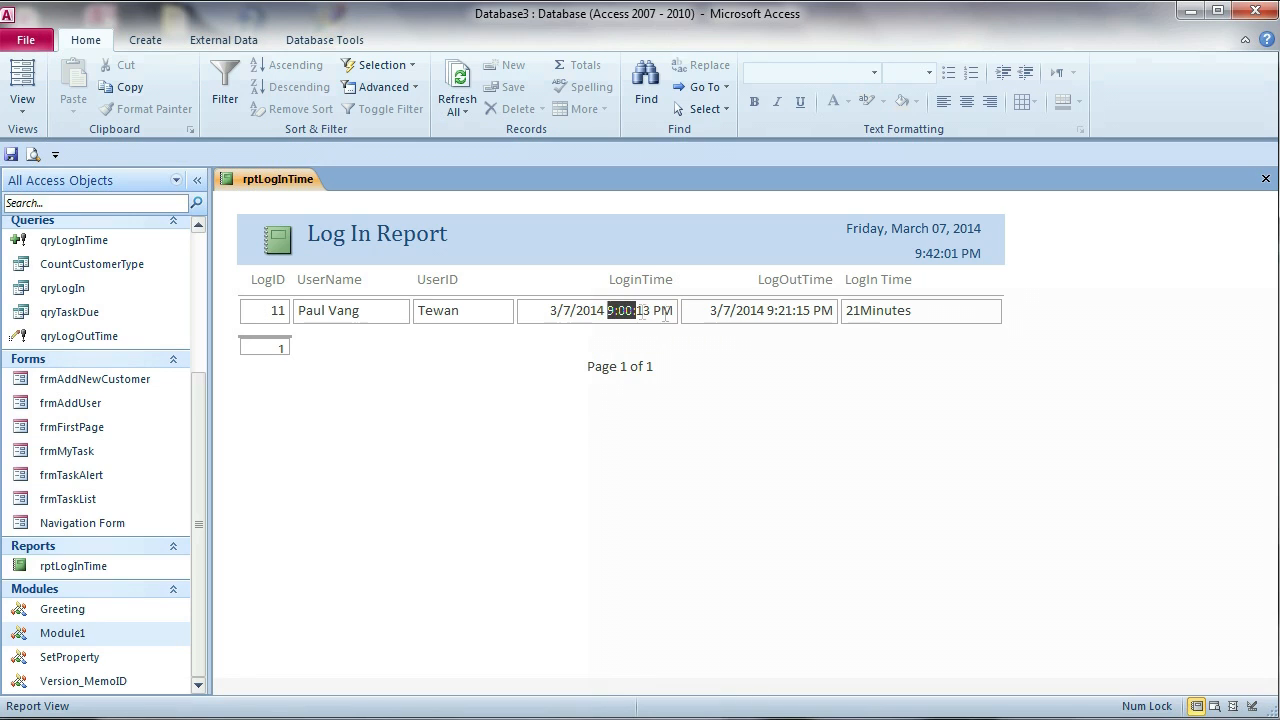
left_click(790, 310)
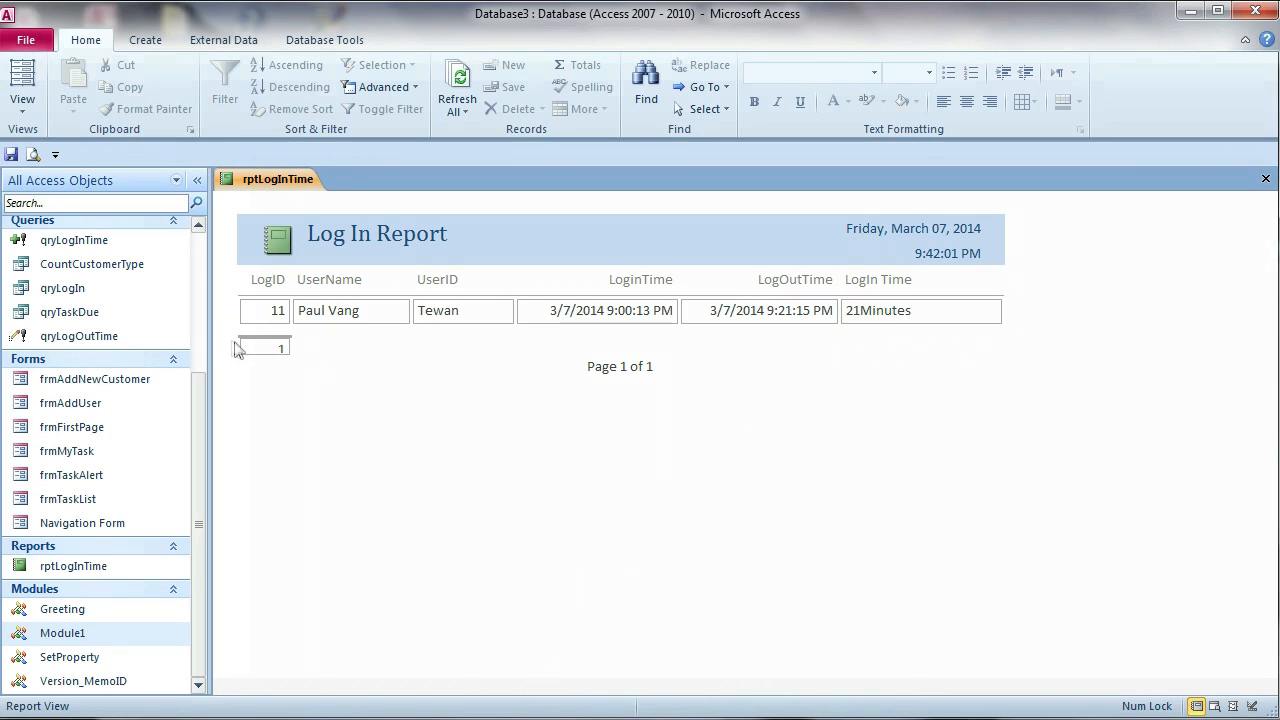
mouse_move(1265, 178)
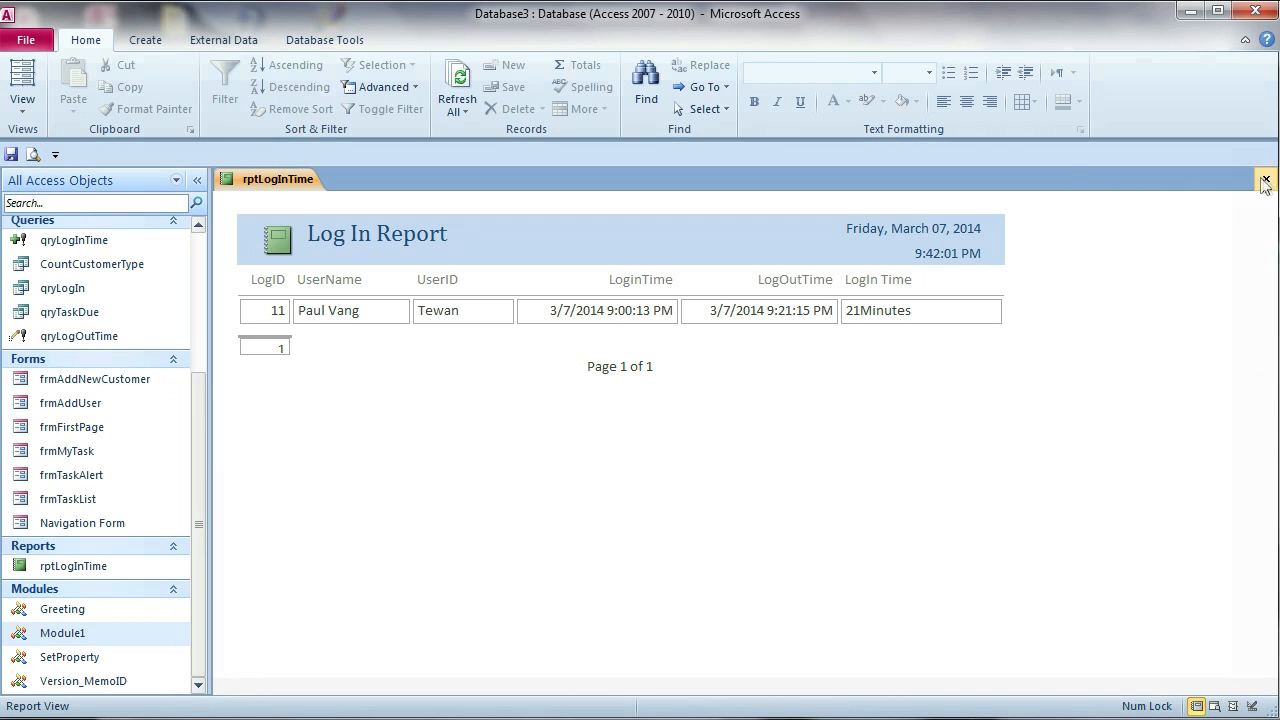
left_click(1264, 183)
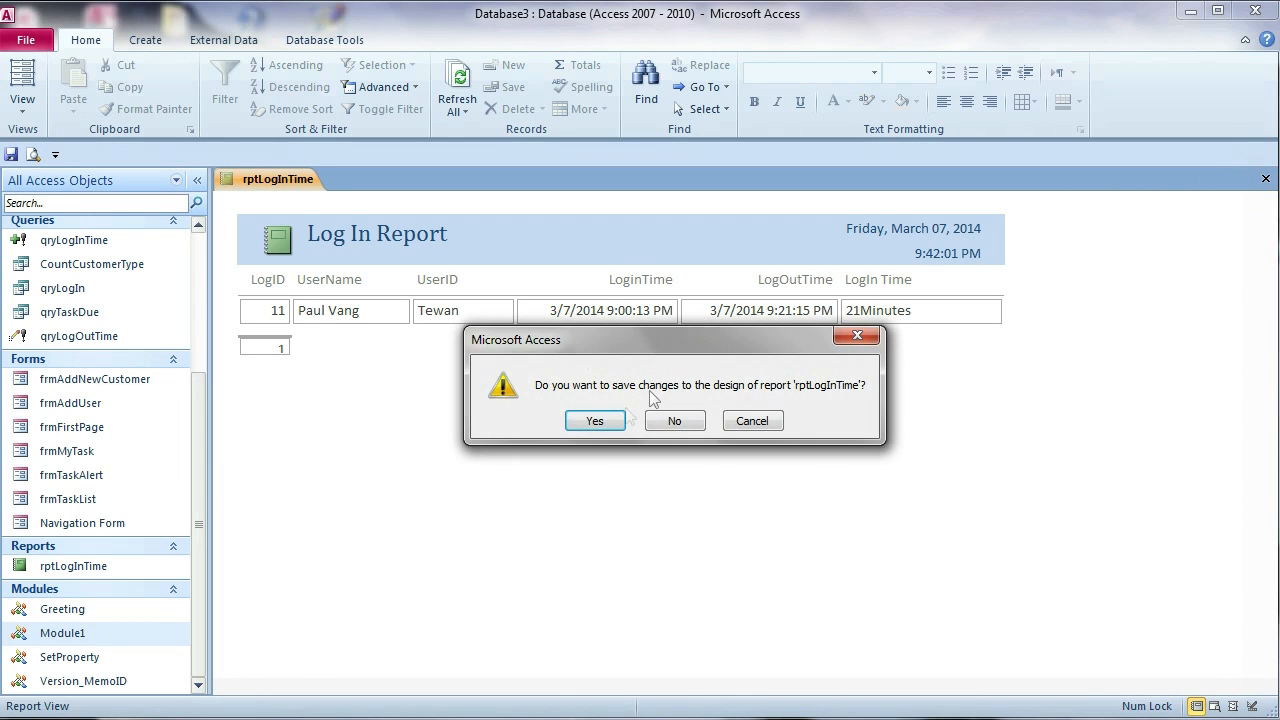
left_click(674, 420)
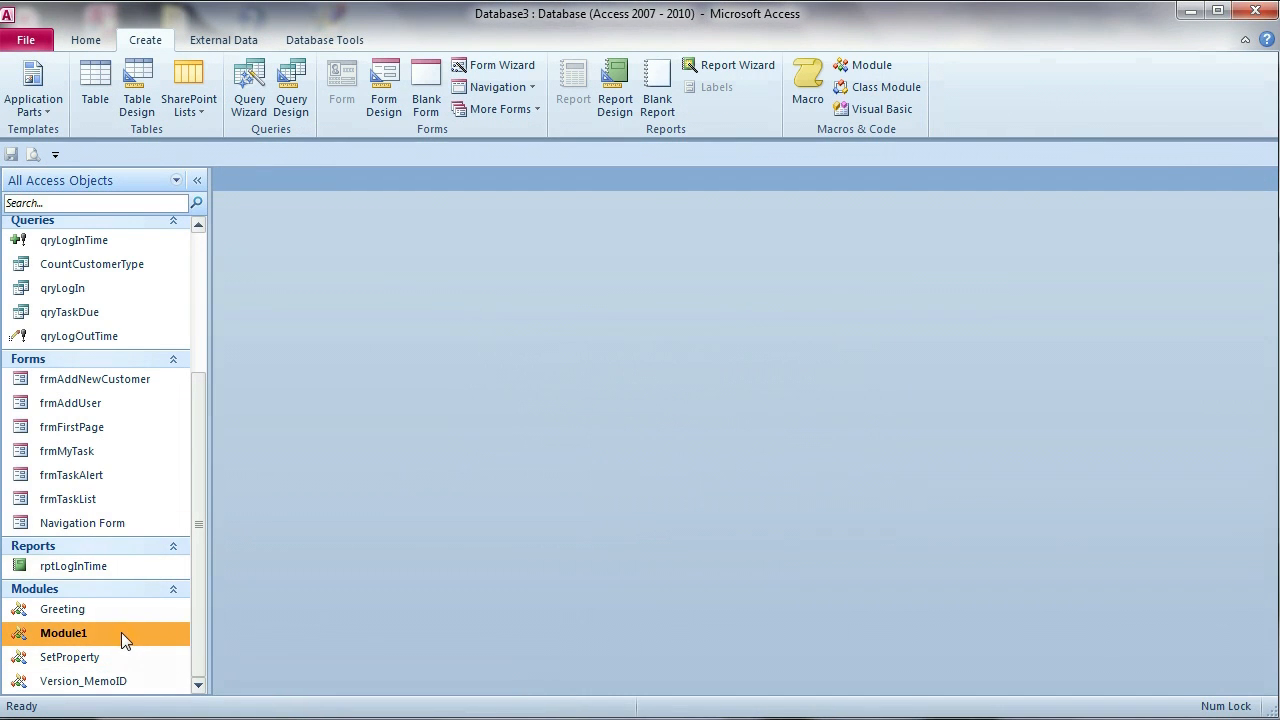
In Module1, add leading spaces to the " Minute(s)" and " Hour(s)" string literals.
double_click(62, 633)
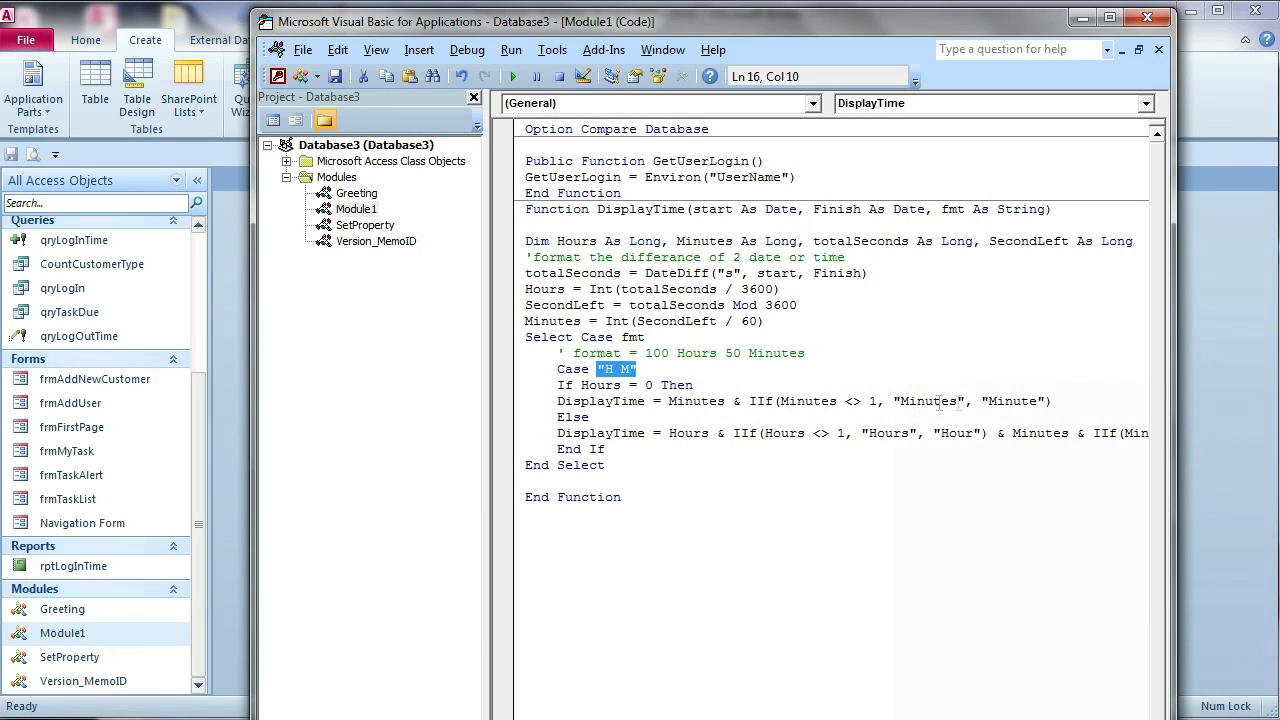
mouse_move(900, 401)
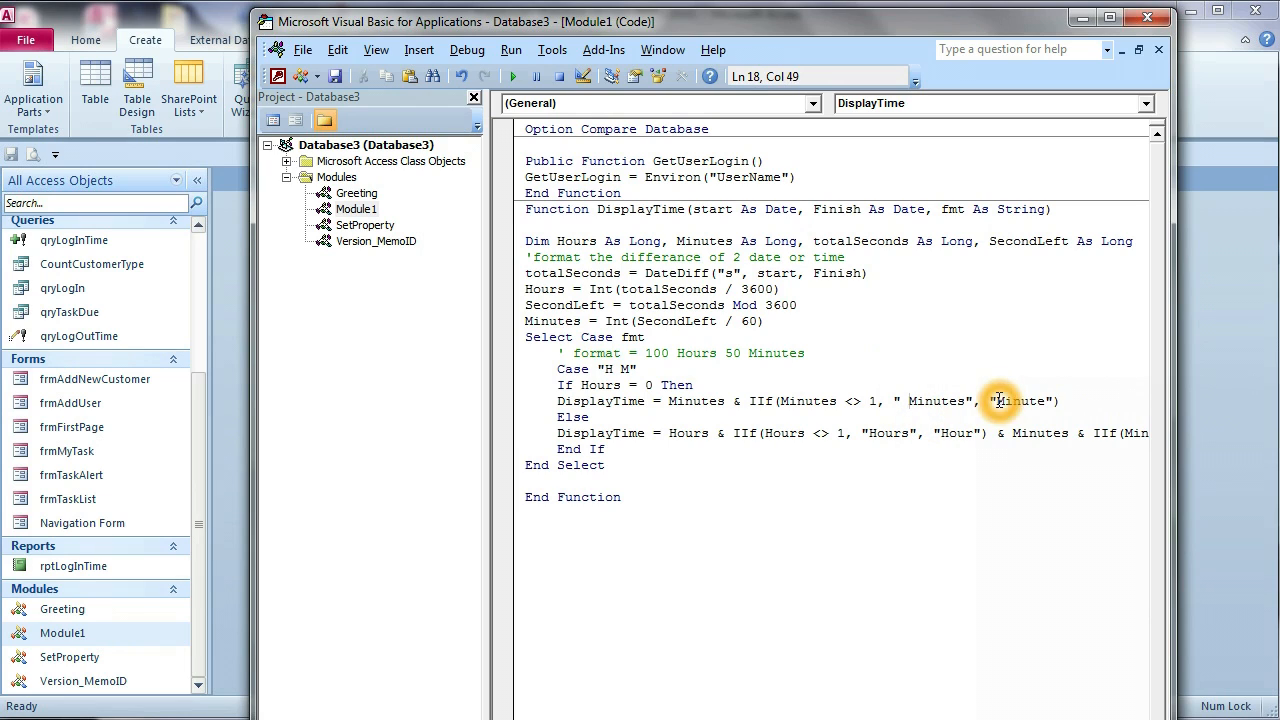
left_click(884, 433)
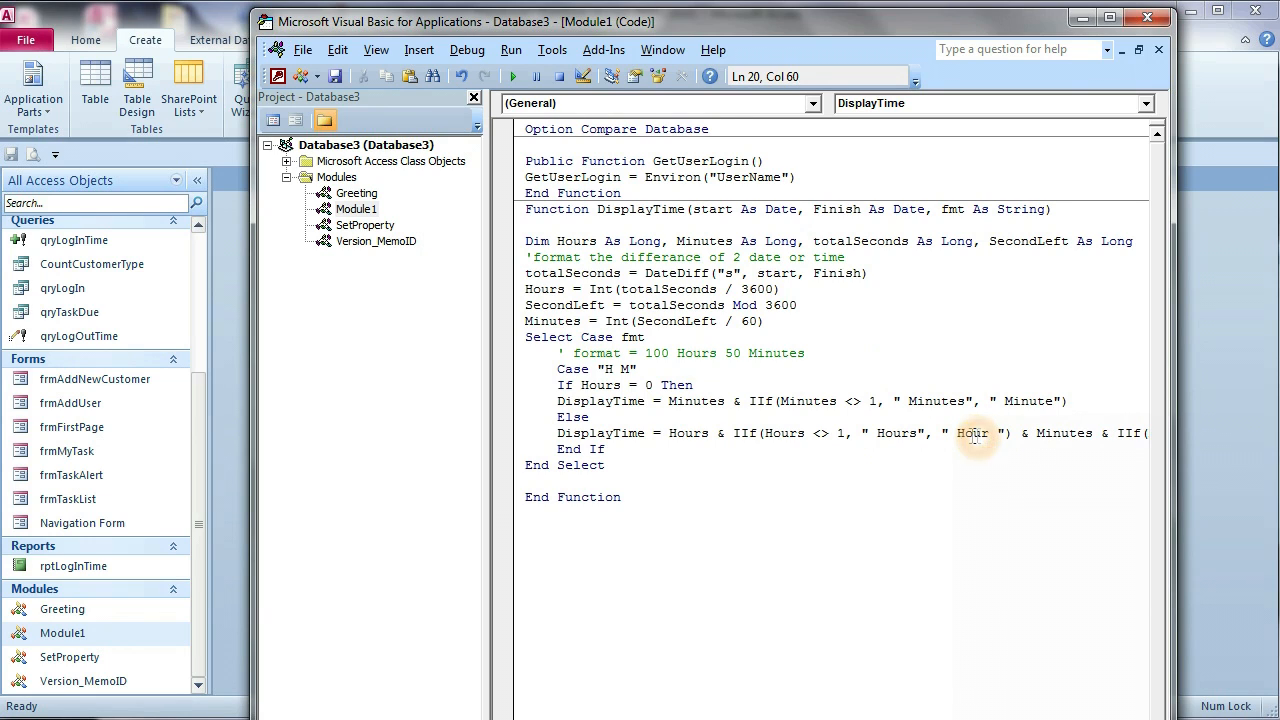
left_click(918, 433)
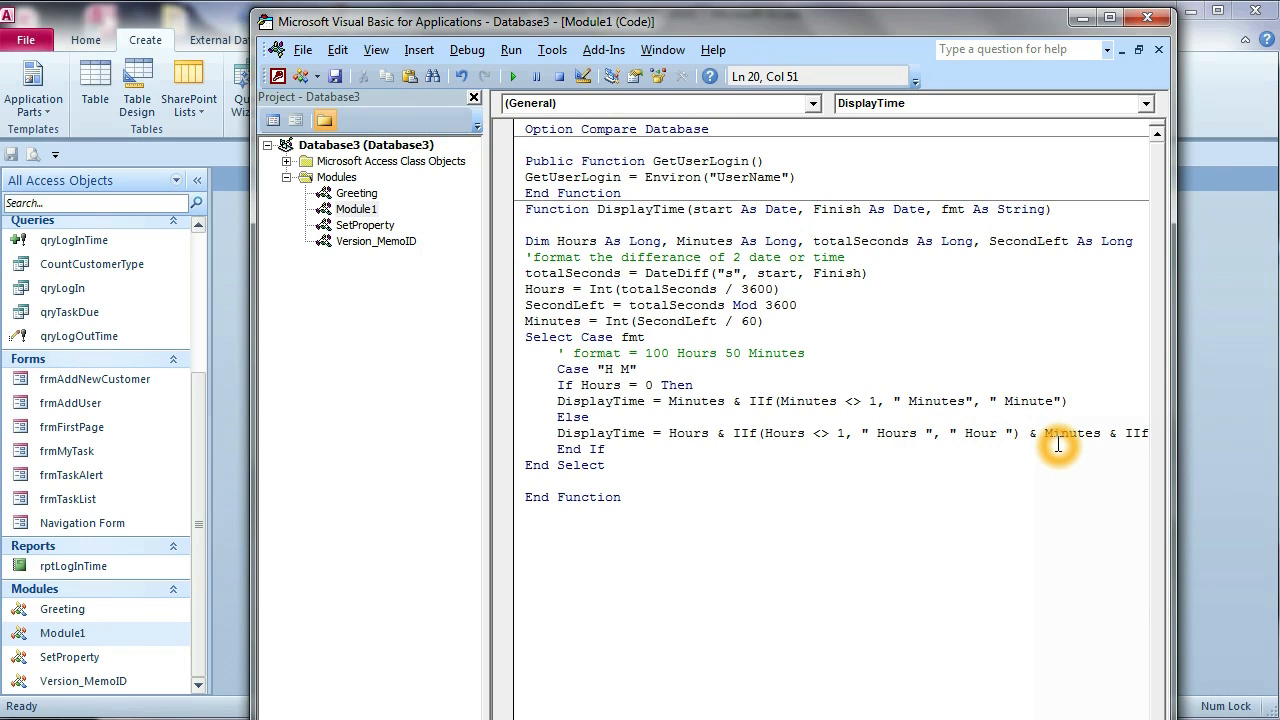
mouse_move(590, 177)
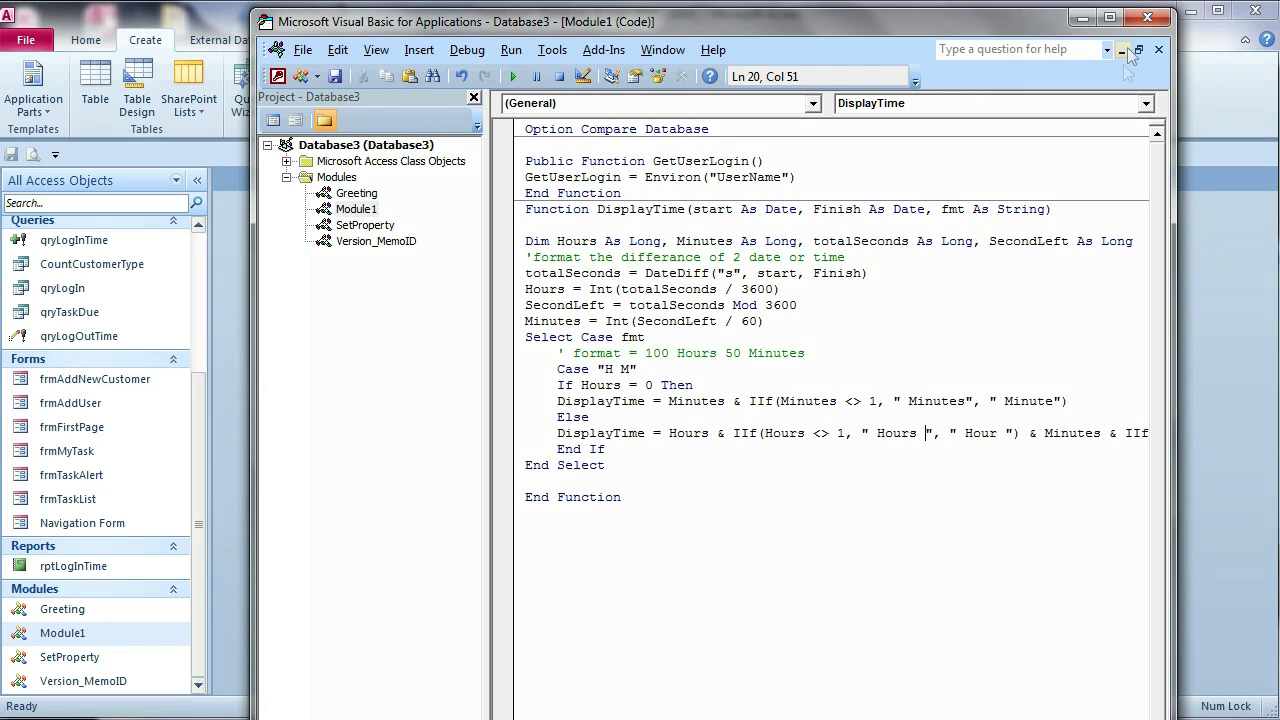
left_click(1121, 49)
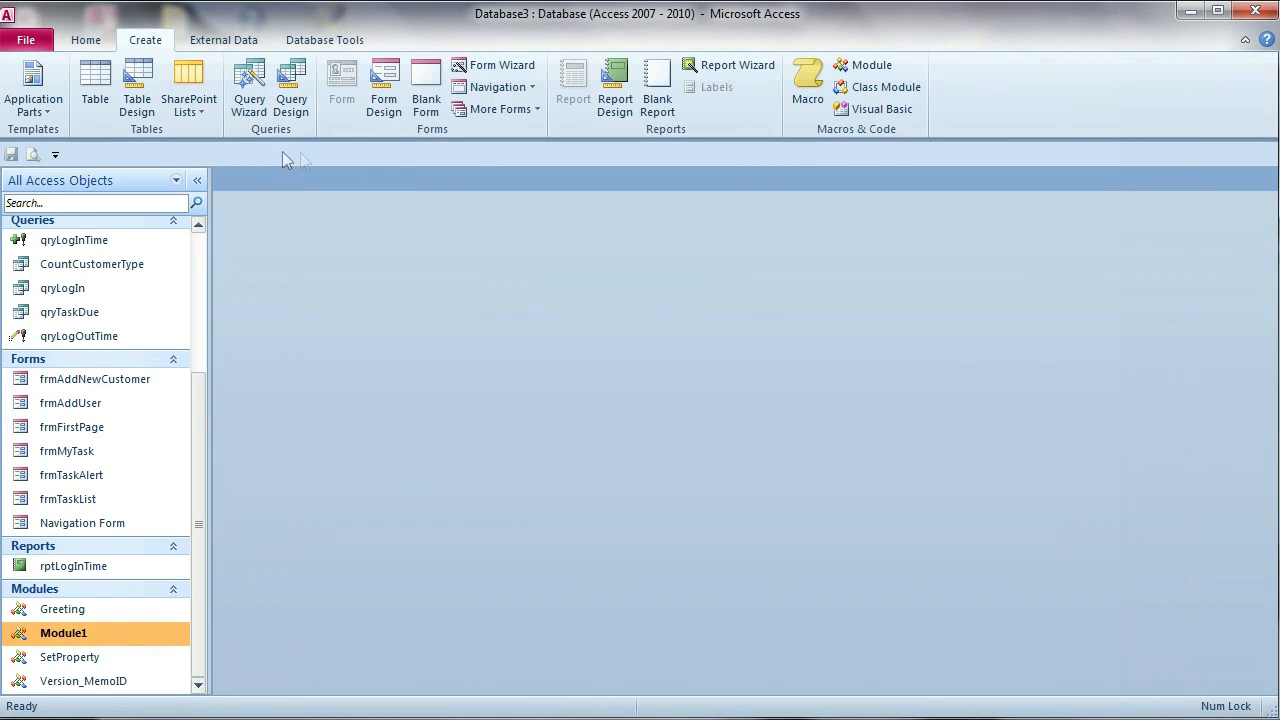
left_click(73, 566)
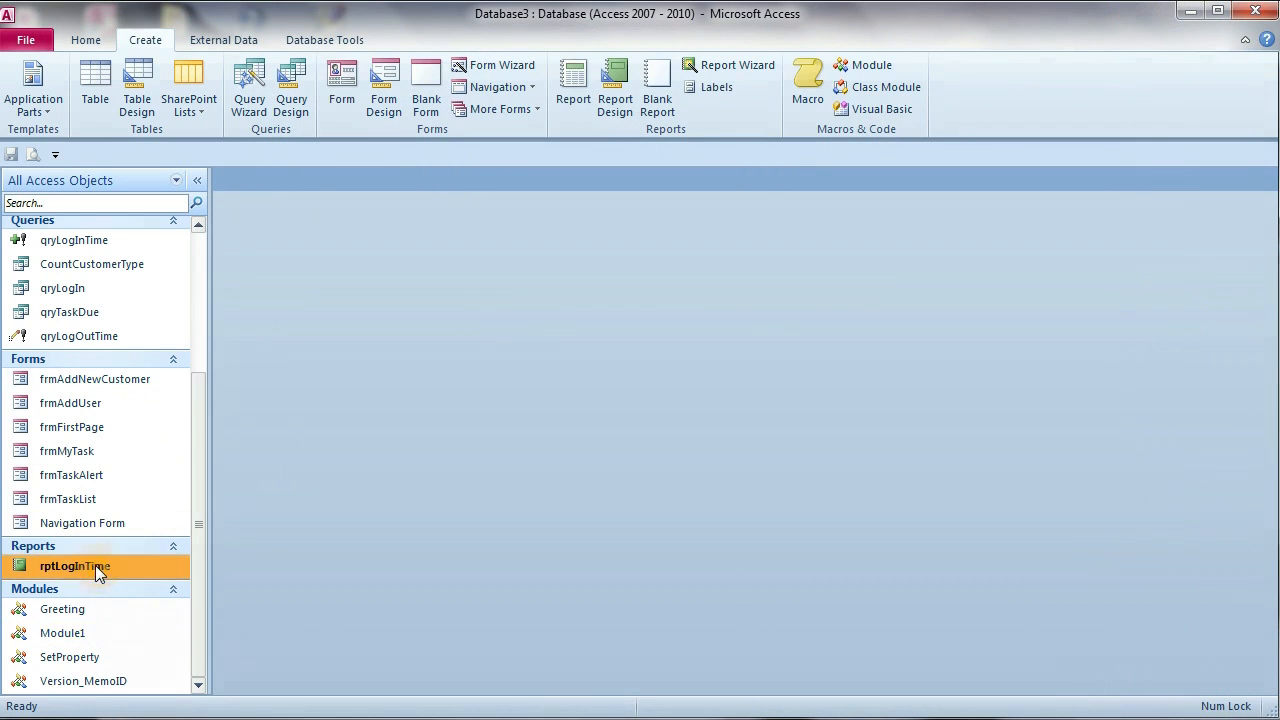
double_click(74, 566)
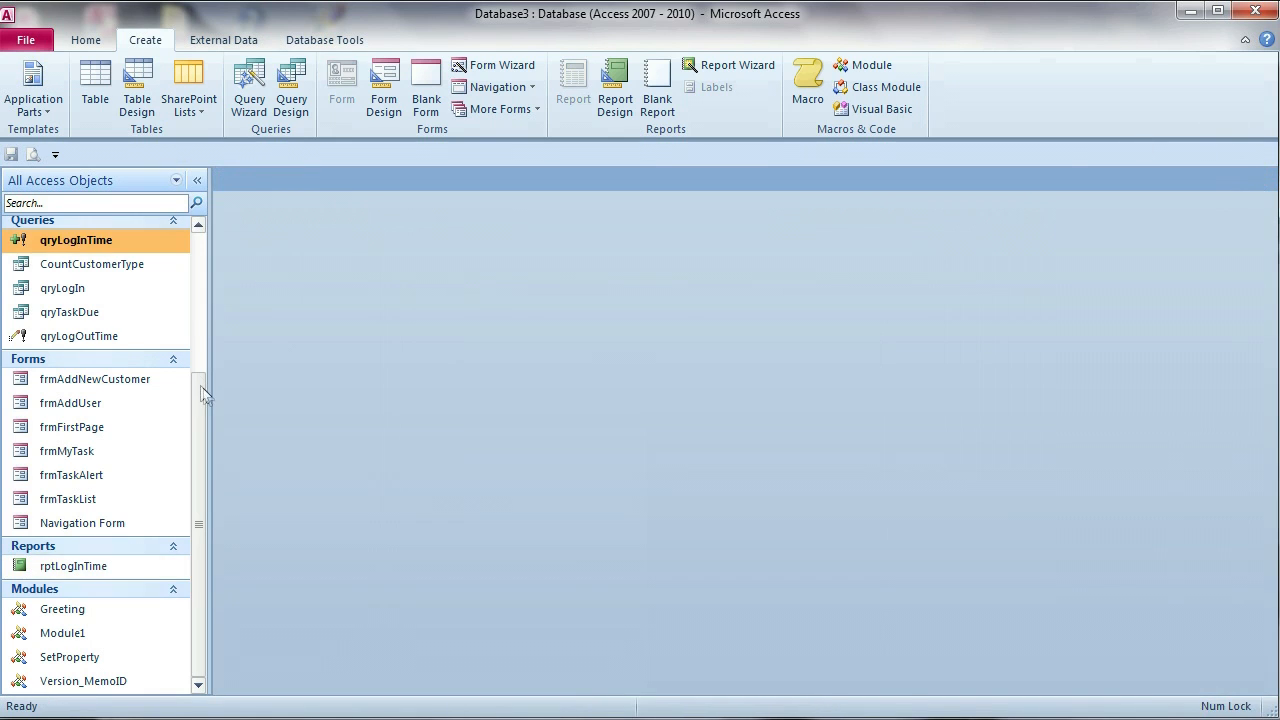
scroll("up", 3)
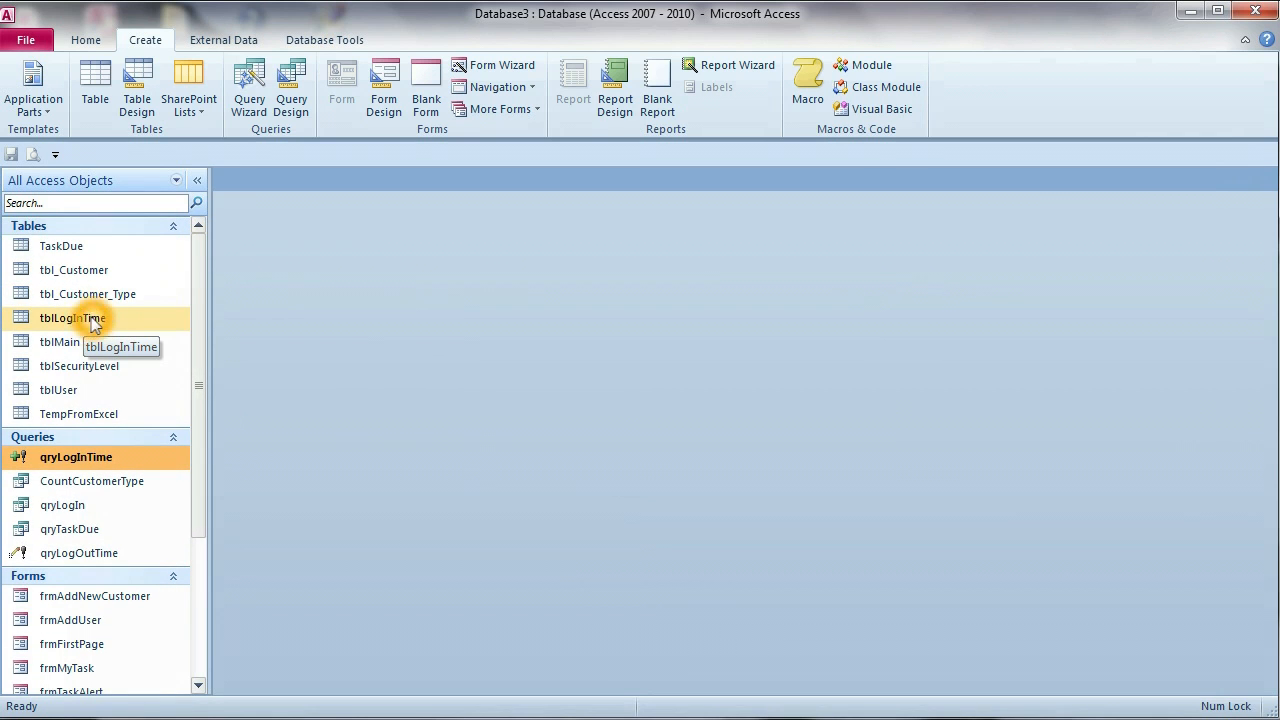
double_click(72, 318)
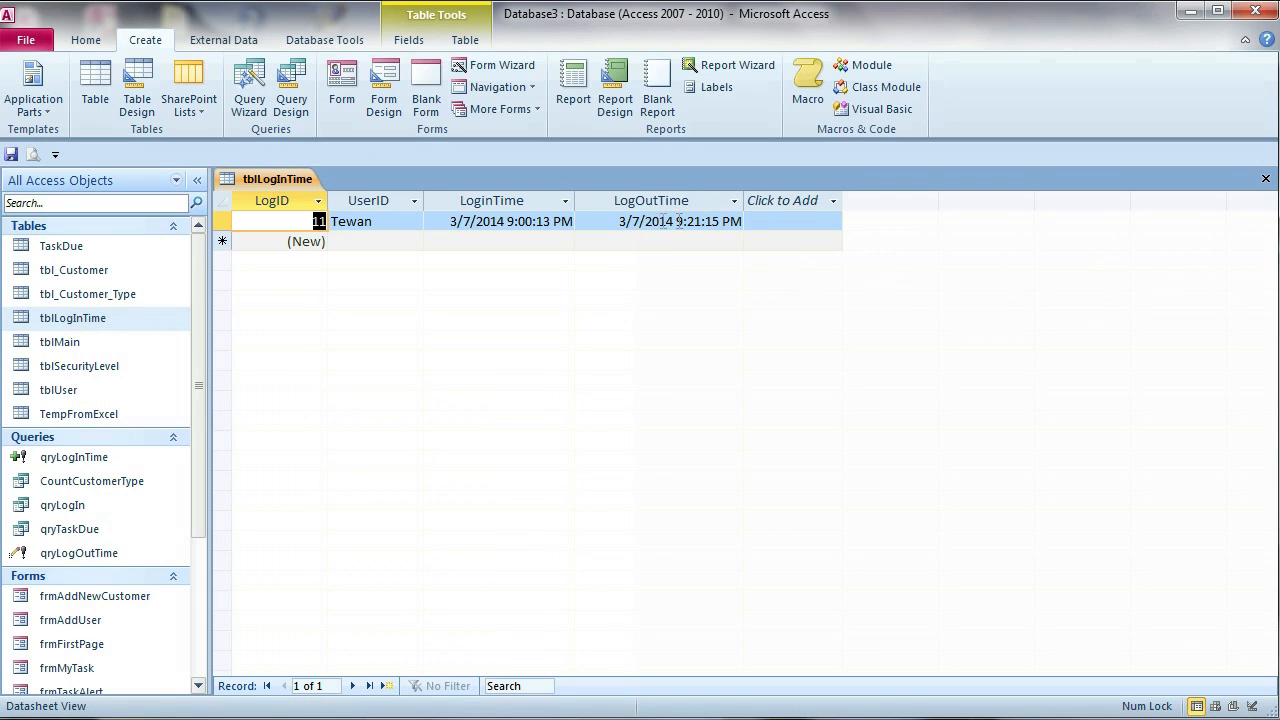
left_click(680, 221)
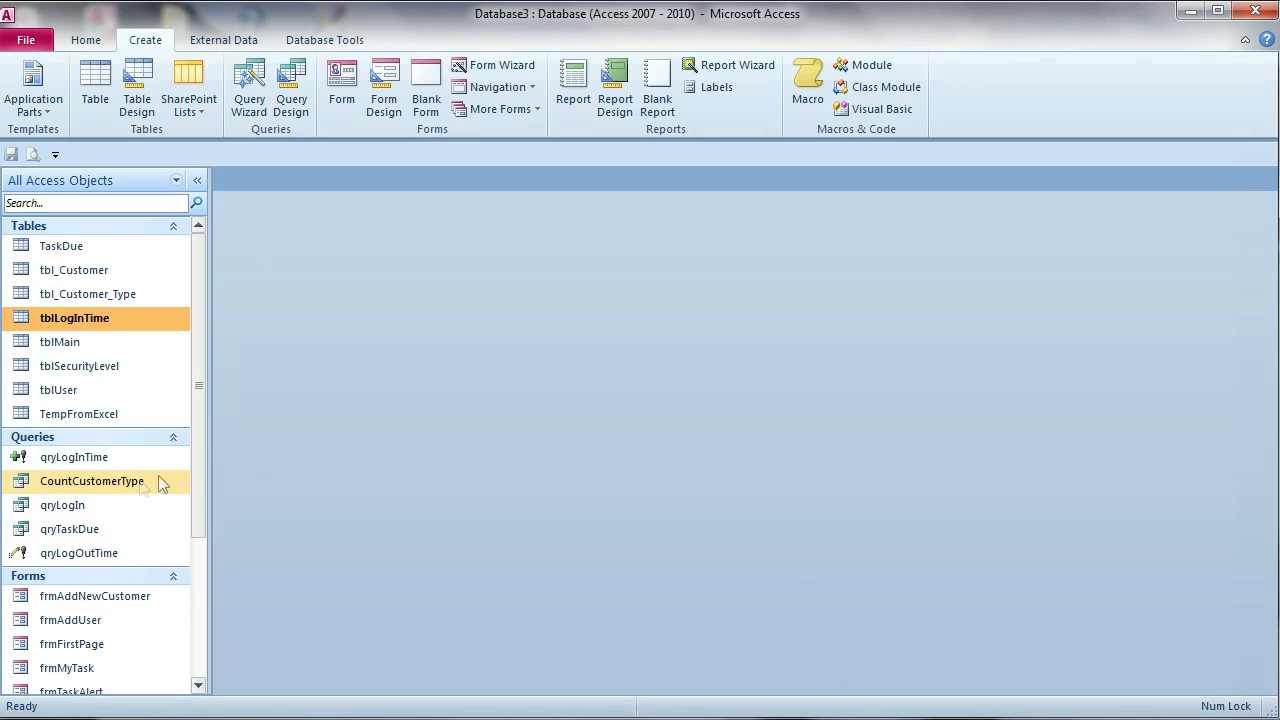
Reopen rptLogInTime, now showing record 11 with LogIn Time '1 Minute'.
double_click(72, 586)
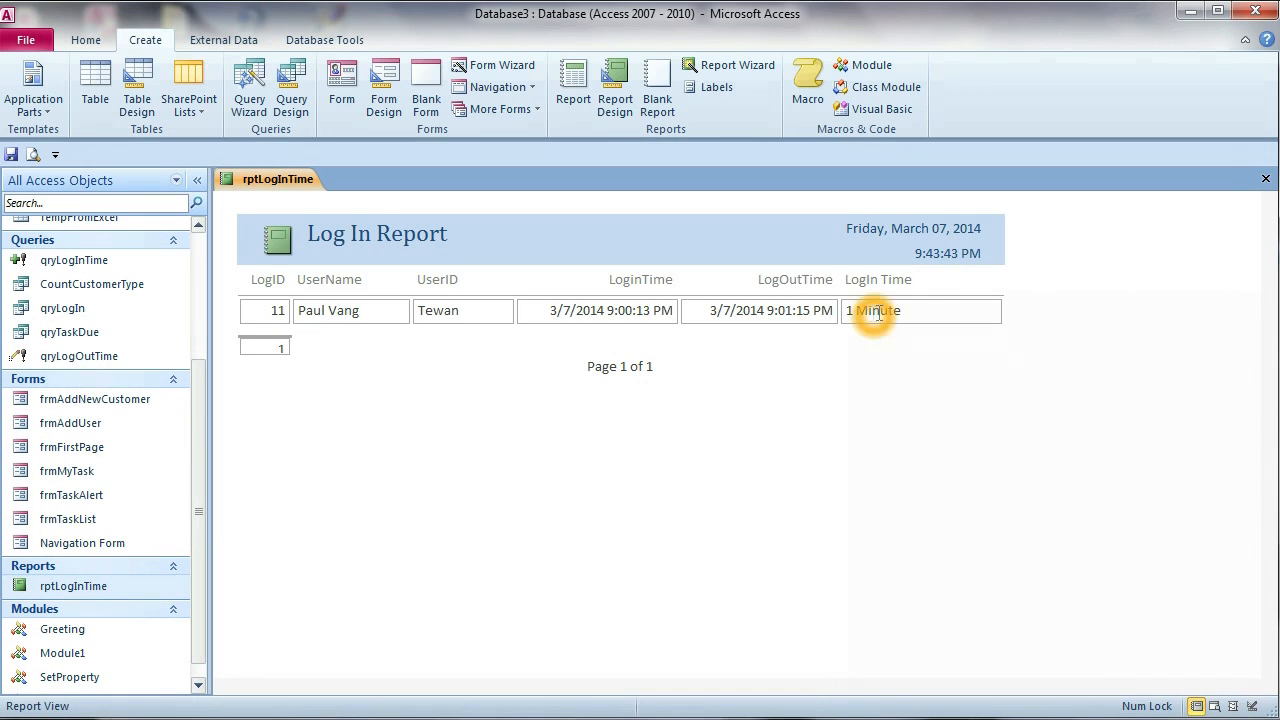
mouse_move(915, 311)
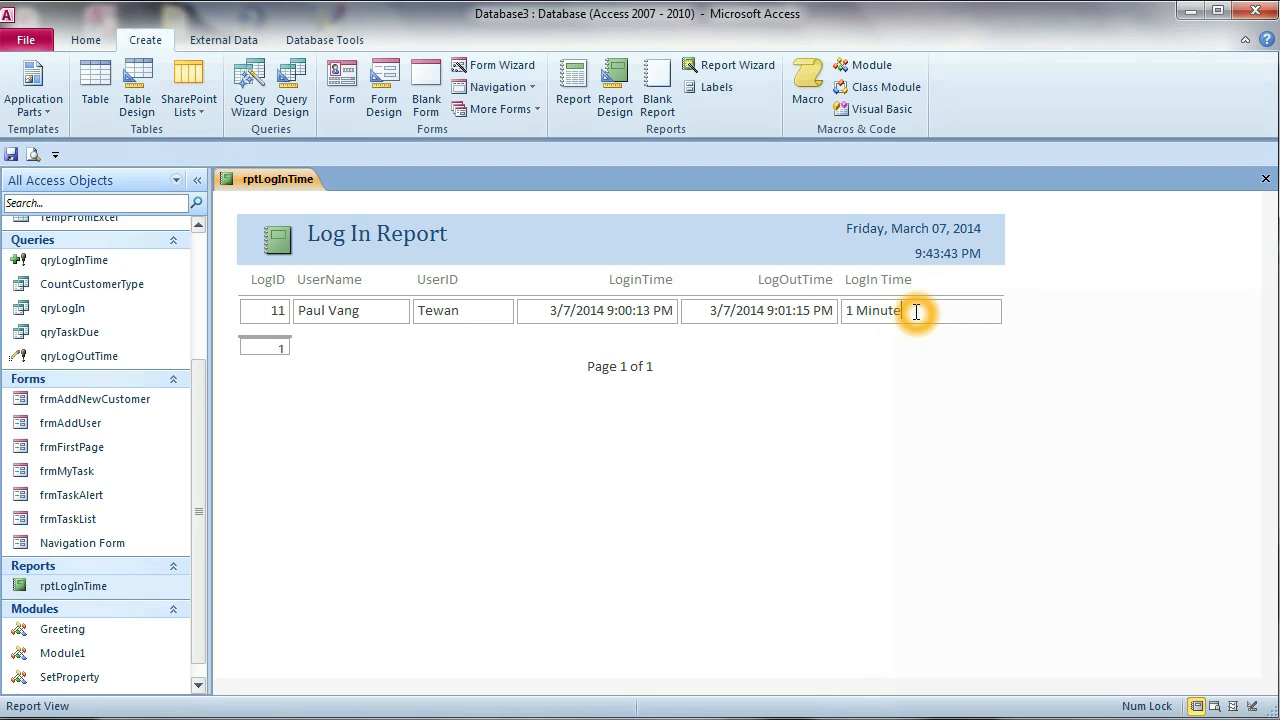
mouse_move(251, 510)
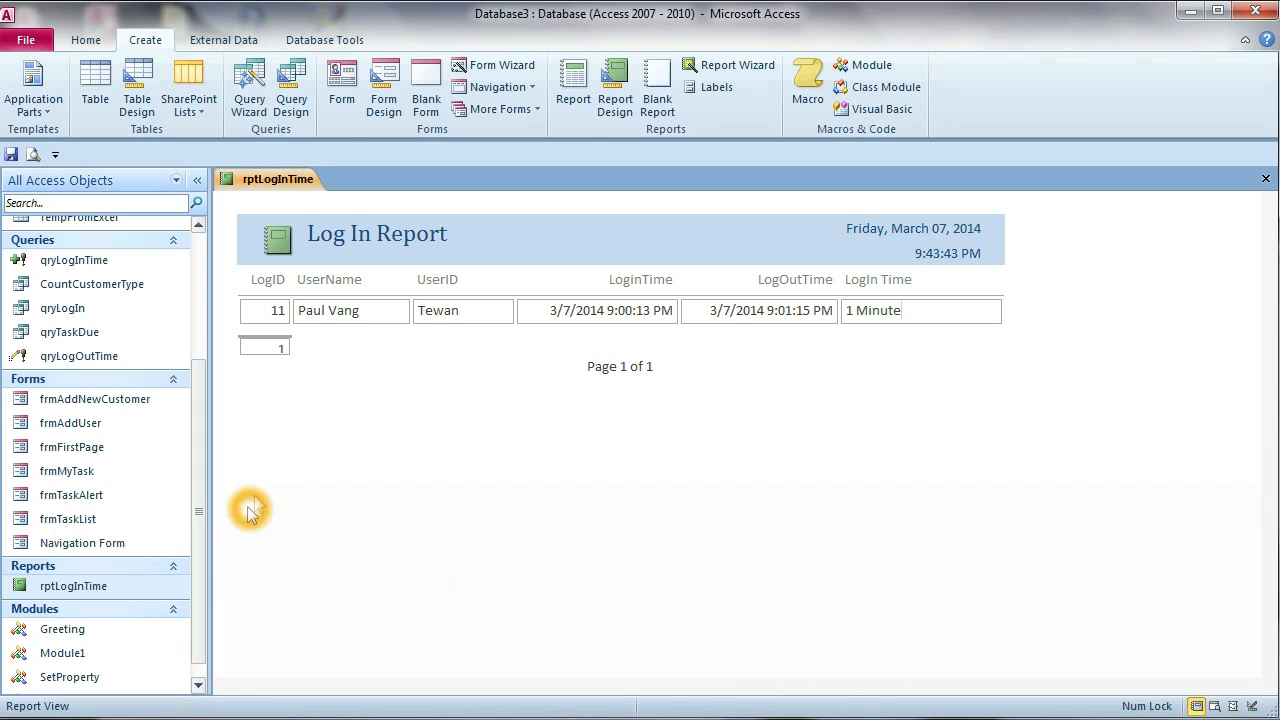
mouse_move(745, 320)
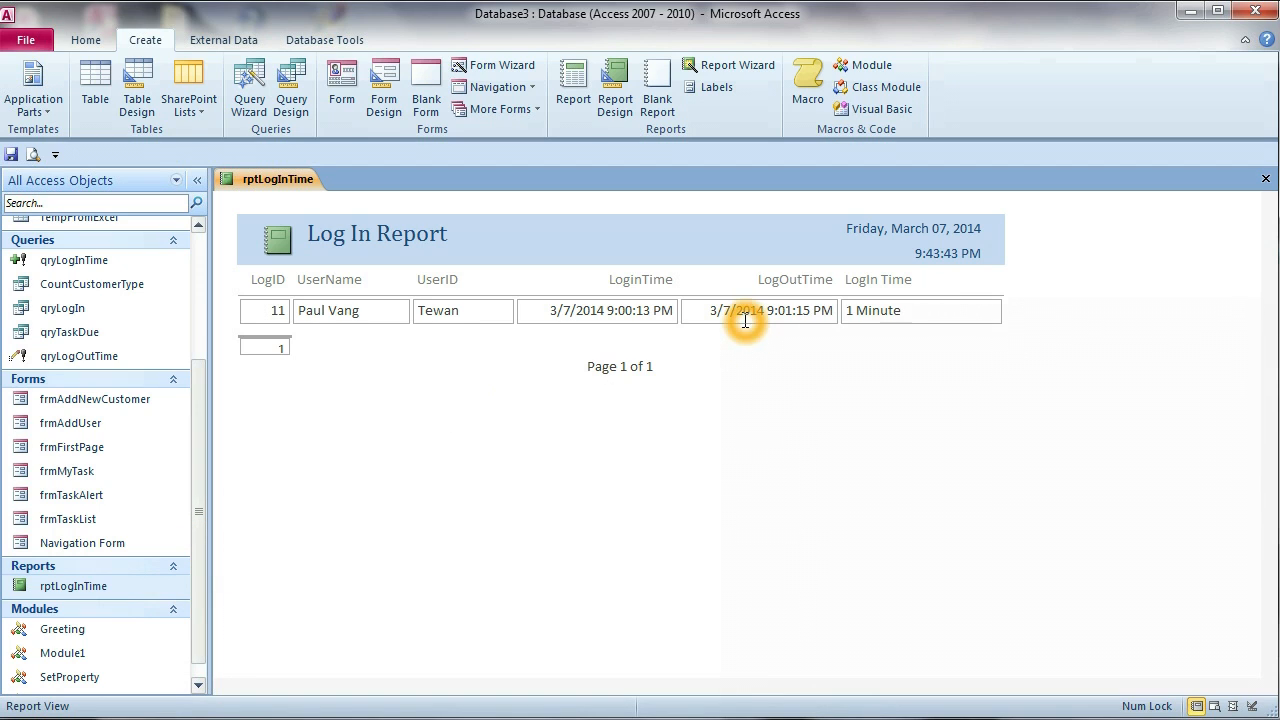
mouse_move(910, 328)
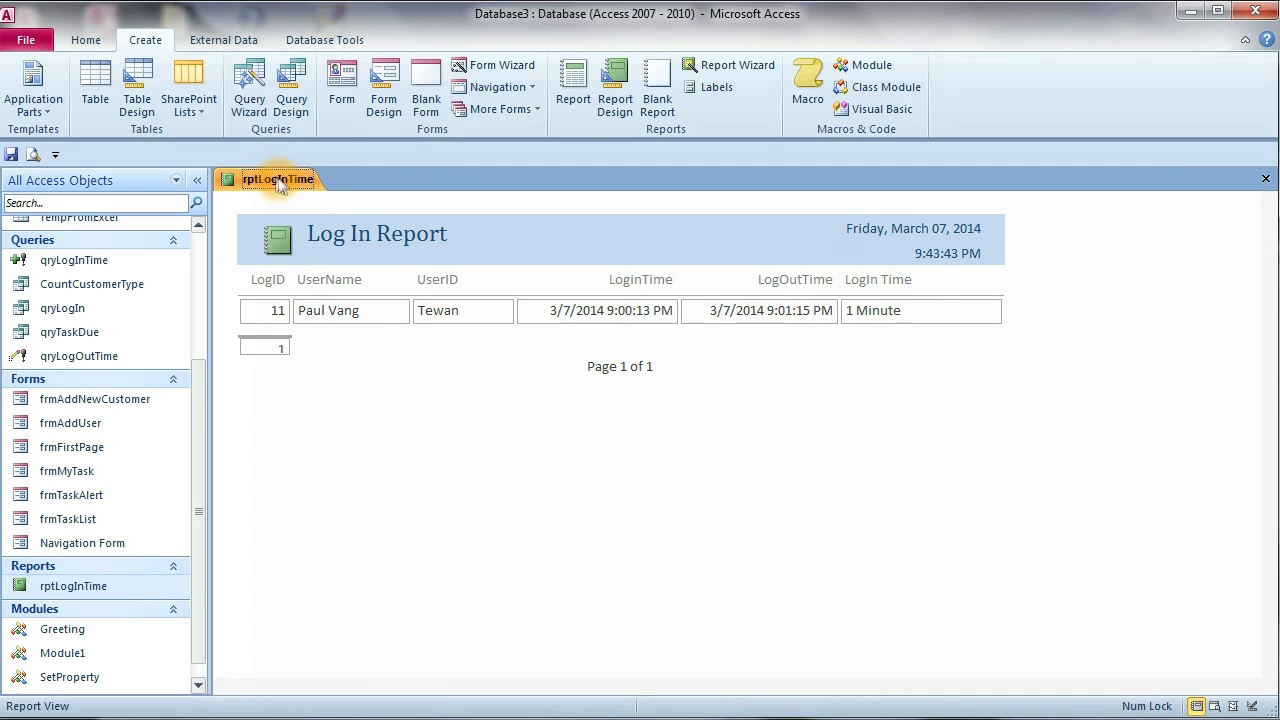
mouse_move(296, 217)
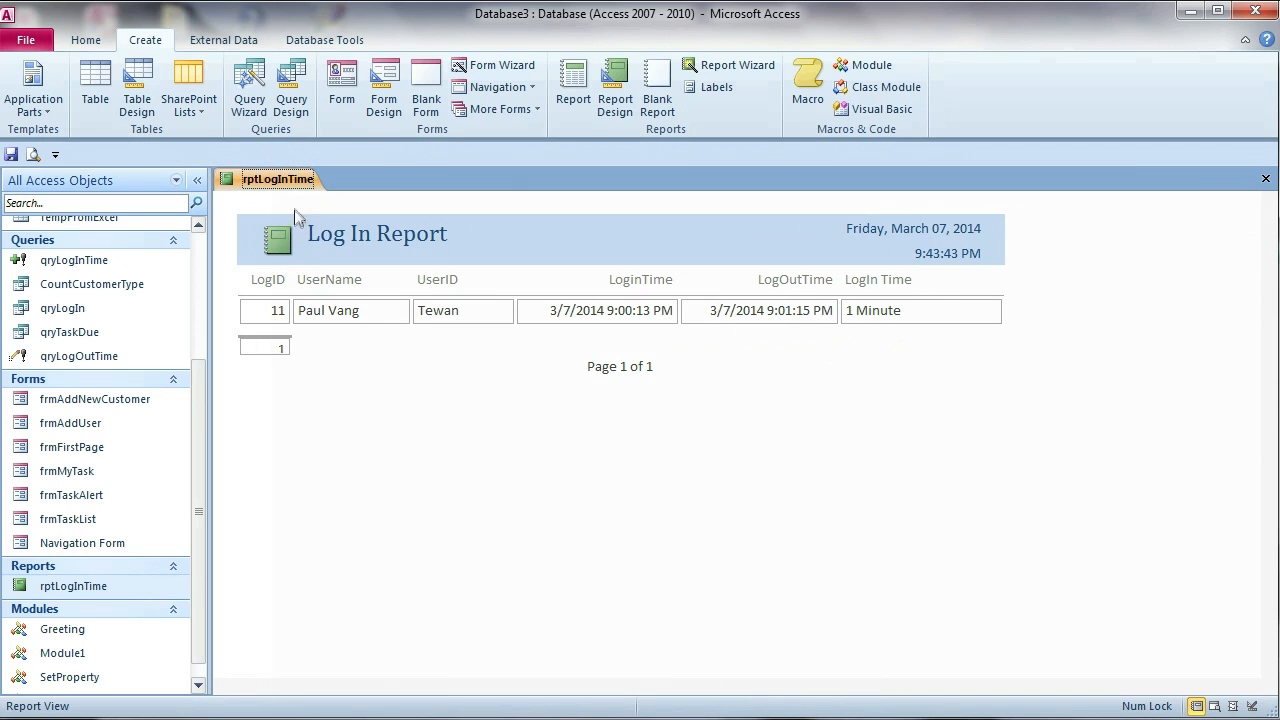
mouse_move(1271, 178)
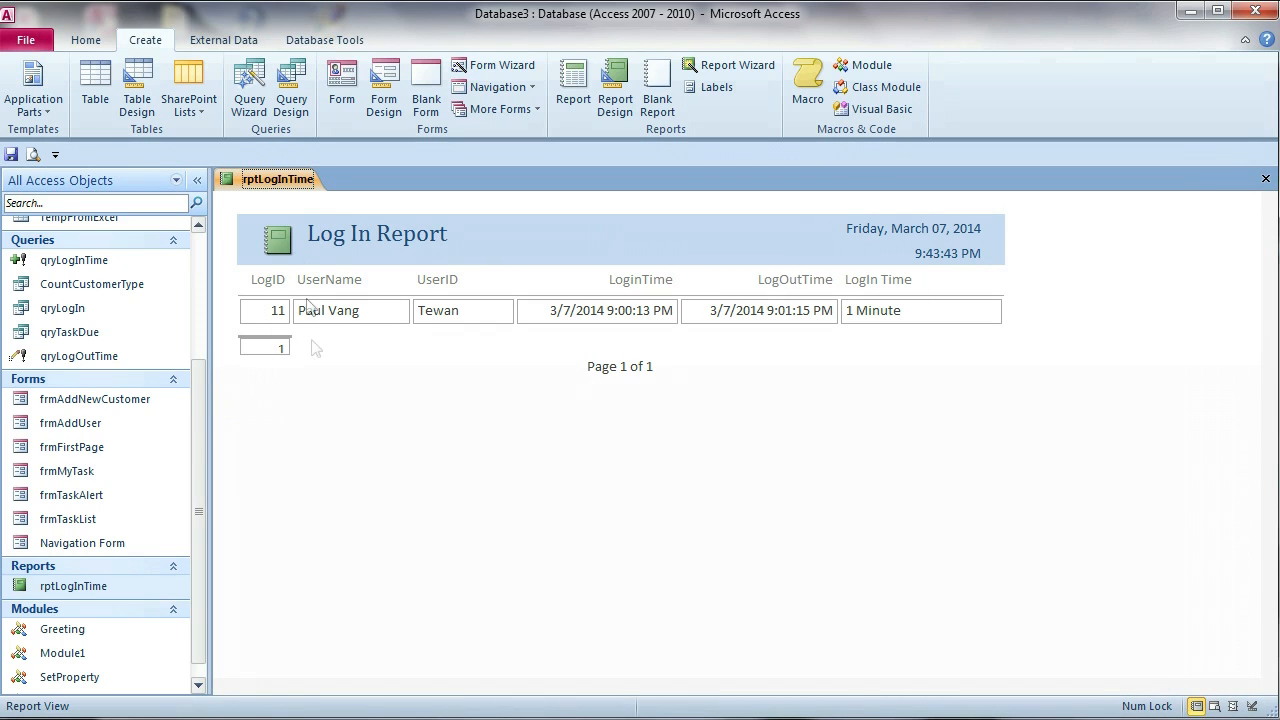
mouse_move(210, 368)
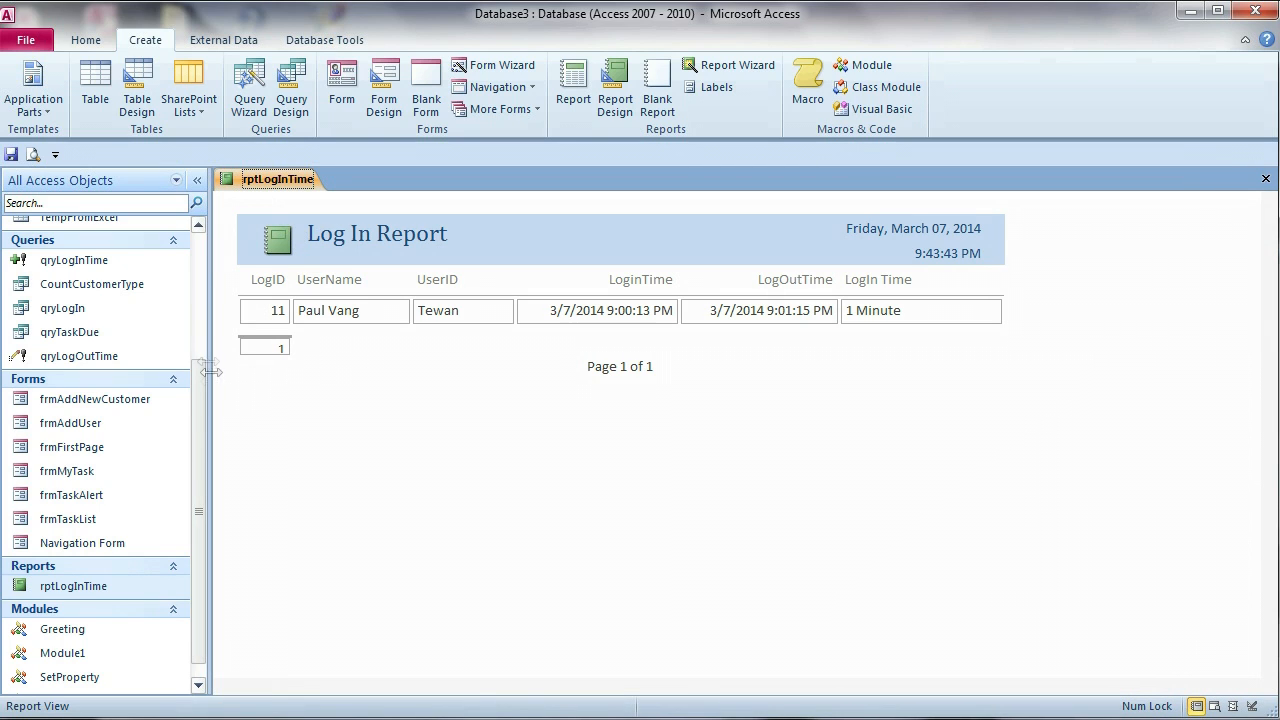
Browse the Navigation Pane while the report refreshes to show record 12 with '0 Minute'.
scroll("up", 3)
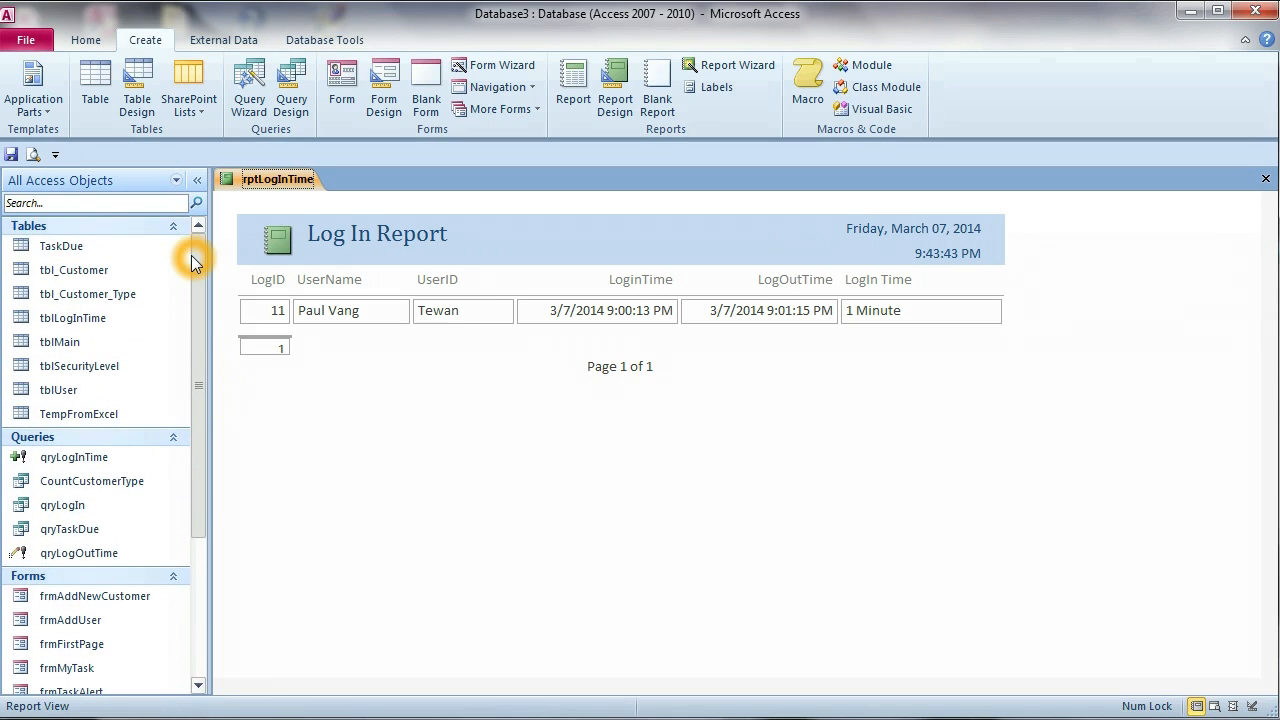
mouse_move(200, 278)
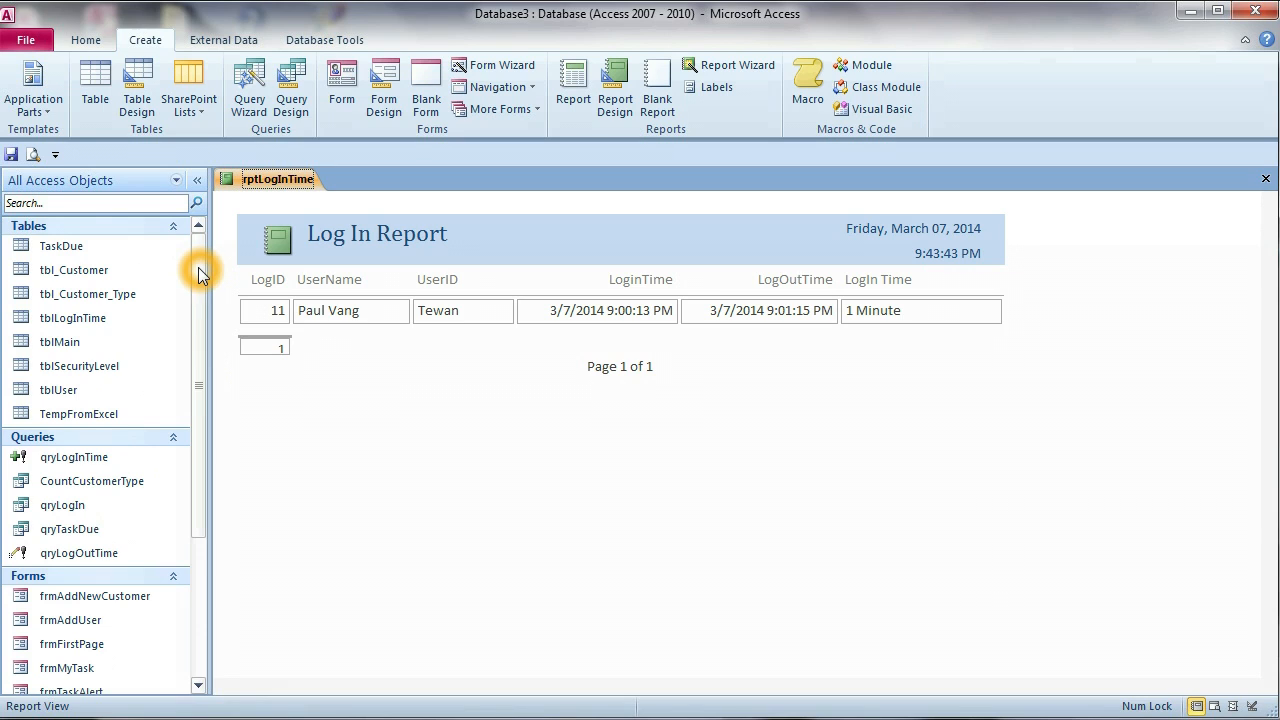
left_click(79, 365)
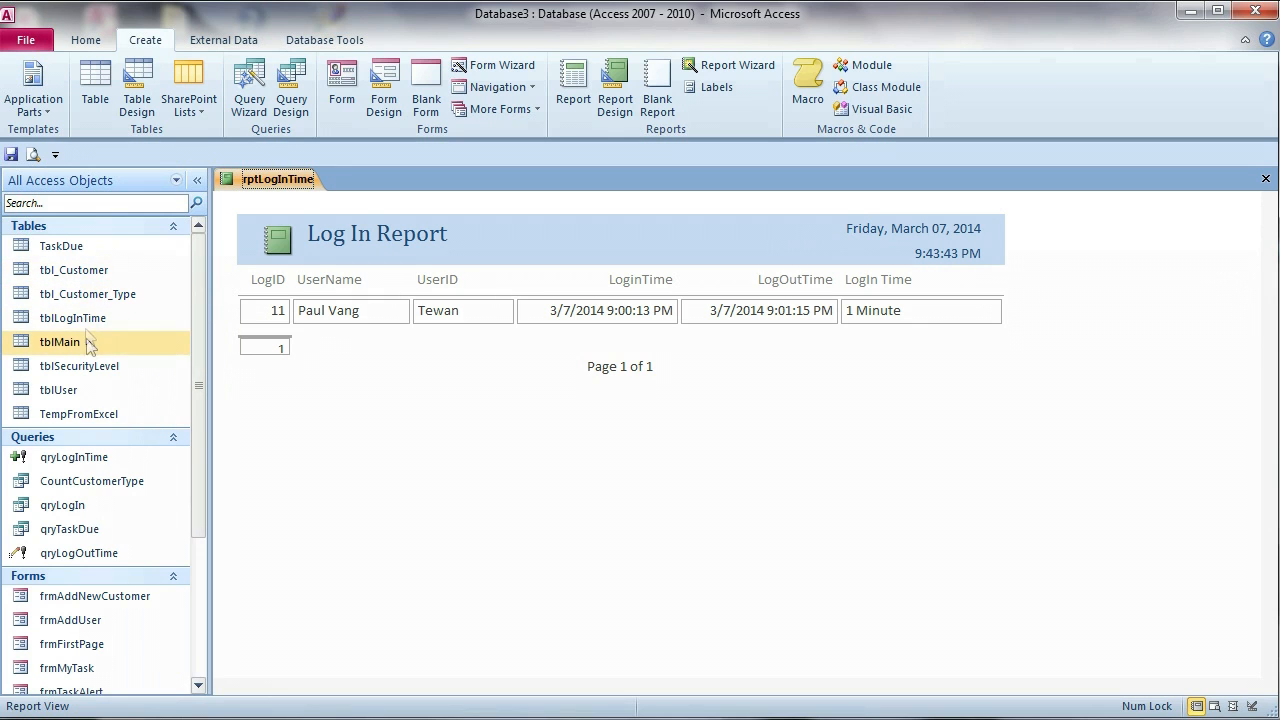
scroll("down", 3)
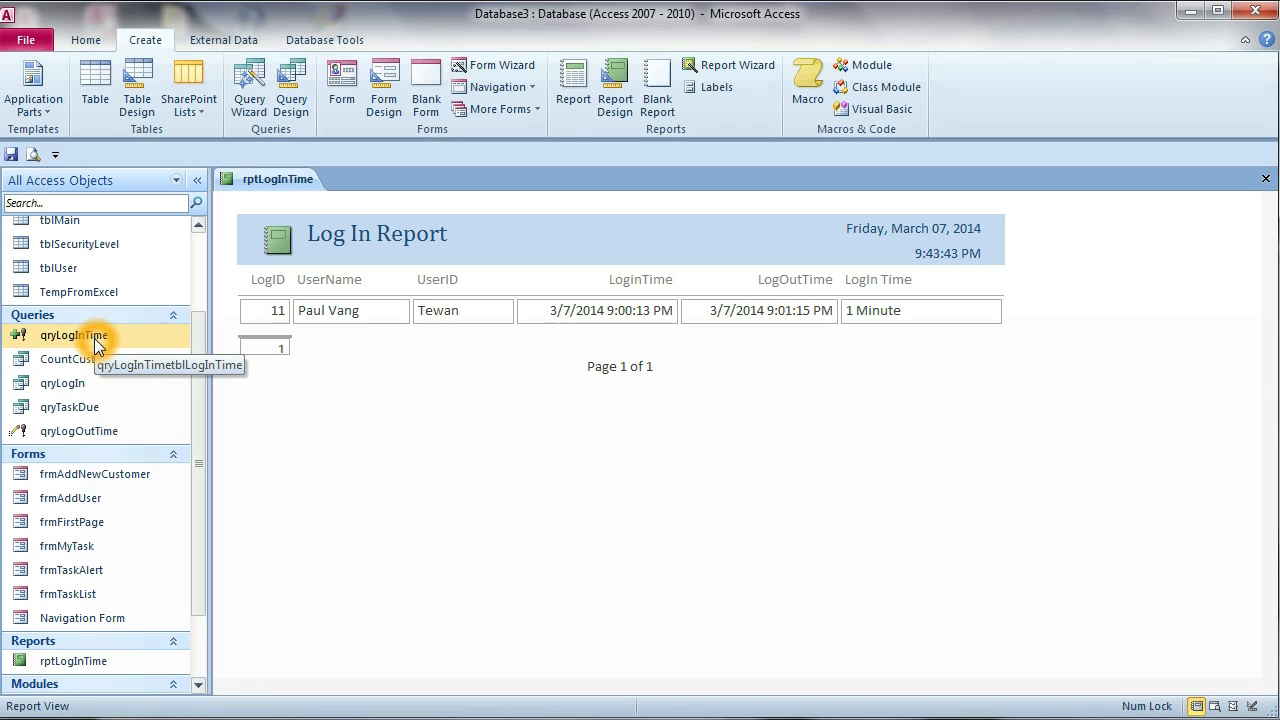
mouse_move(80, 431)
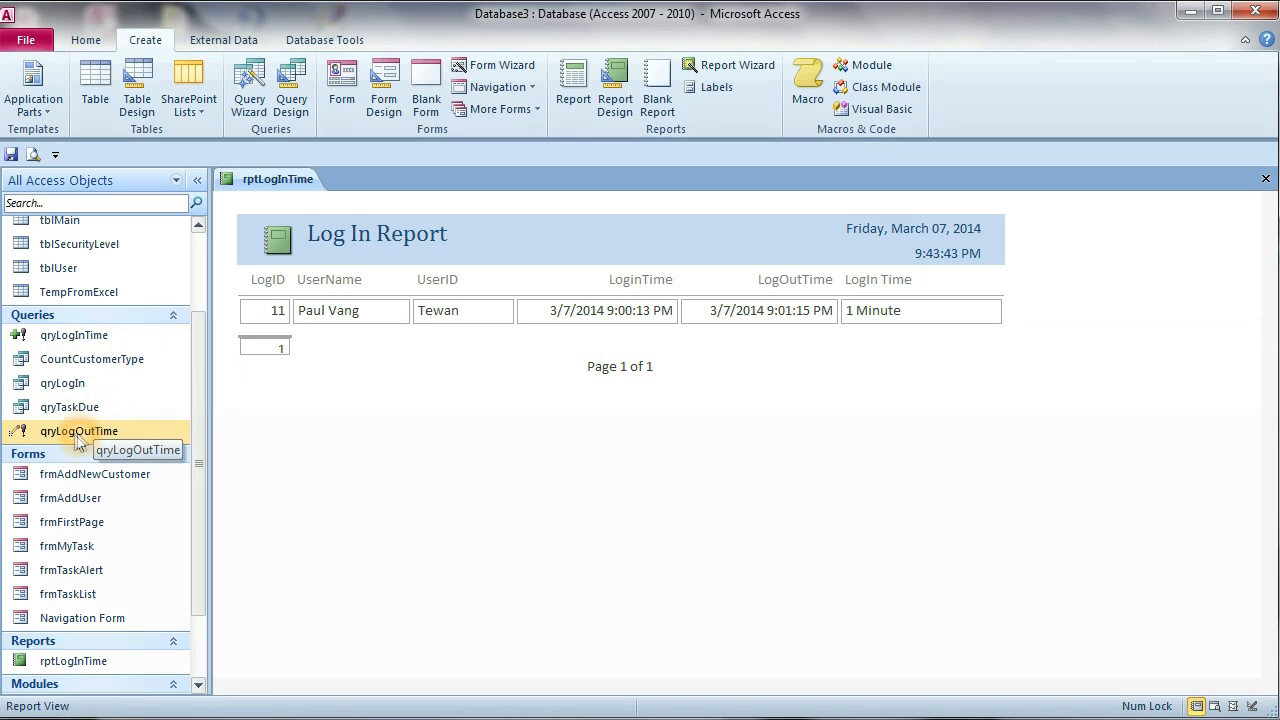
mouse_move(85, 443)
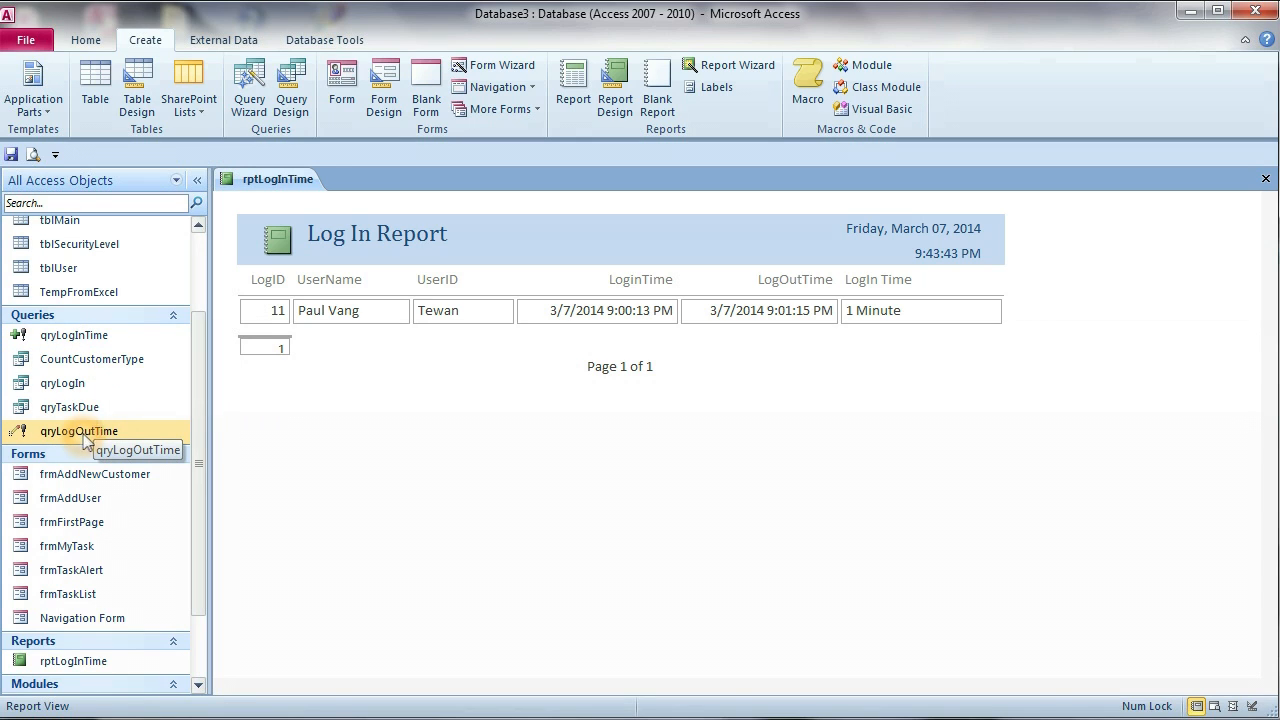
scroll("up", 3)
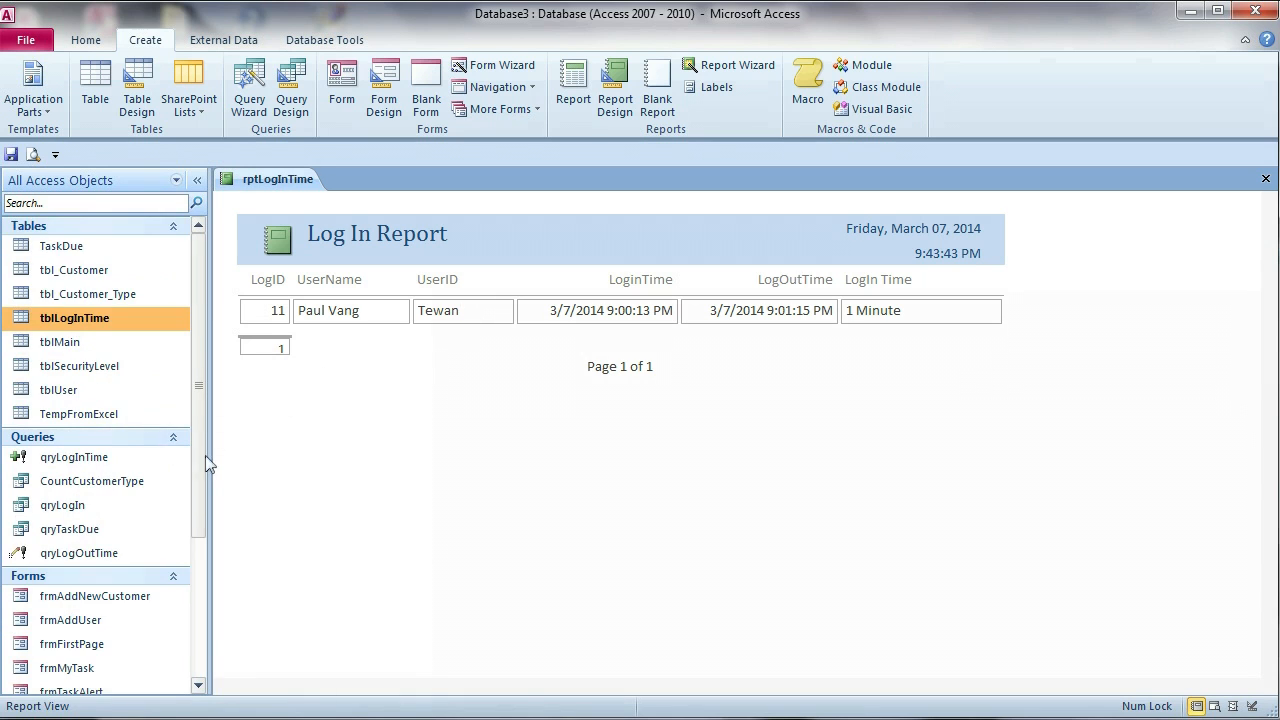
scroll("down", 3)
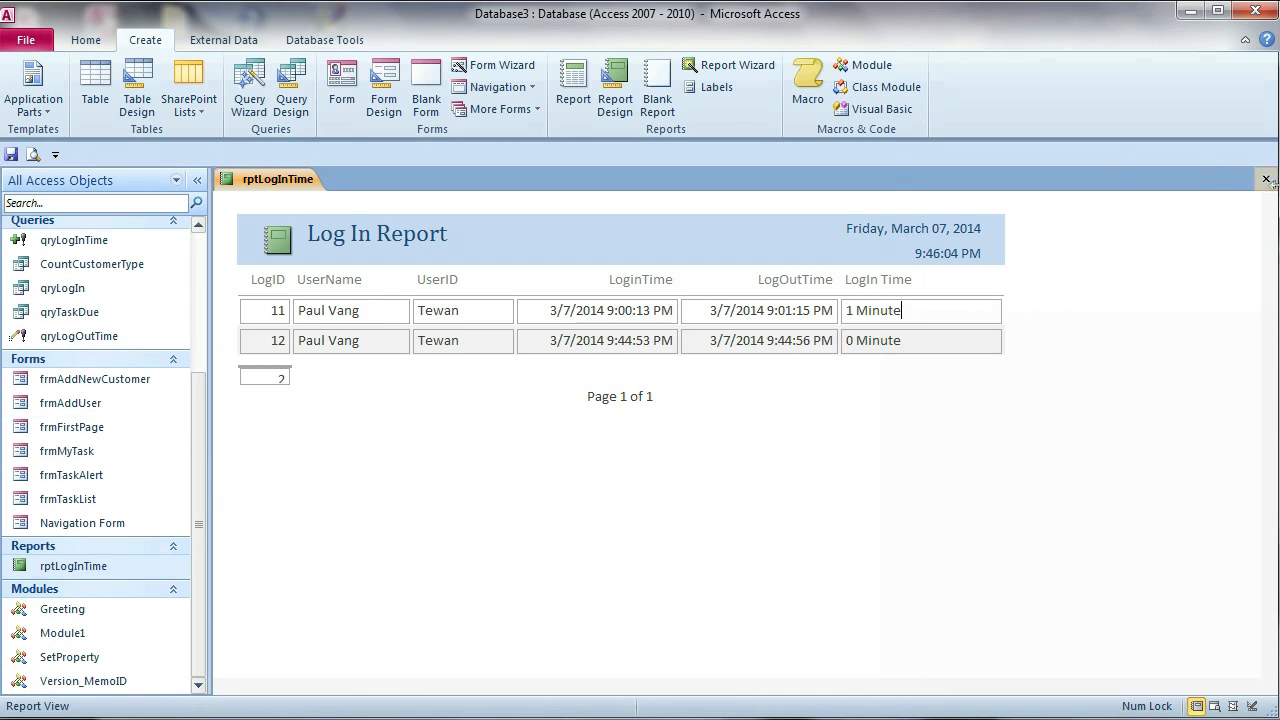
Close the Log In Report and scroll the Navigation Pane back up to the tables list.
left_click(1265, 179)
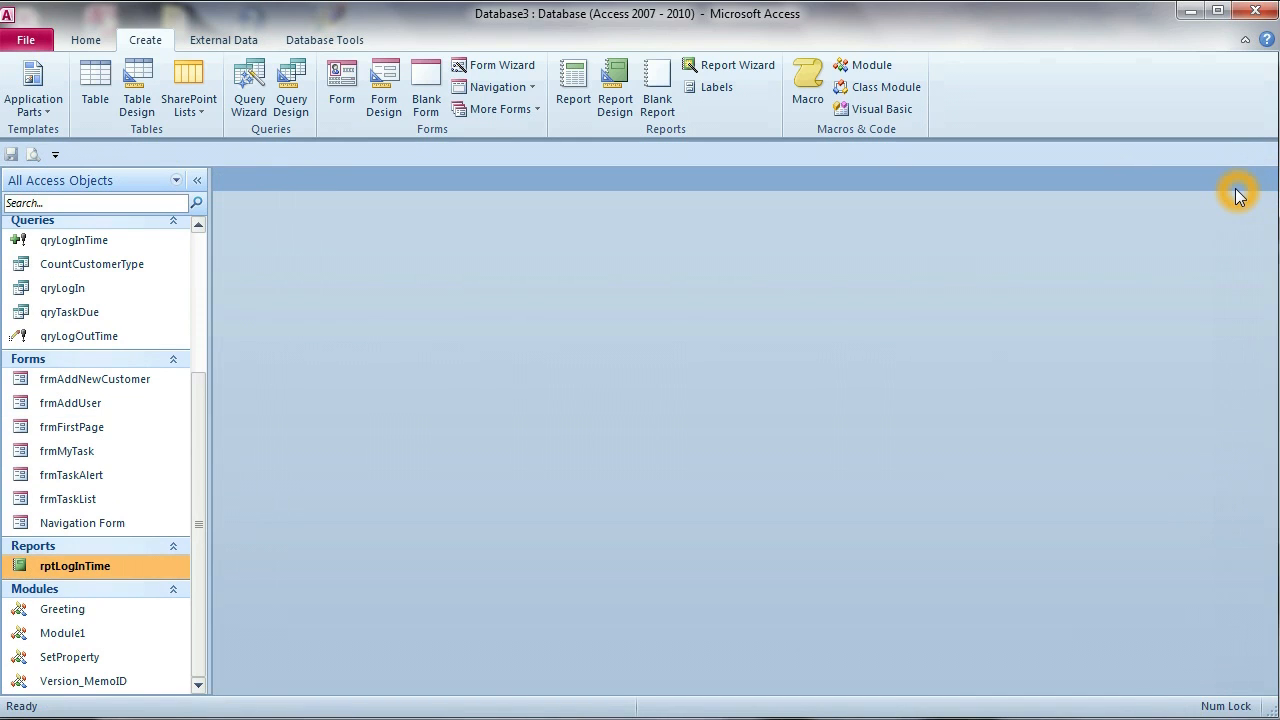
mouse_move(537, 276)
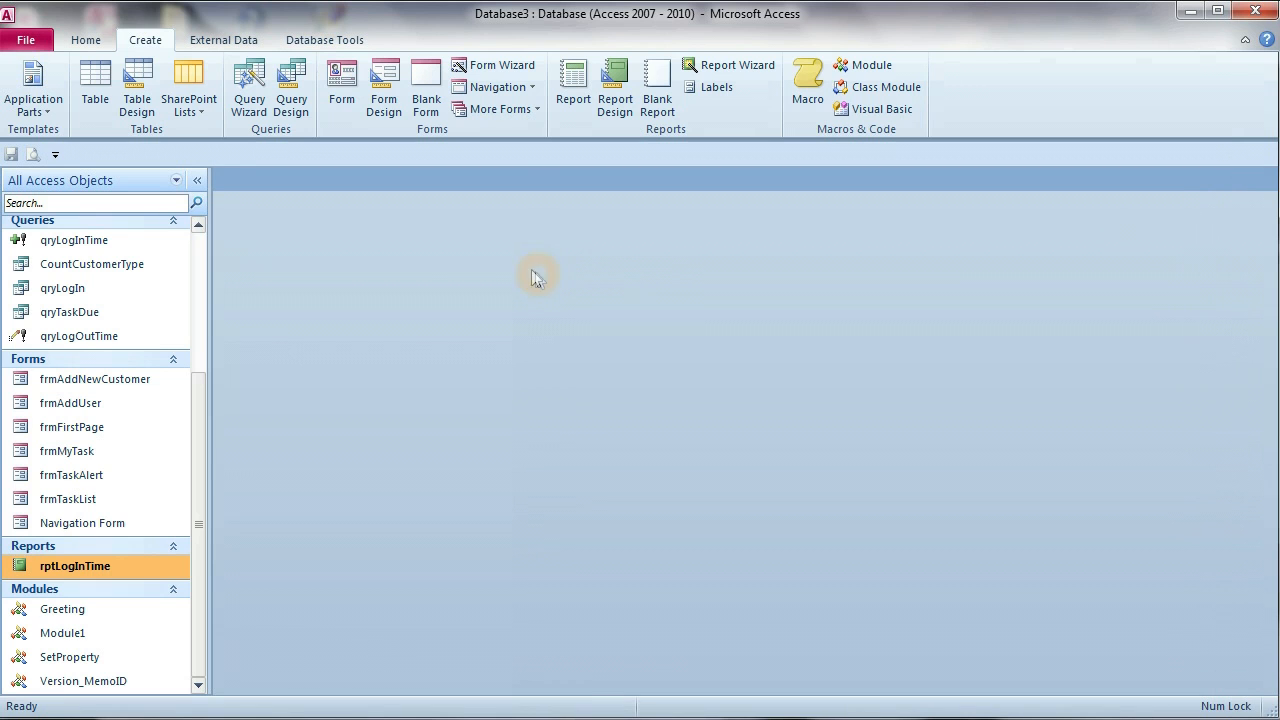
scroll("up", 3)
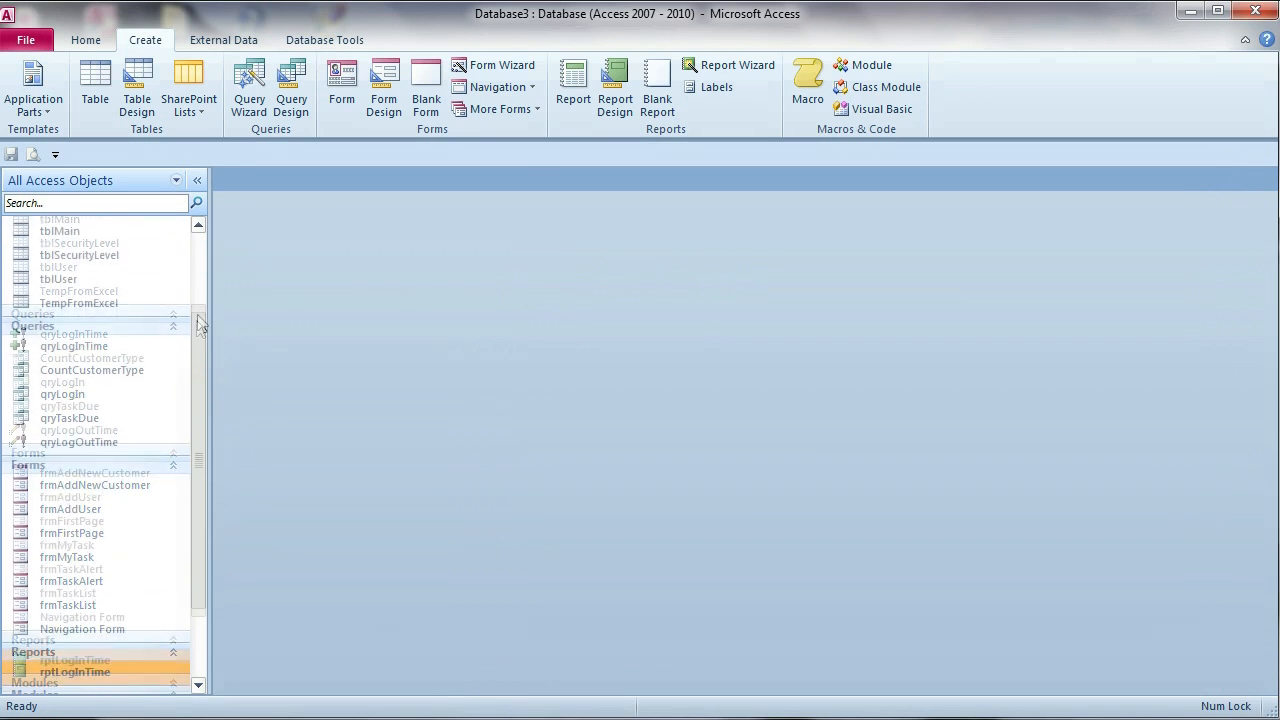
scroll("up", 3)
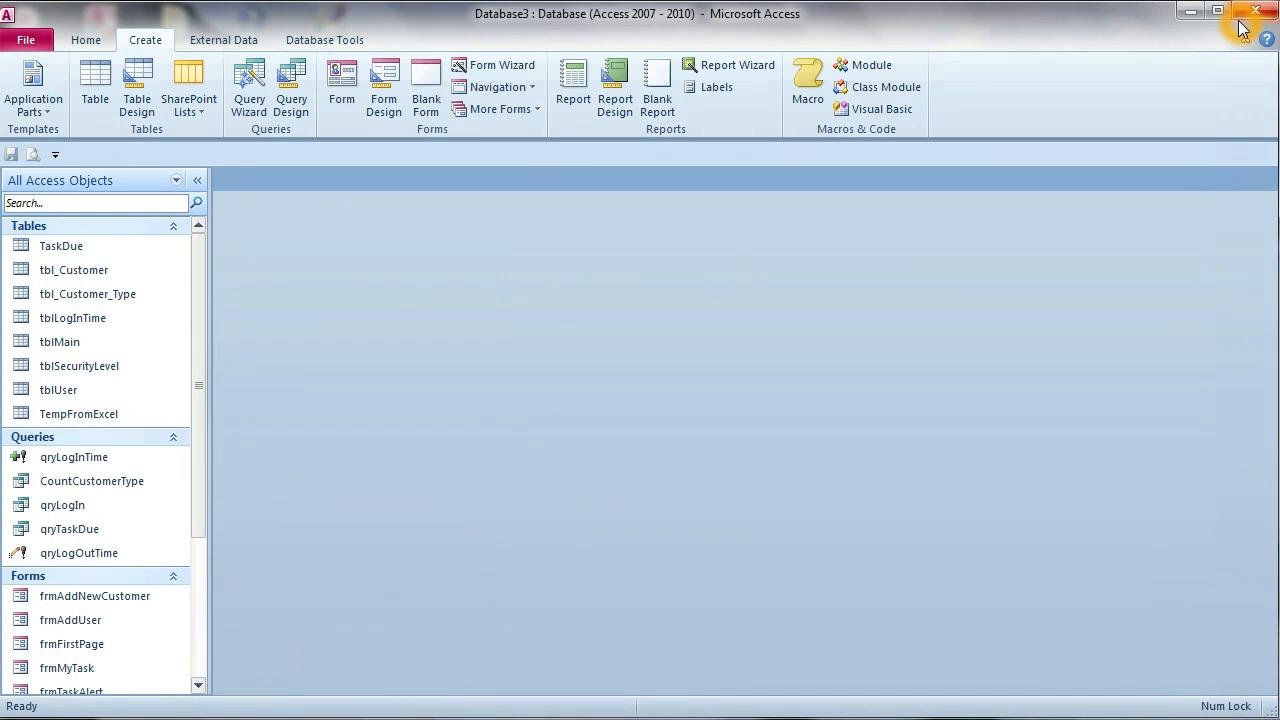